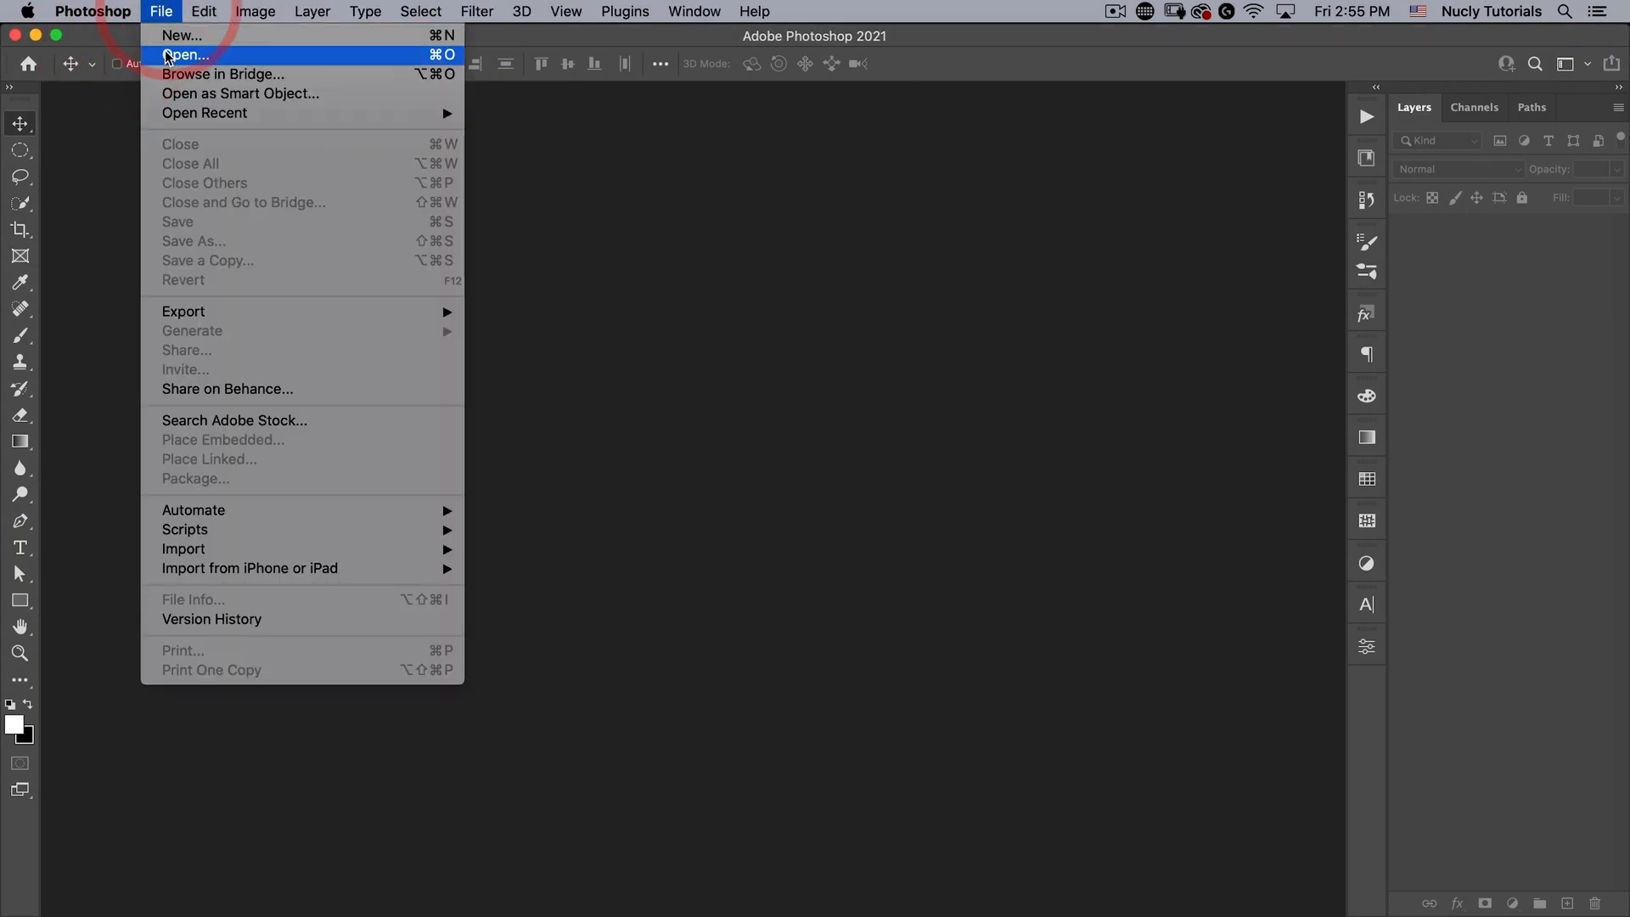
Browse to the 15_Eyes folder and select eyes-sample-01.dng to open
{"action": "left_click", "coordinate": [186, 54]}
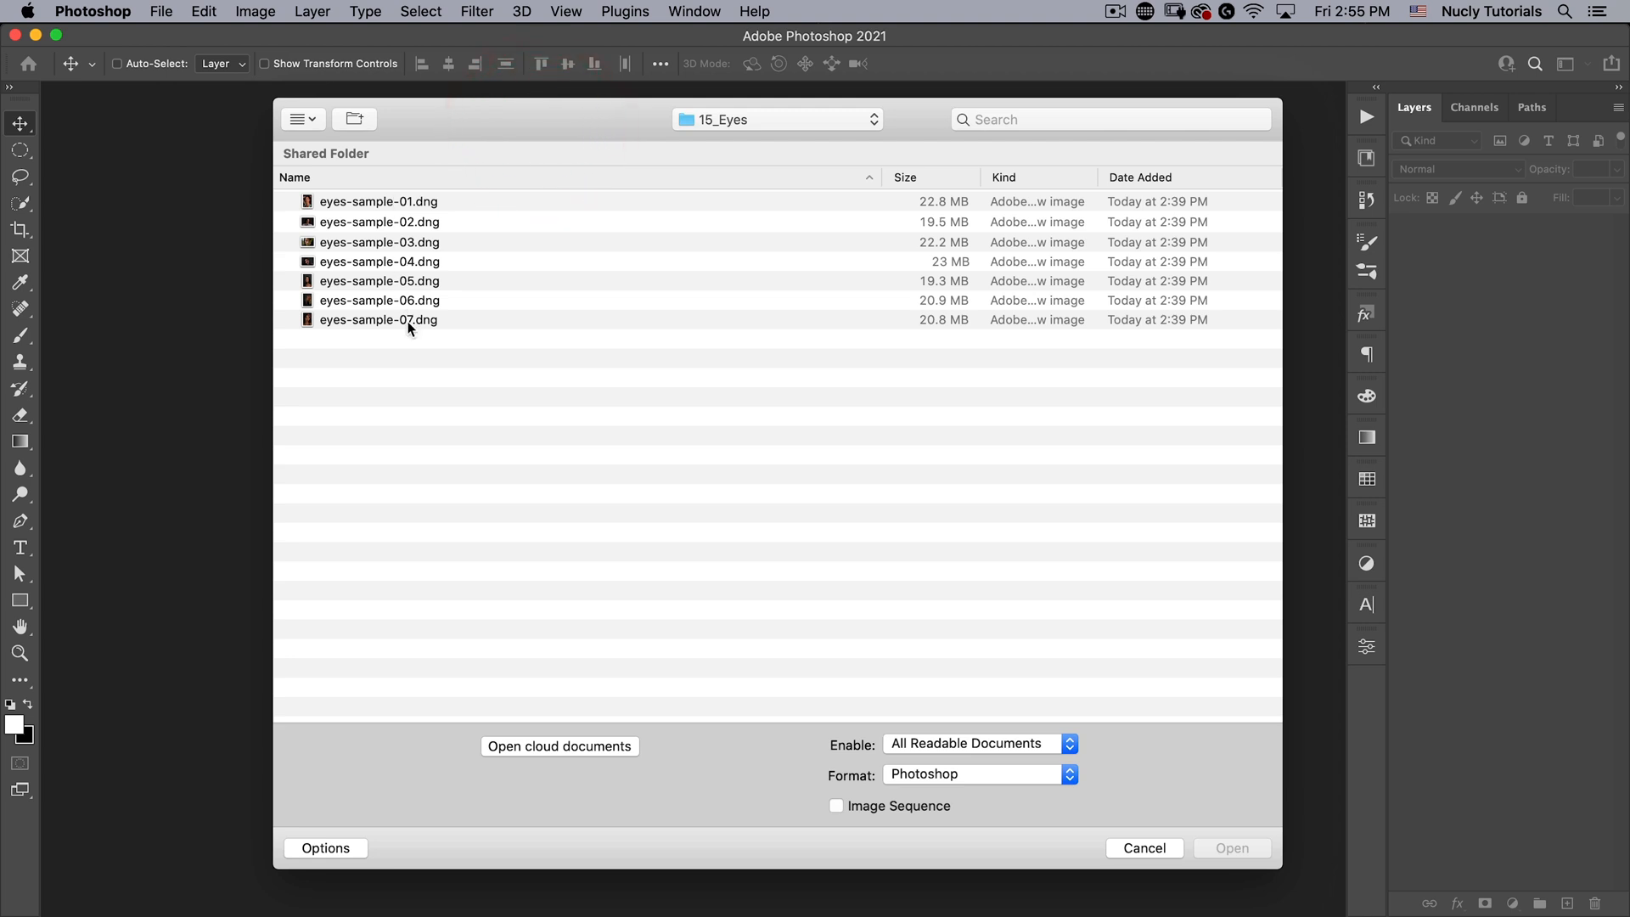
{"action": "mouse_move", "coordinate": [387, 248]}
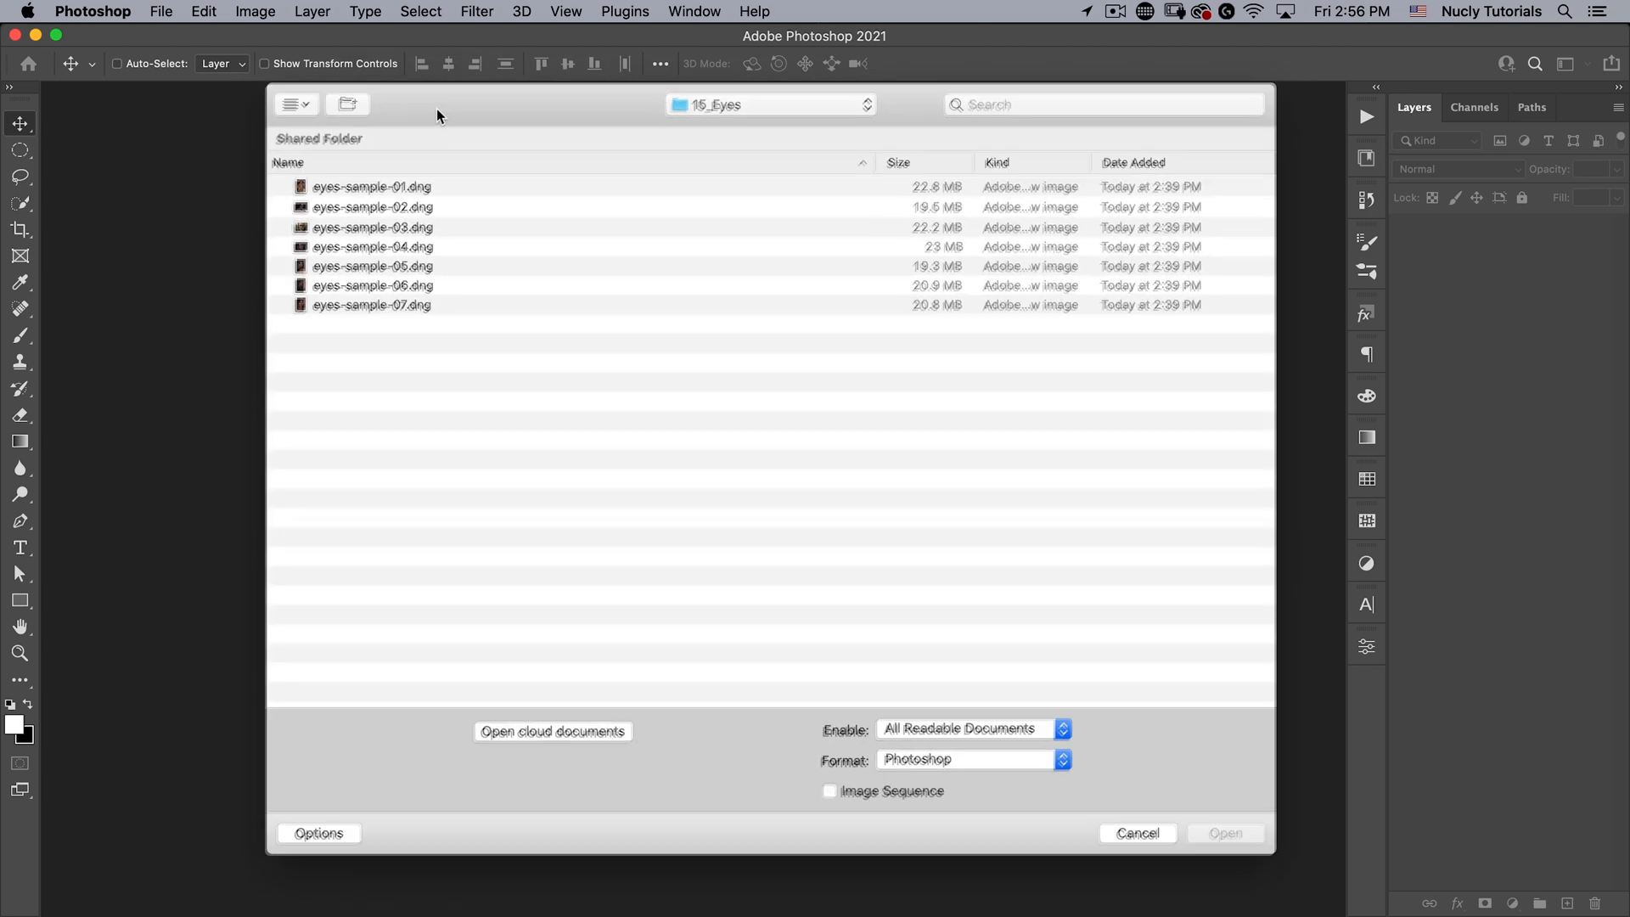
{"action": "left_click", "coordinate": [372, 185]}
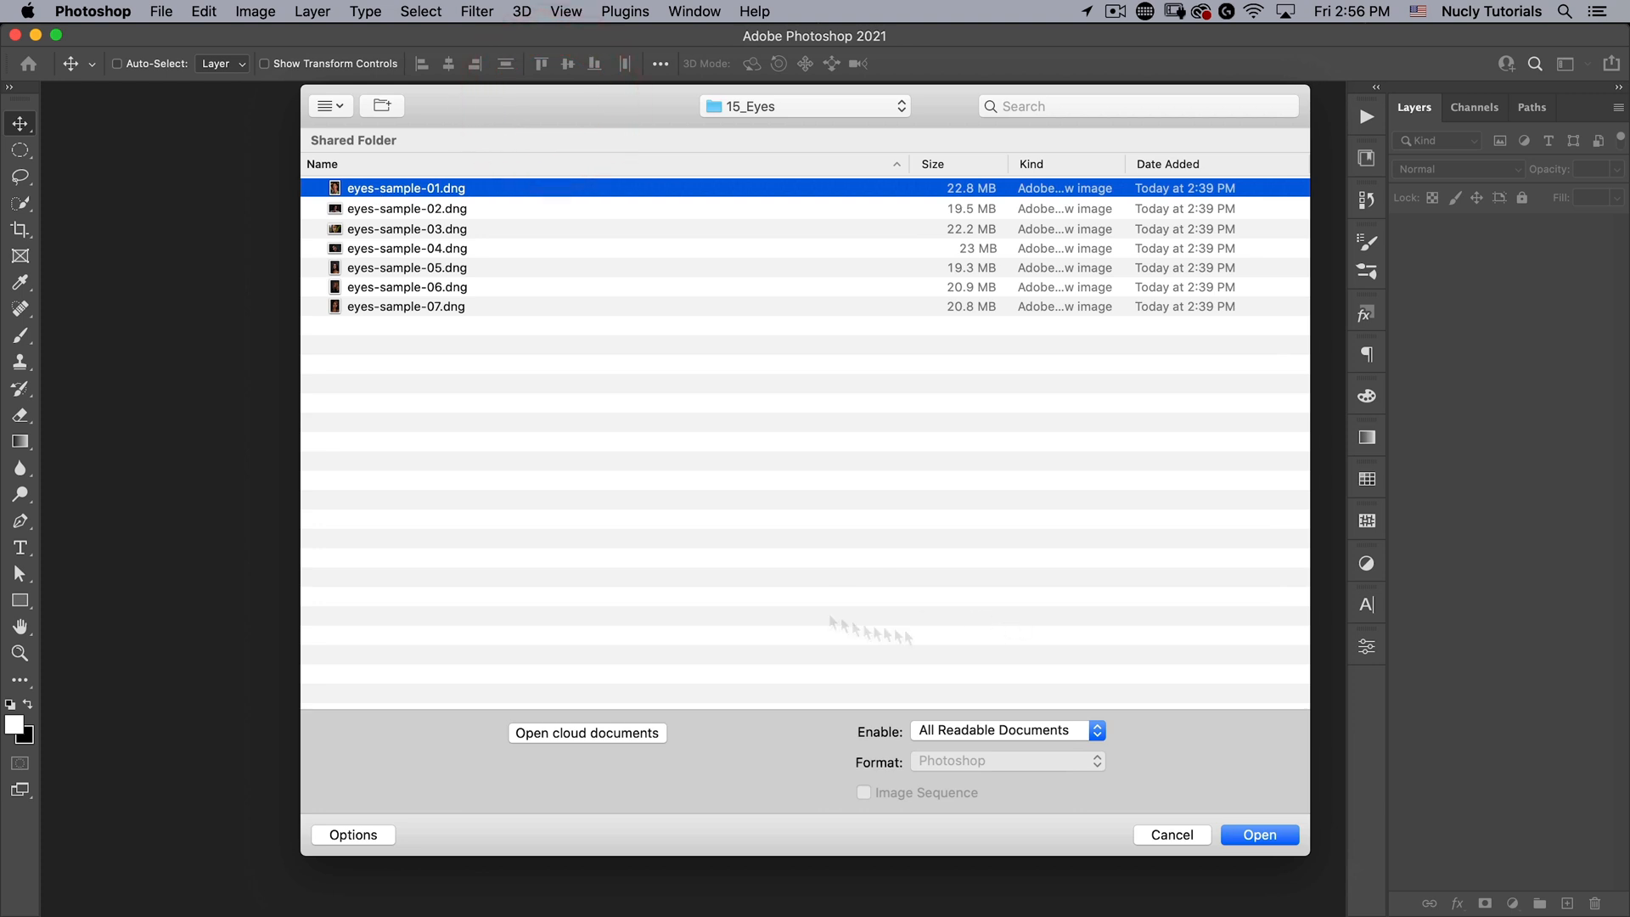
{"action": "mouse_move", "coordinate": [1224, 842]}
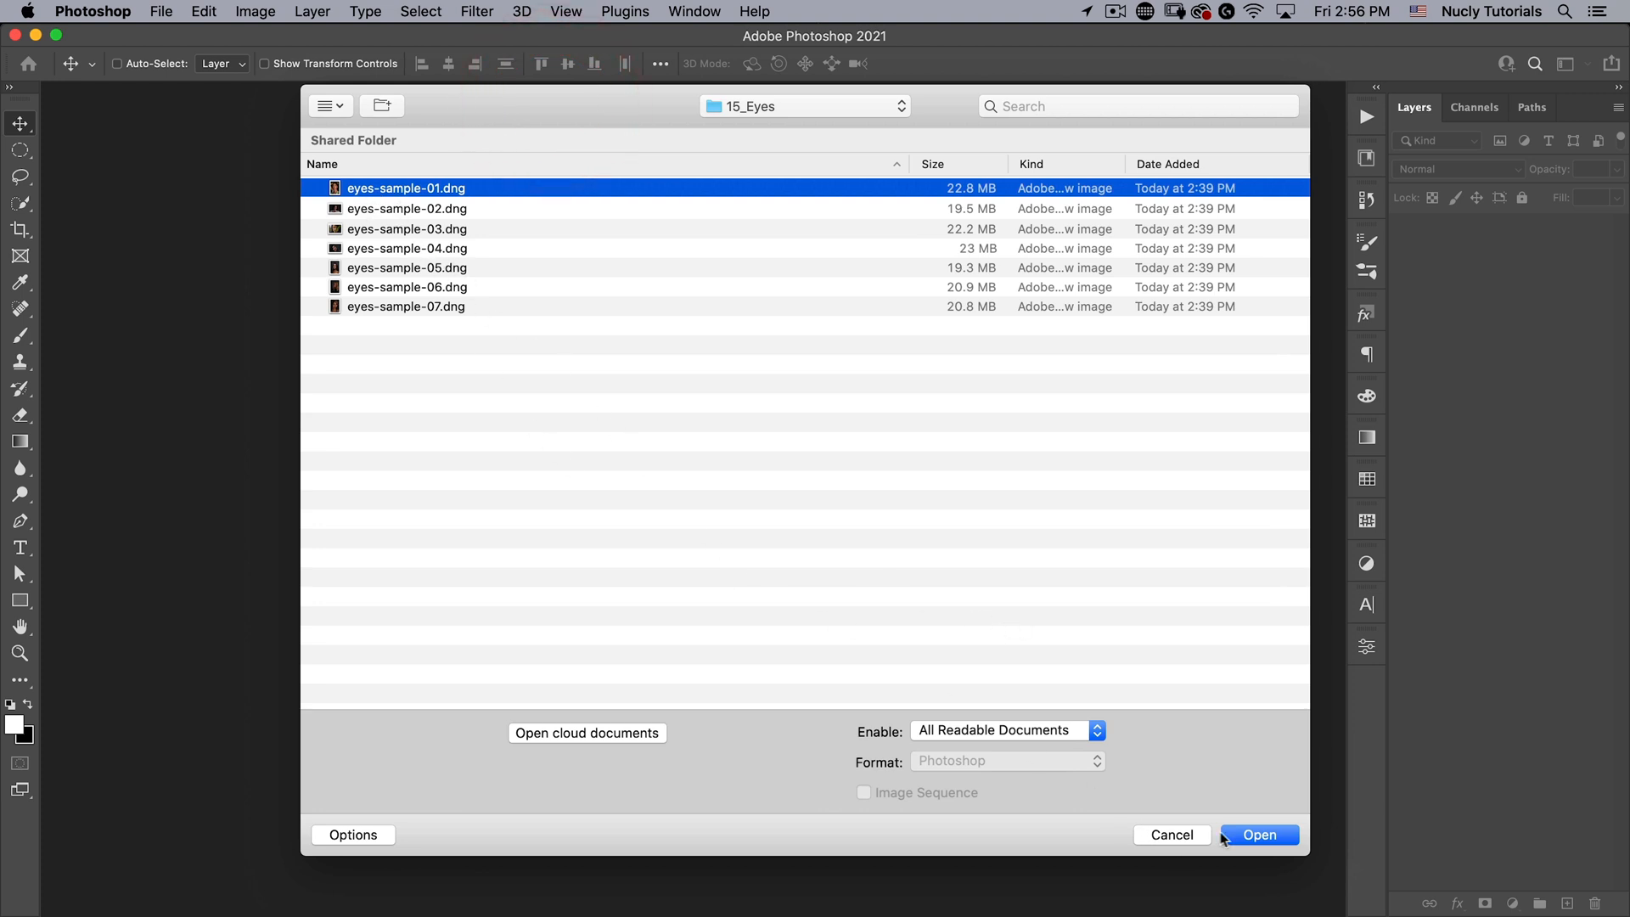
Load eyes-sample-01.dng into Camera Raw and zoom to 100% on the eyes
{"action": "left_click", "coordinate": [1259, 835]}
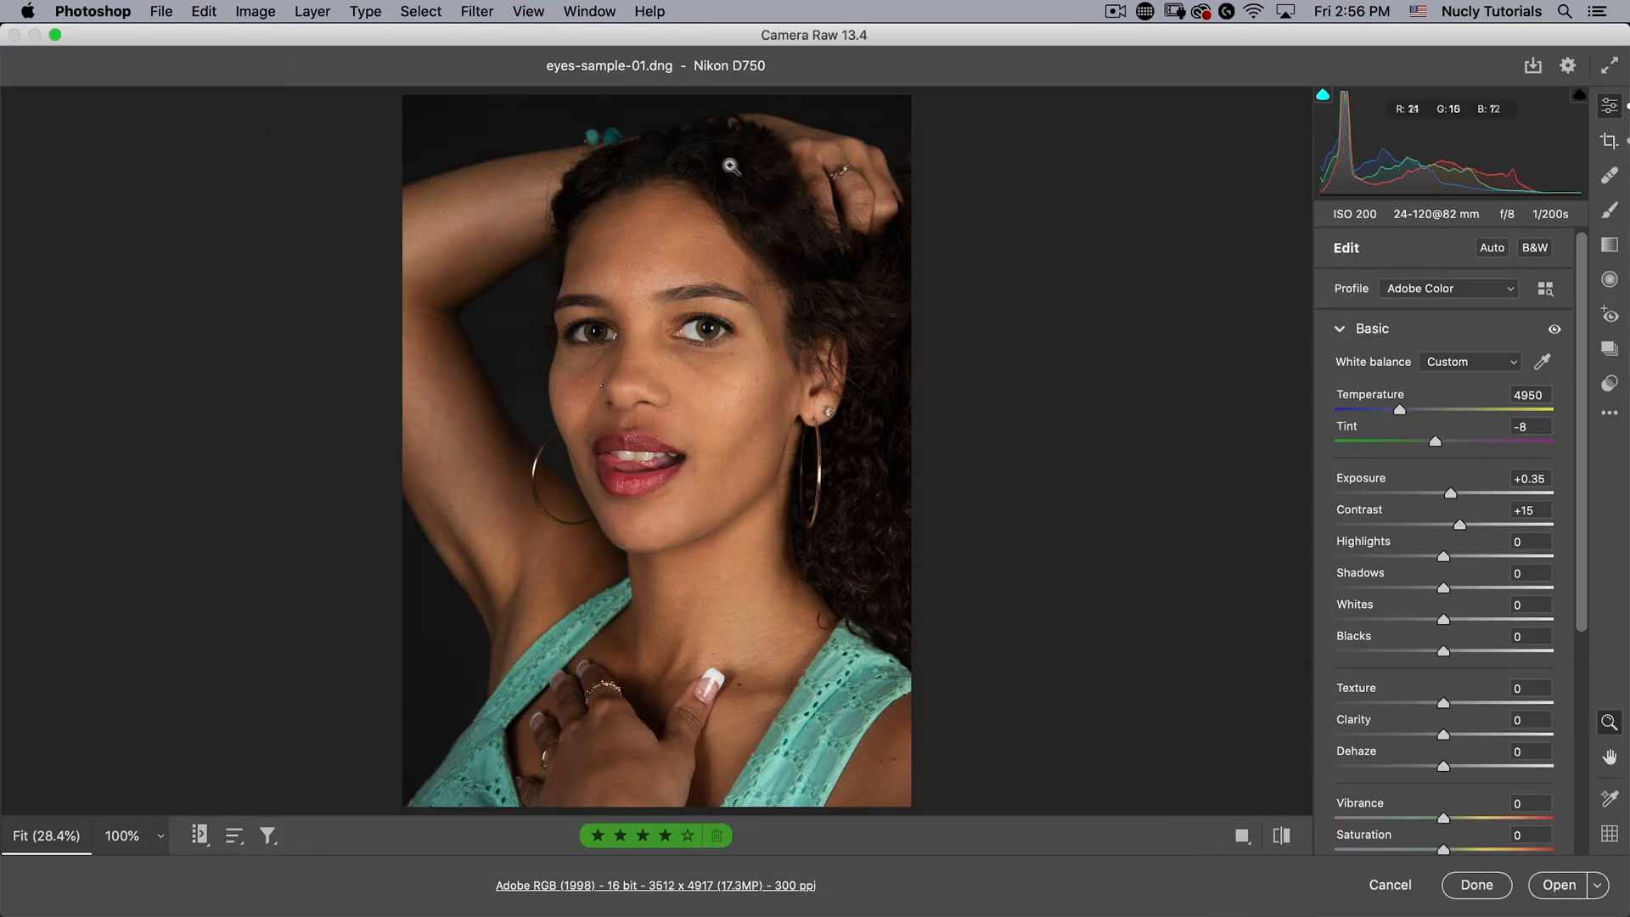
{"action": "mouse_move", "coordinate": [624, 245]}
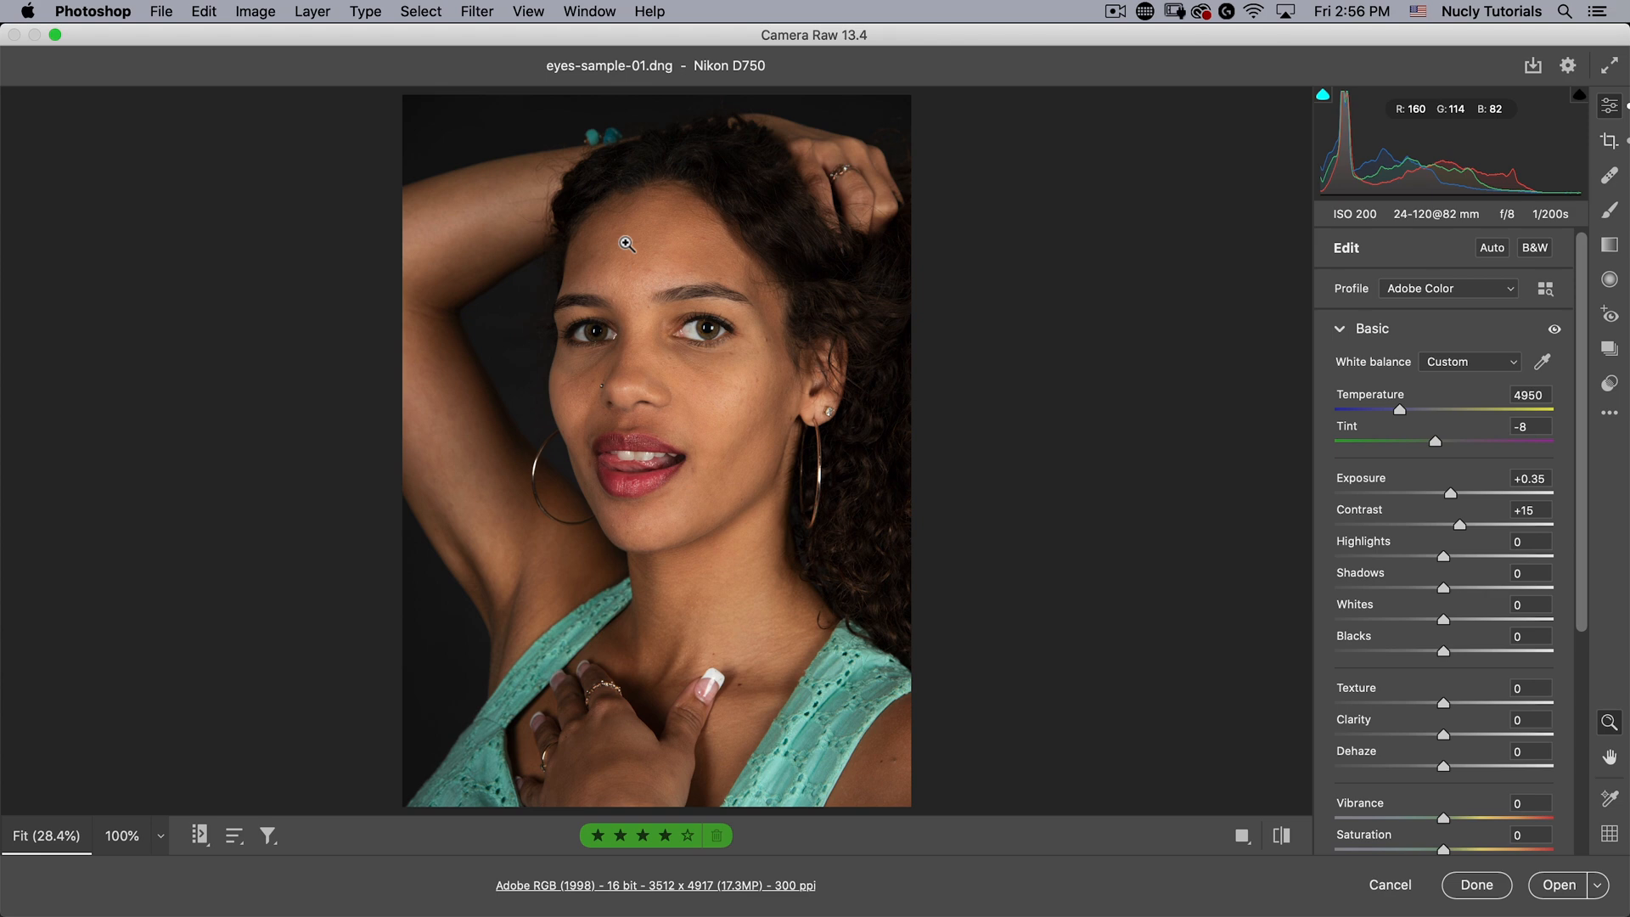
{"action": "left_click", "coordinate": [624, 244]}
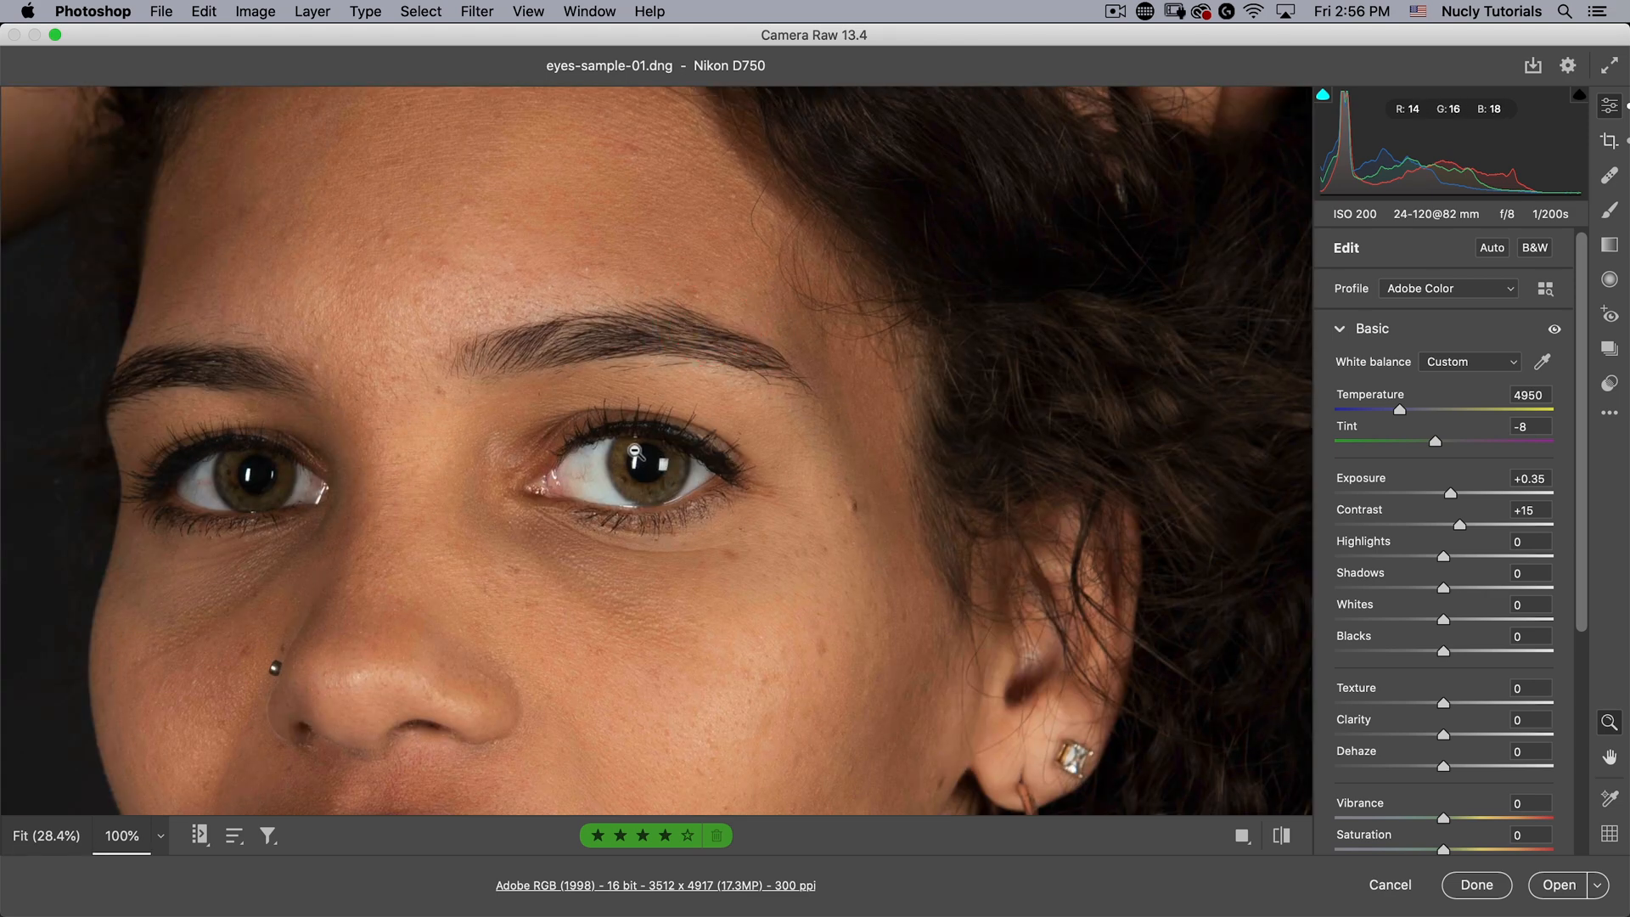
{"action": "mouse_move", "coordinate": [655, 460]}
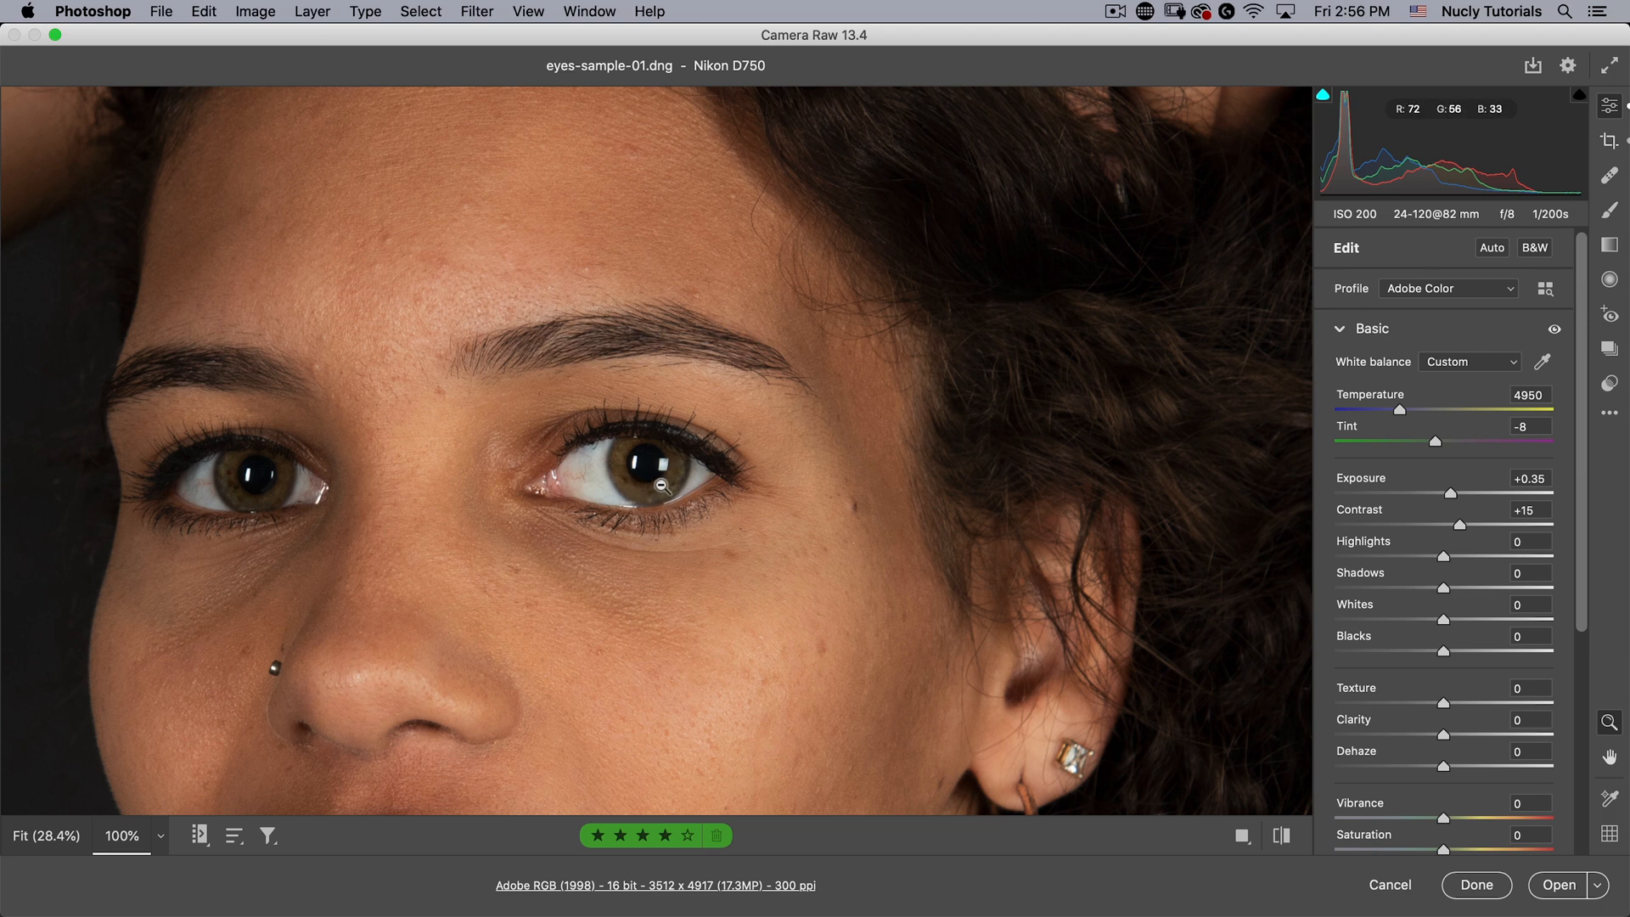
{"action": "mouse_move", "coordinate": [612, 451]}
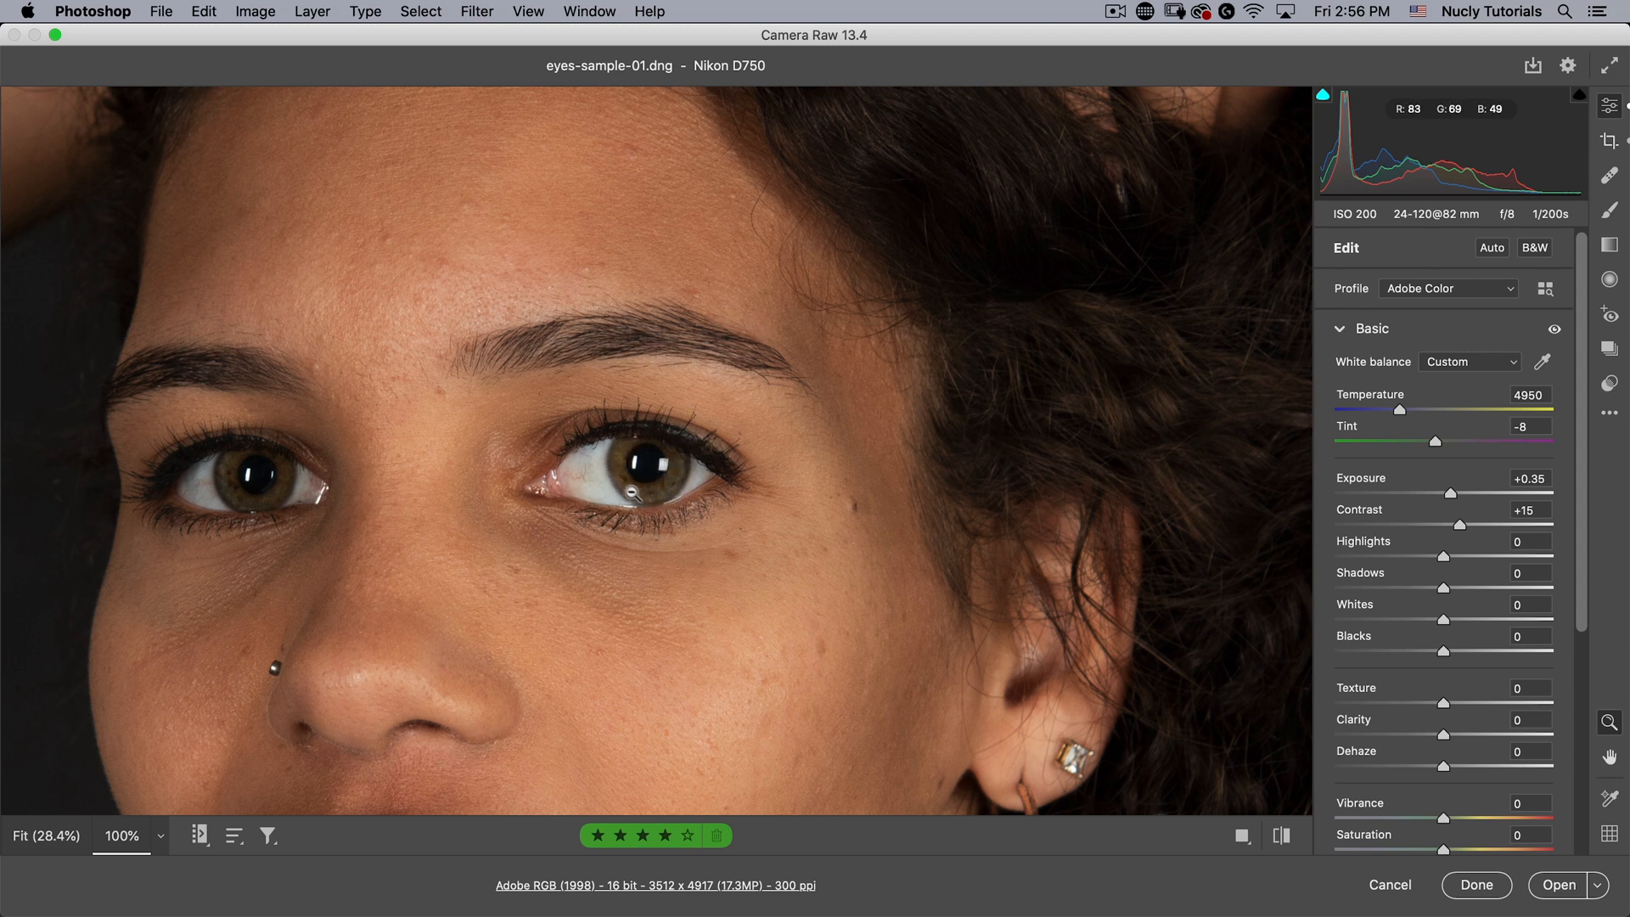
{"action": "mouse_move", "coordinate": [644, 486]}
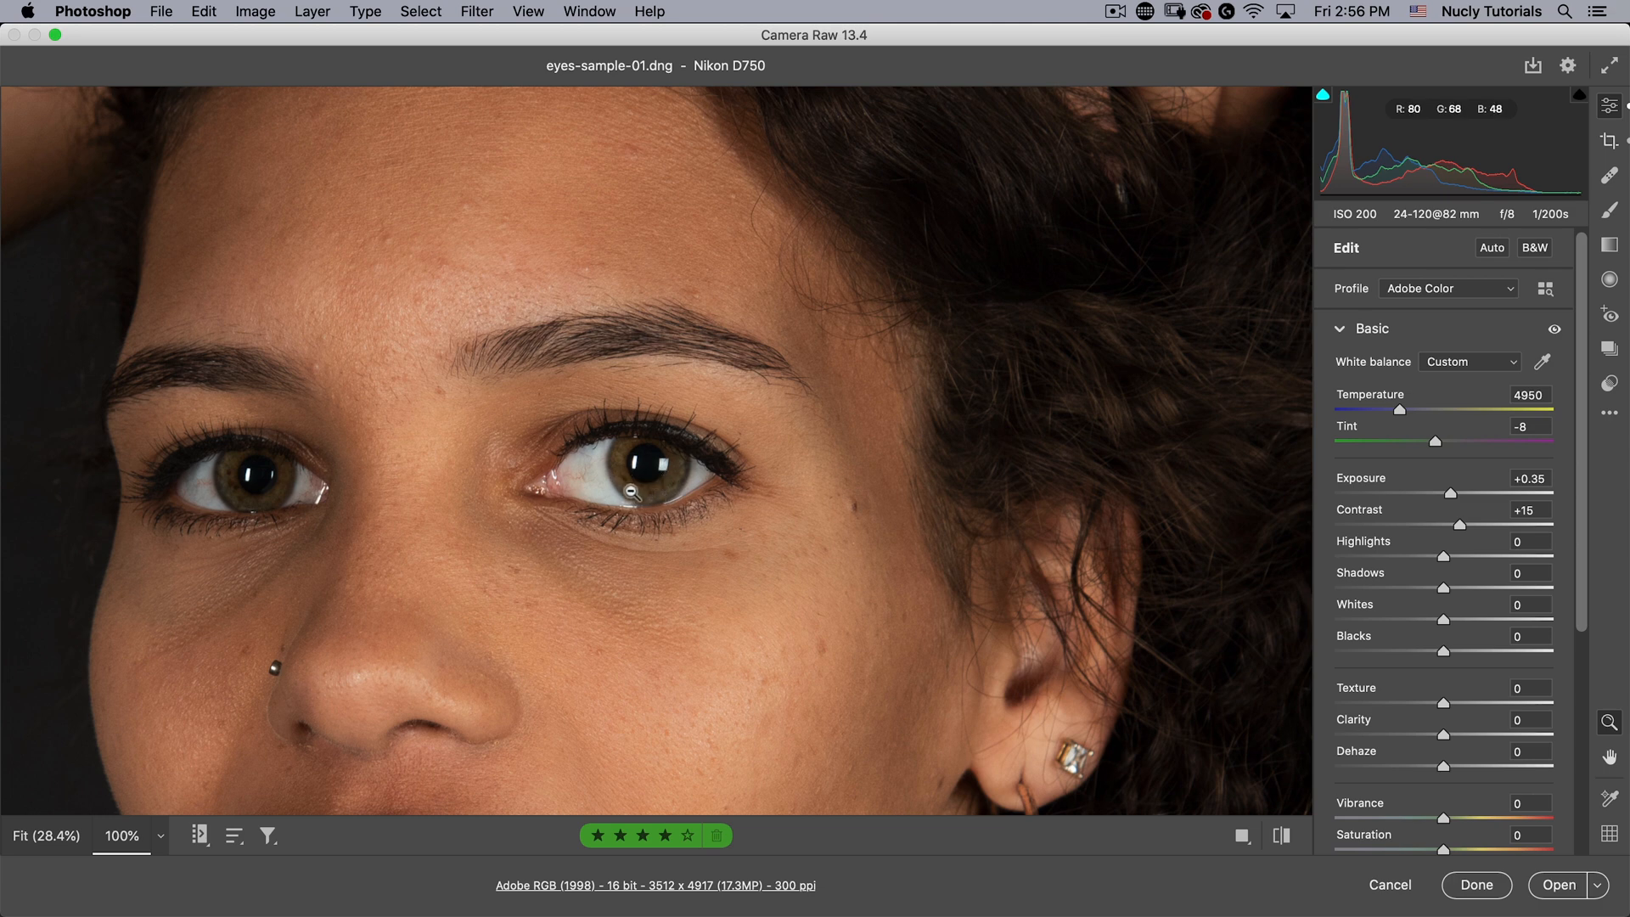
{"action": "mouse_move", "coordinate": [660, 445]}
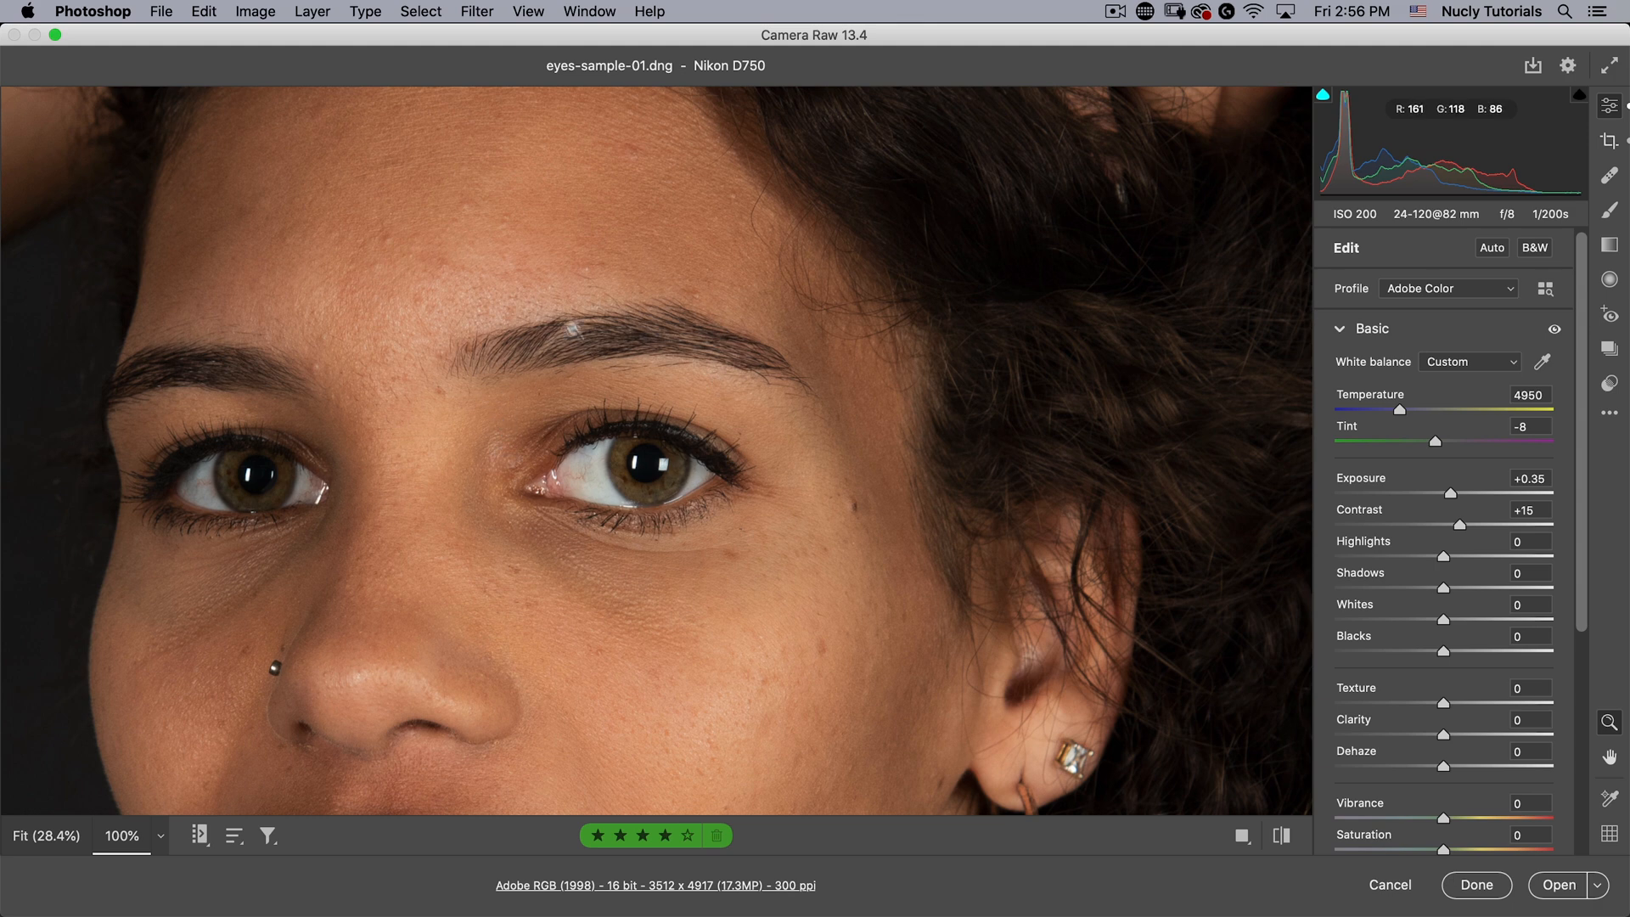
{"action": "mouse_move", "coordinate": [561, 298]}
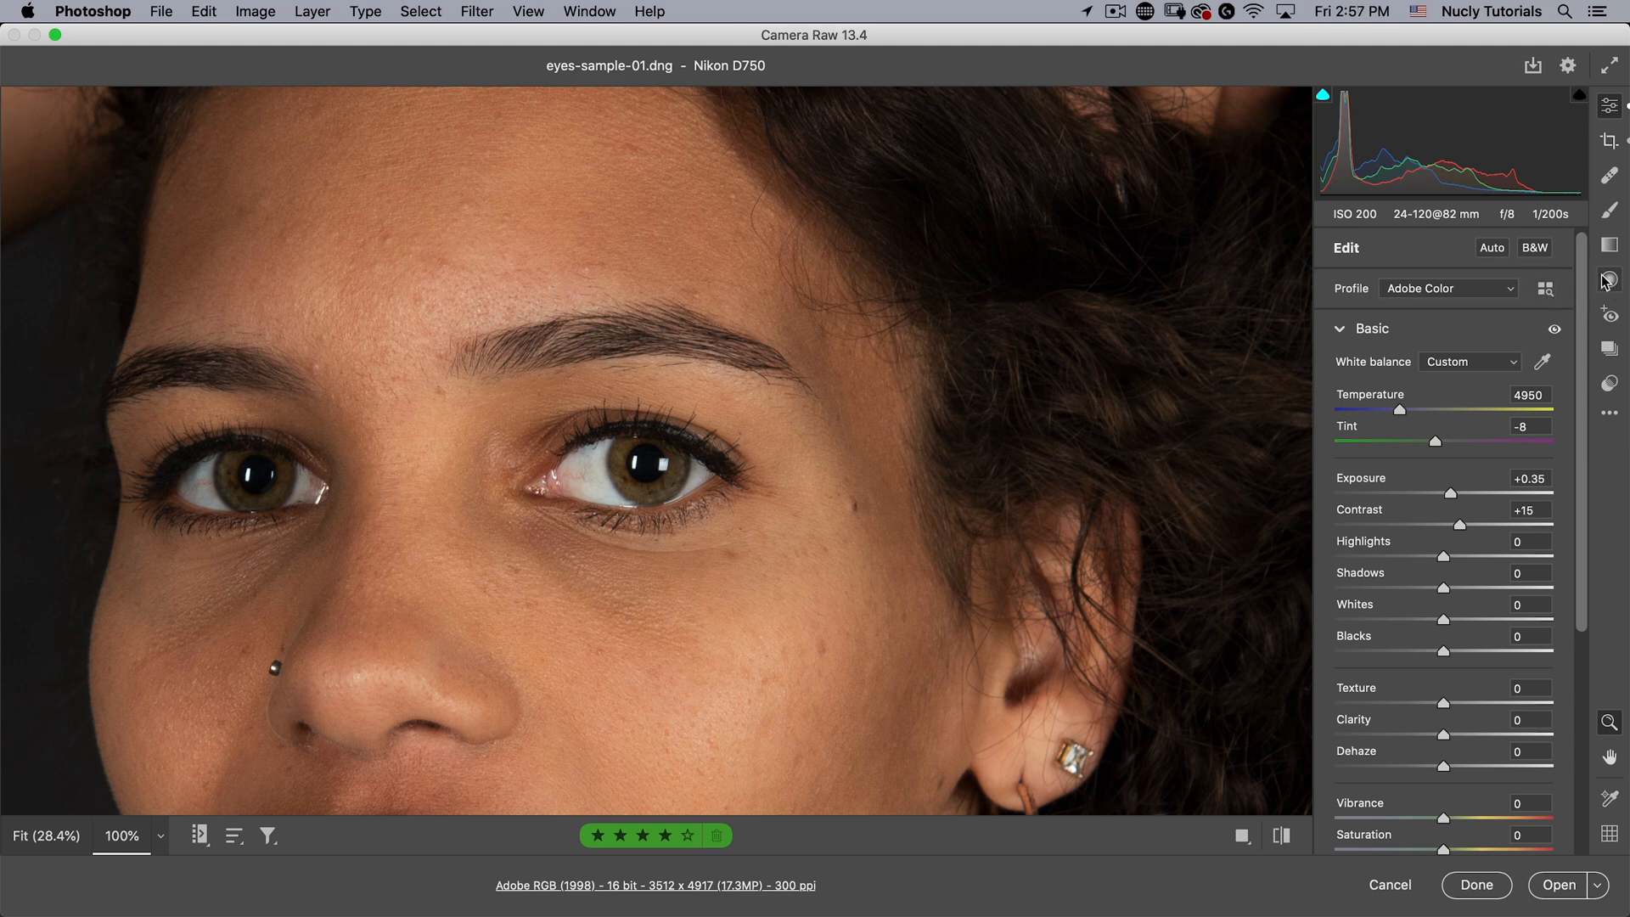
Draw a Radial Filter on the right iris with Invert off, Exposure +1.55, Contrast +25
{"action": "left_click", "coordinate": [1610, 279]}
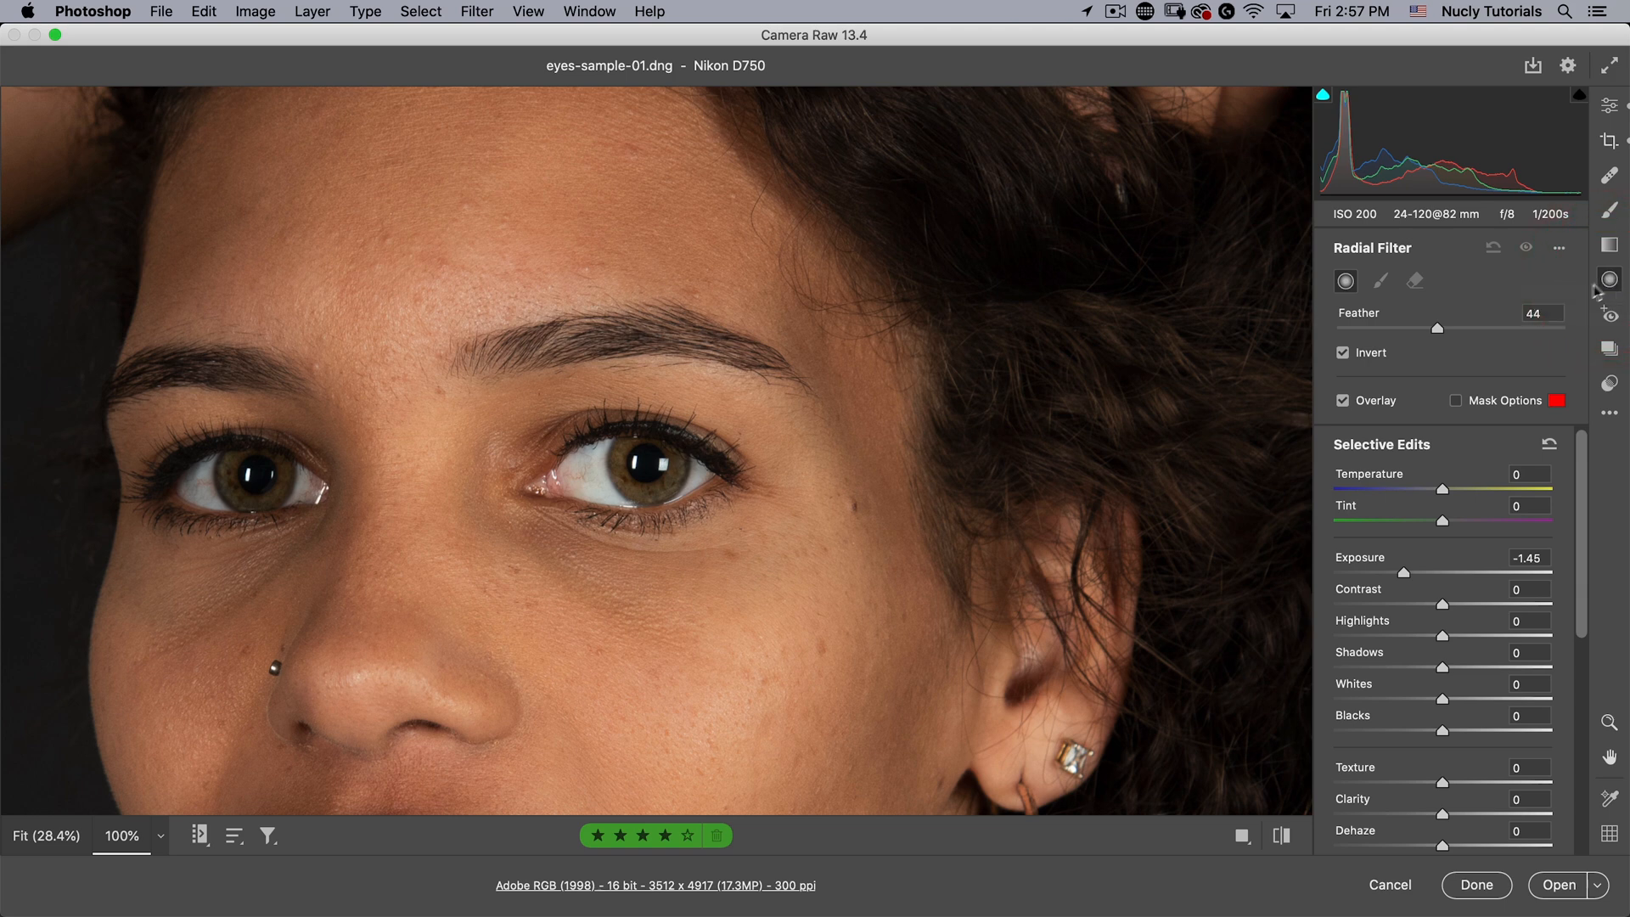
{"action": "mouse_move", "coordinate": [647, 461]}
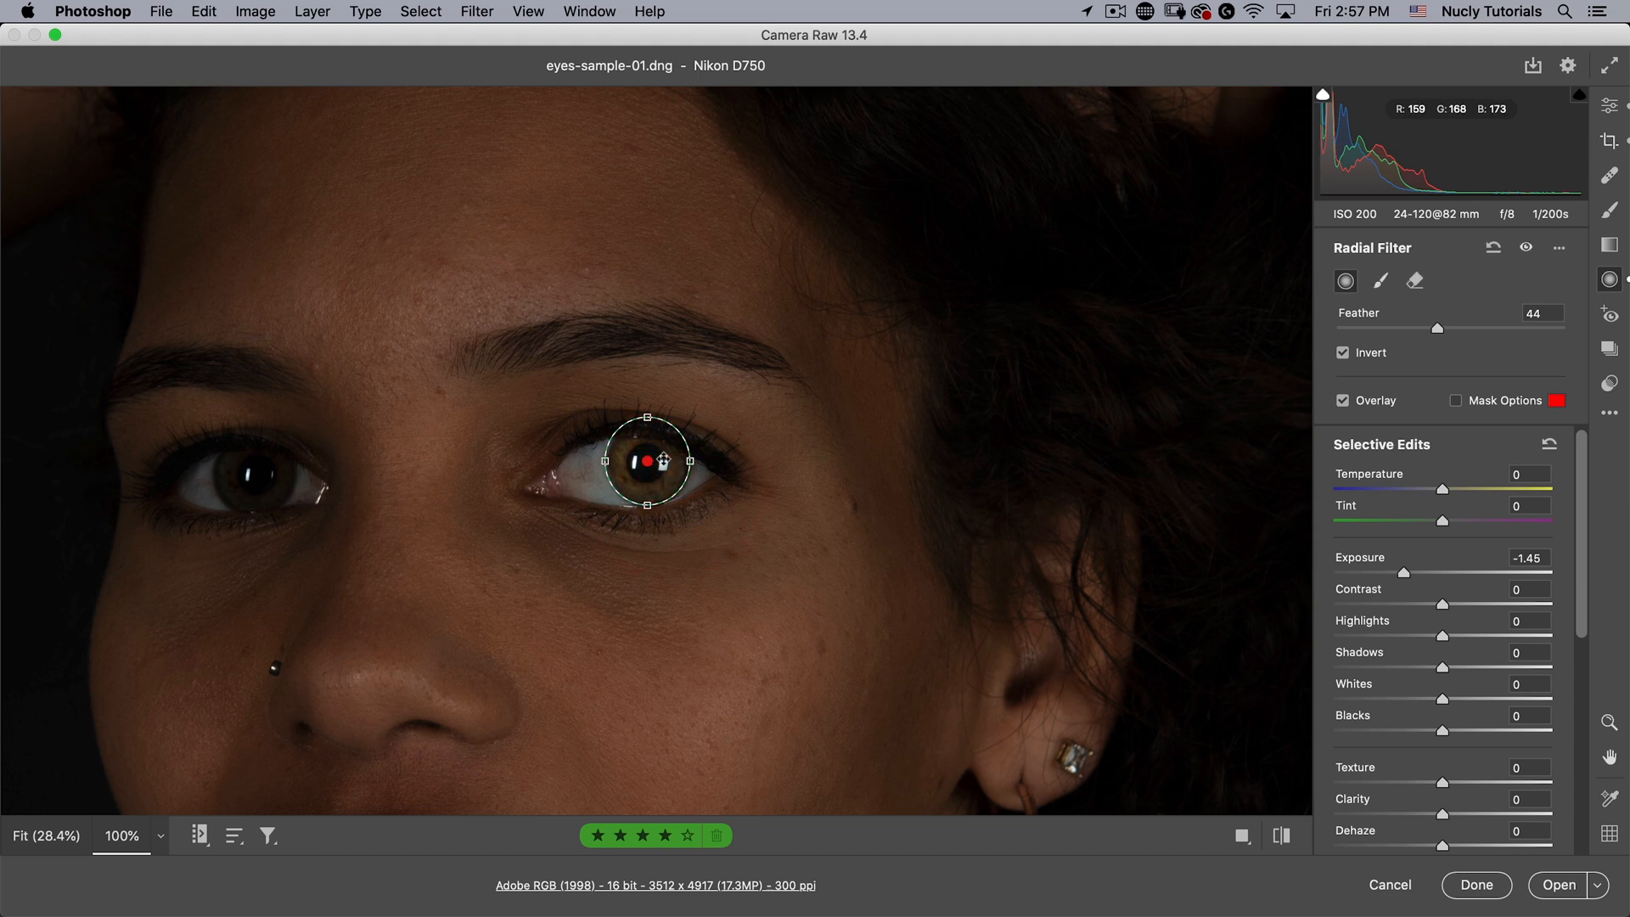
{"action": "left_click", "coordinate": [1343, 352]}
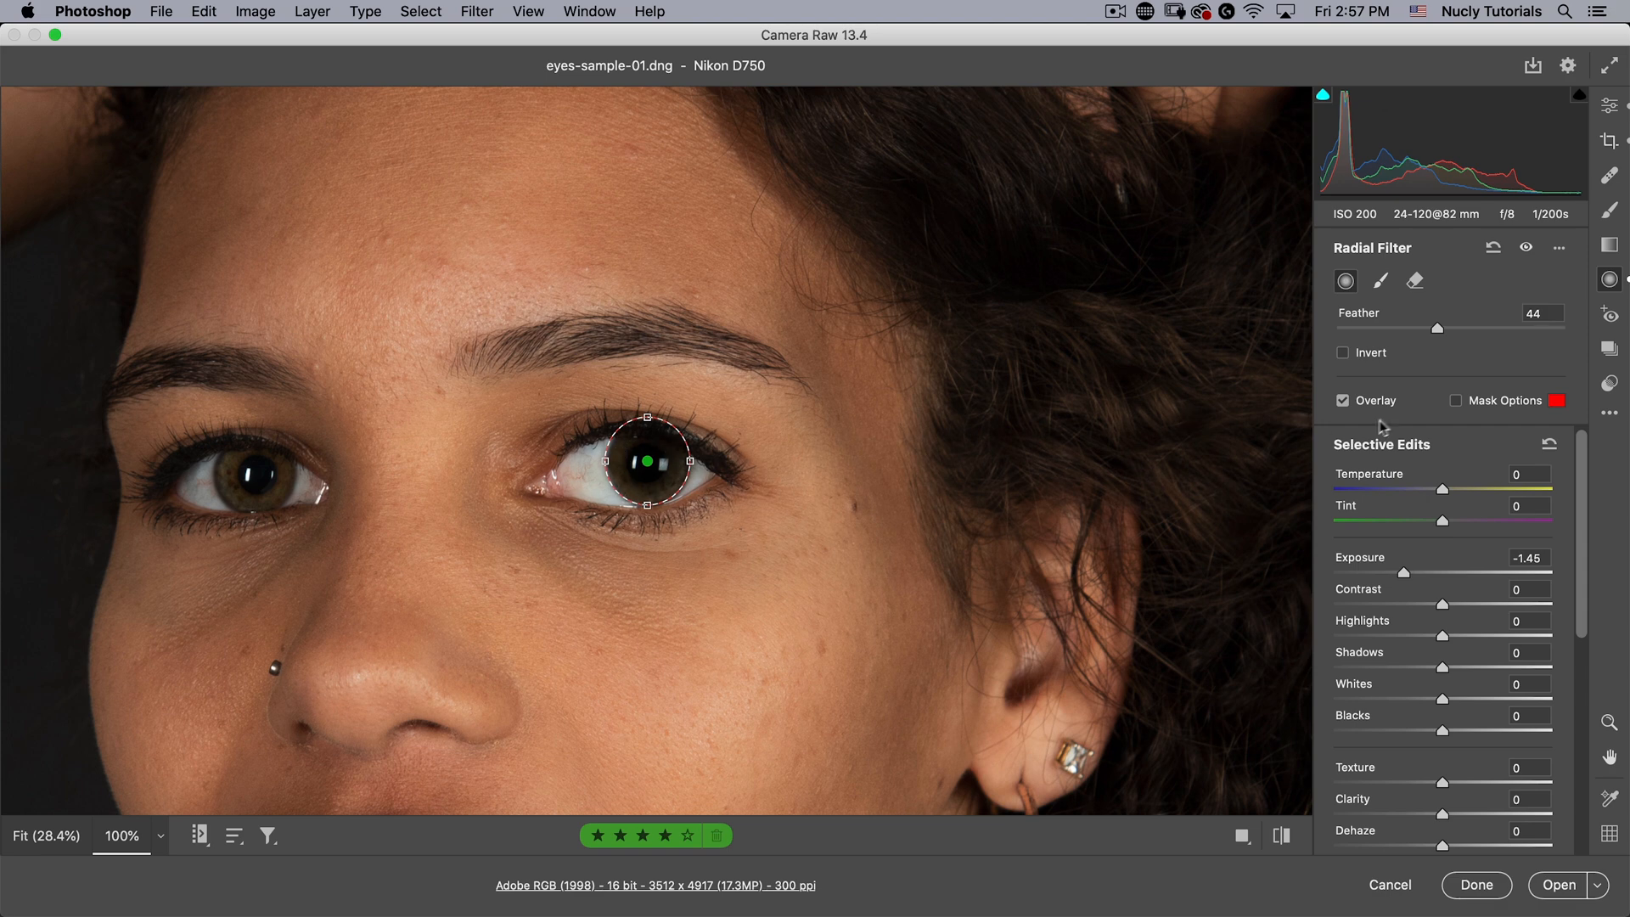
{"action": "mouse_move", "coordinate": [1555, 442]}
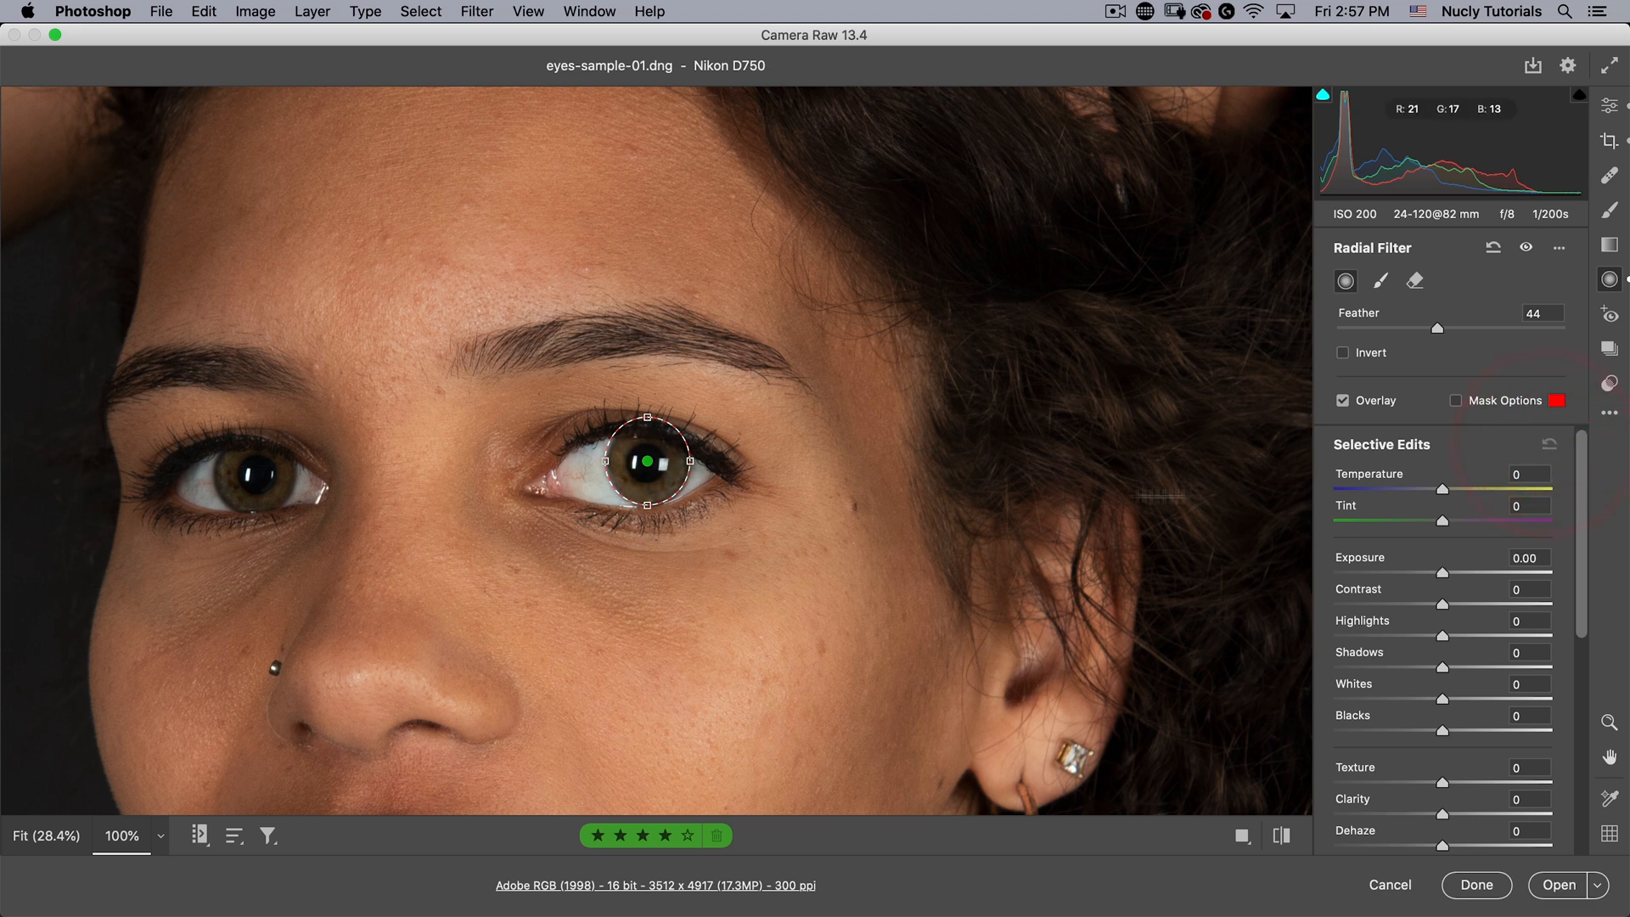
{"action": "mouse_move", "coordinate": [1004, 398]}
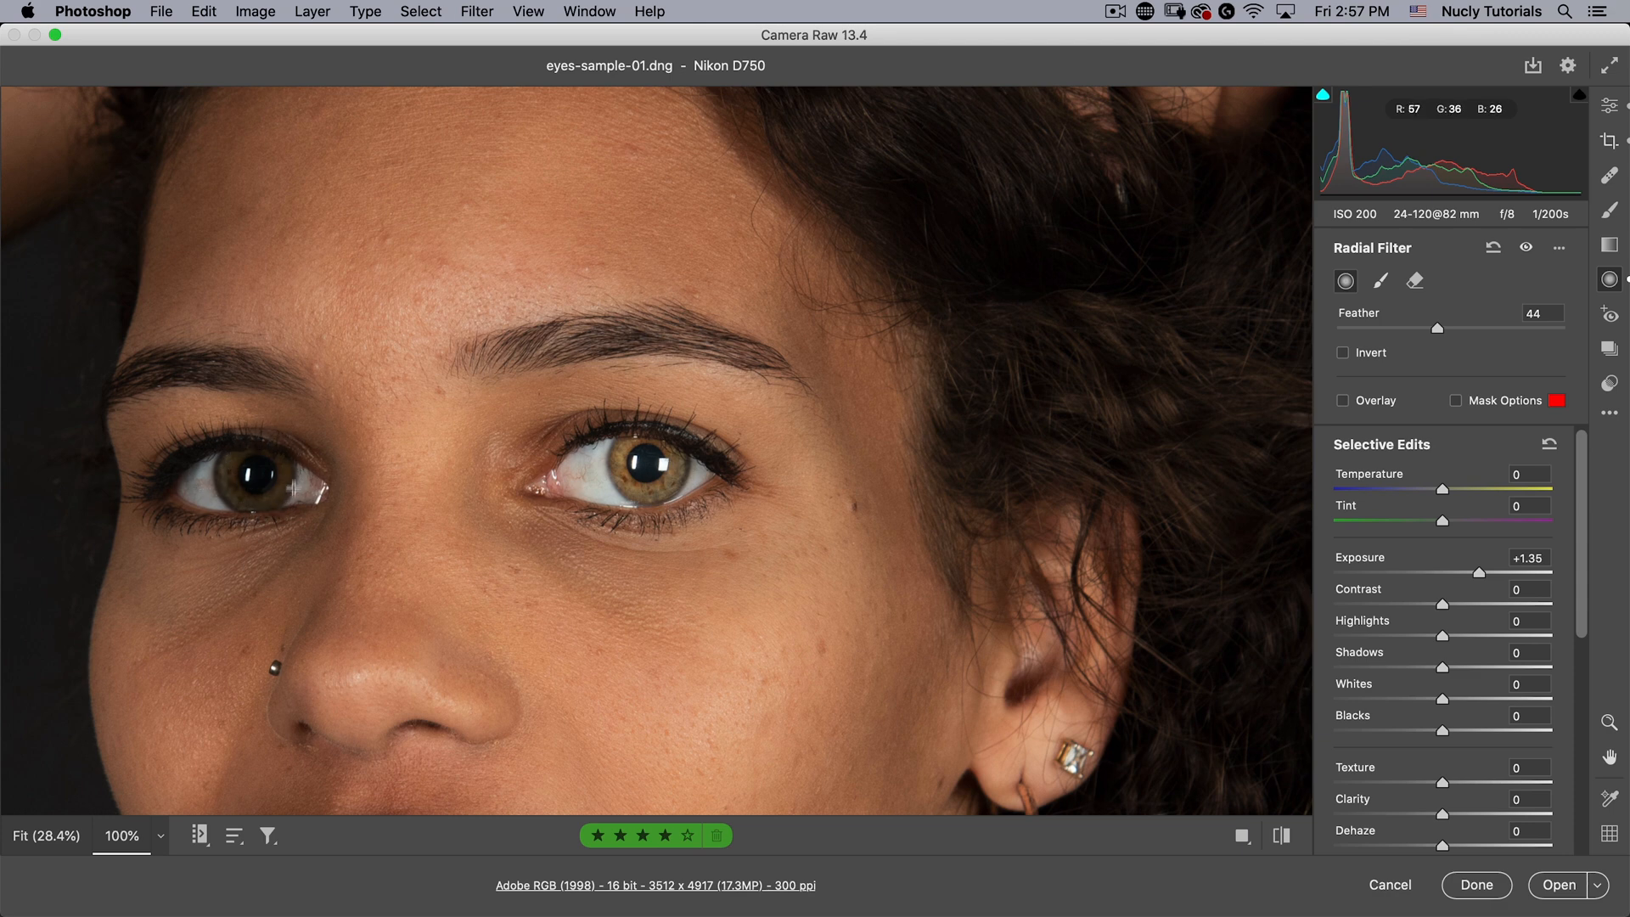
{"action": "mouse_move", "coordinate": [1234, 504]}
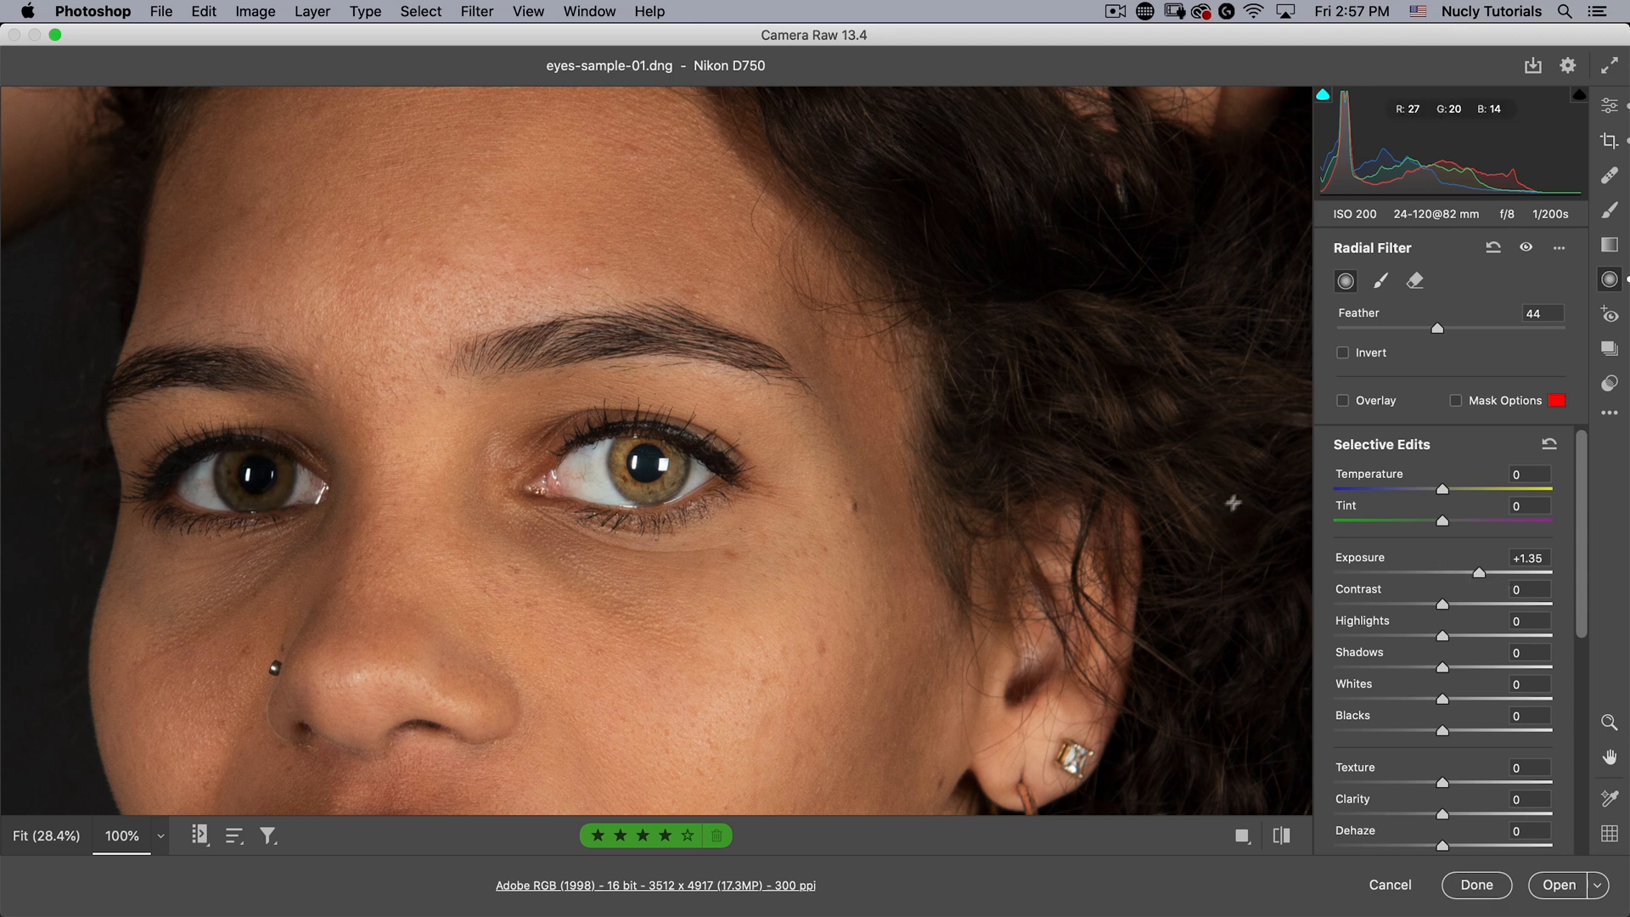
{"action": "mouse_move", "coordinate": [1449, 534]}
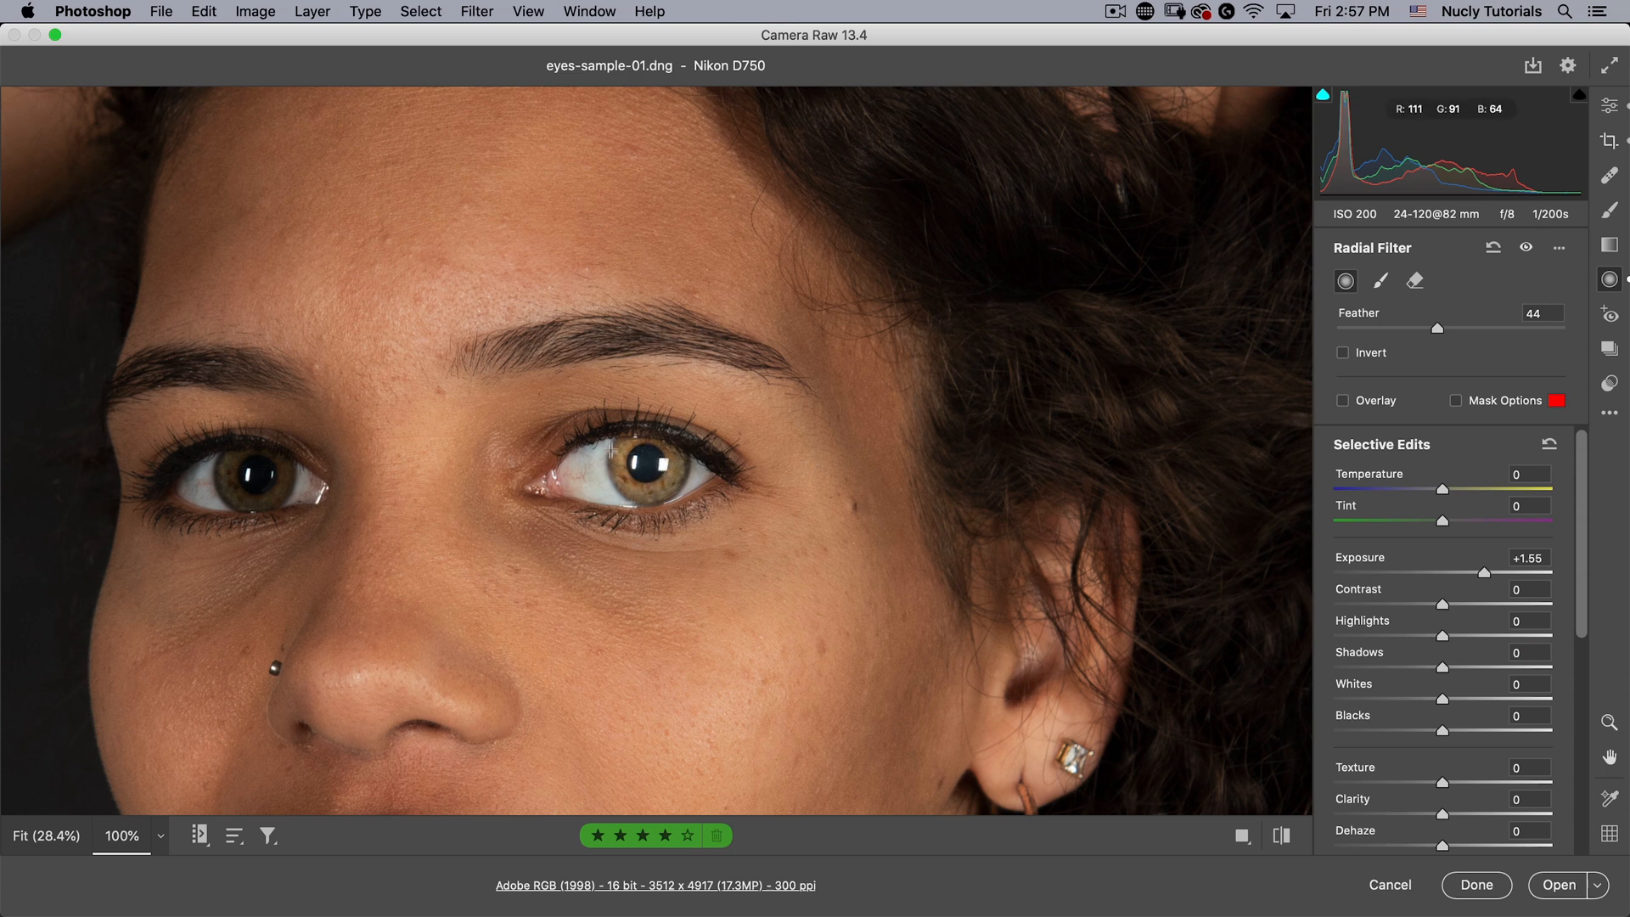
{"action": "mouse_move", "coordinate": [664, 450]}
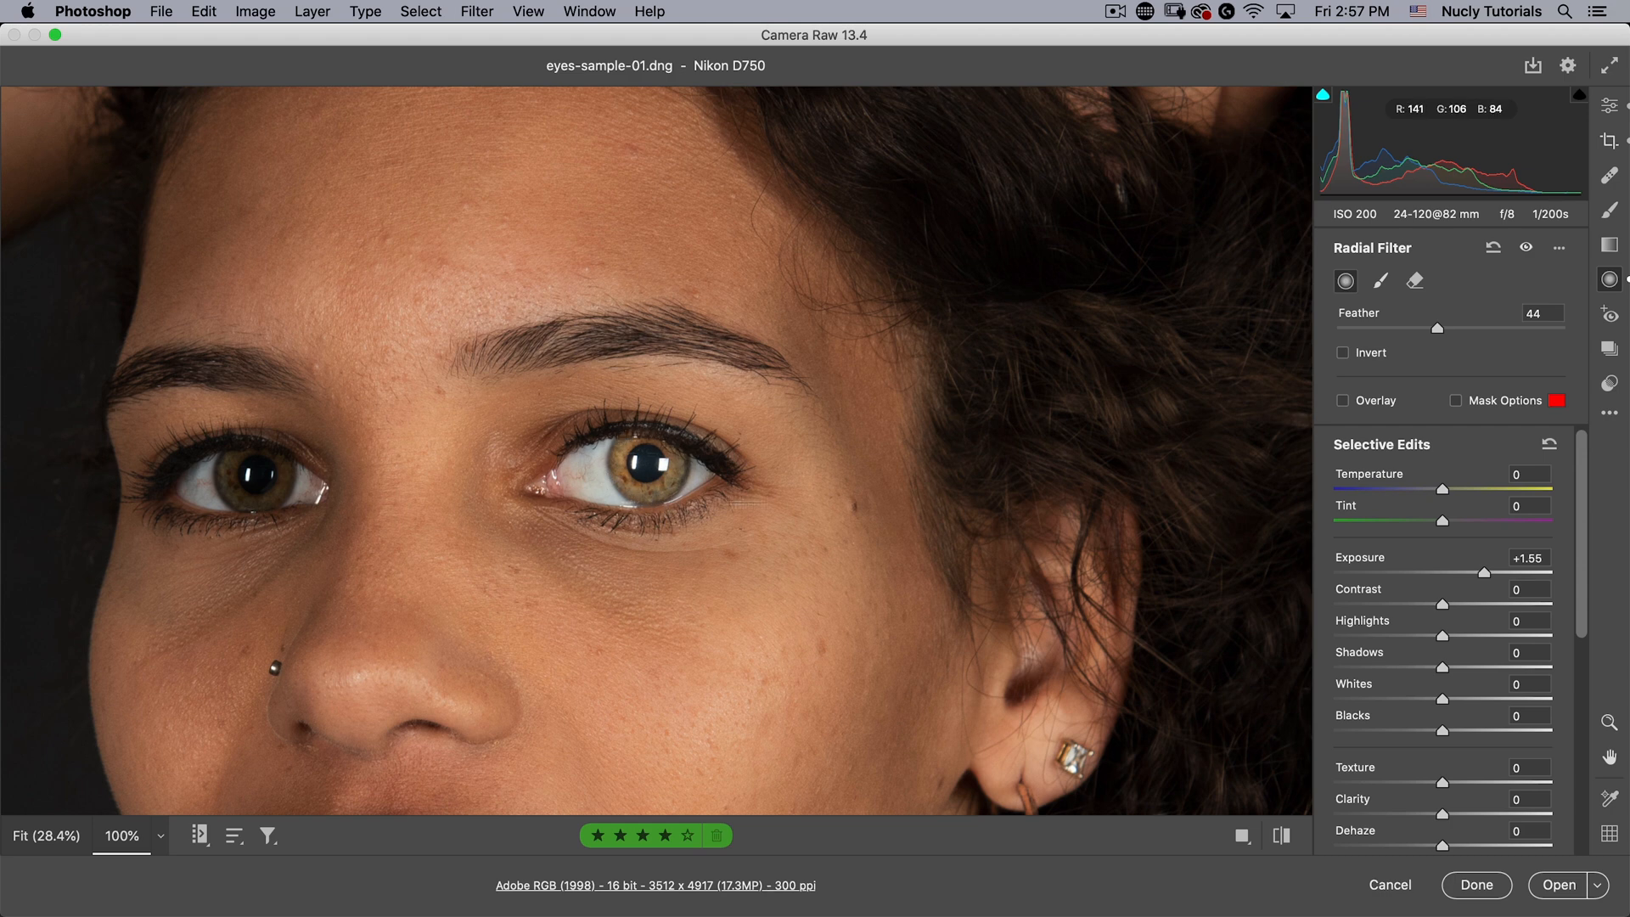
{"action": "mouse_move", "coordinate": [1442, 611]}
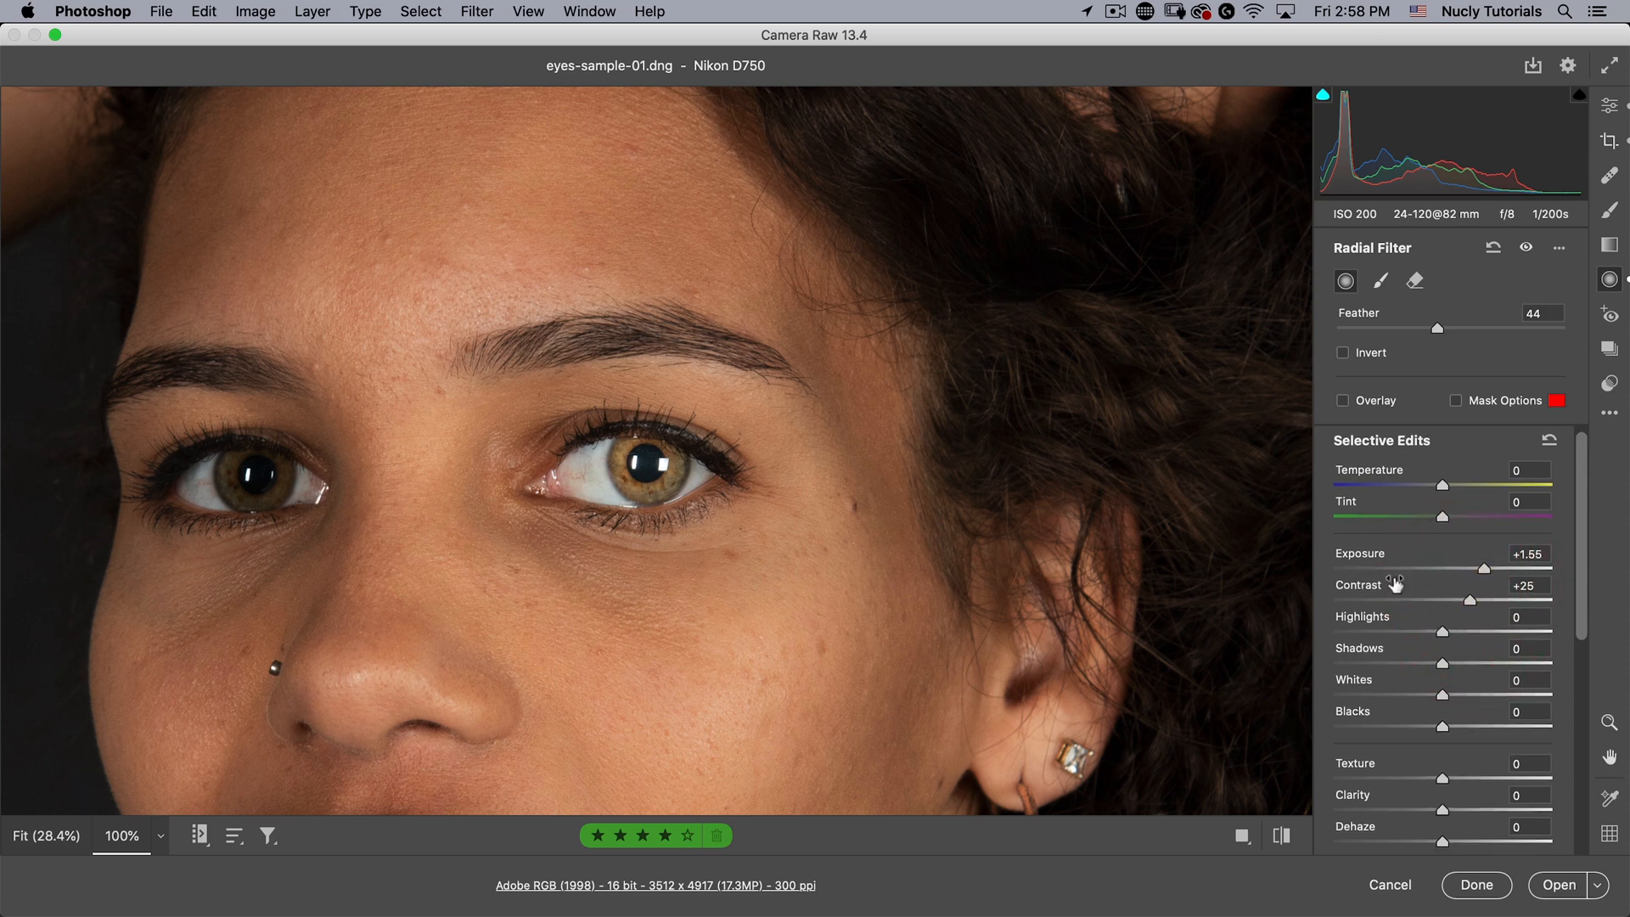
Set the iris filter to Clarity +70, Texture +20, Temperature -52, Tint -20, Exposure +0.85
{"action": "scroll", "scroll_direction": "down", "scroll_amount": 3}
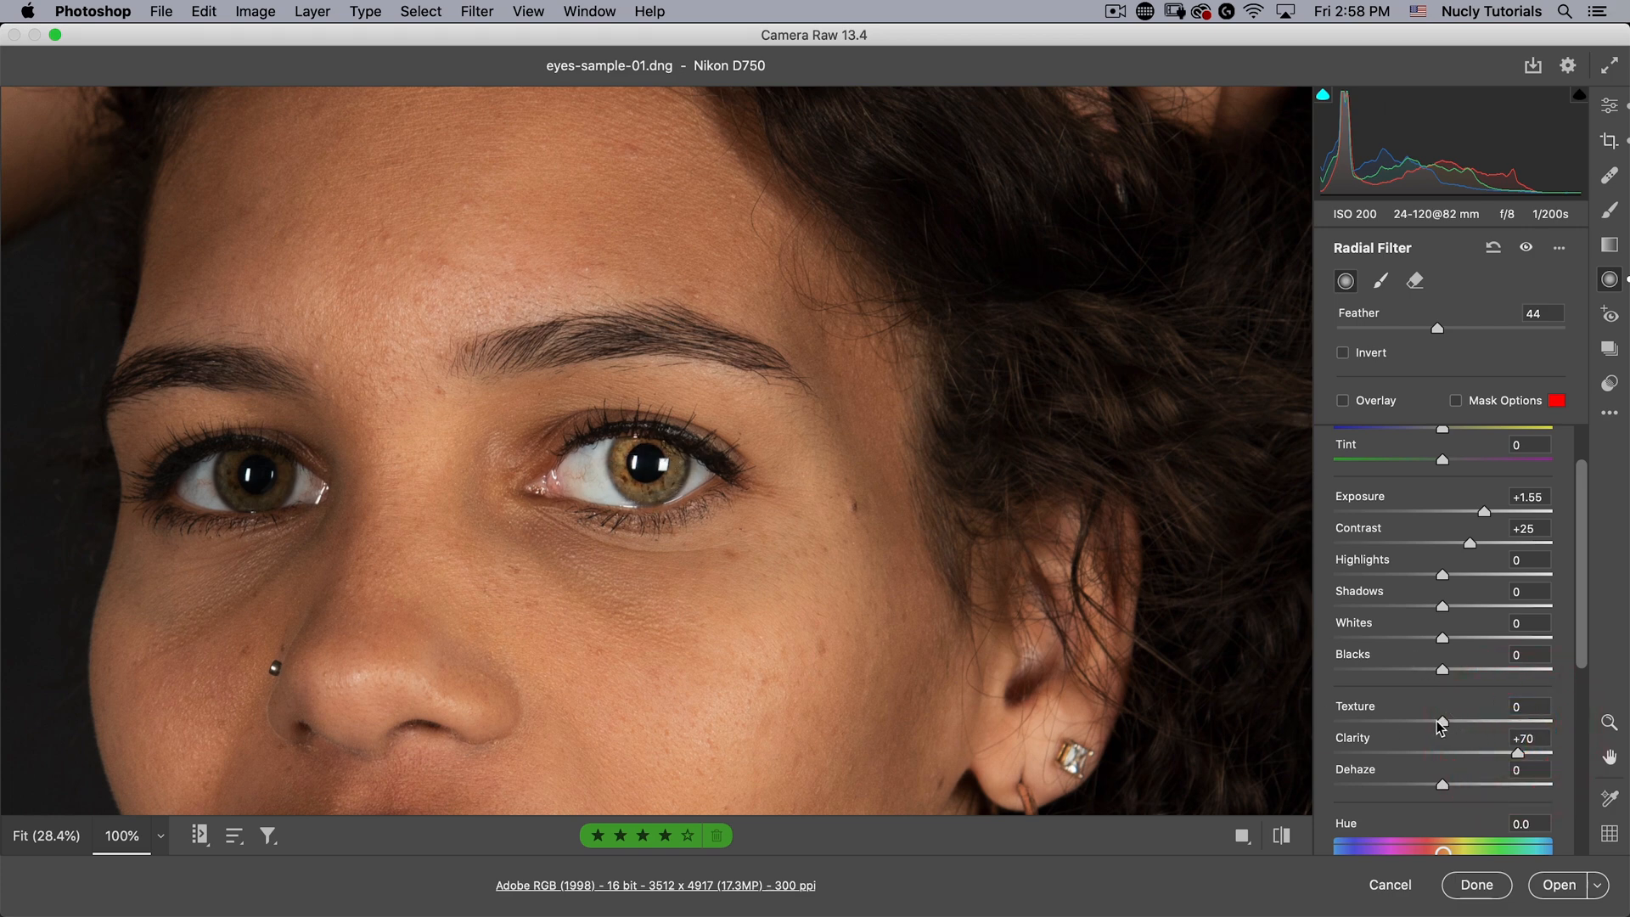
{"action": "mouse_move", "coordinate": [1445, 717]}
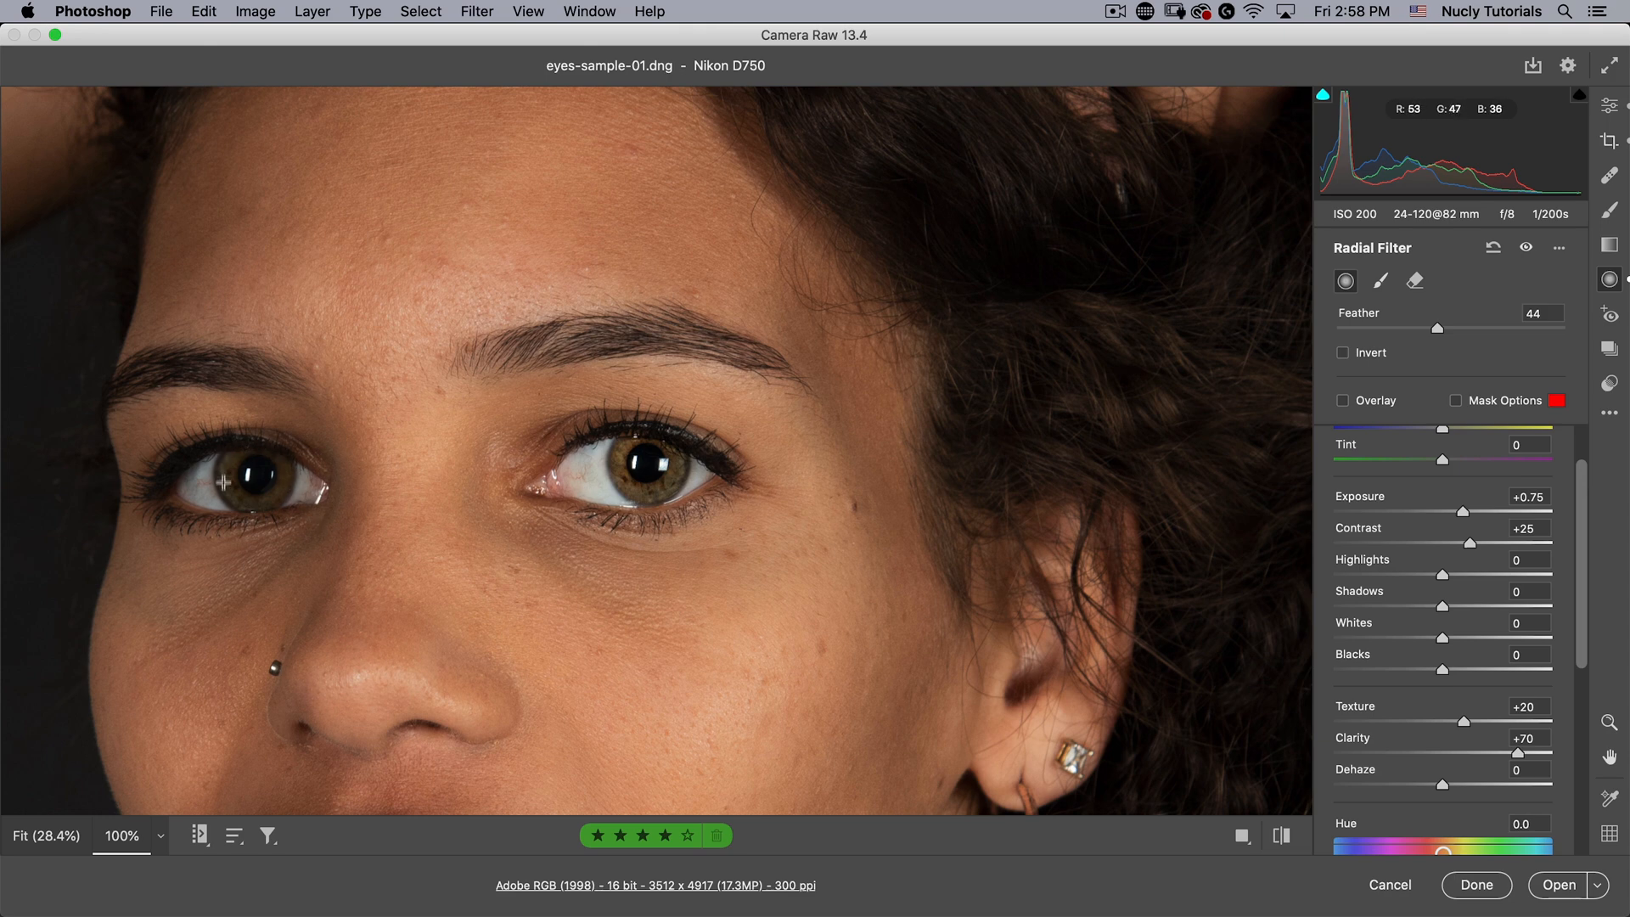
{"action": "mouse_move", "coordinate": [1464, 514]}
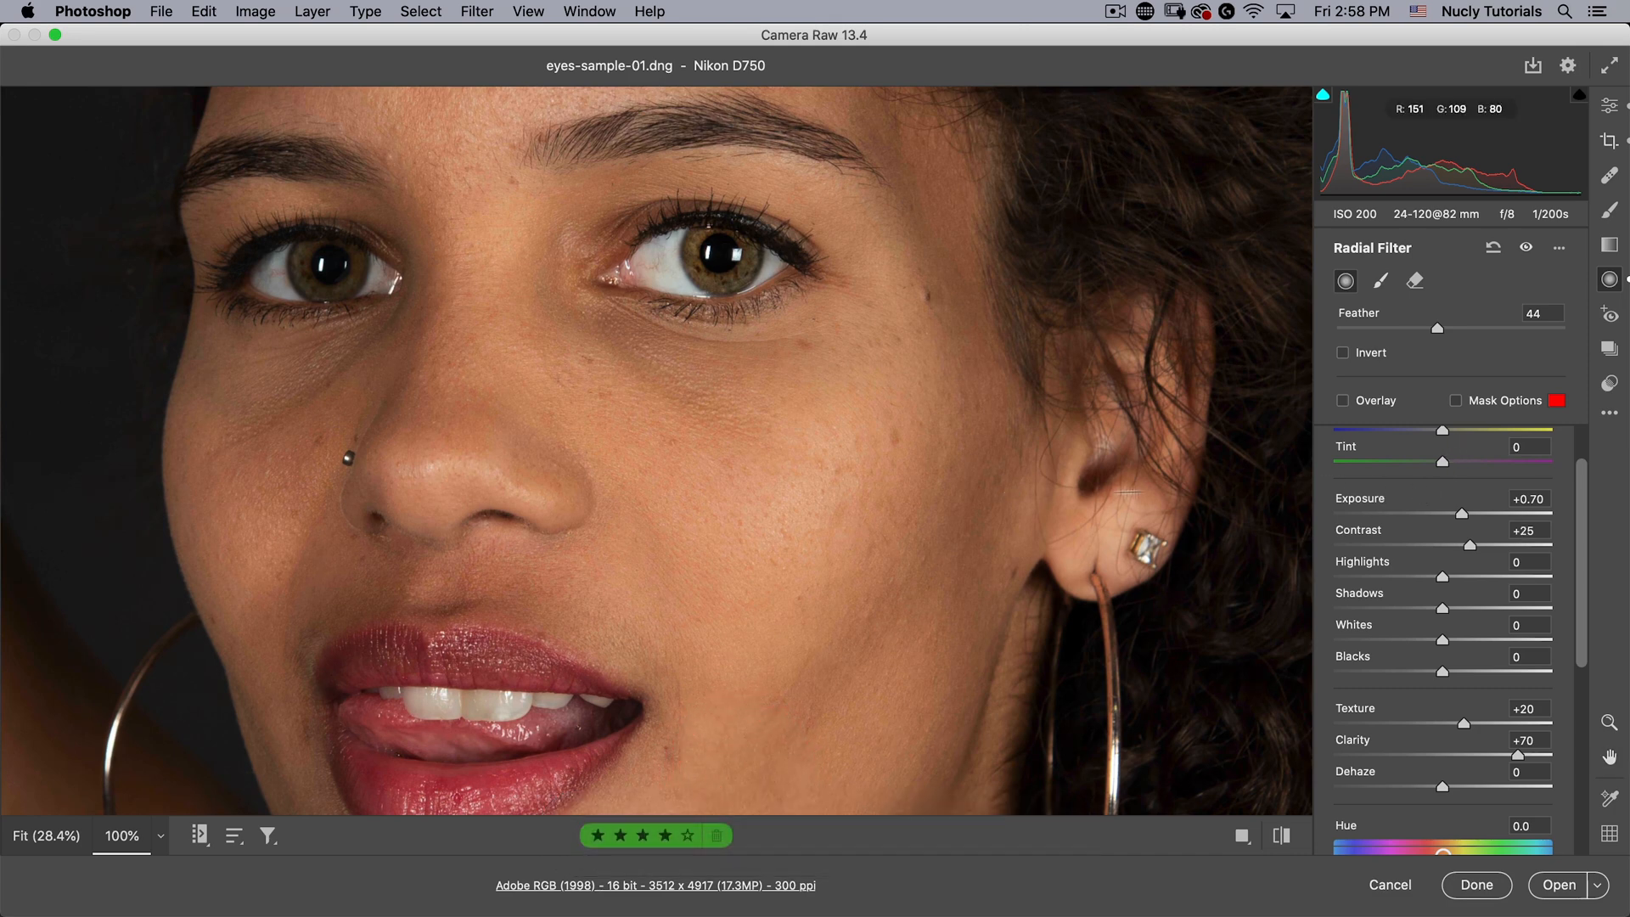
{"action": "scroll", "scroll_direction": "up", "scroll_amount": 3}
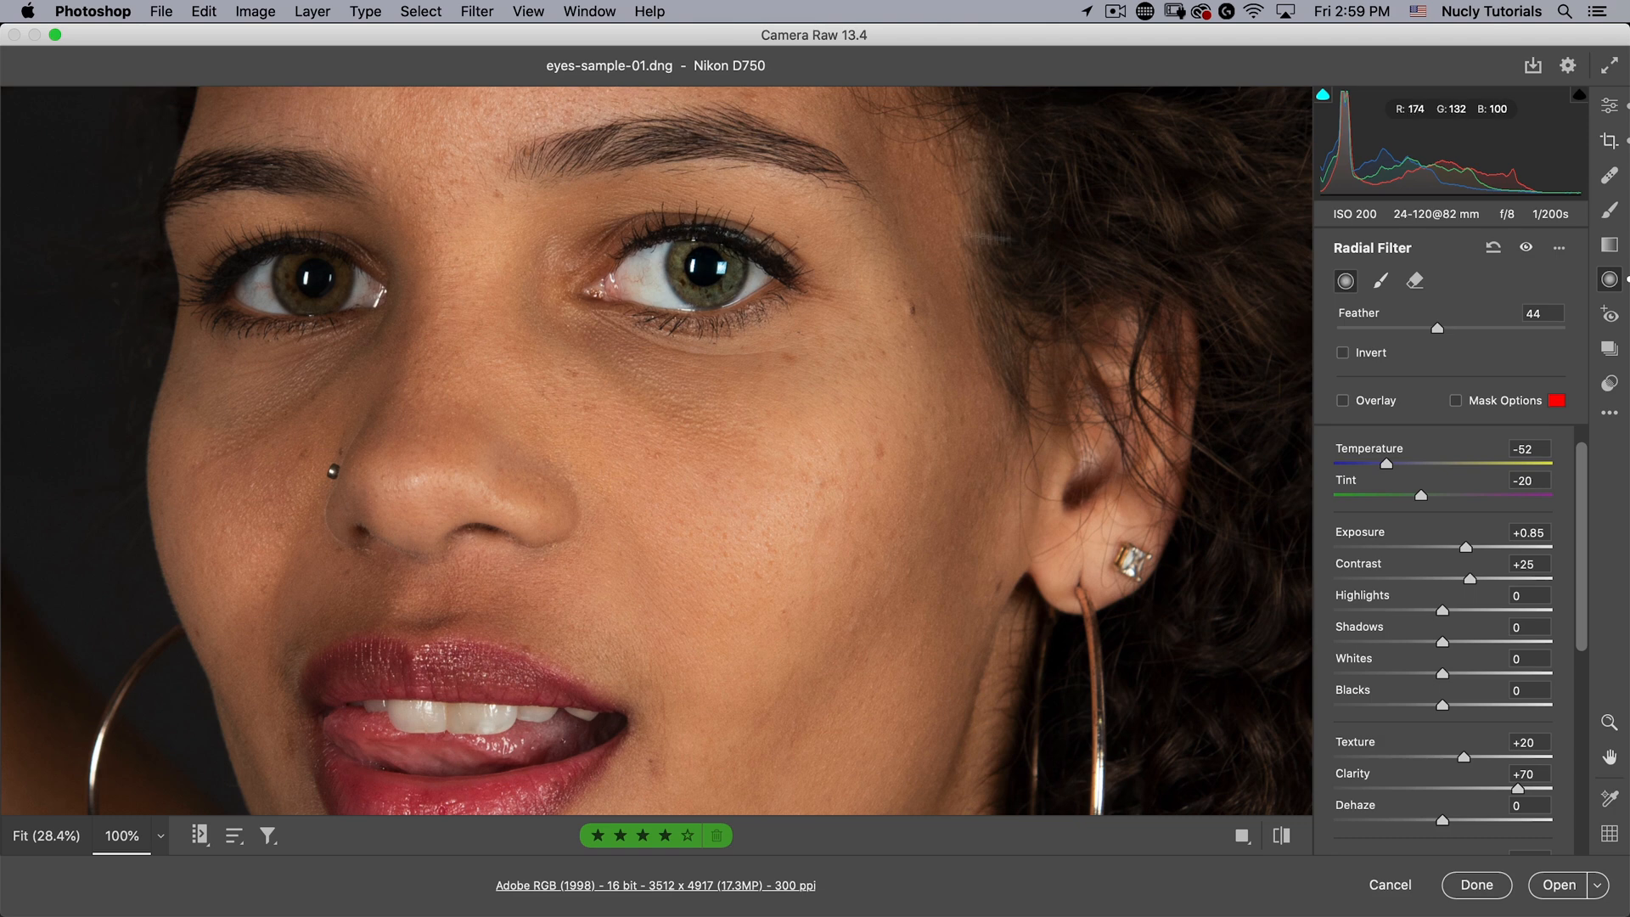
Preview the iris filter mask in red, refine it with a feathered eraser, then hide overlays
{"action": "left_click", "coordinate": [1343, 400]}
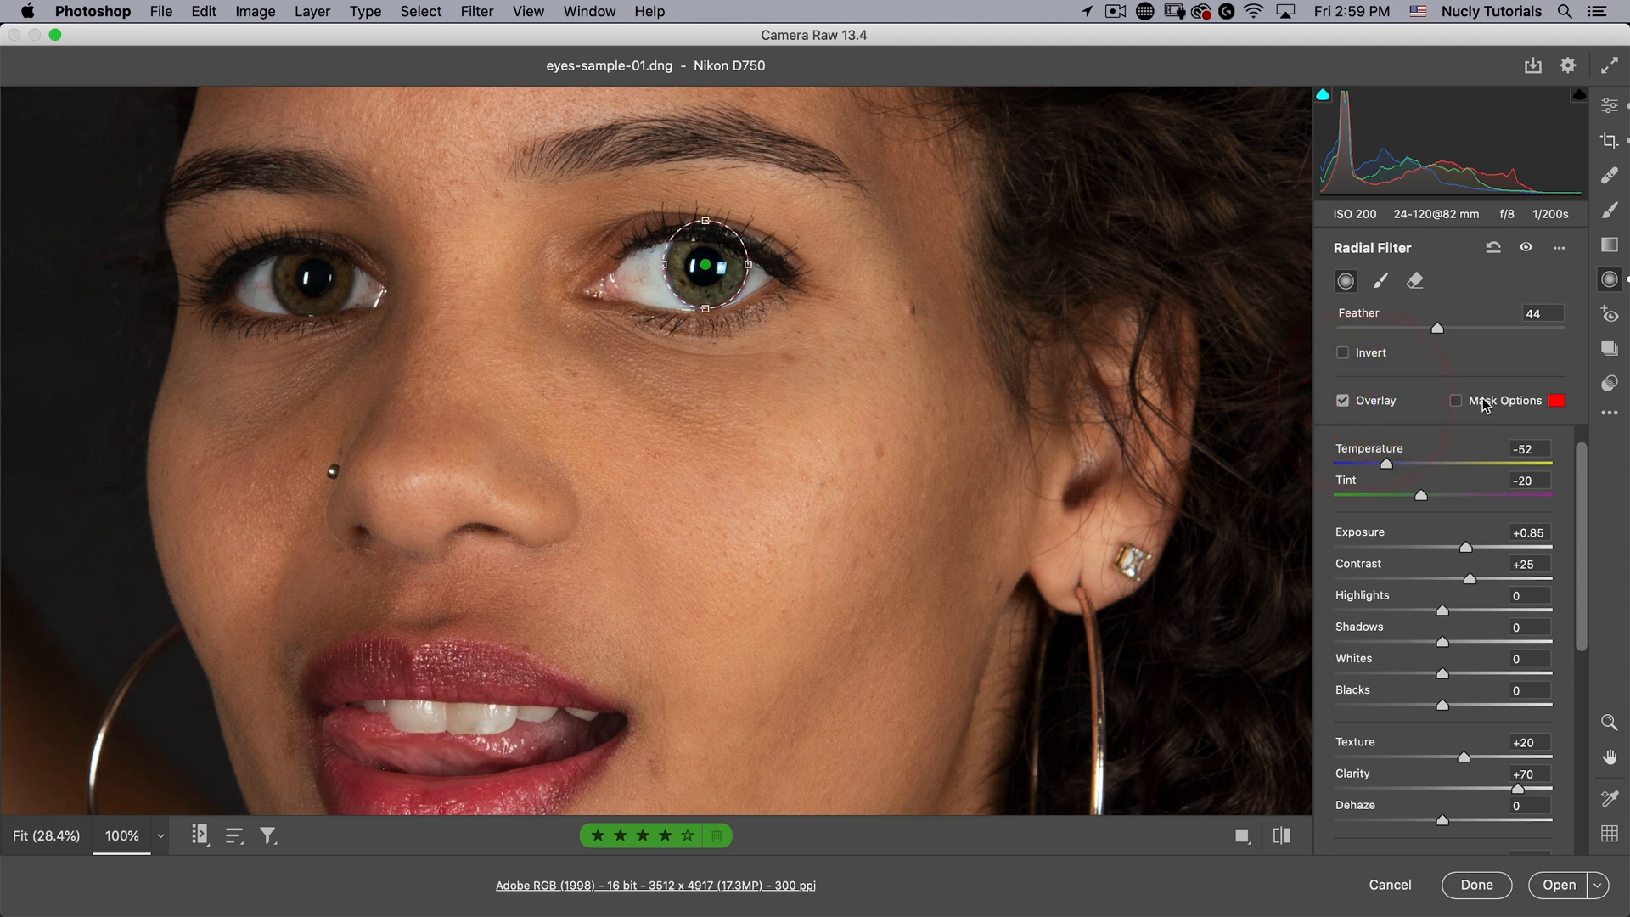
{"action": "left_click", "coordinate": [1456, 400]}
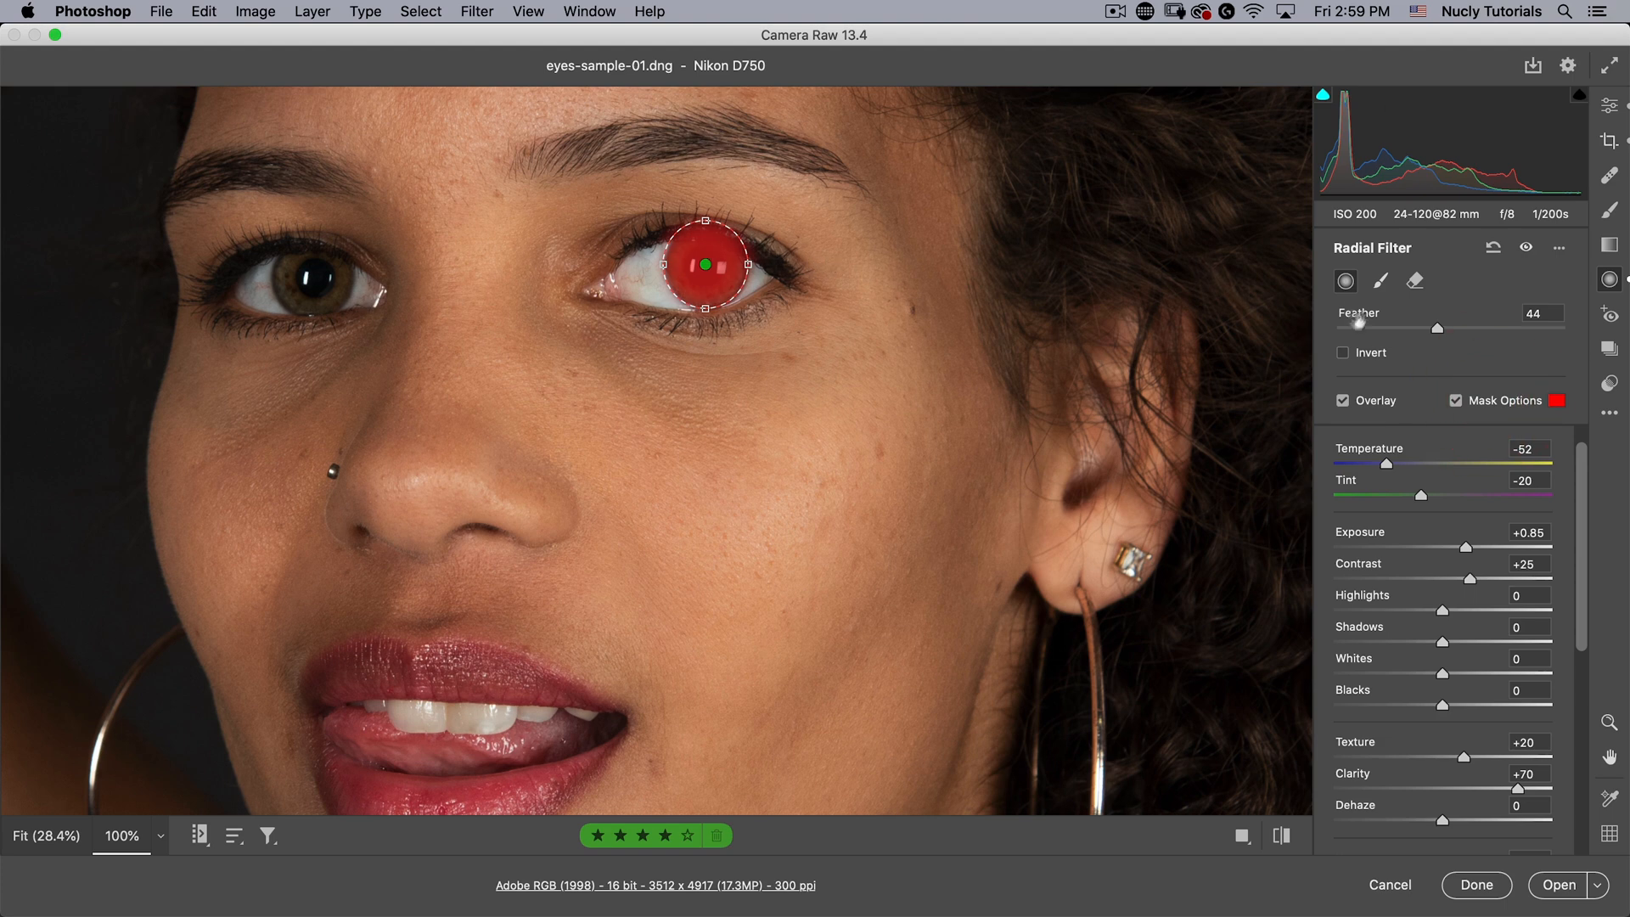
{"action": "mouse_move", "coordinate": [1416, 281]}
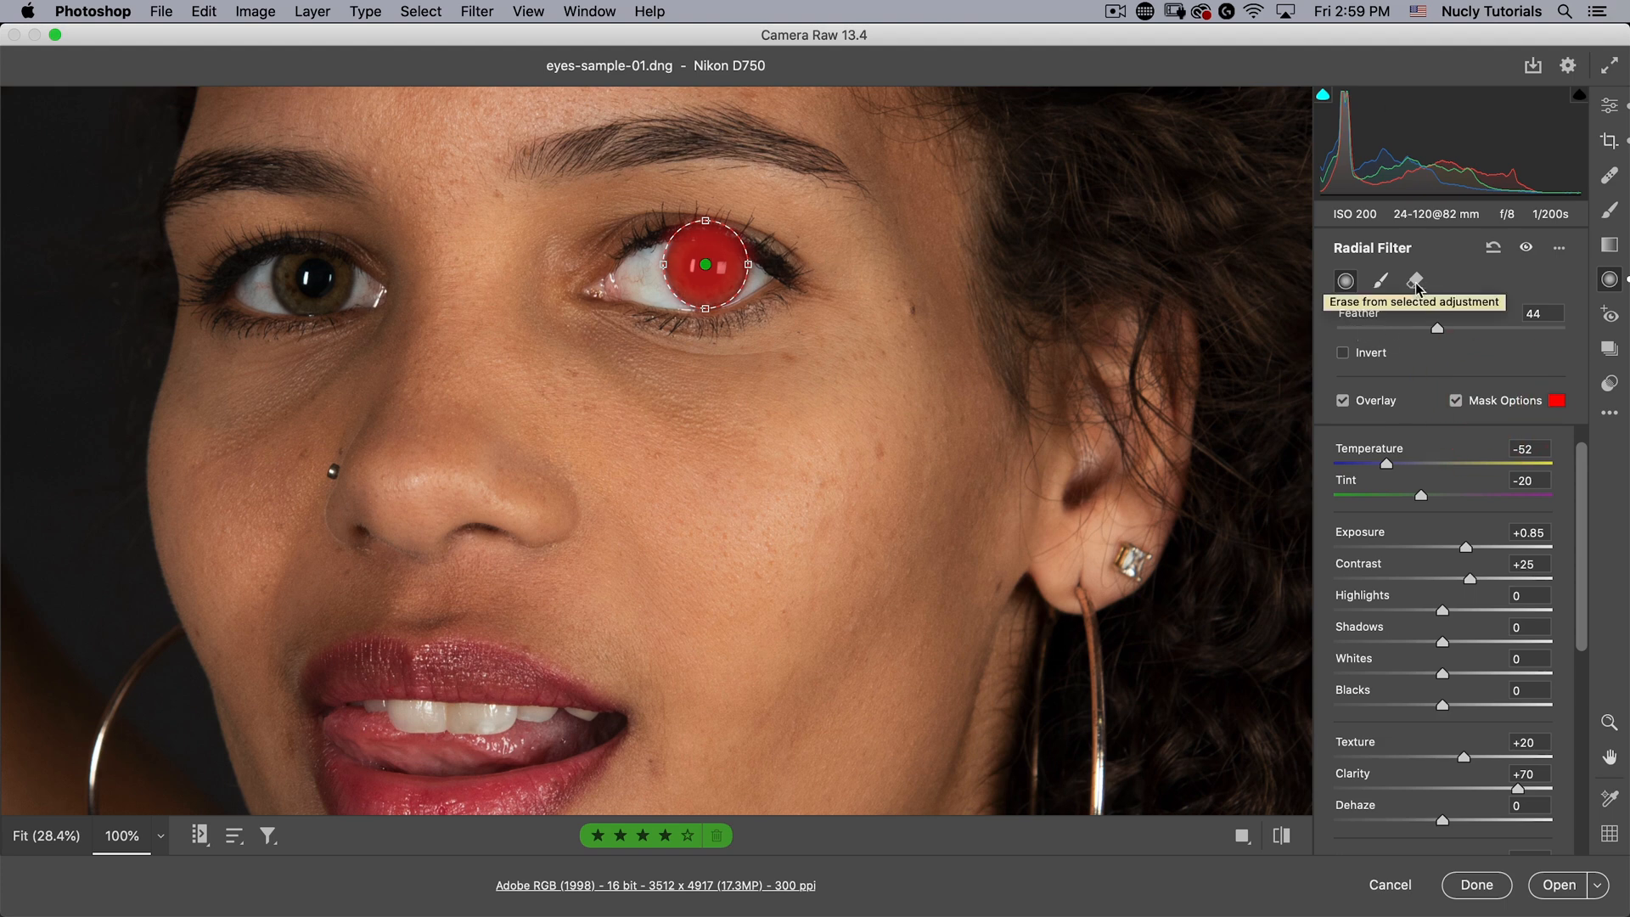
{"action": "left_click", "coordinate": [1414, 281]}
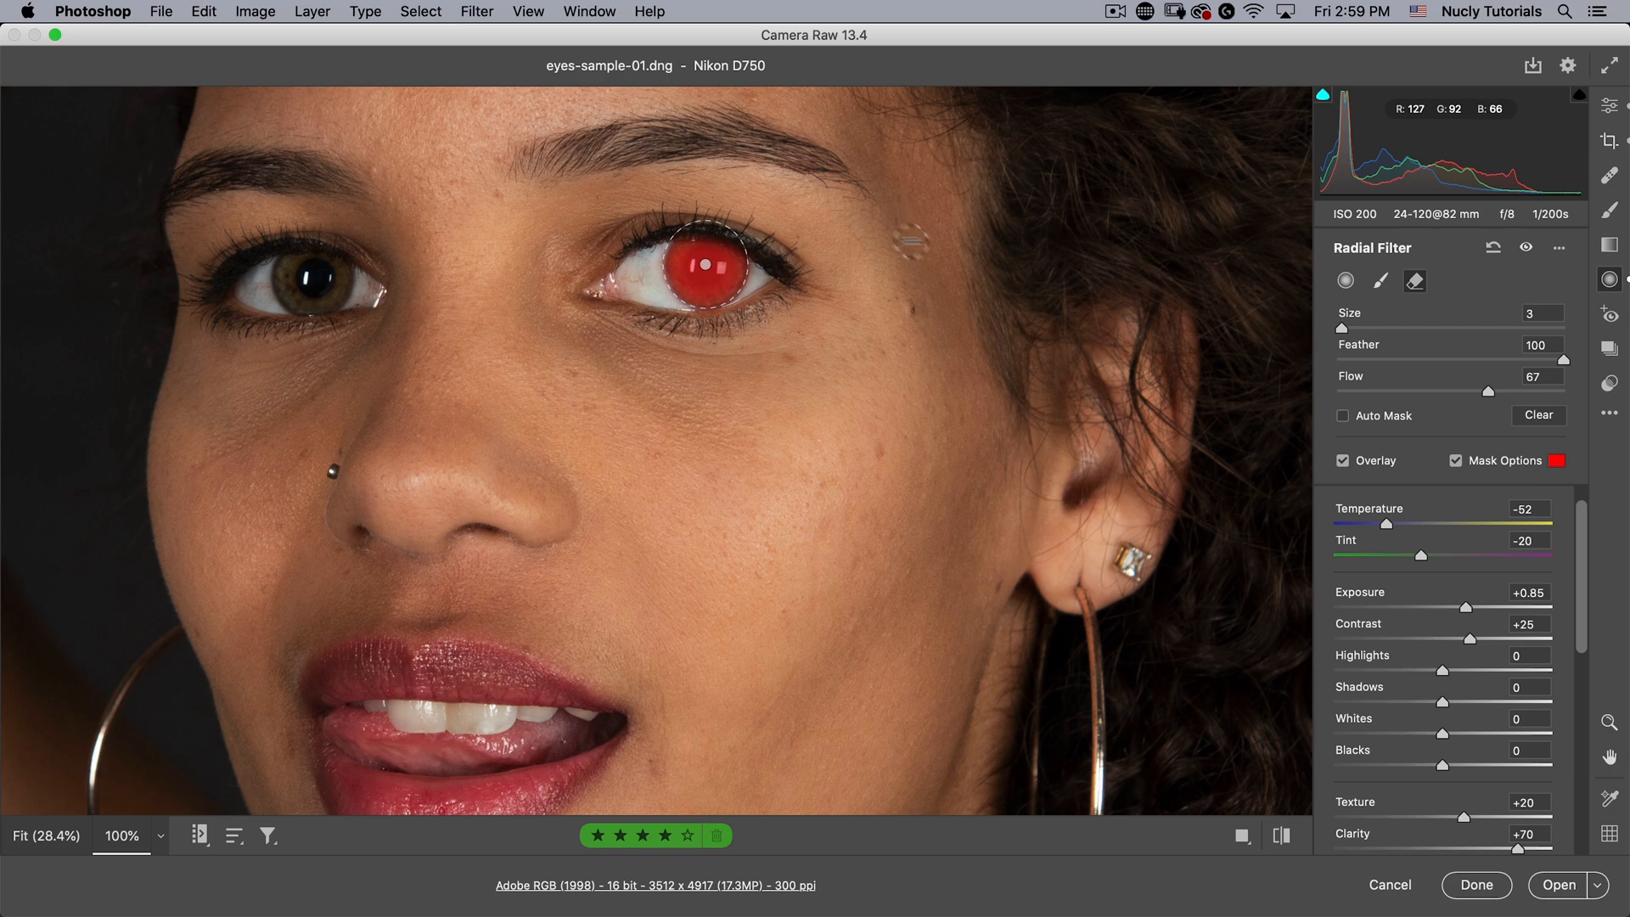
{"action": "key", "text": "v"}
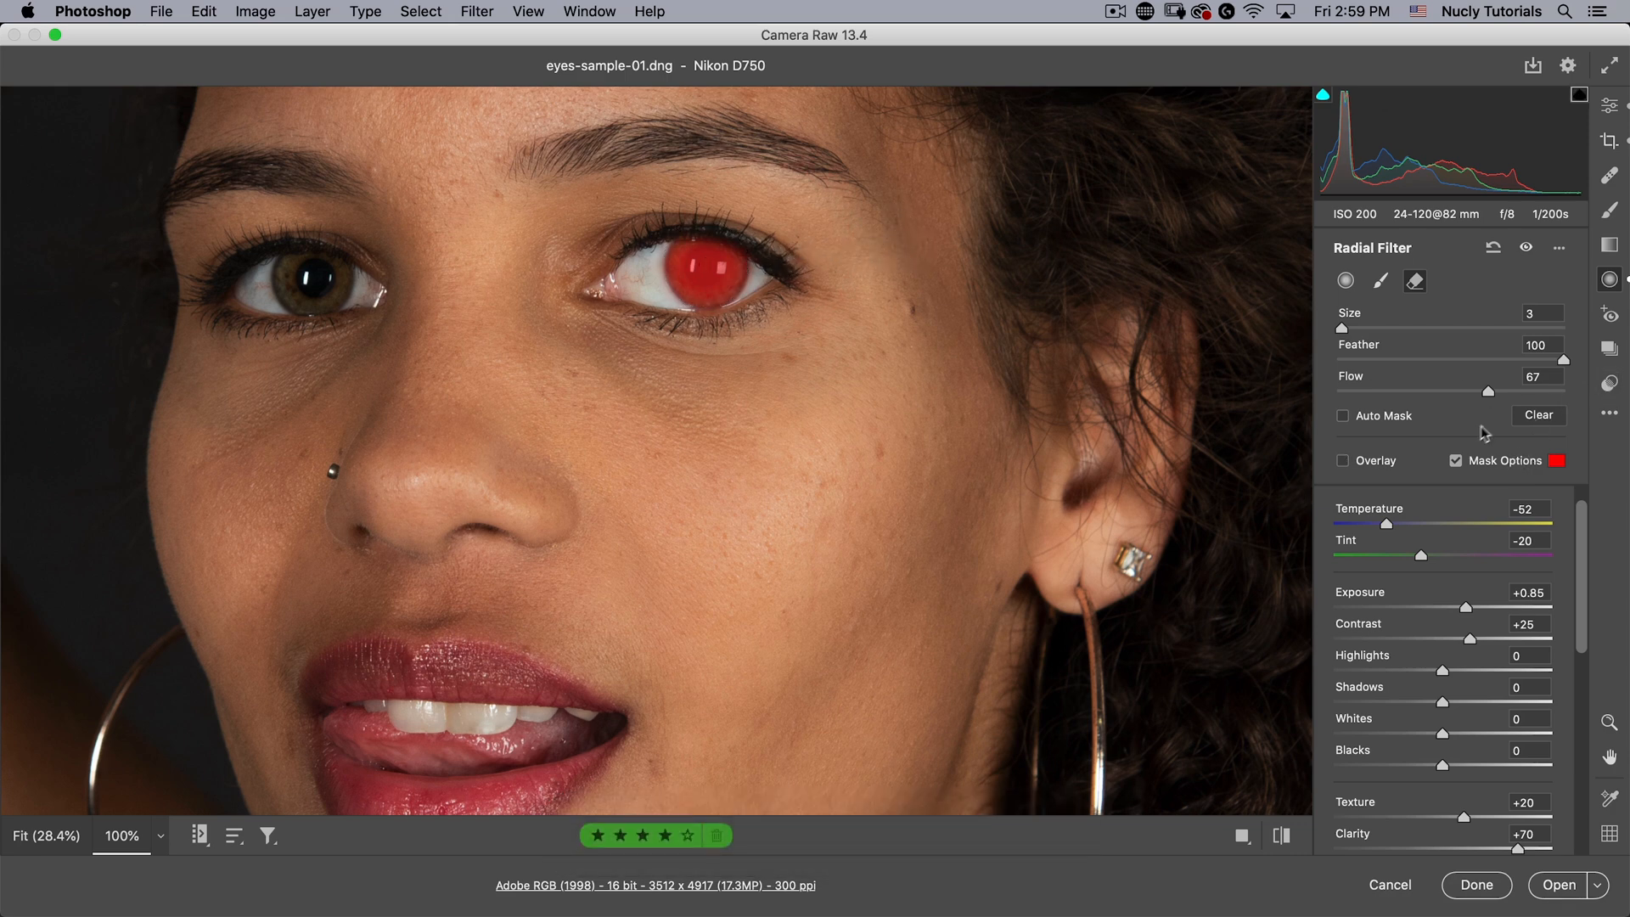
{"action": "mouse_move", "coordinate": [1455, 460]}
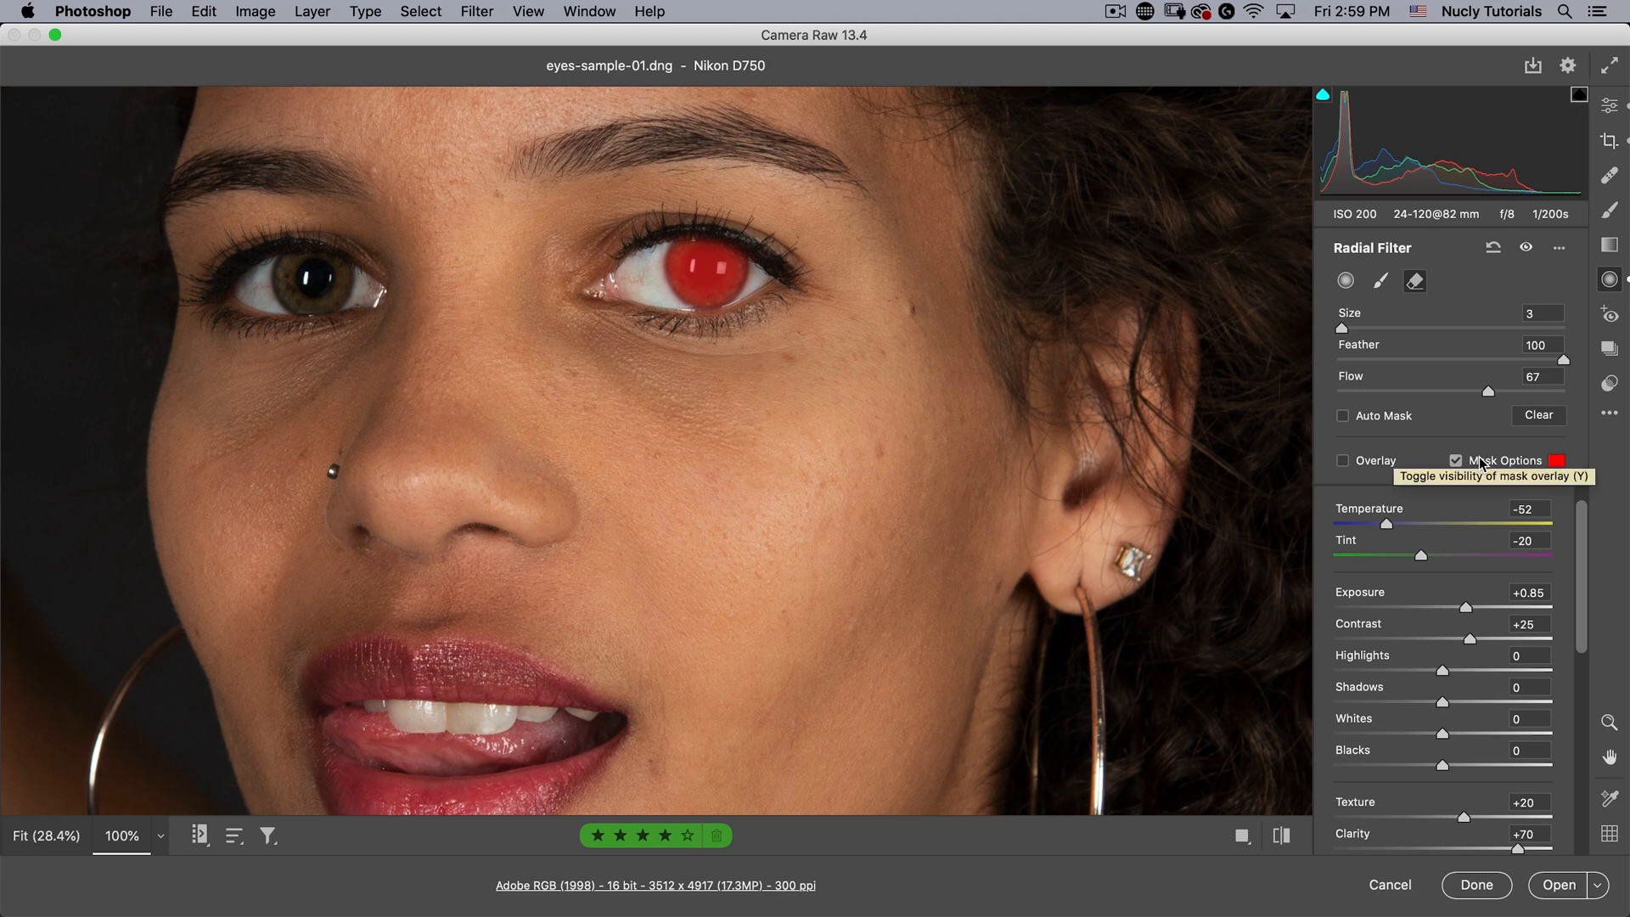
{"action": "key", "text": "y"}
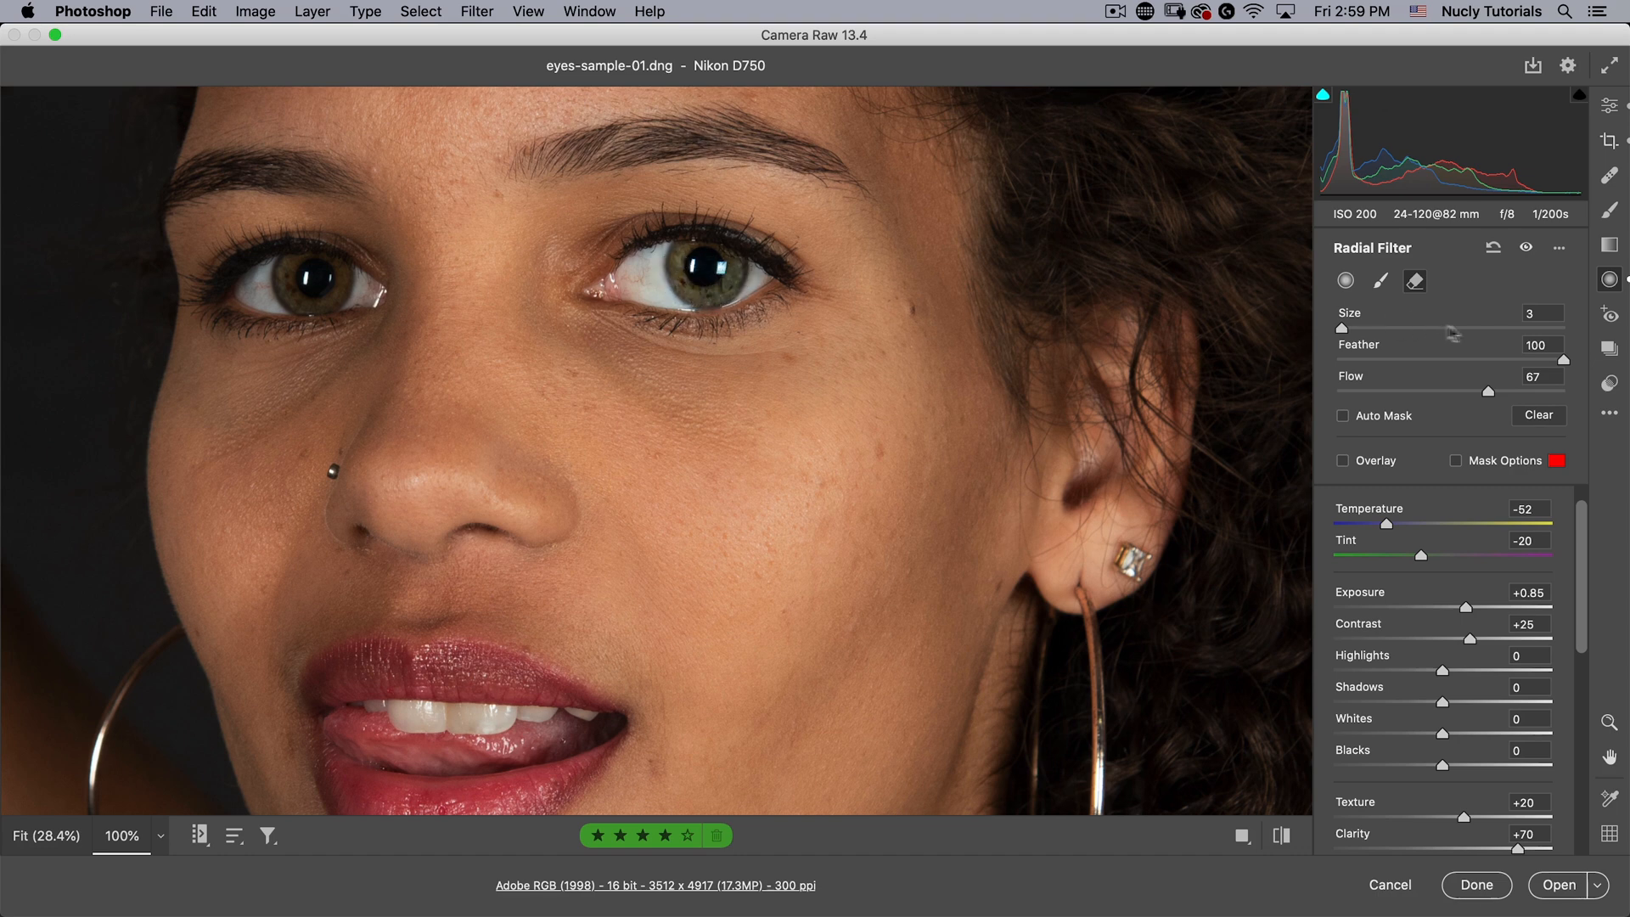
Paint an Adjustment Brush over the right iris: Exposure +2.05, Contrast +39, Clarity +56
{"action": "left_click", "coordinate": [1608, 208]}
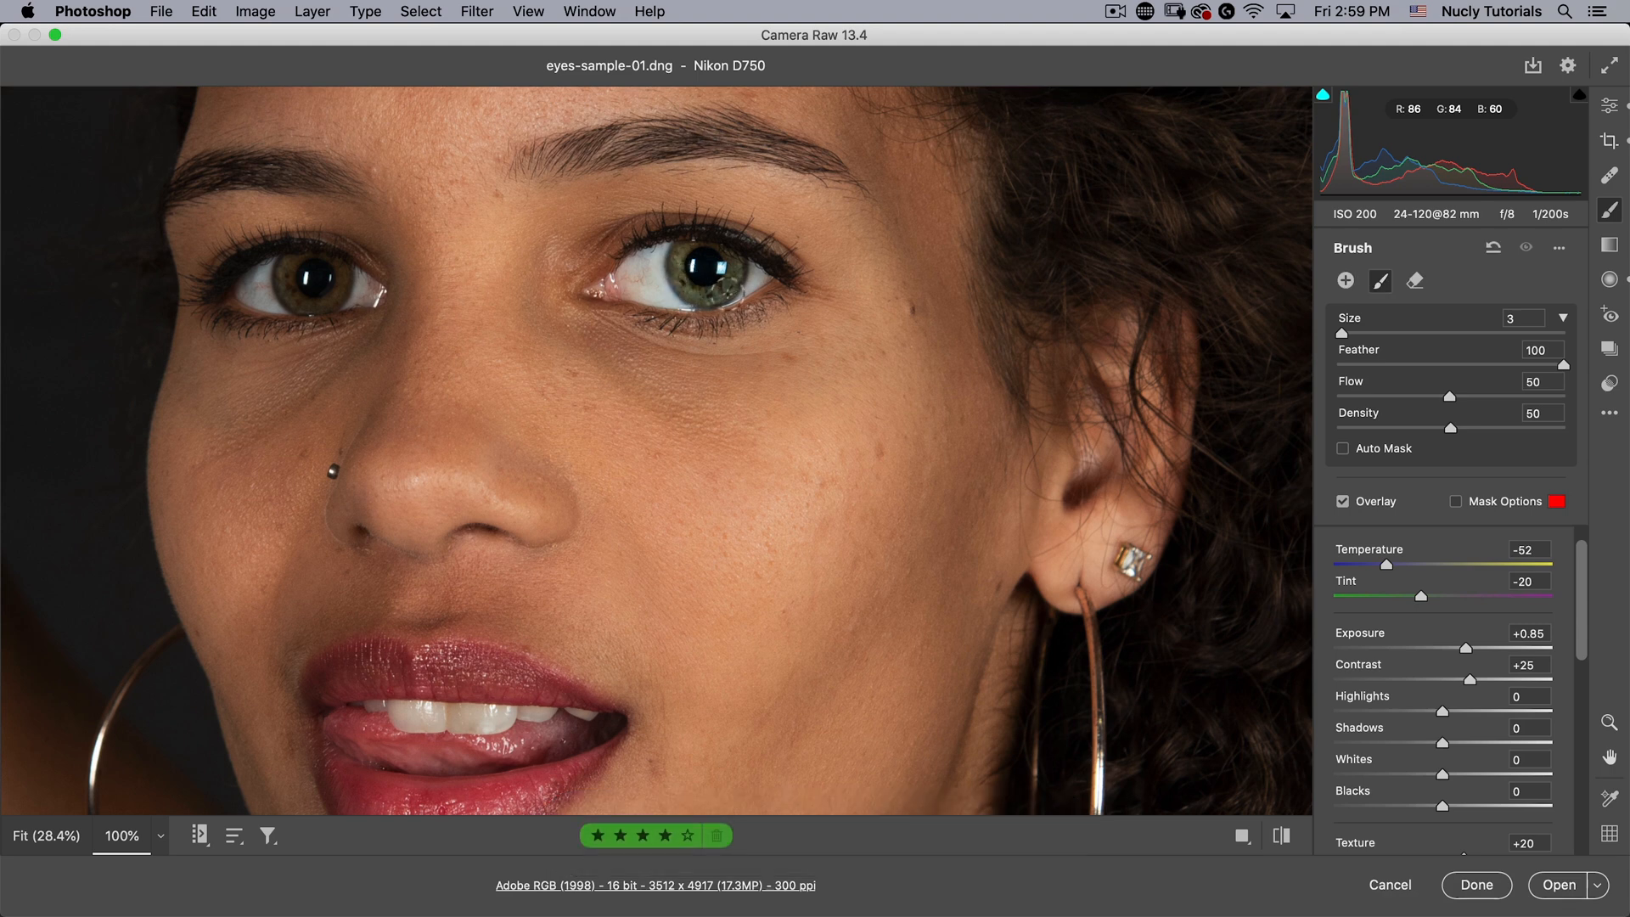
{"action": "left_click", "coordinate": [703, 288]}
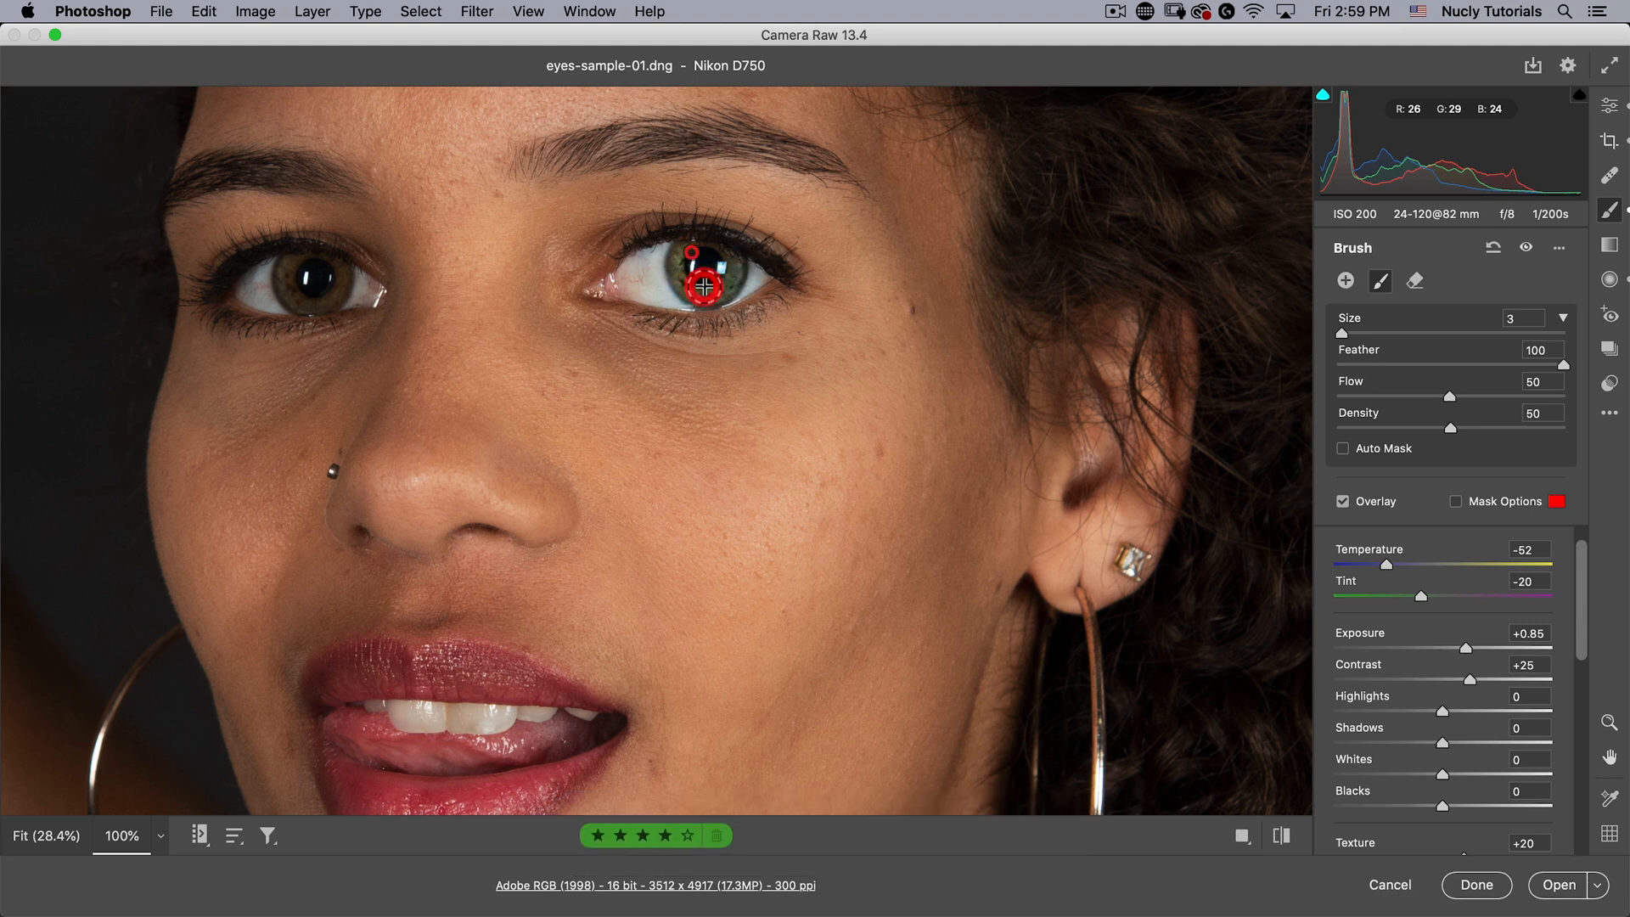
{"action": "key", "text": "y"}
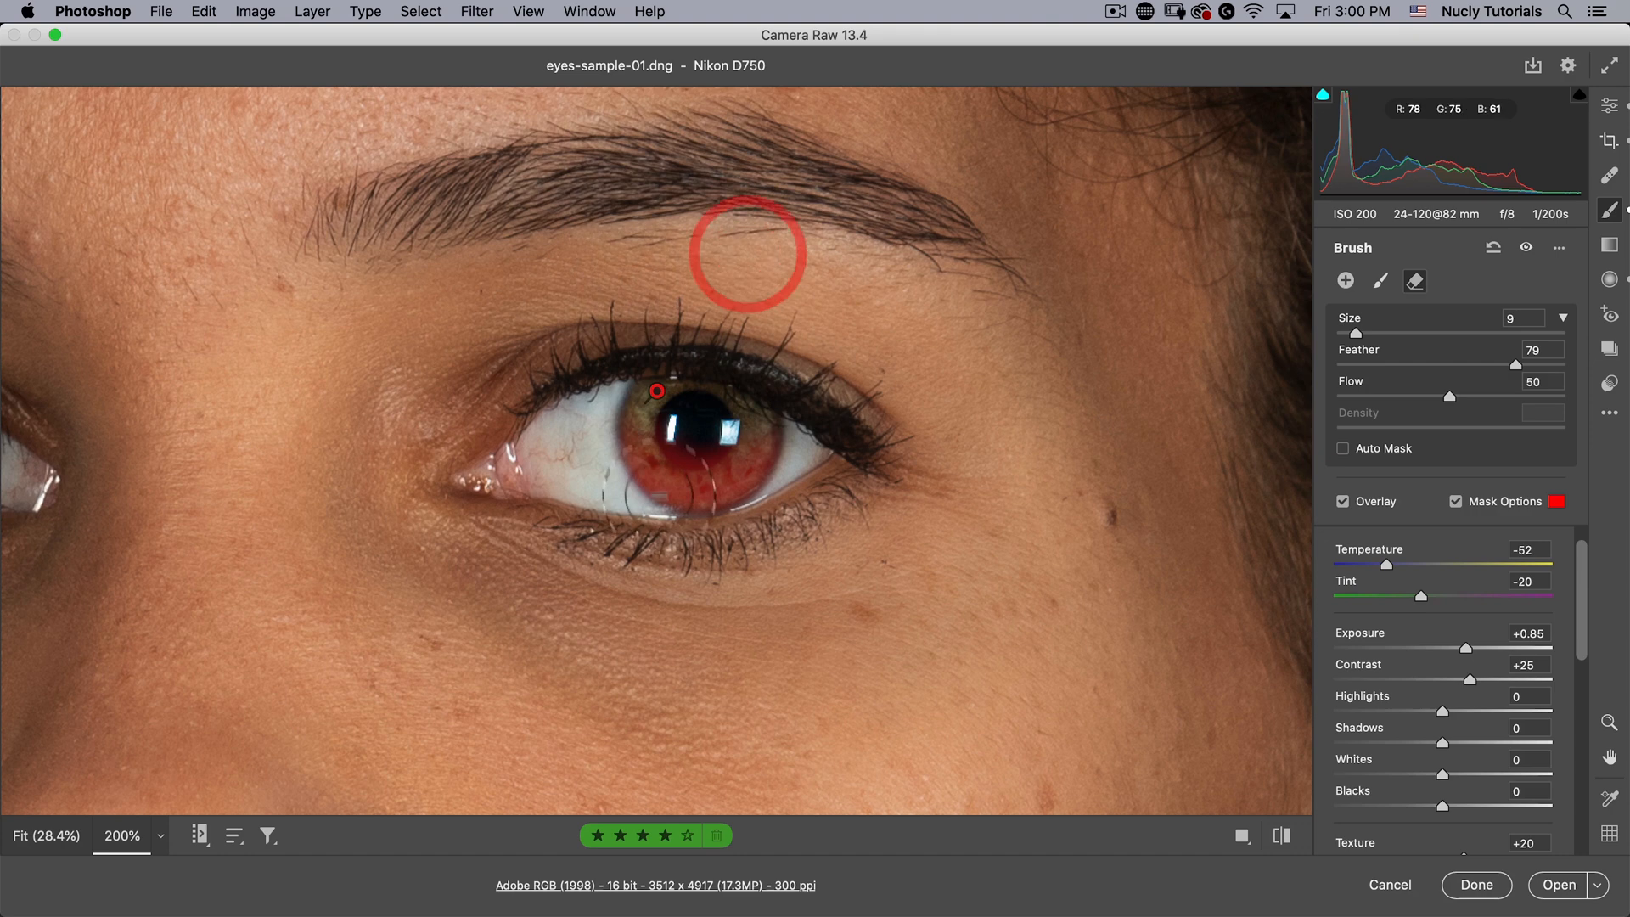
{"action": "mouse_move", "coordinate": [871, 270]}
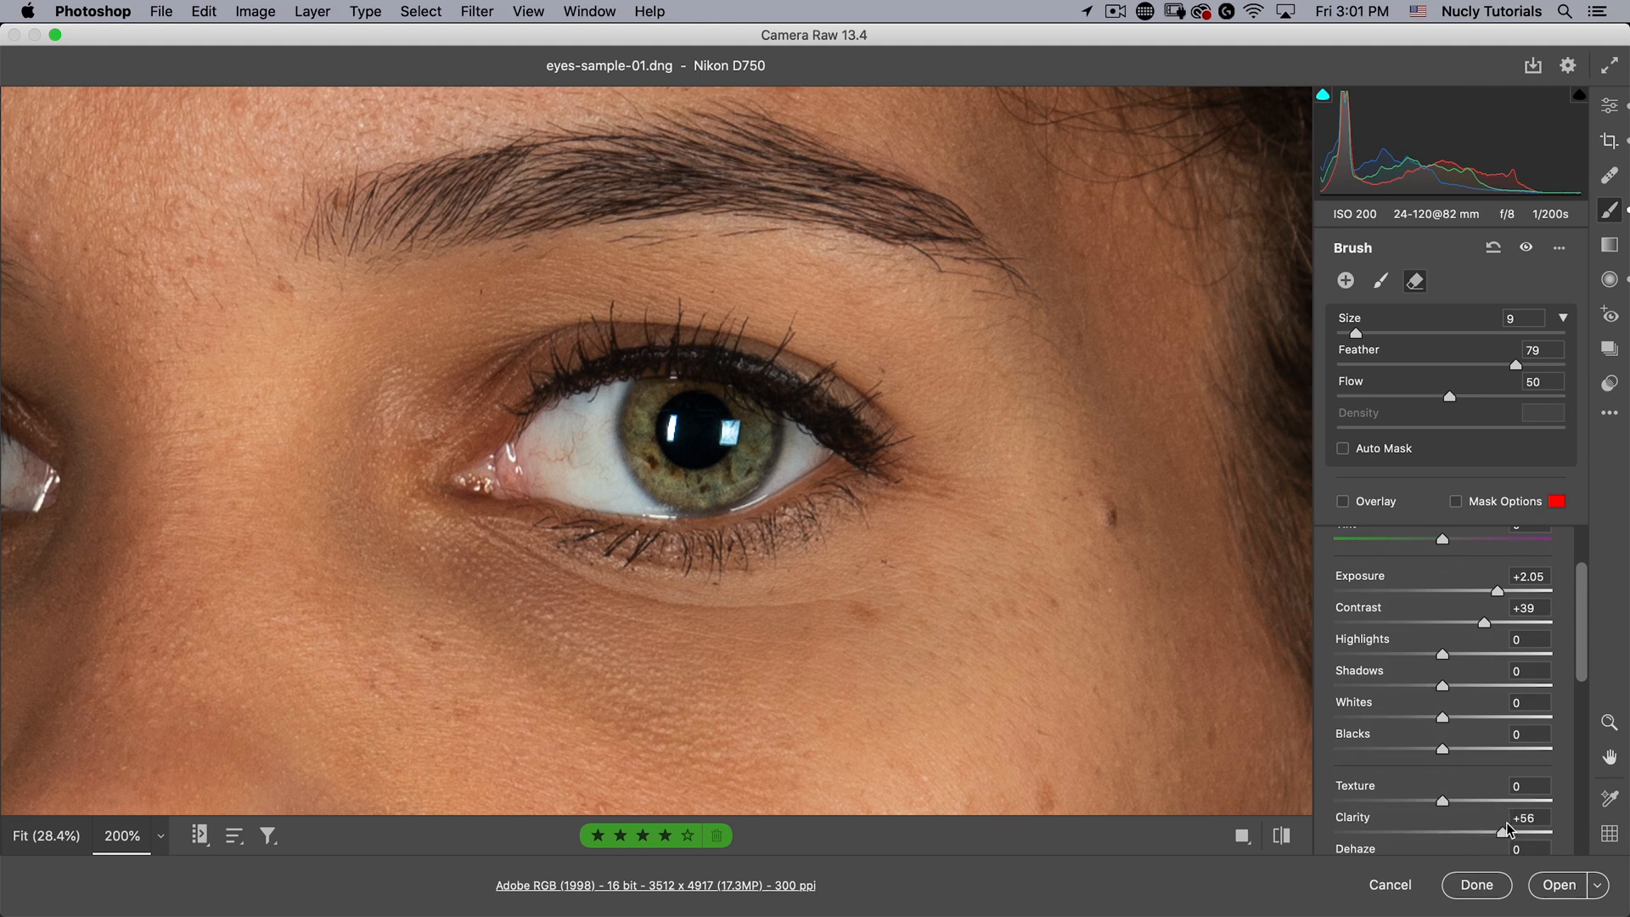
Change the iris brush to Exposure +2.65 and Contrast +20, erasing excess mask
{"action": "double_click", "coordinate": [1528, 607]}
{"action": "type", "text": "+20"}
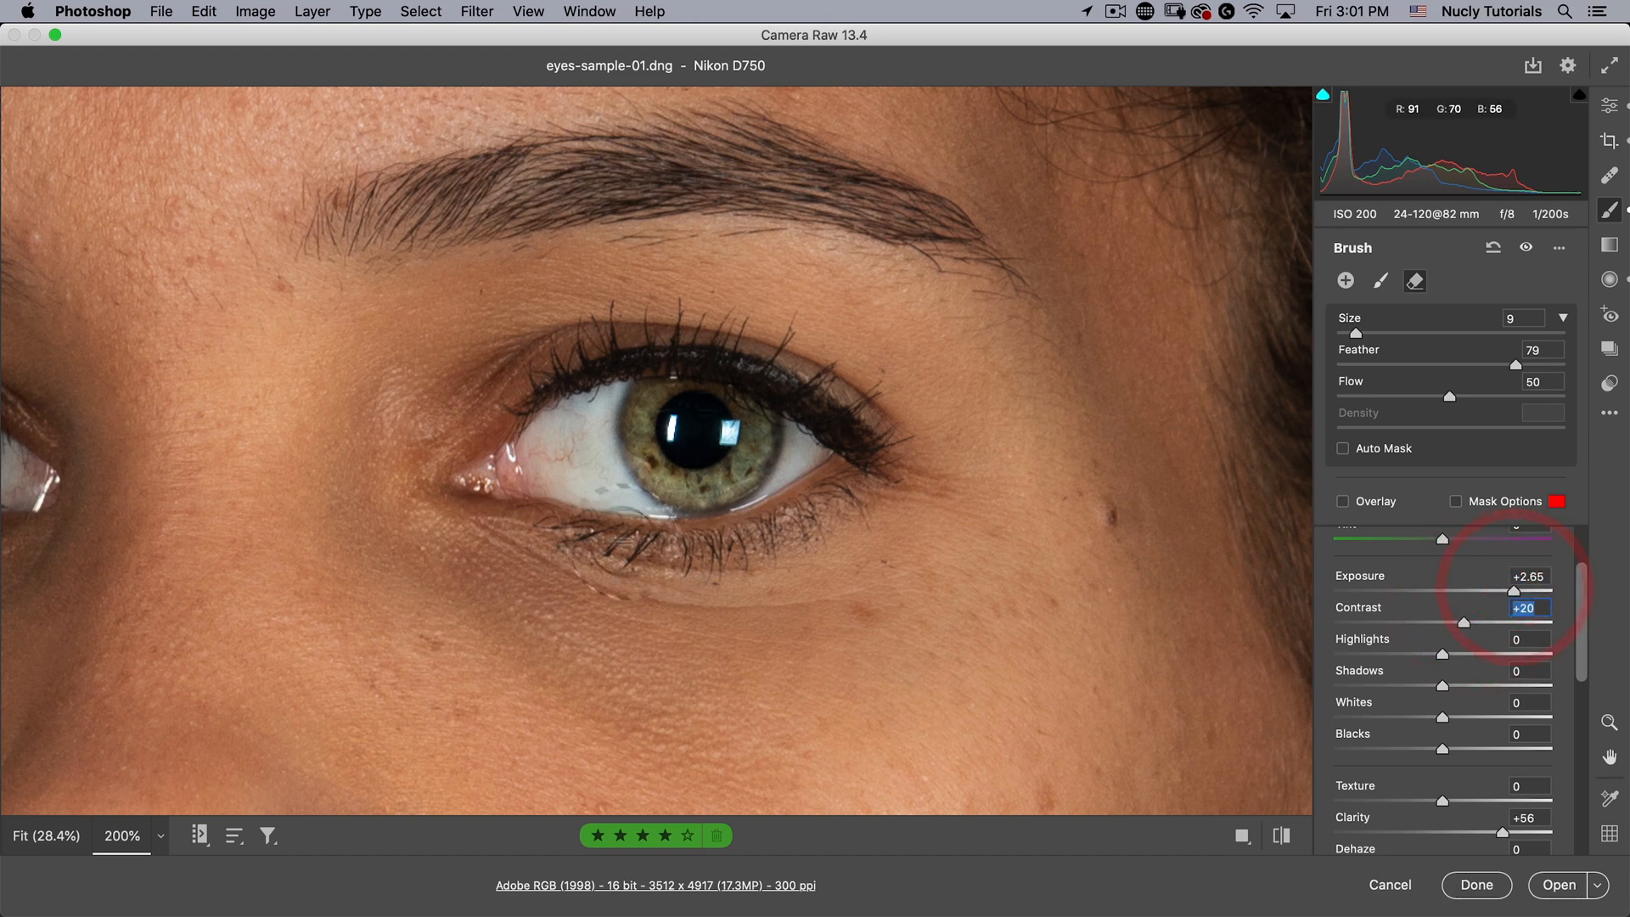
{"action": "mouse_move", "coordinate": [613, 510]}
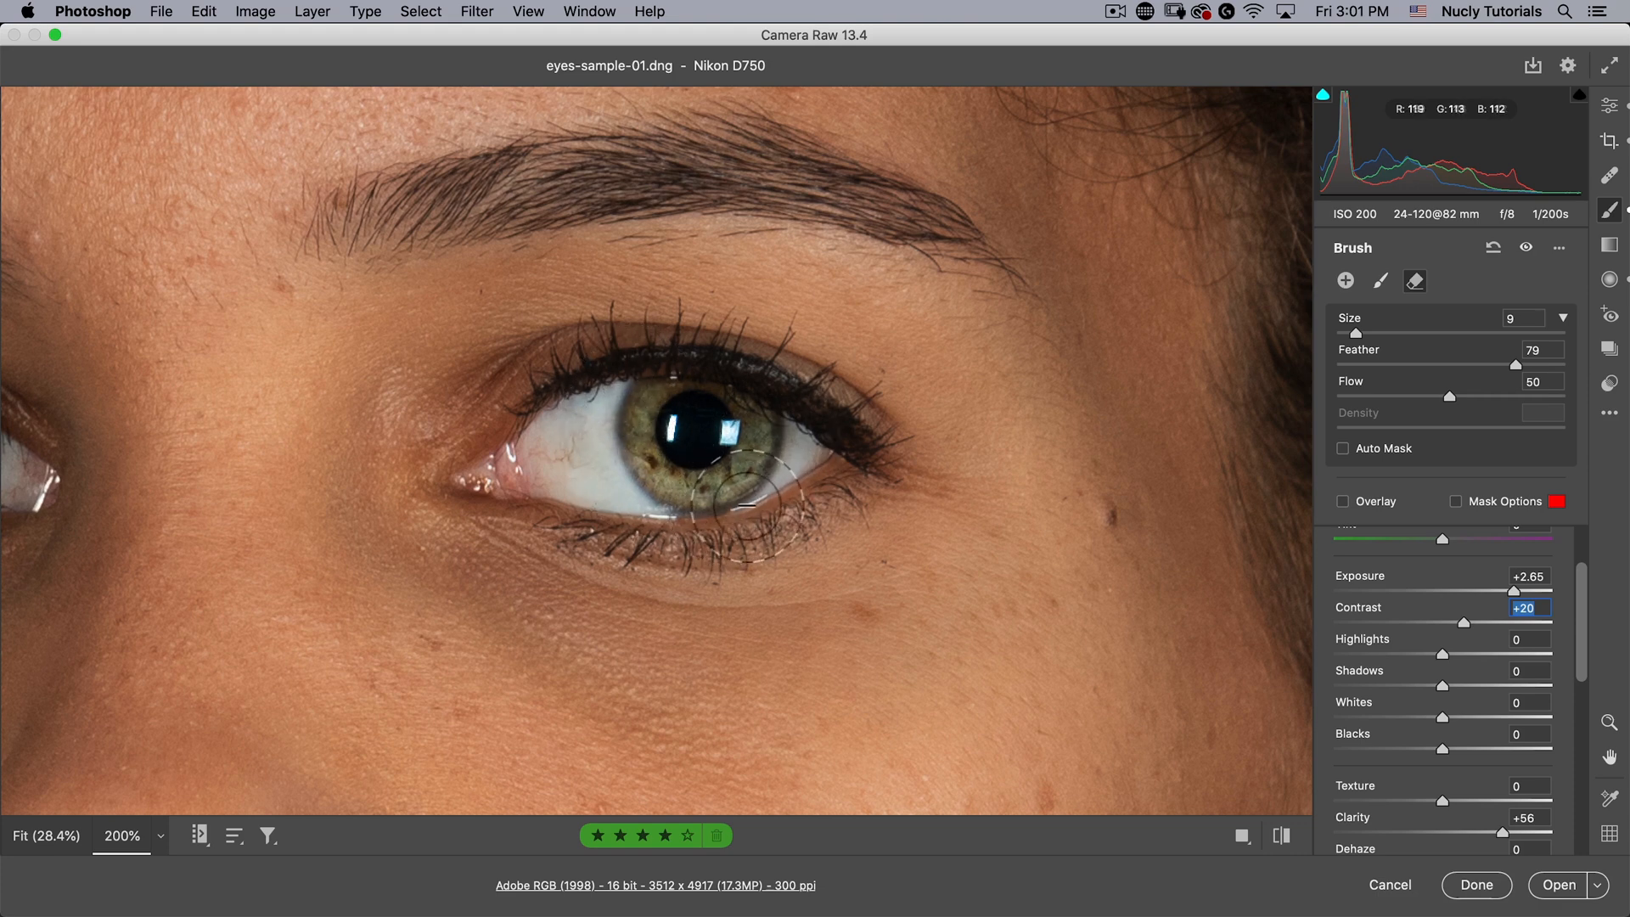
{"action": "key", "text": "["}
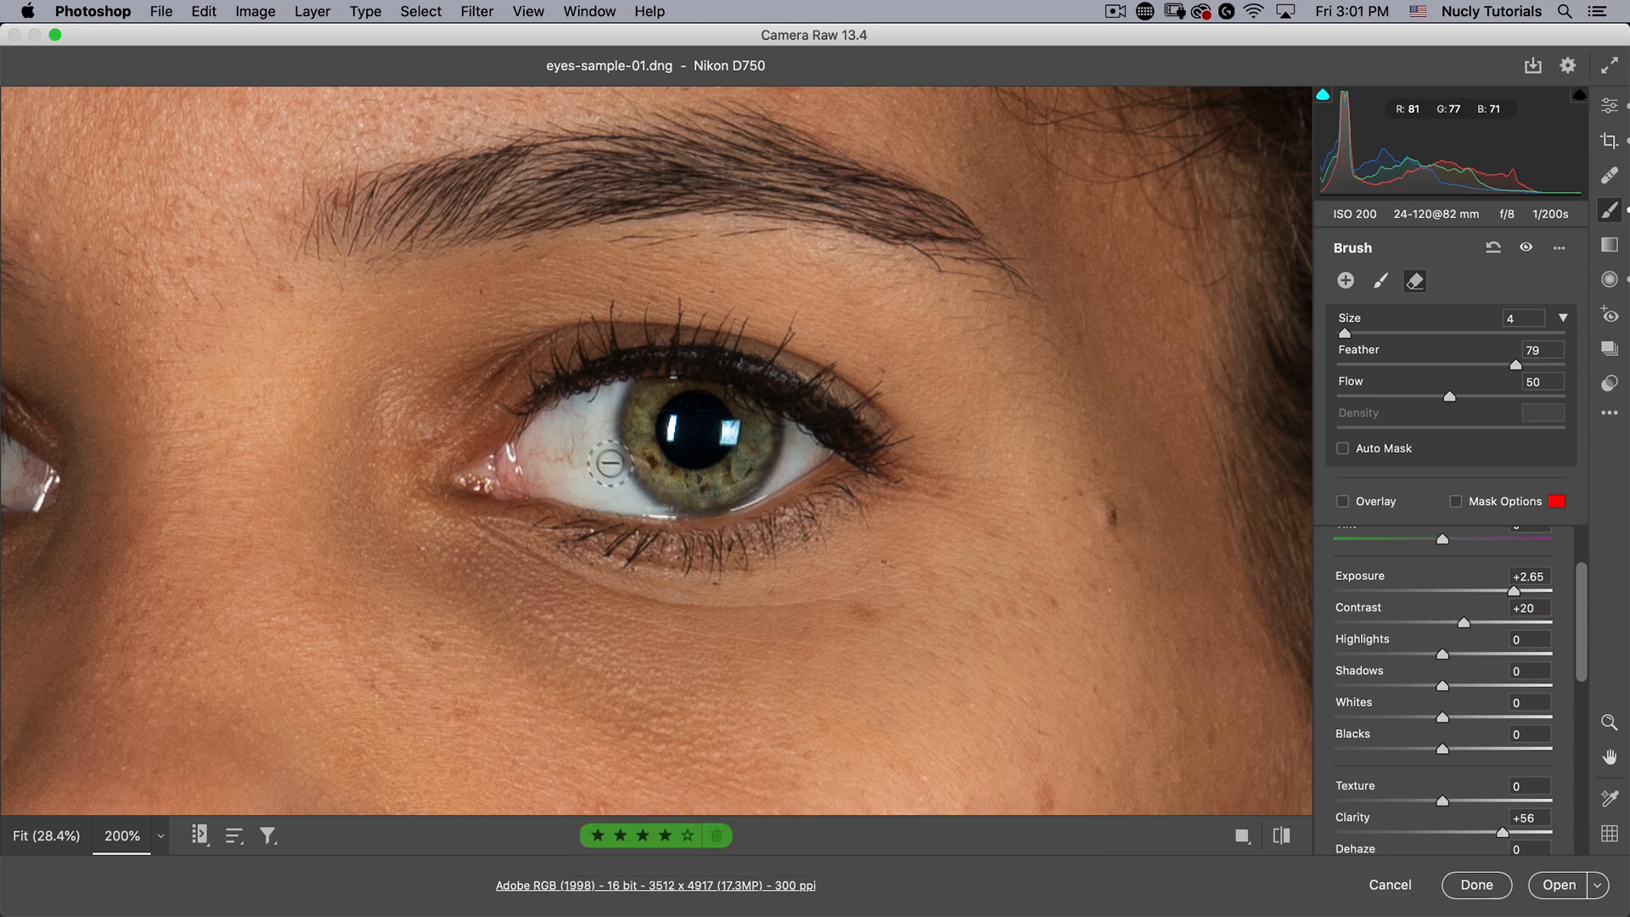
{"action": "mouse_move", "coordinate": [598, 425]}
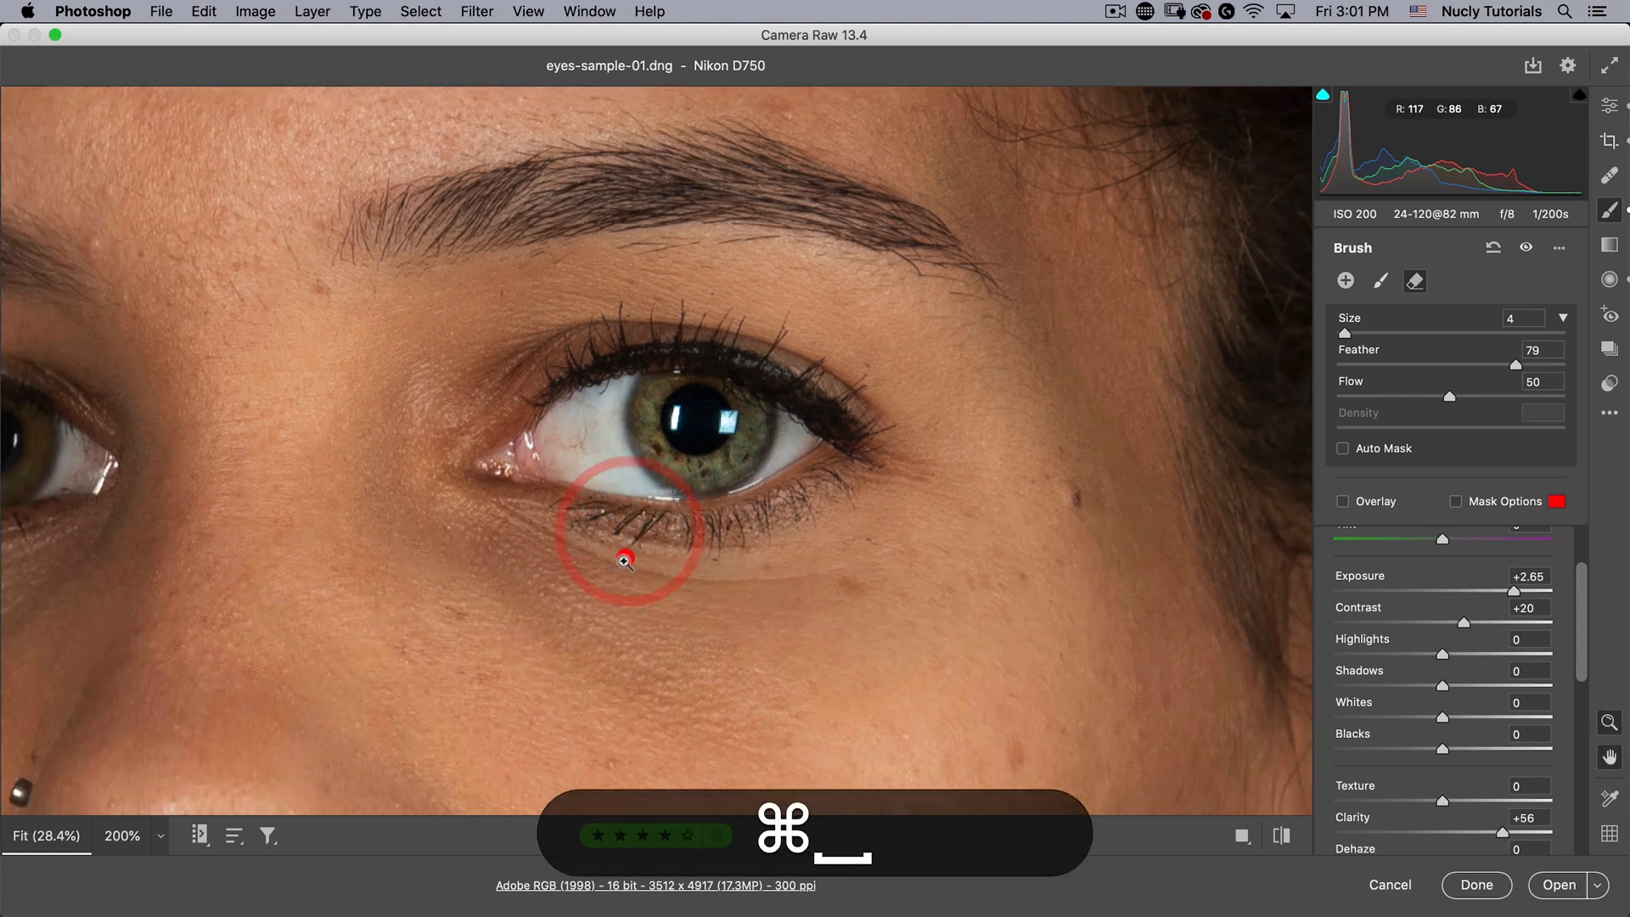
{"action": "key", "text": "cmd+0"}
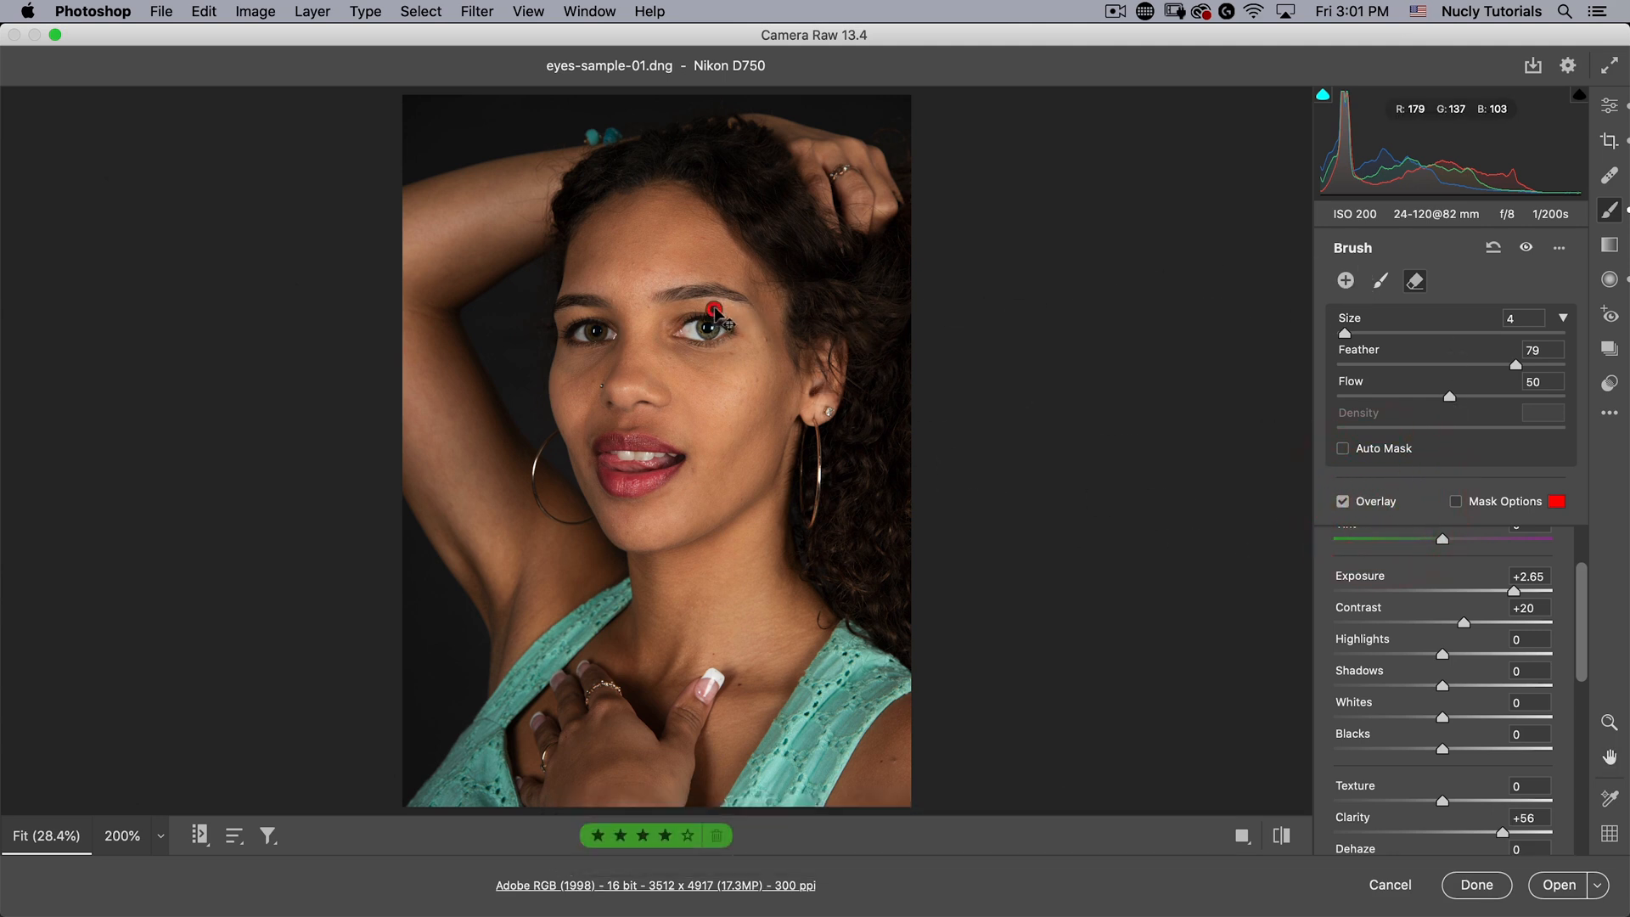
{"action": "right_click", "coordinate": [715, 310]}
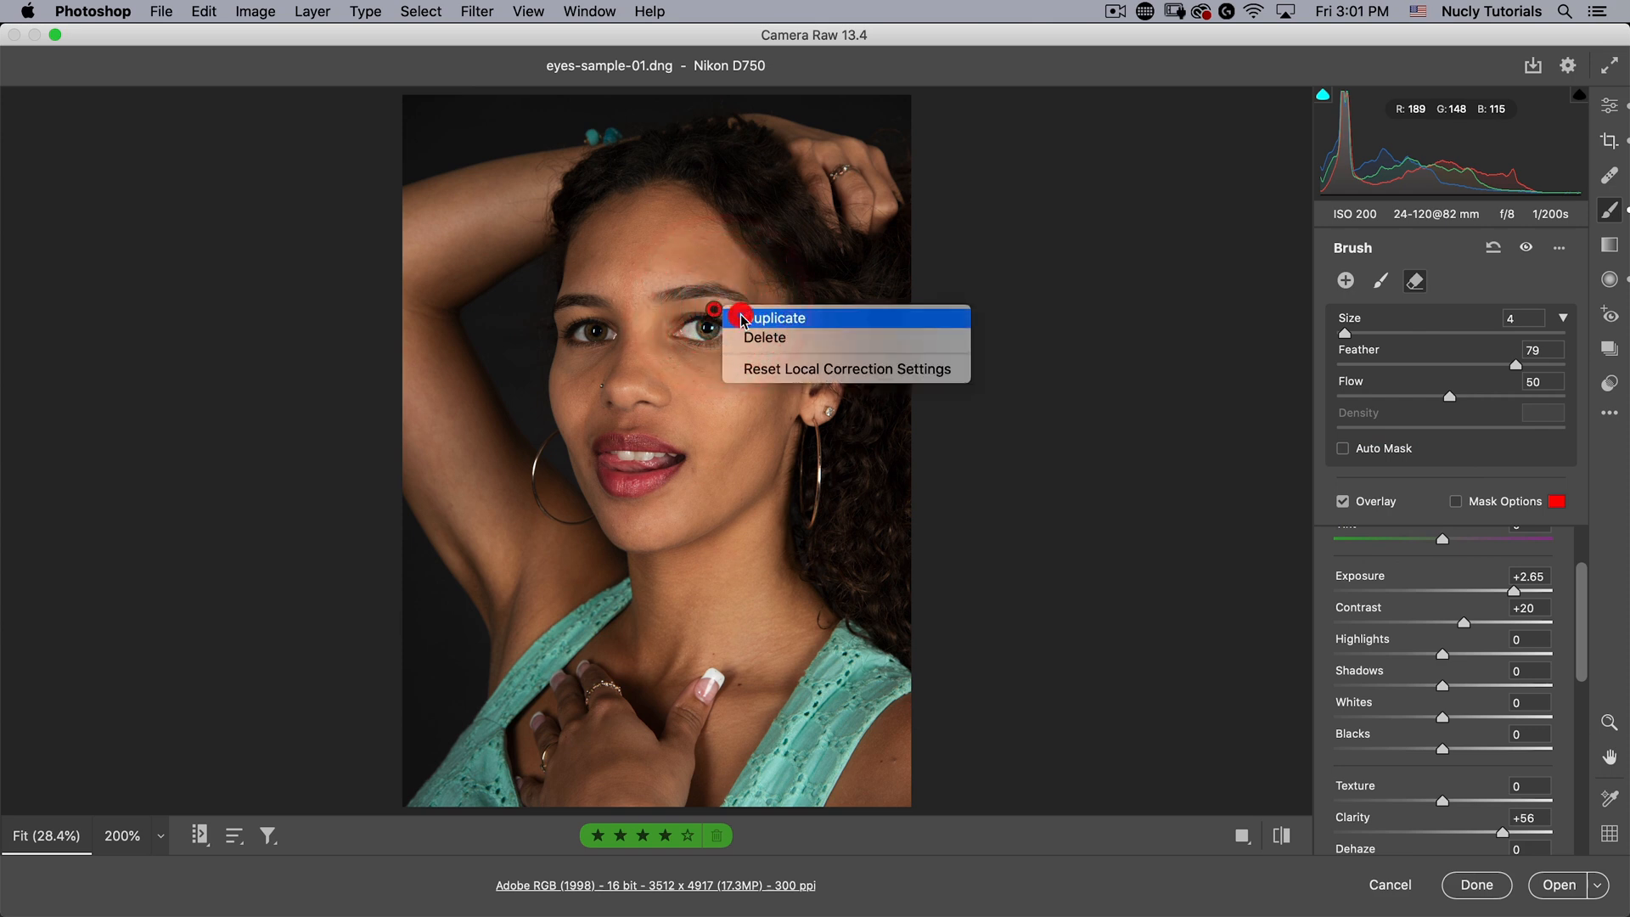
Duplicate the iris brush adjustment onto the left eye and commit the Camera Raw edits
{"action": "left_click", "coordinate": [765, 338]}
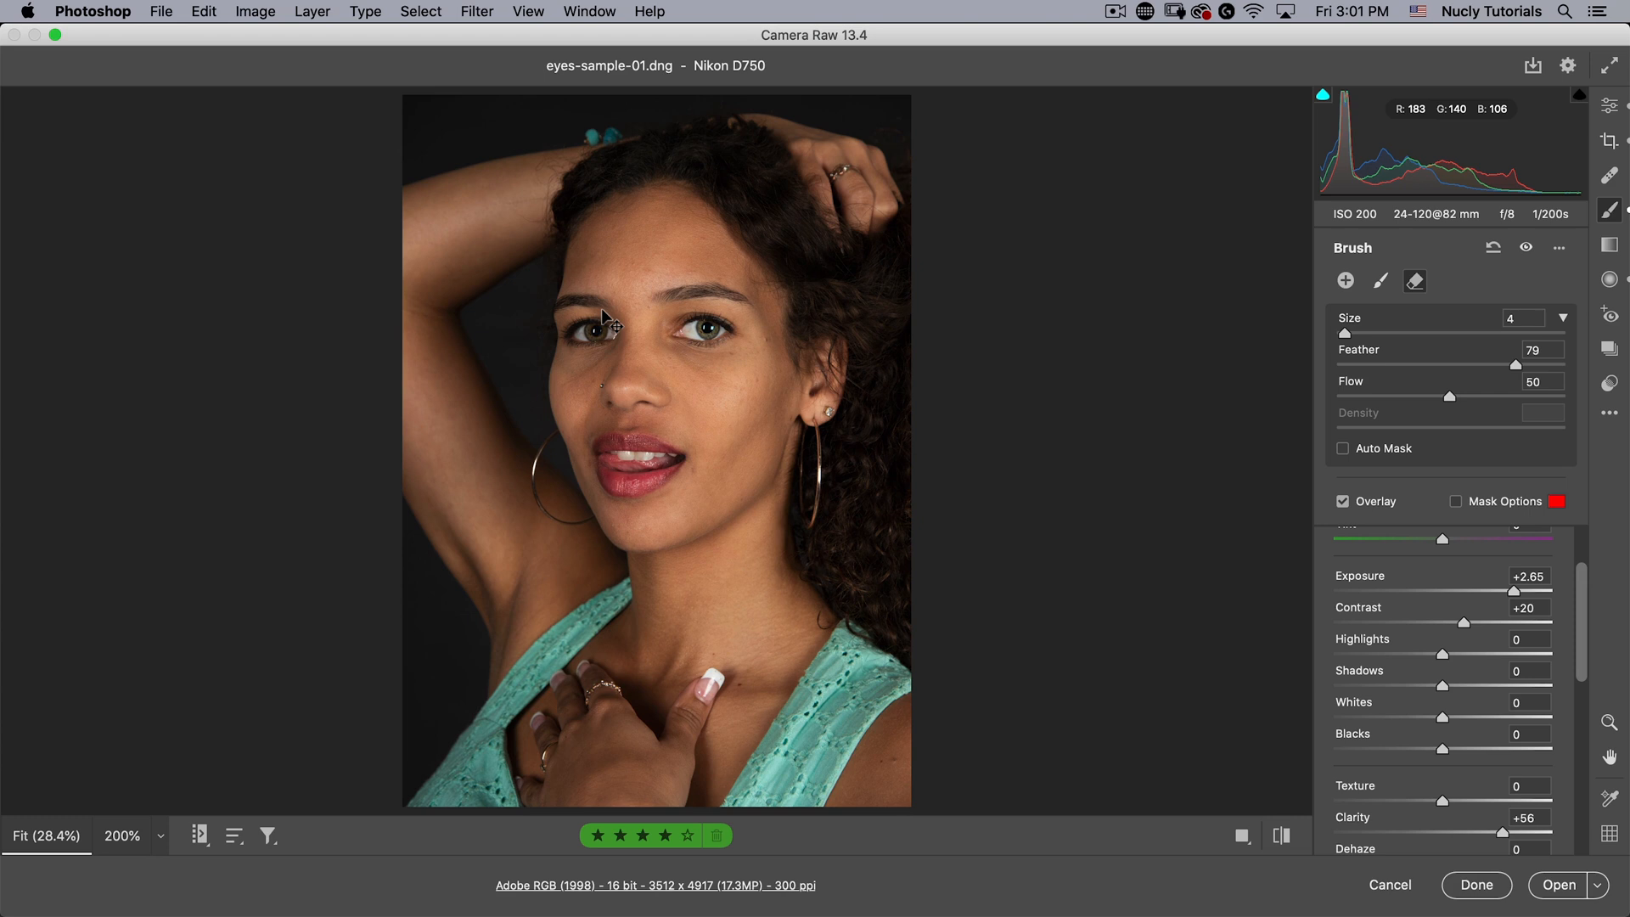
{"action": "left_click", "coordinate": [601, 313]}
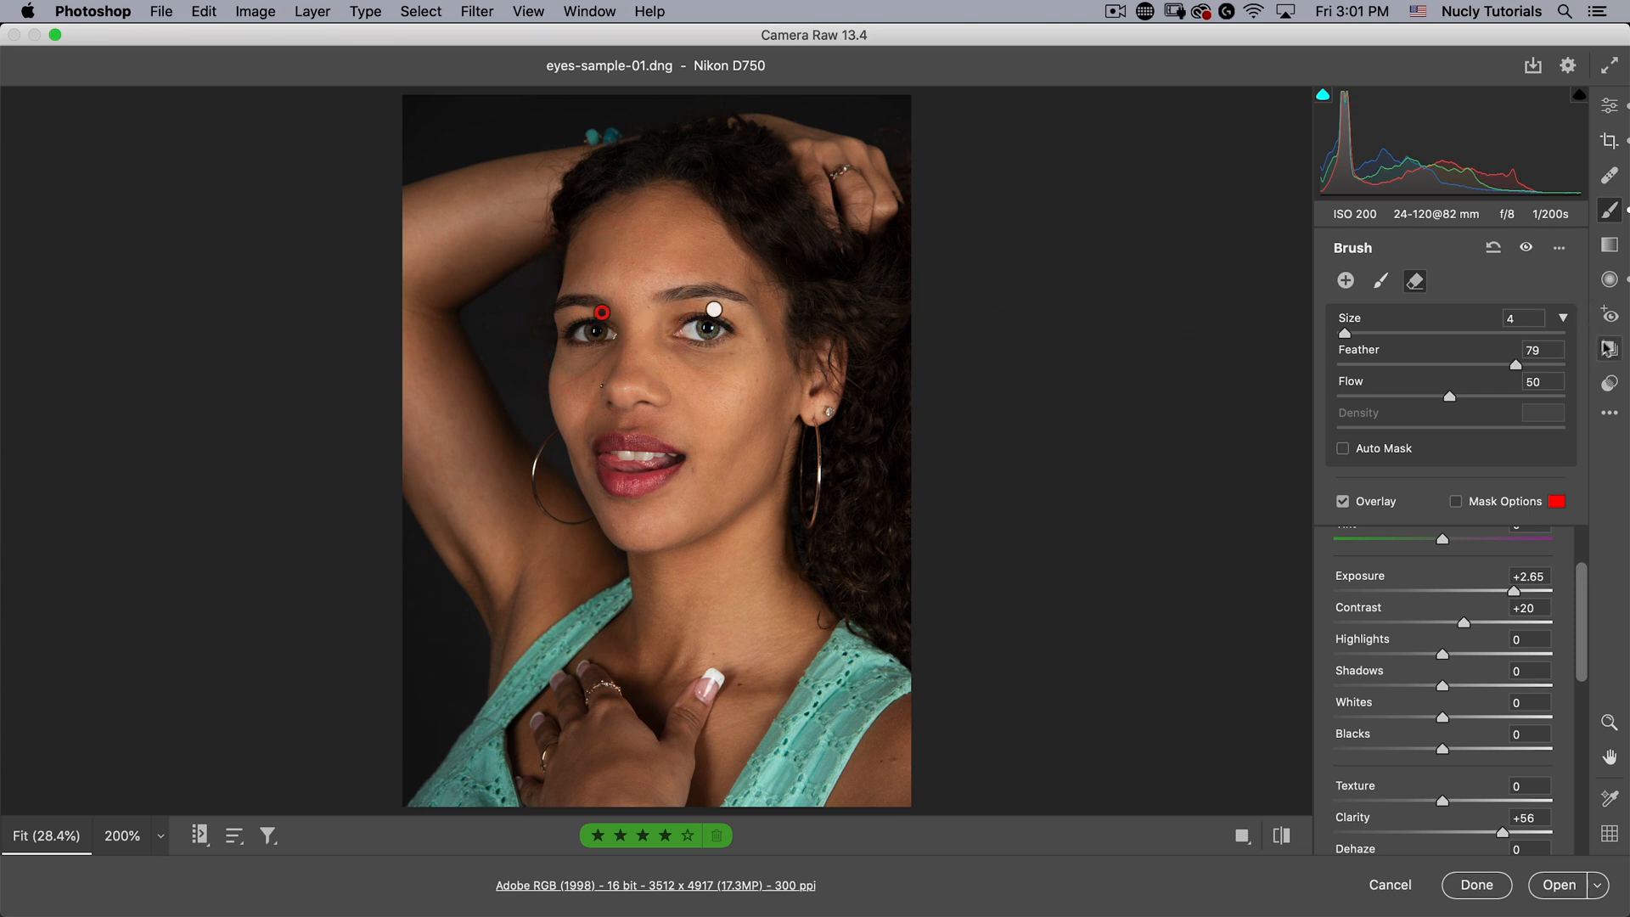
{"action": "left_click", "coordinate": [1607, 280]}
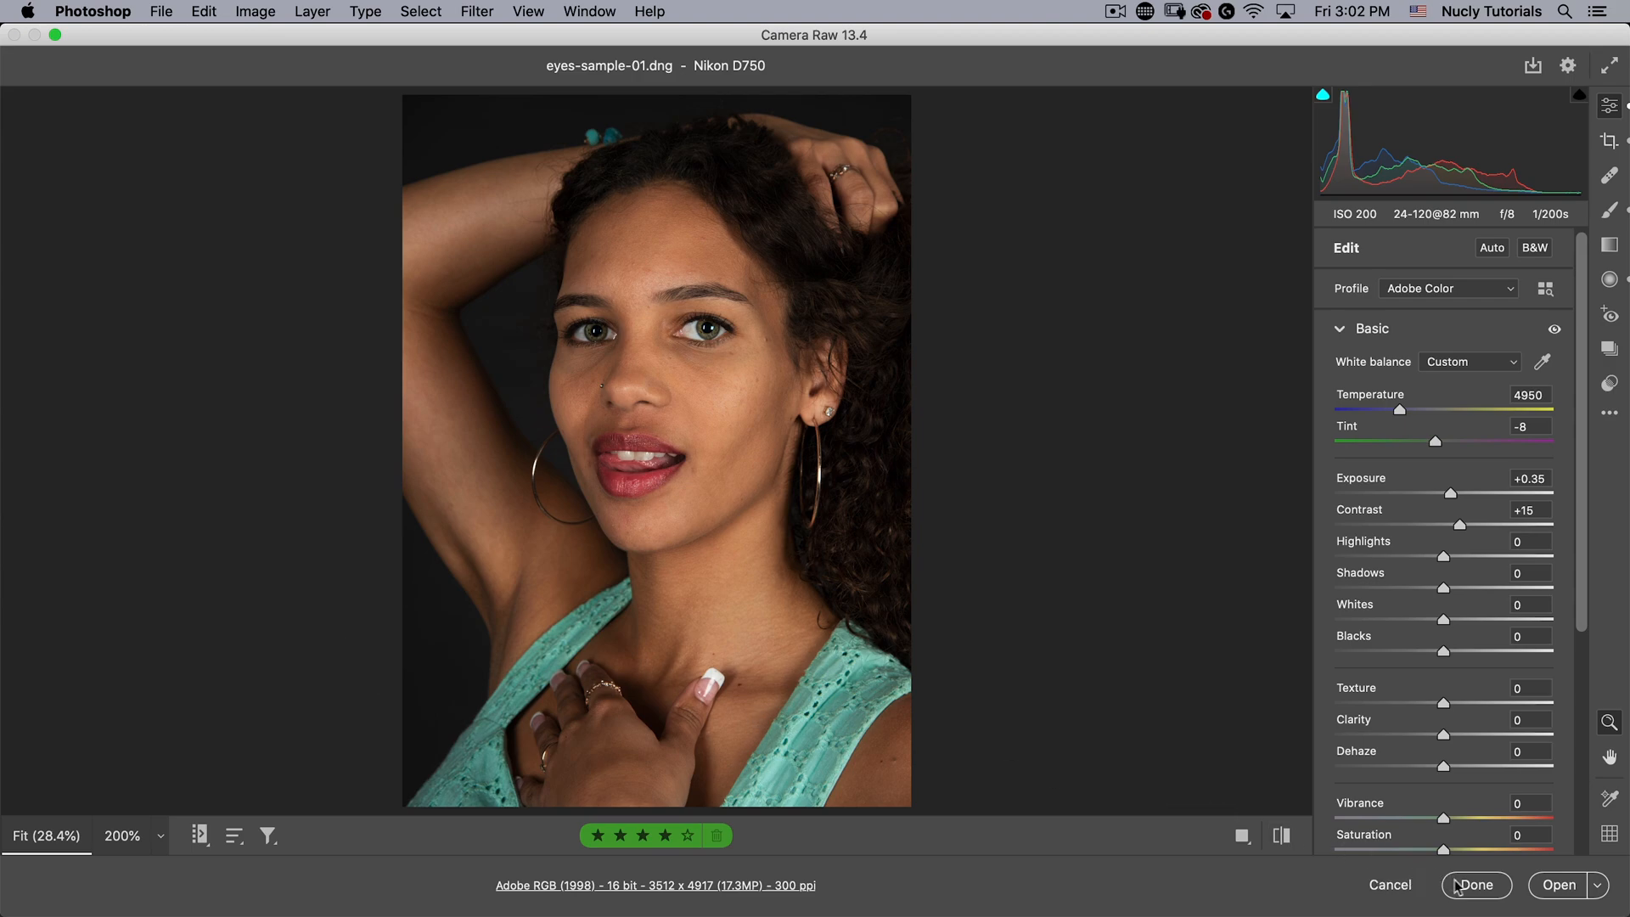
{"action": "left_click", "coordinate": [1474, 884]}
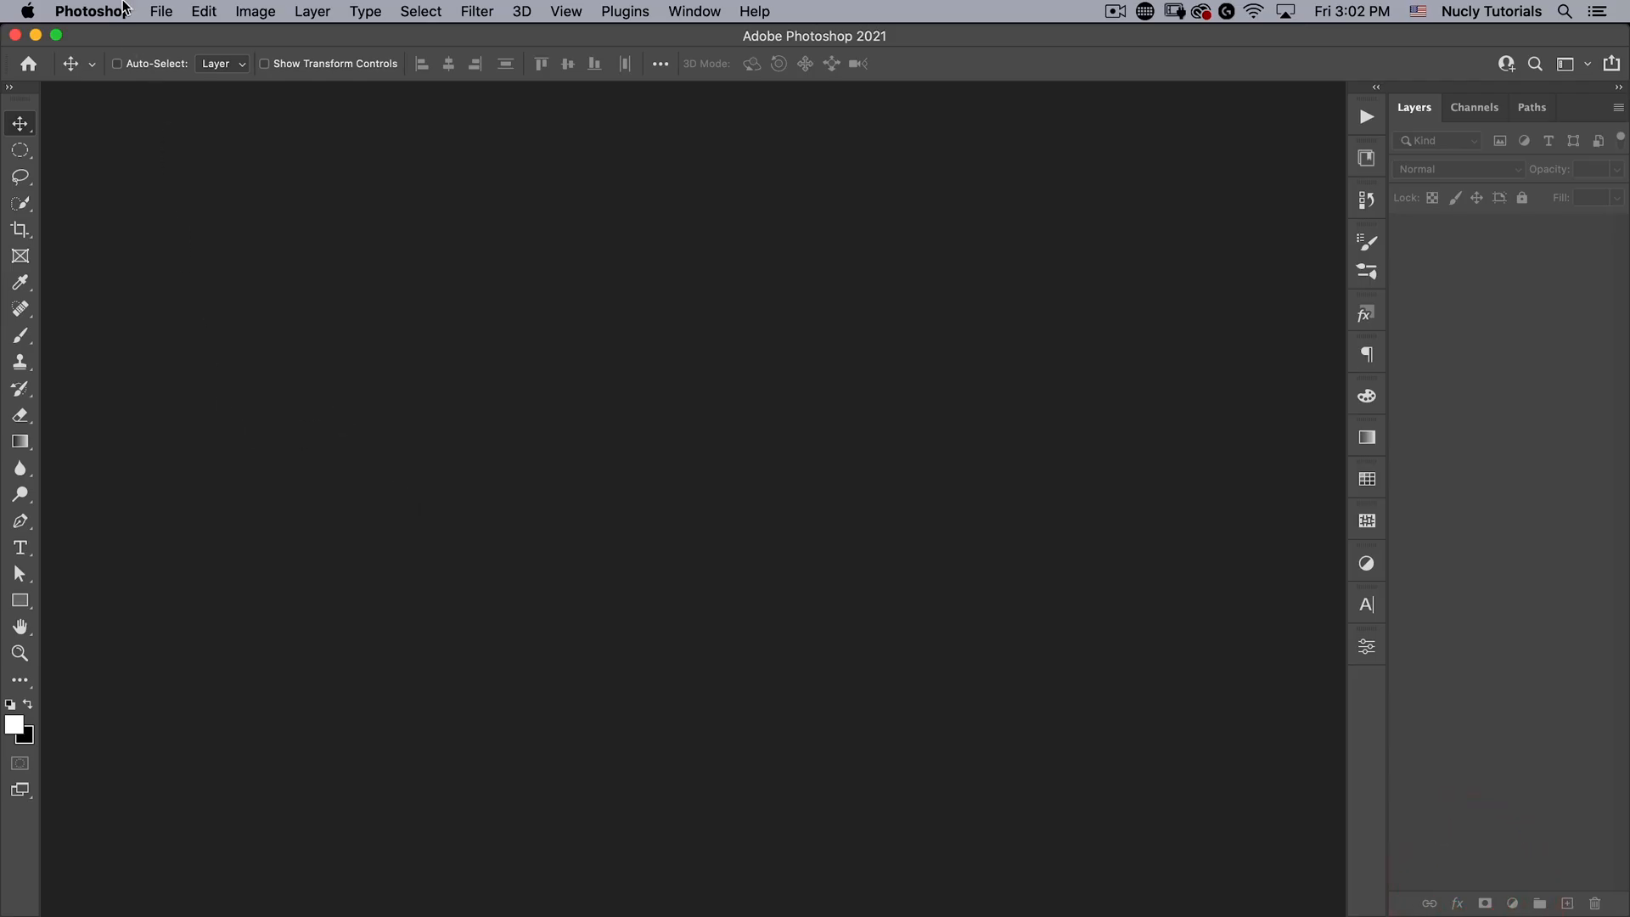
Open eyes-sample-02.dng with Exposure +1.65, Highlights -18, Shadows +17, and bring it into Photoshop
{"action": "left_click", "coordinate": [160, 11]}
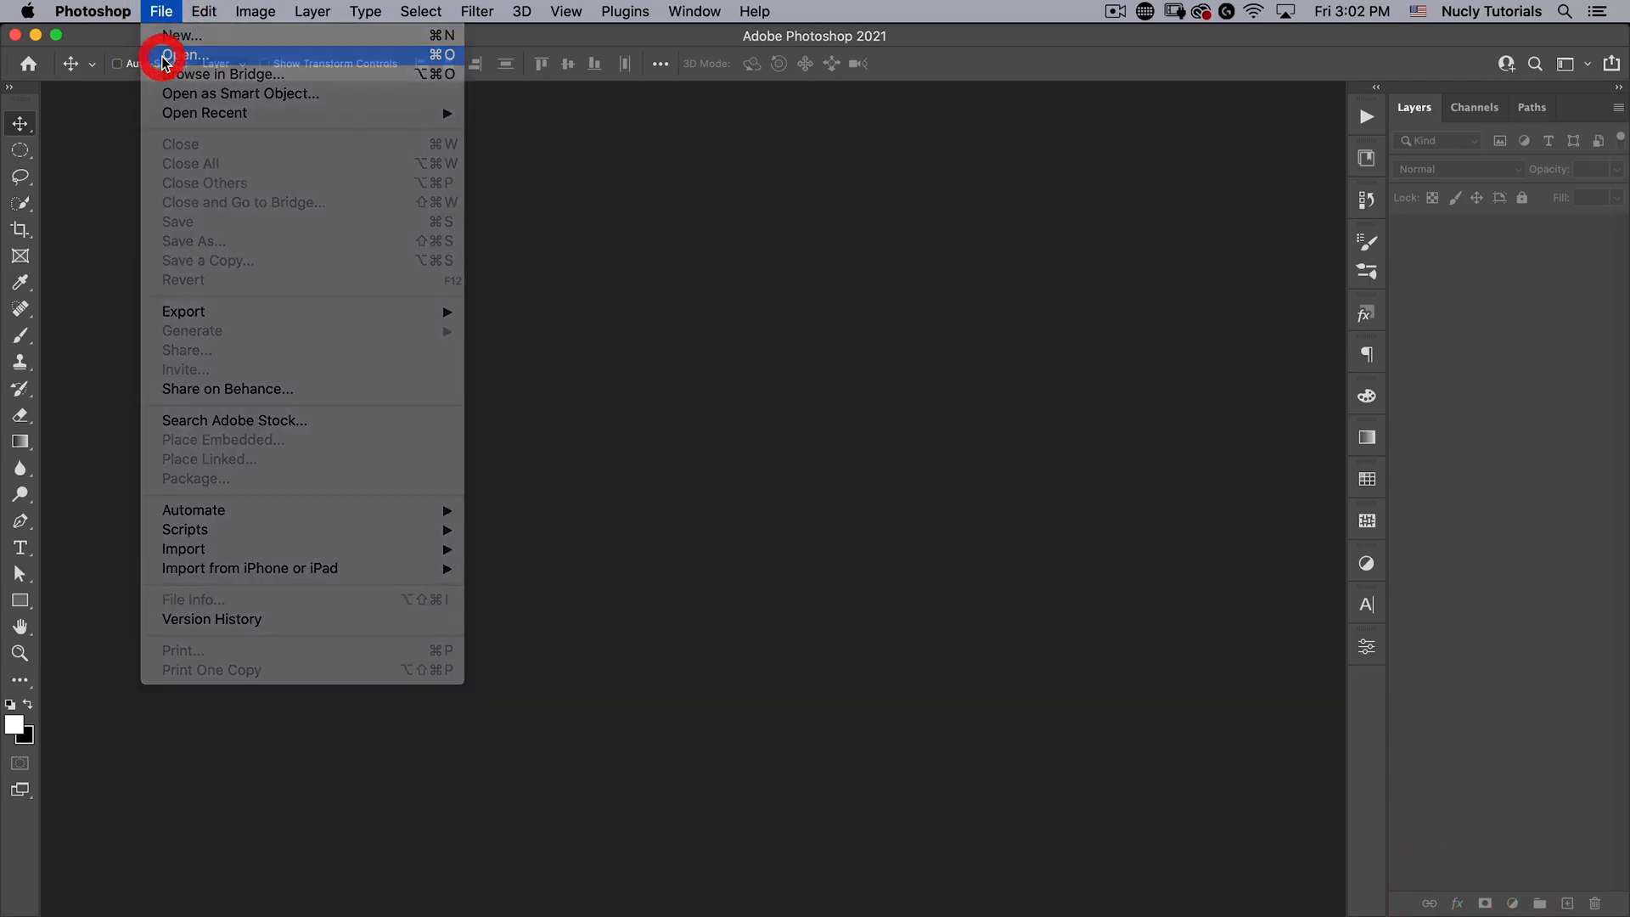
{"action": "left_click", "coordinate": [185, 55]}
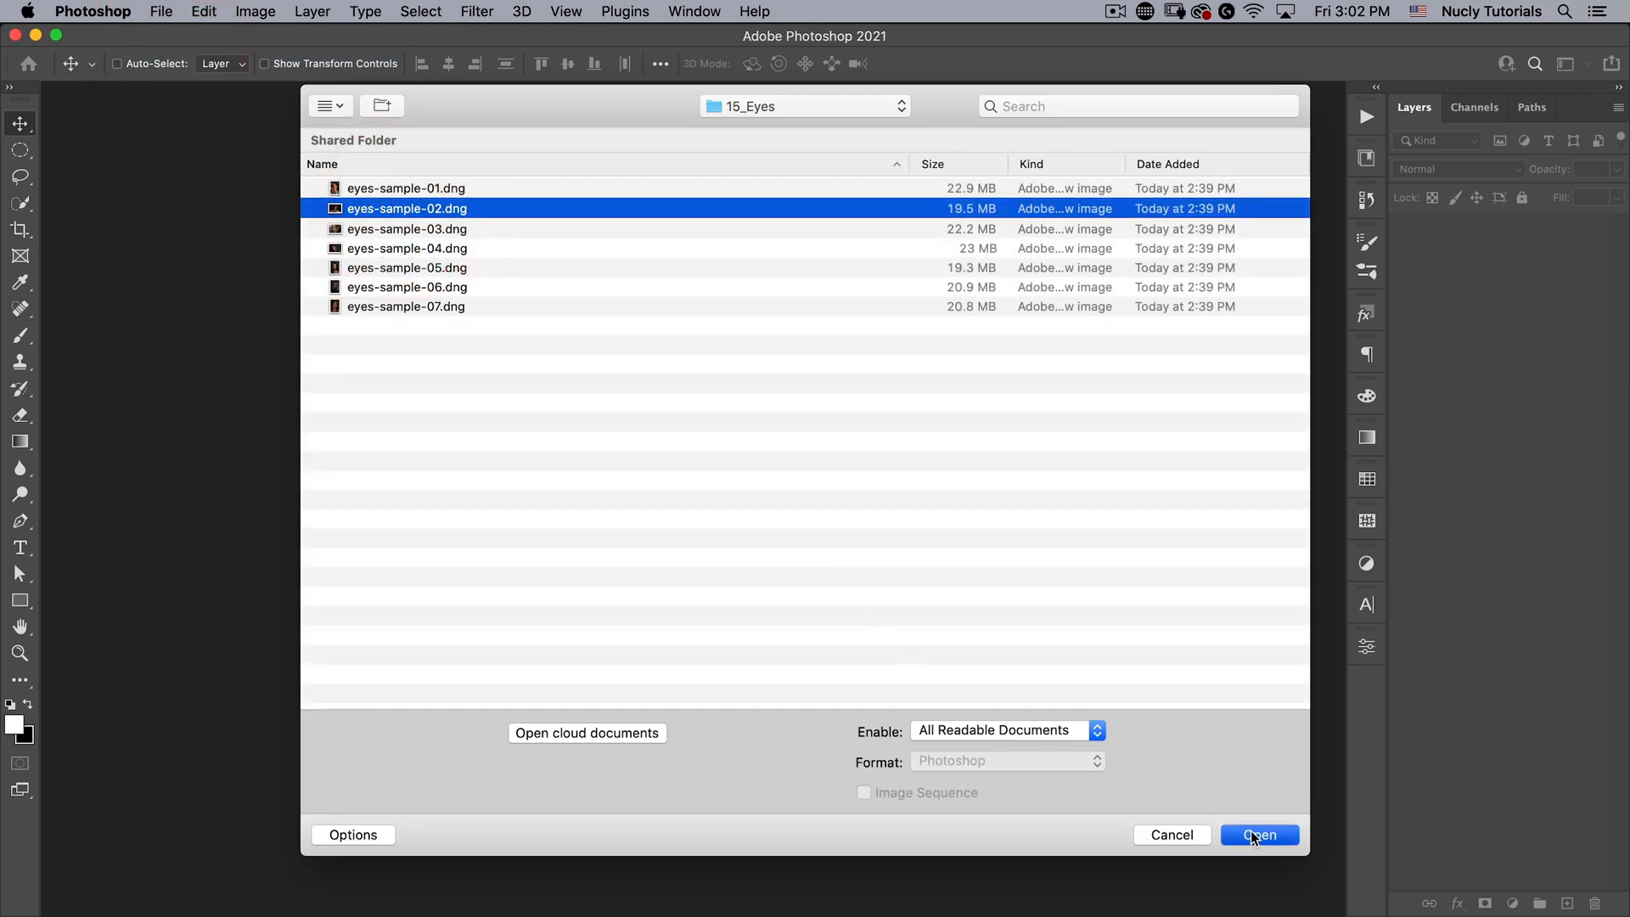
{"action": "left_click", "coordinate": [1259, 835]}
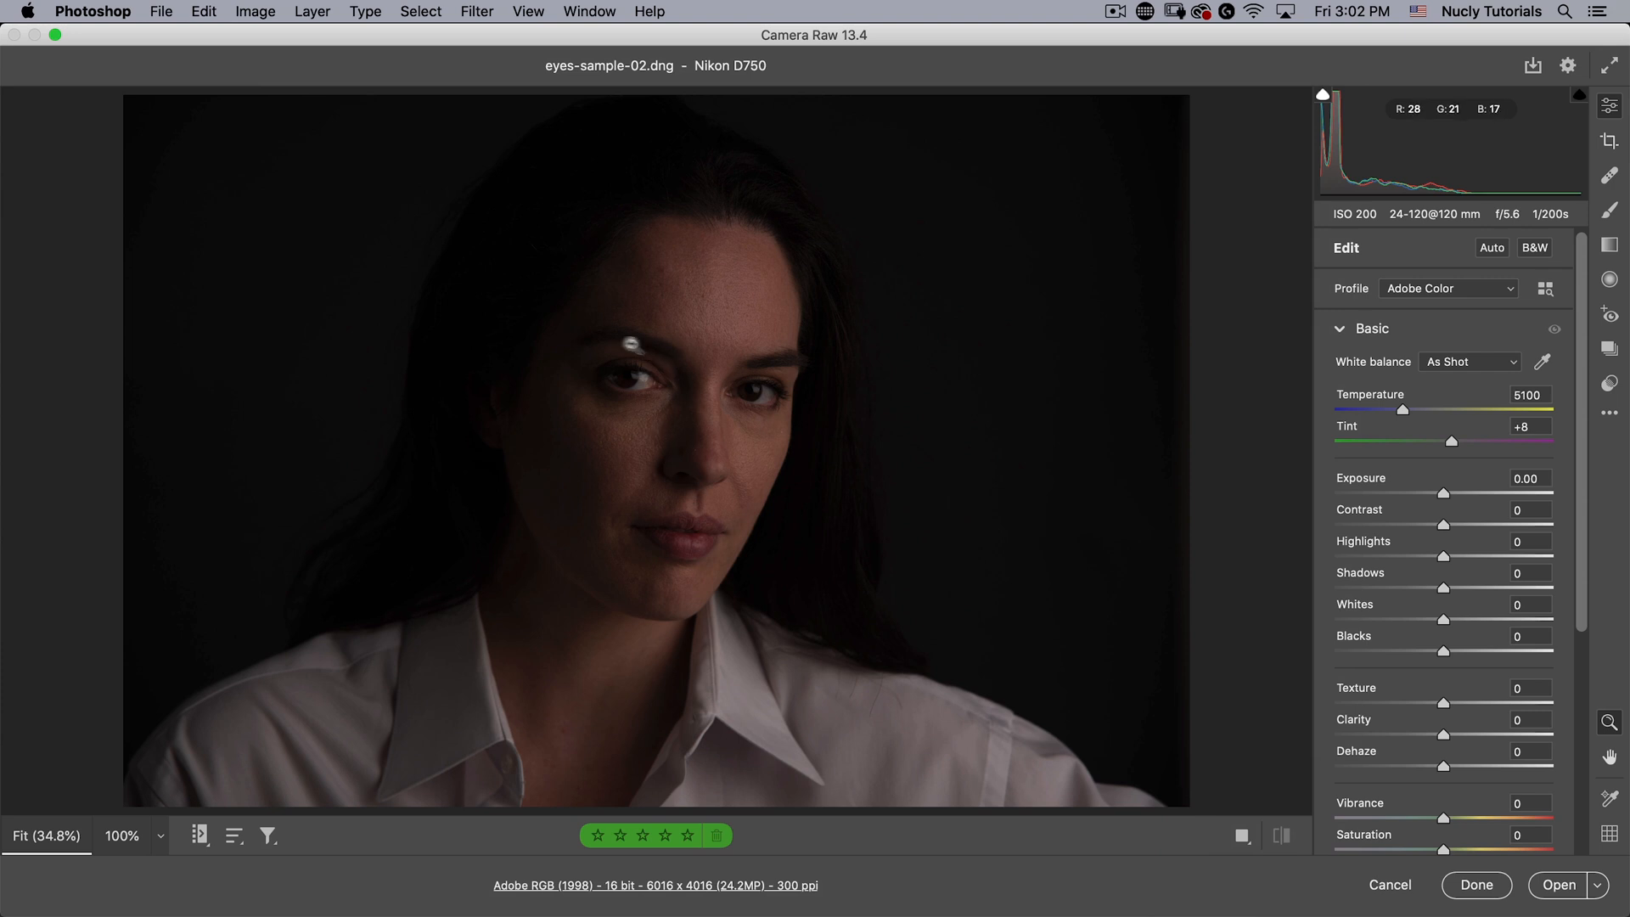
{"action": "mouse_move", "coordinate": [1171, 463]}
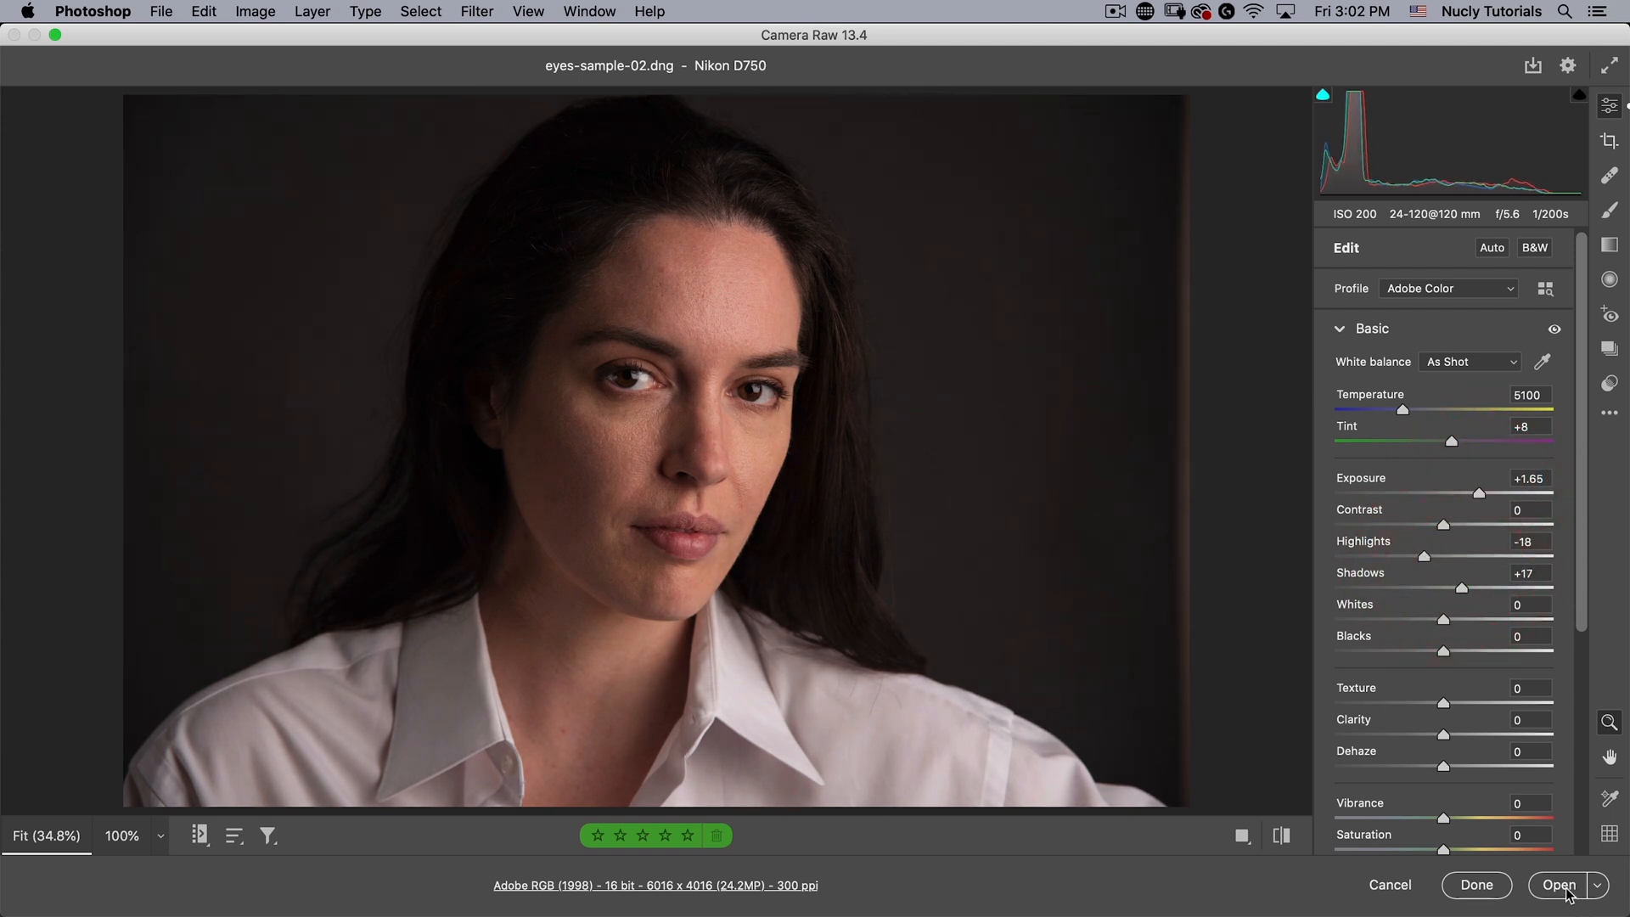
{"action": "left_click", "coordinate": [1557, 884]}
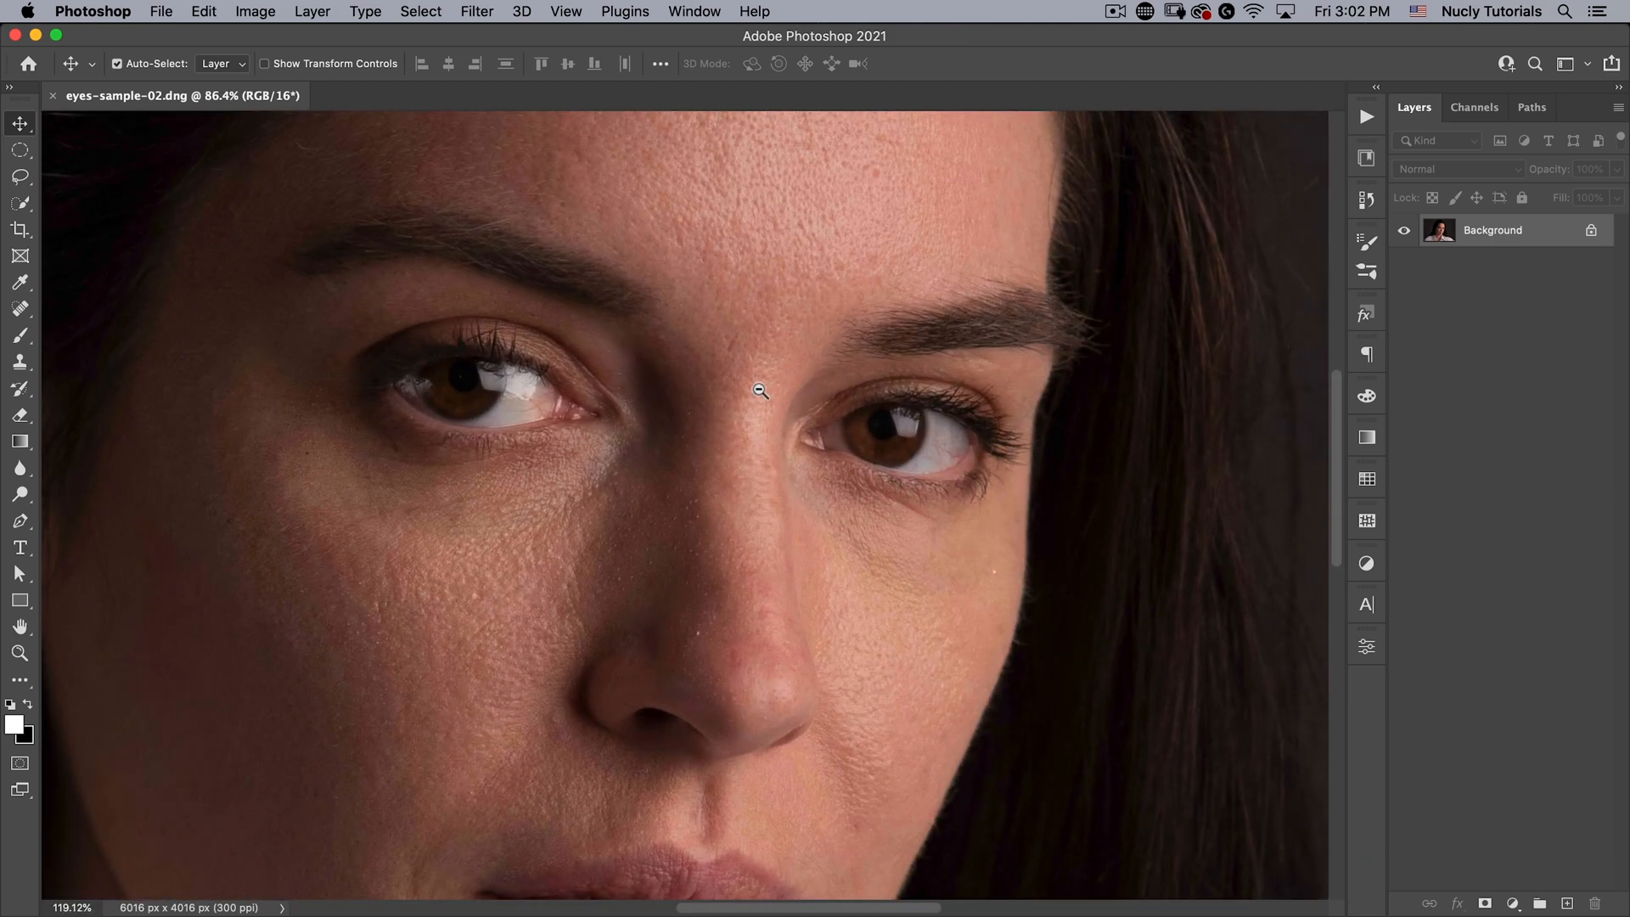
Add a layer named 'eye light' and paint soft white strokes over both irises
{"action": "left_click", "coordinate": [759, 391]}
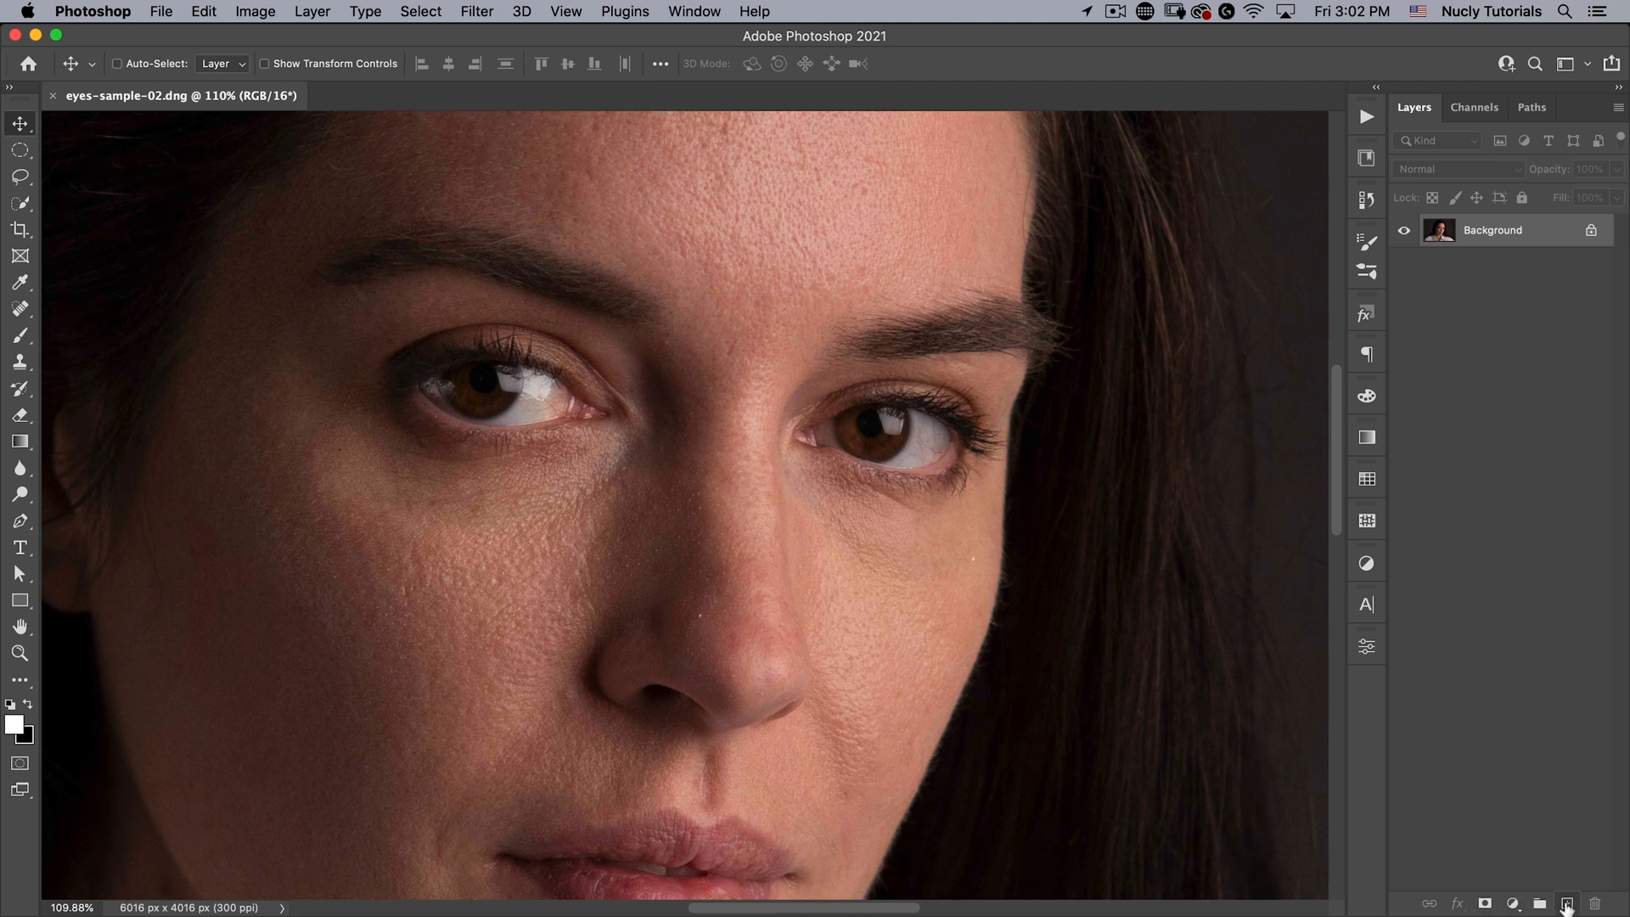
{"action": "left_click", "coordinate": [1565, 903]}
{"action": "type", "text": "eye"}
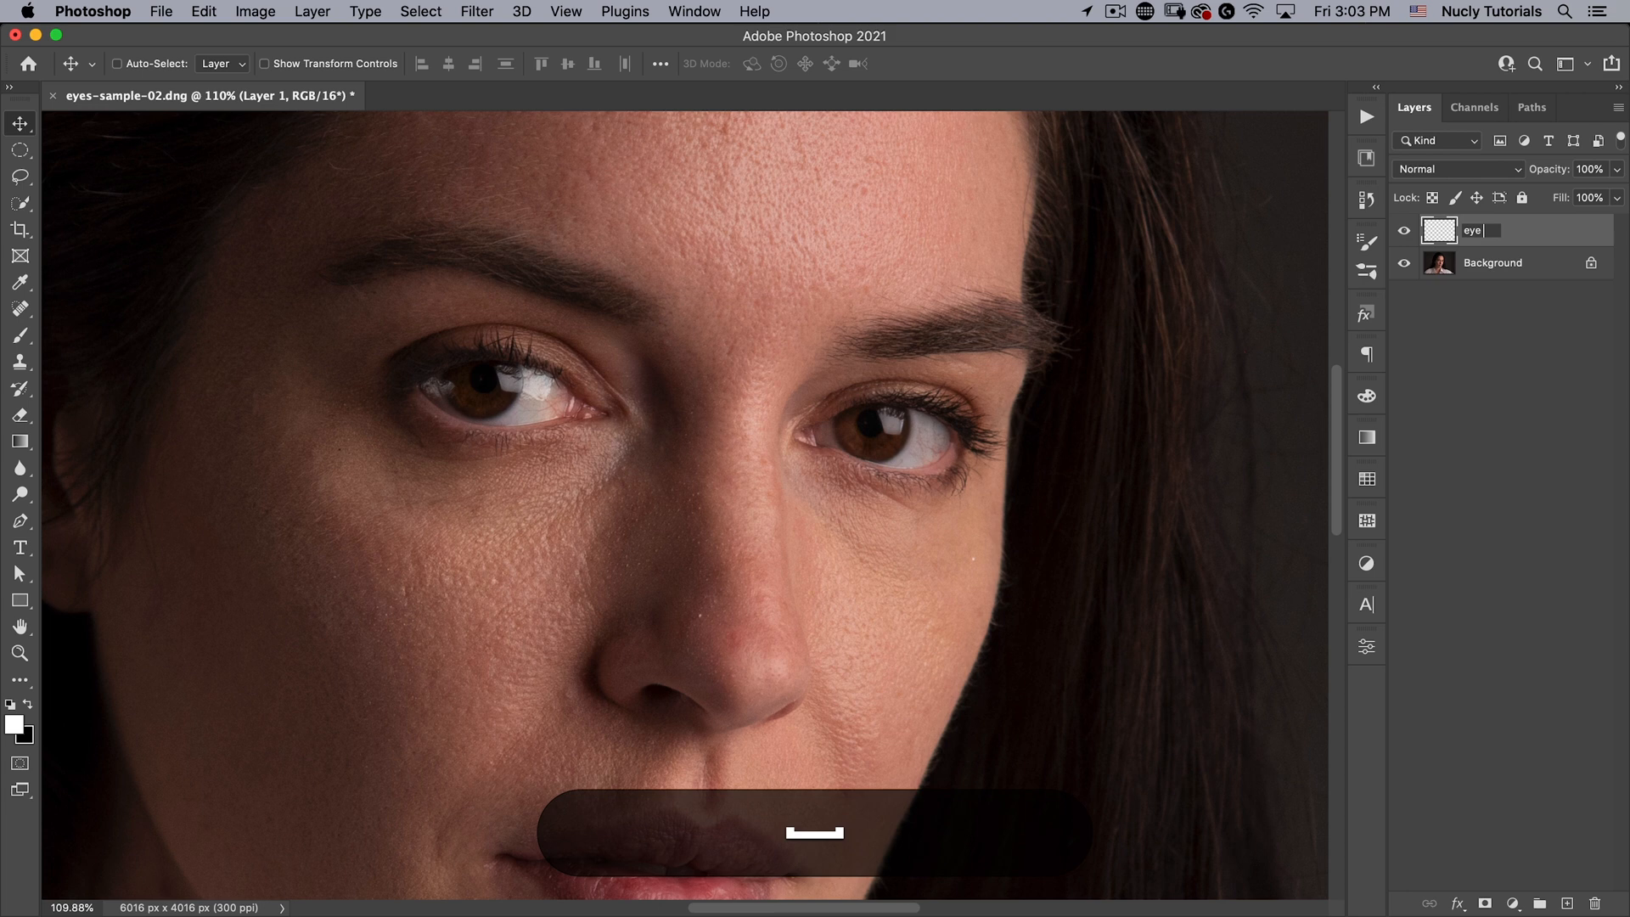
{"action": "type", "text": "ligh"}
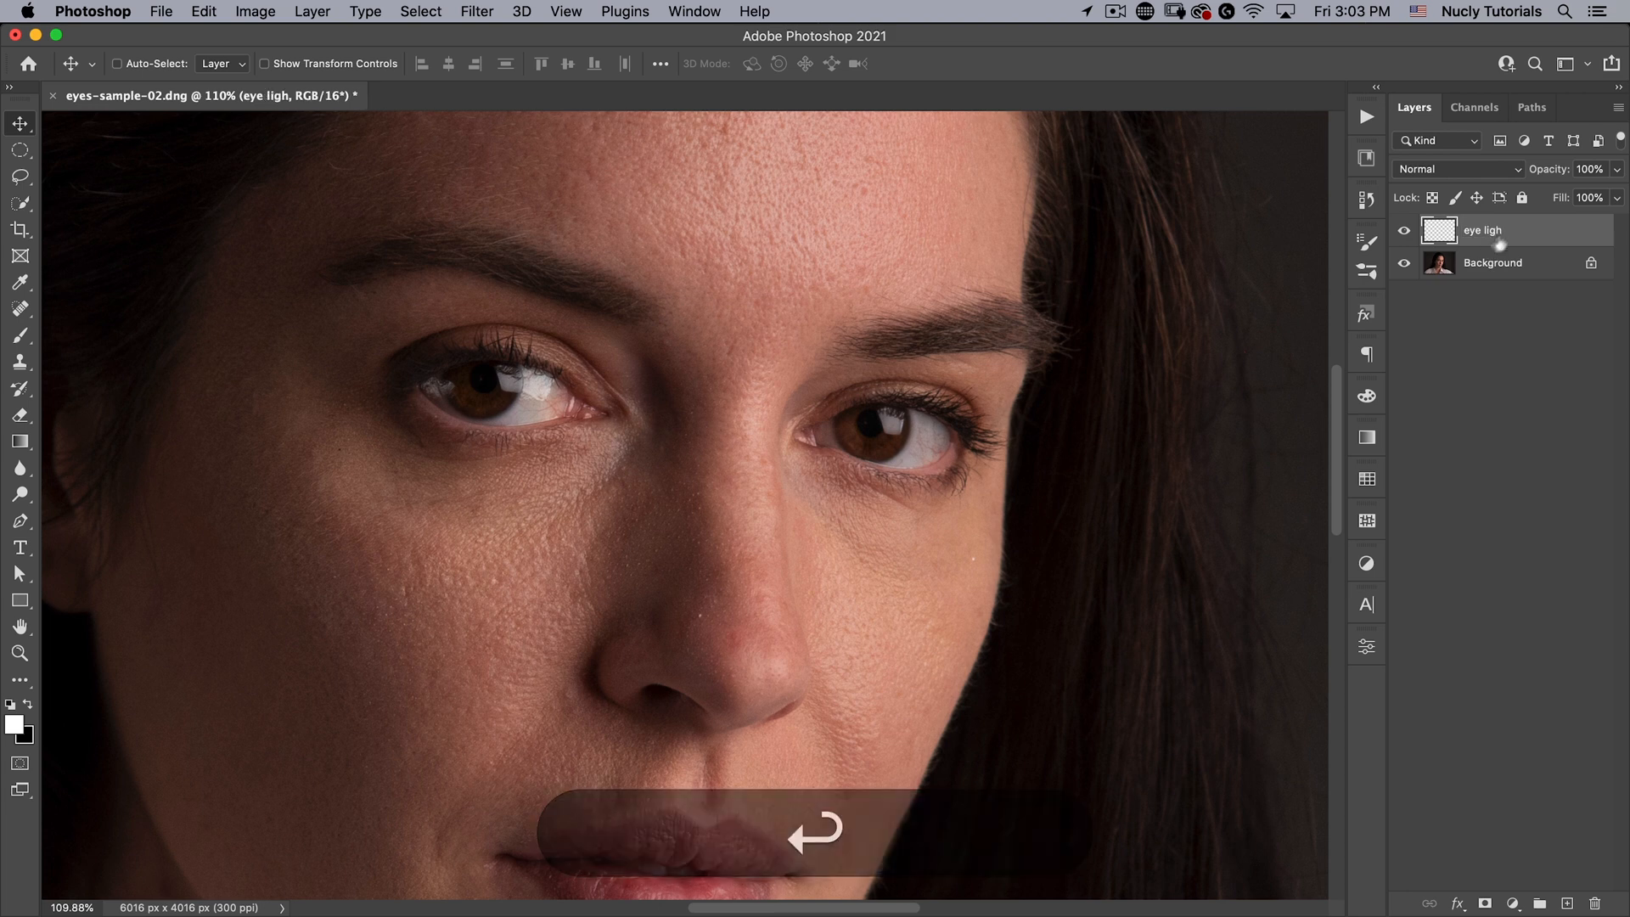
{"action": "double_click", "coordinate": [1482, 230]}
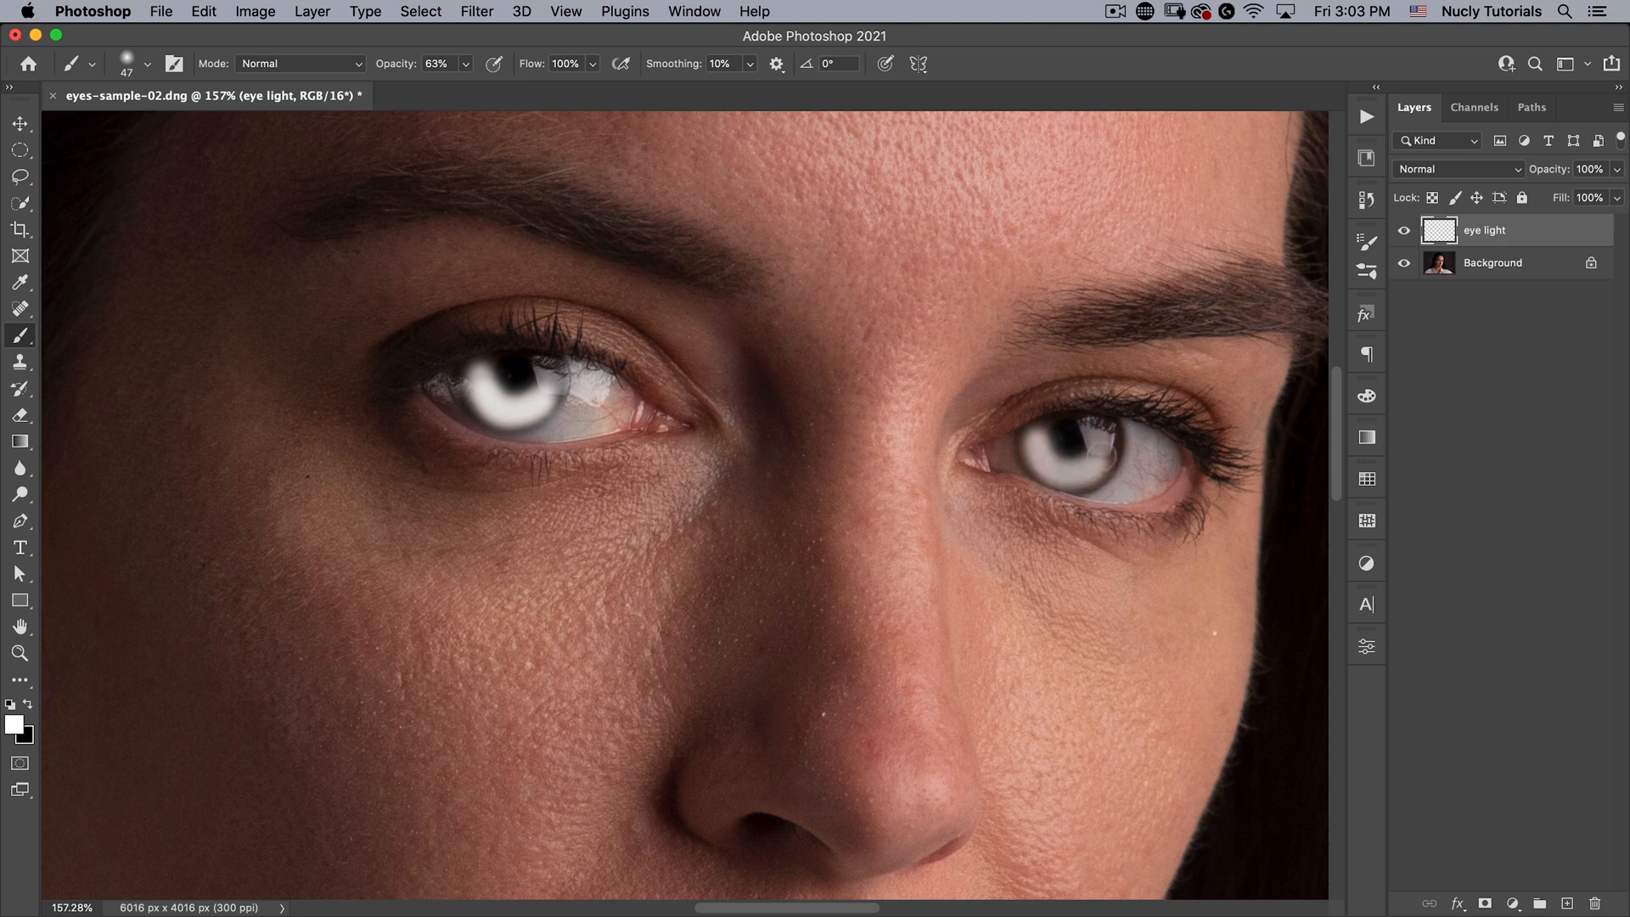
{"action": "left_click", "coordinate": [1039, 439]}
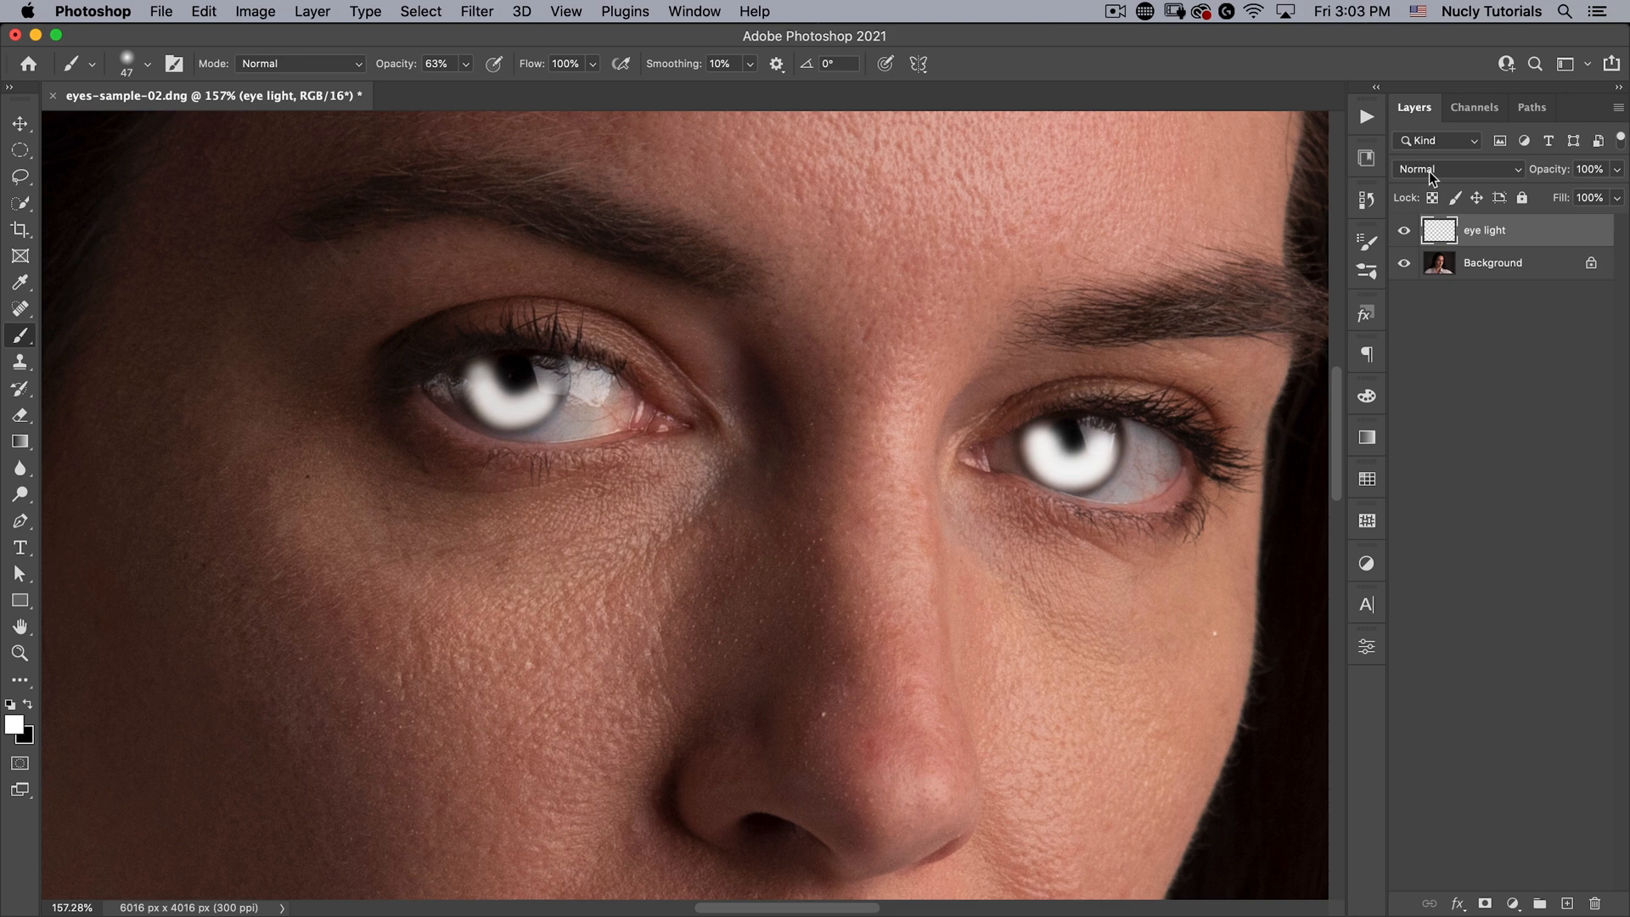
Blend the eye light layer in Overlay, zoom out to the face, and add a new layer
{"action": "left_click", "coordinate": [1459, 168]}
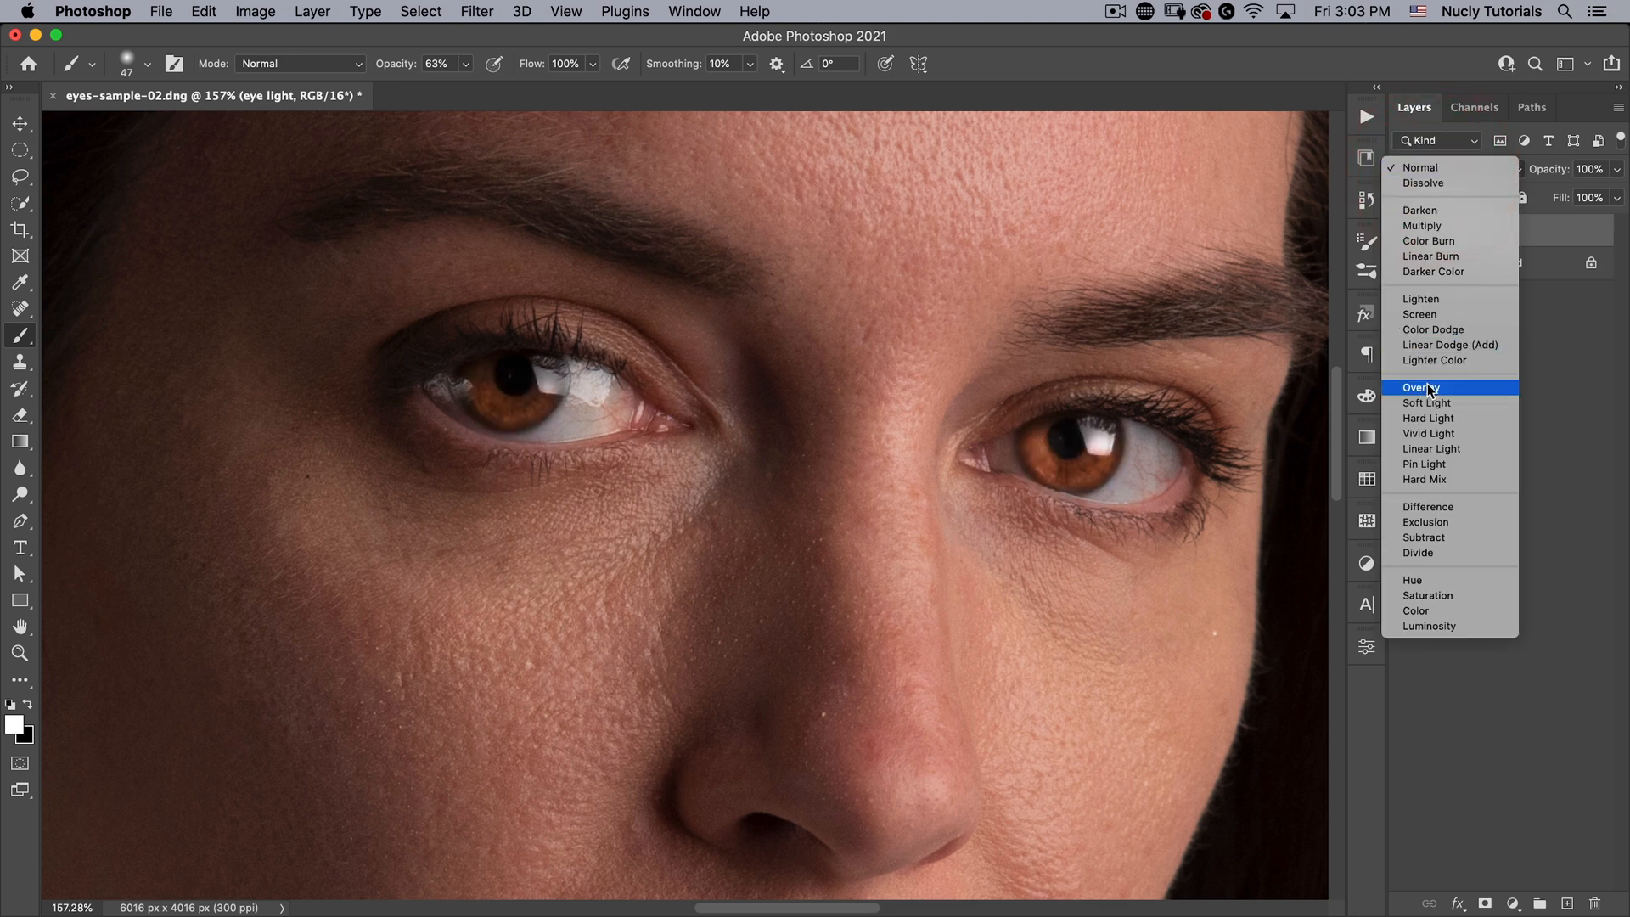
{"action": "left_click", "coordinate": [1421, 388]}
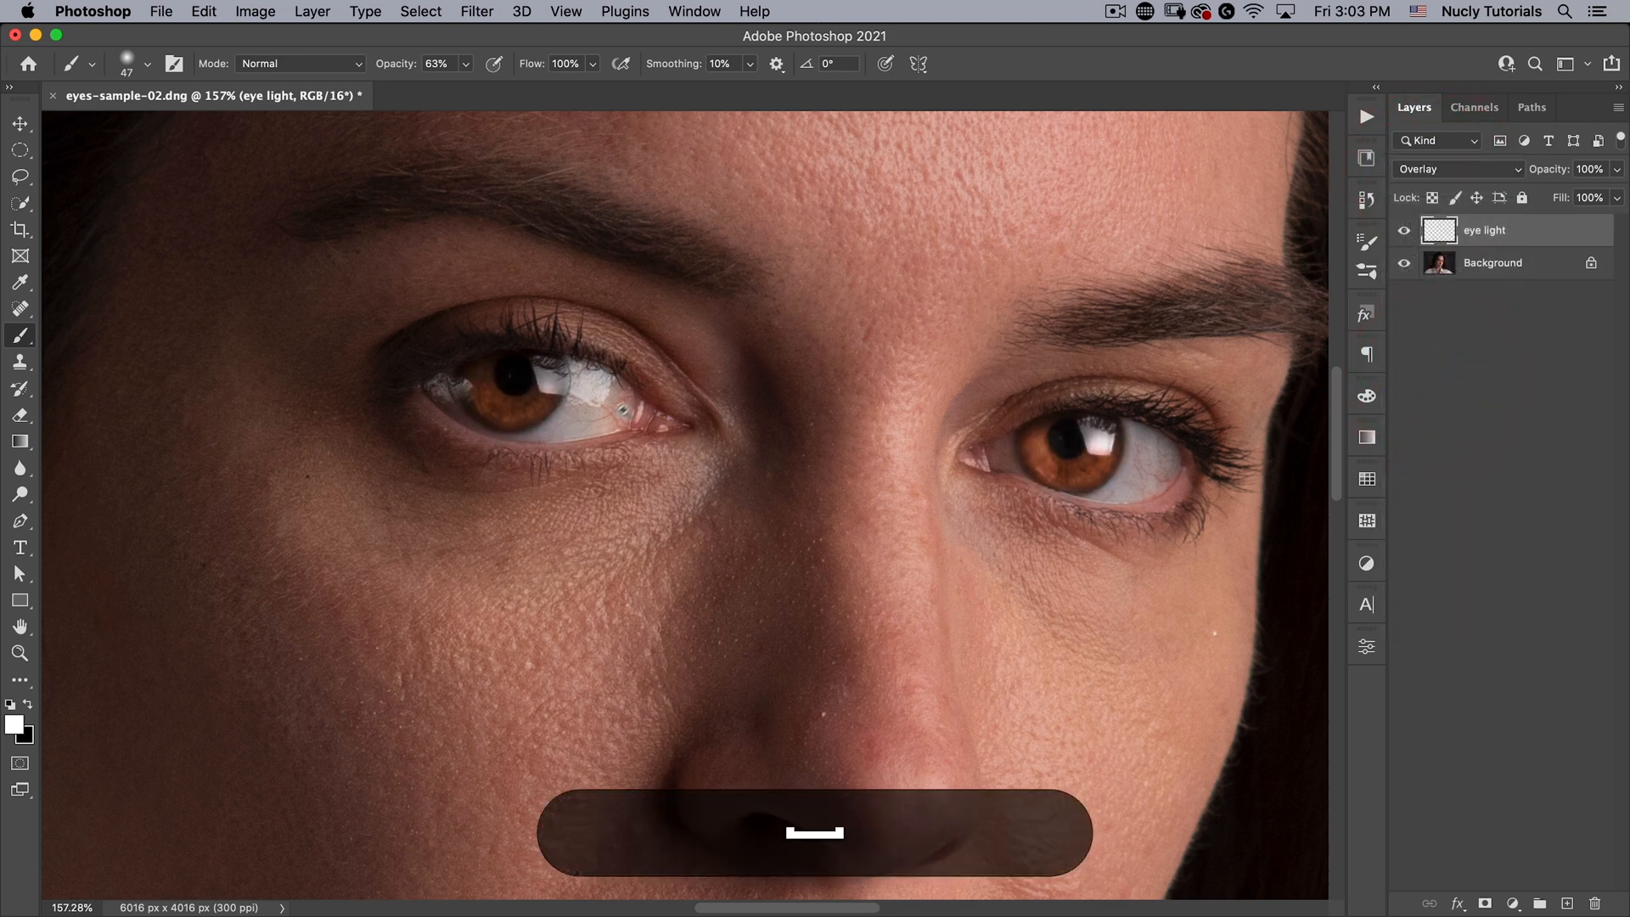
{"action": "key", "text": "cmd+minus"}
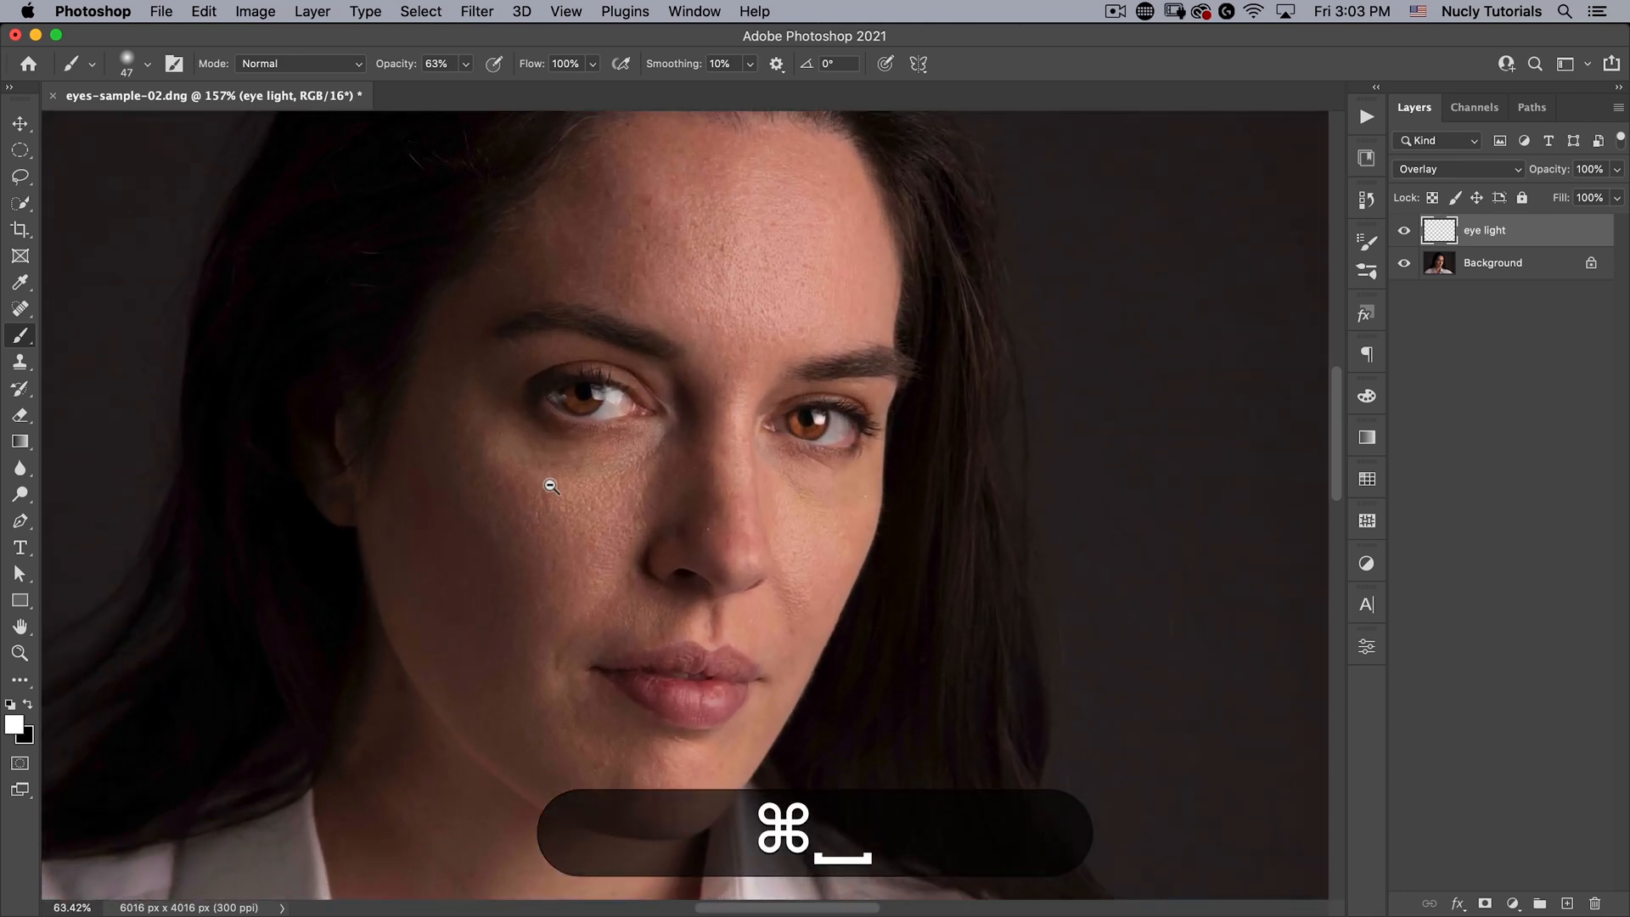
{"action": "key", "text": "cmd+-"}
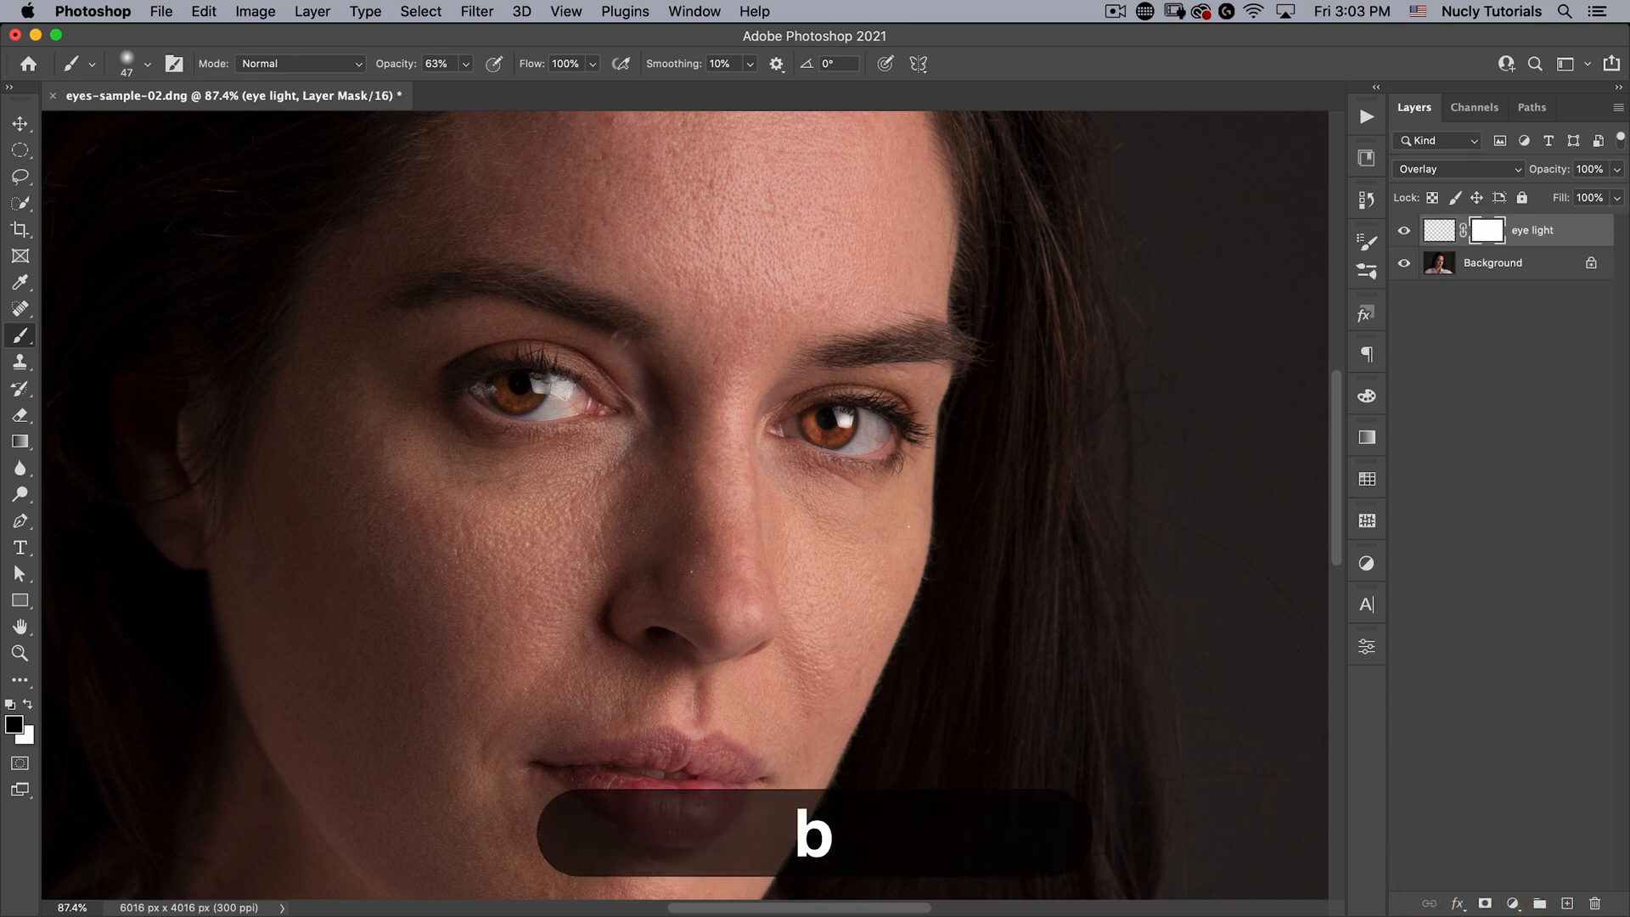
{"action": "key", "text": "]"}
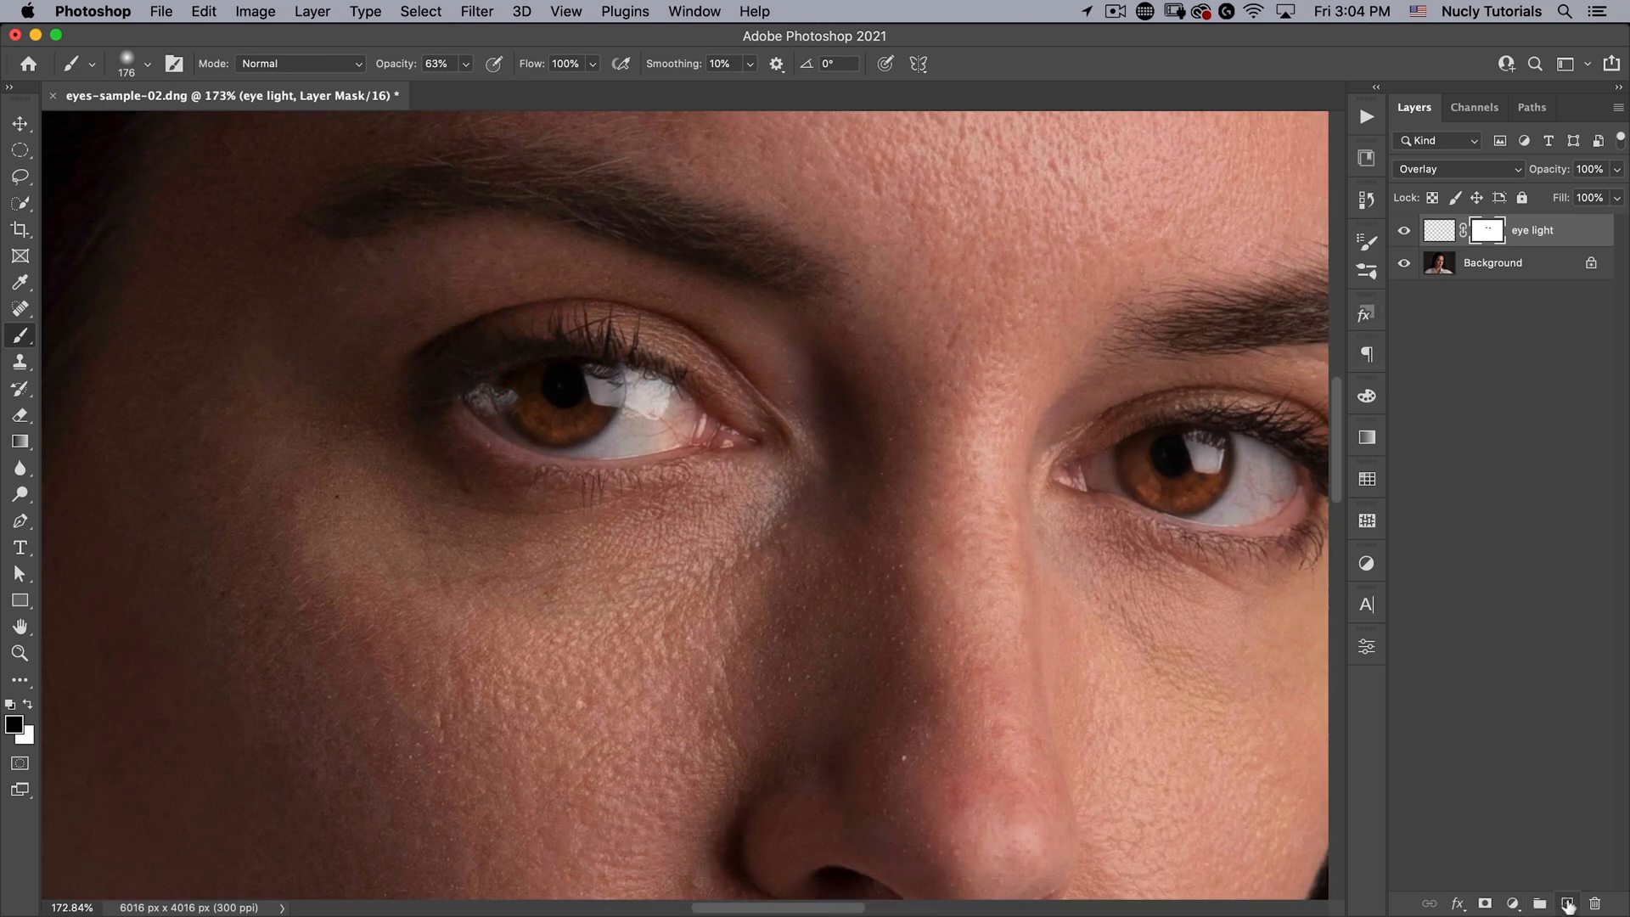
{"action": "left_click", "coordinate": [1570, 903]}
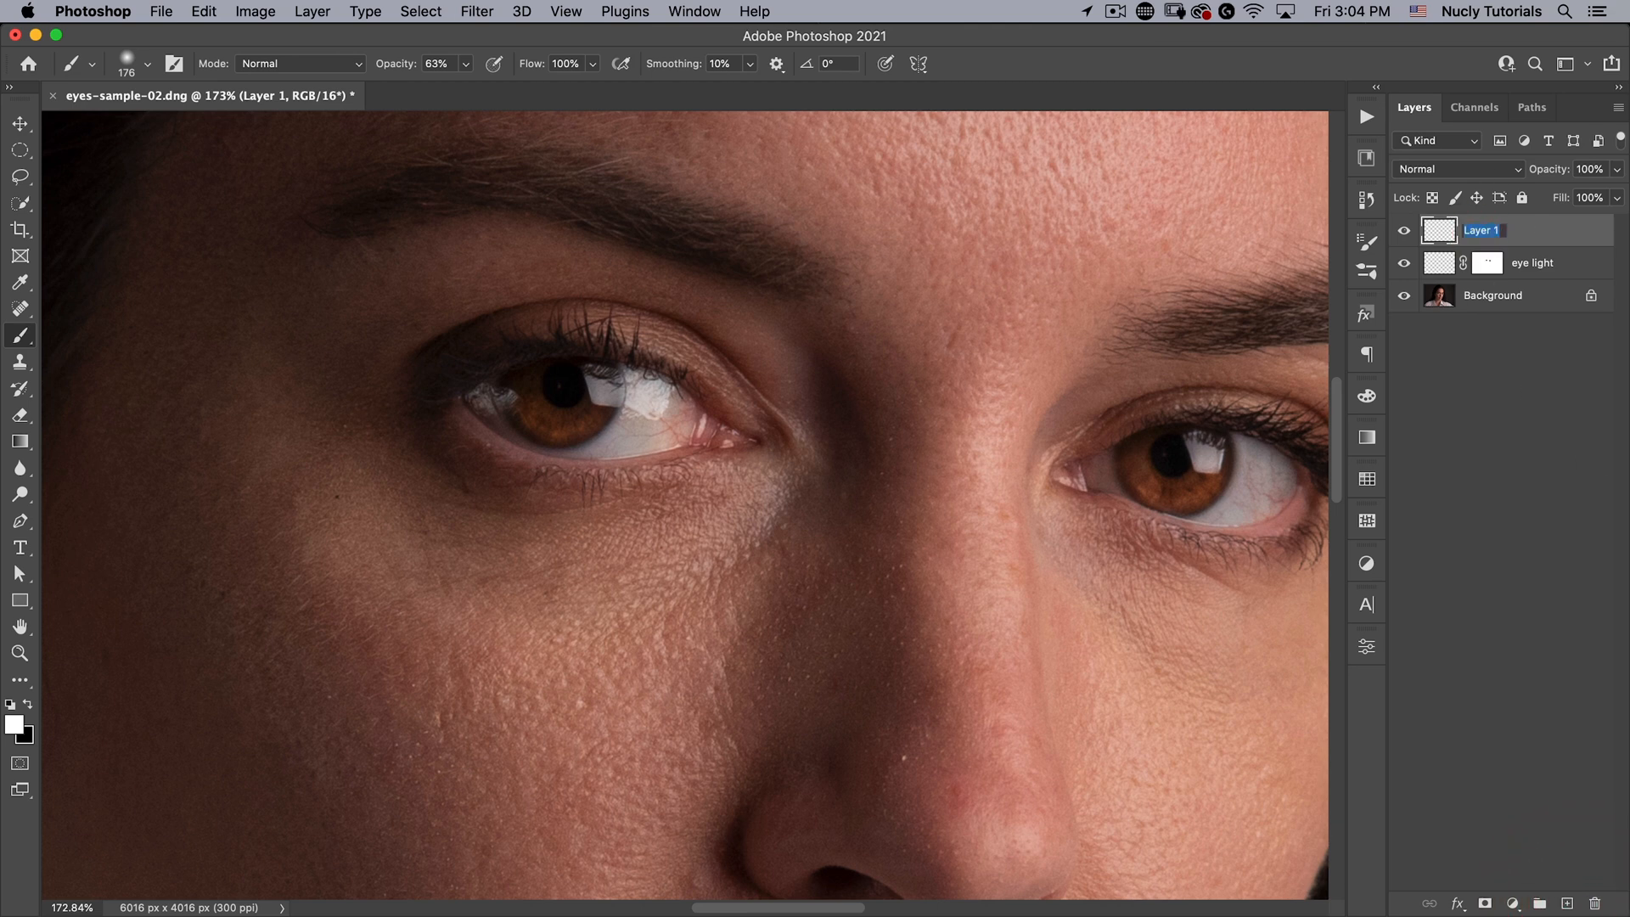
Name the new layer 'catch light' and set its blend mode to Overlay
{"action": "key", "text": "Return"}
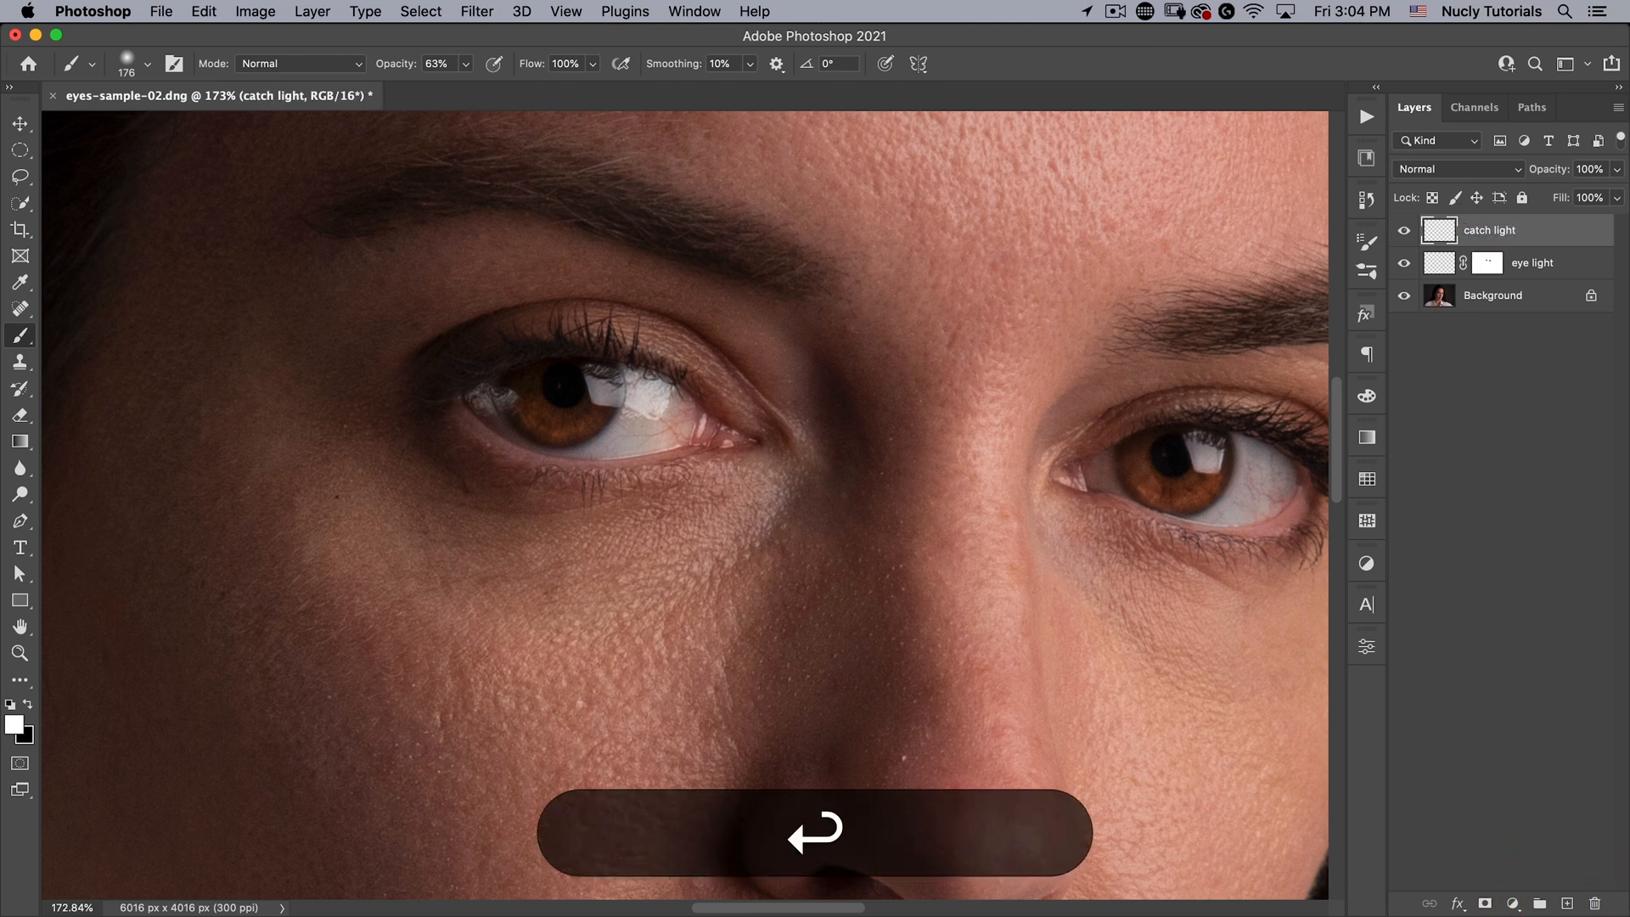
{"action": "left_click", "coordinate": [1456, 169]}
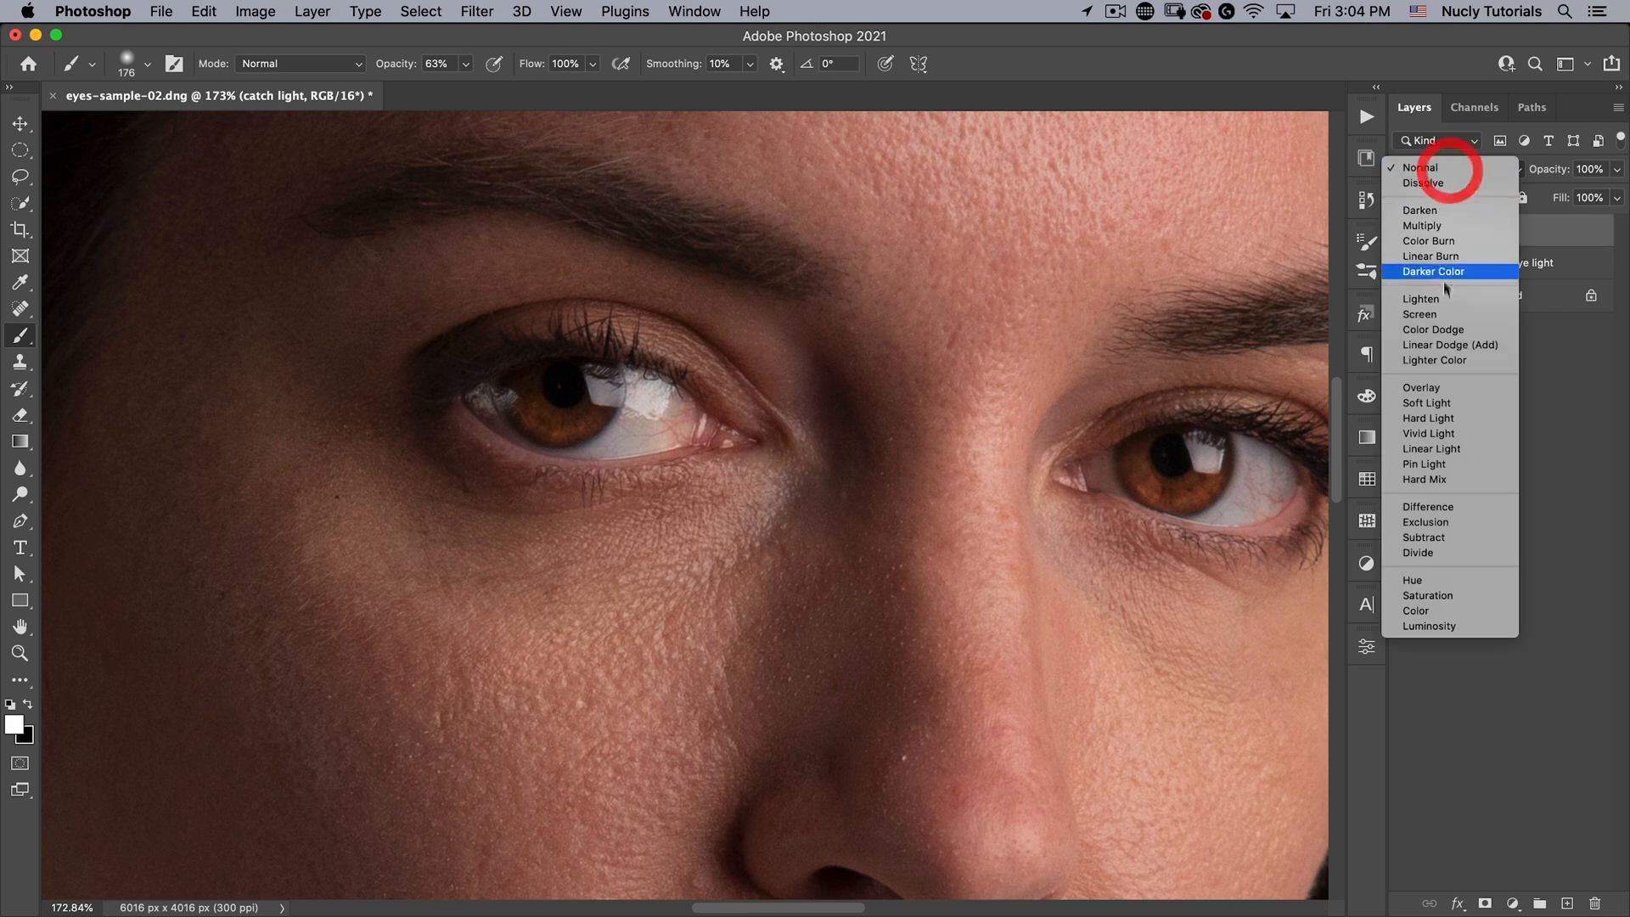
{"action": "left_click", "coordinate": [1426, 388]}
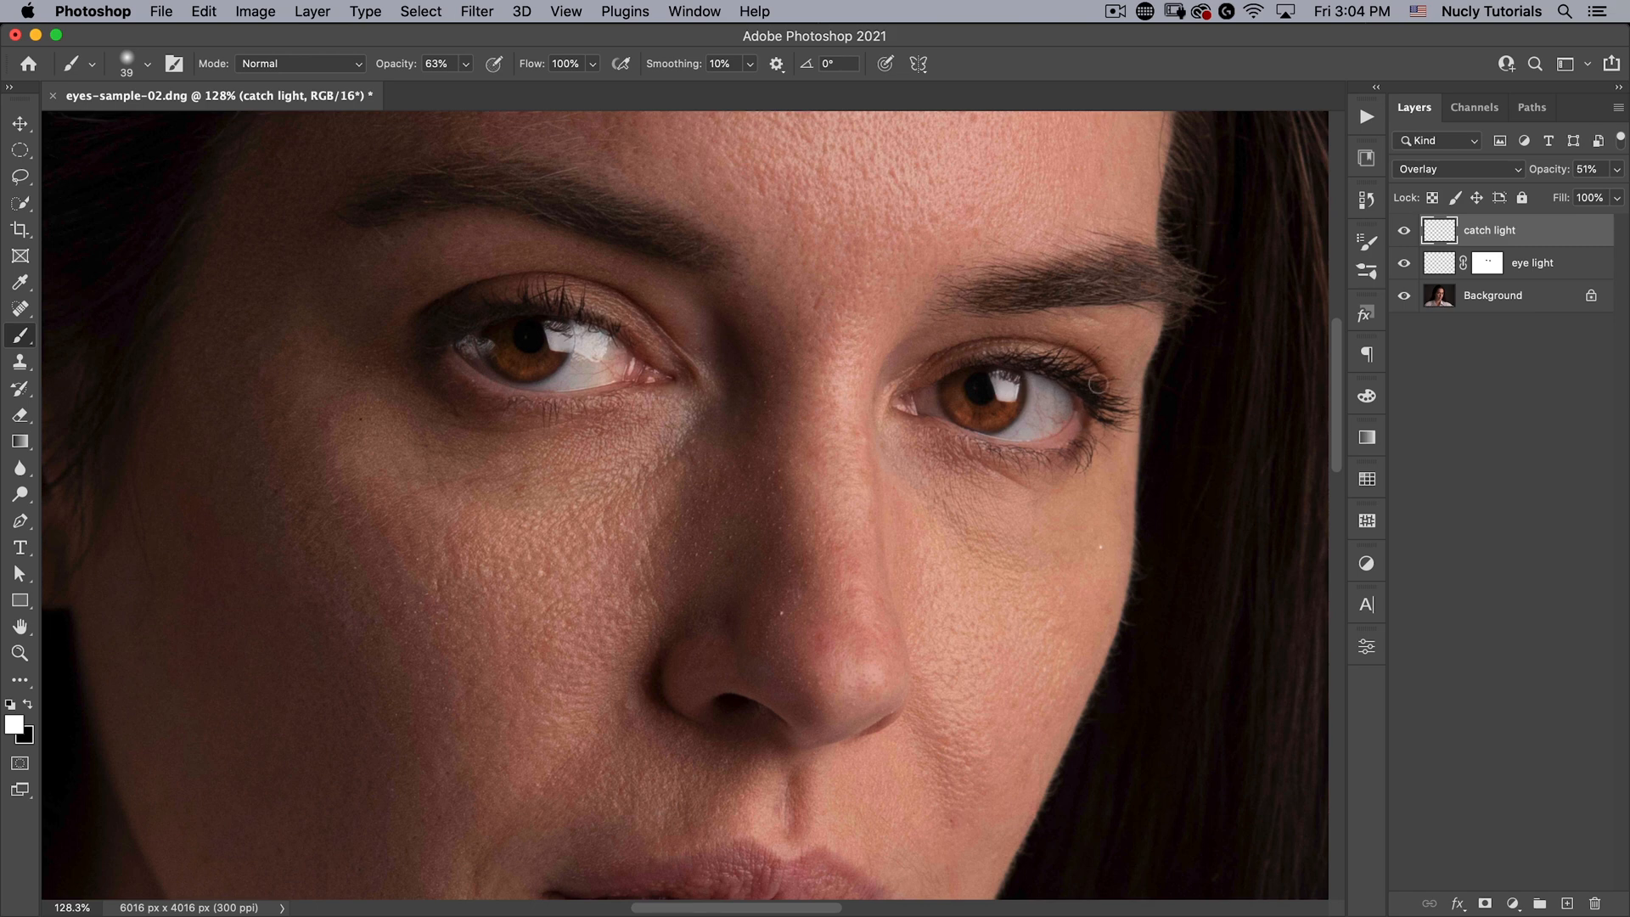
{"action": "left_click", "coordinate": [21, 148]}
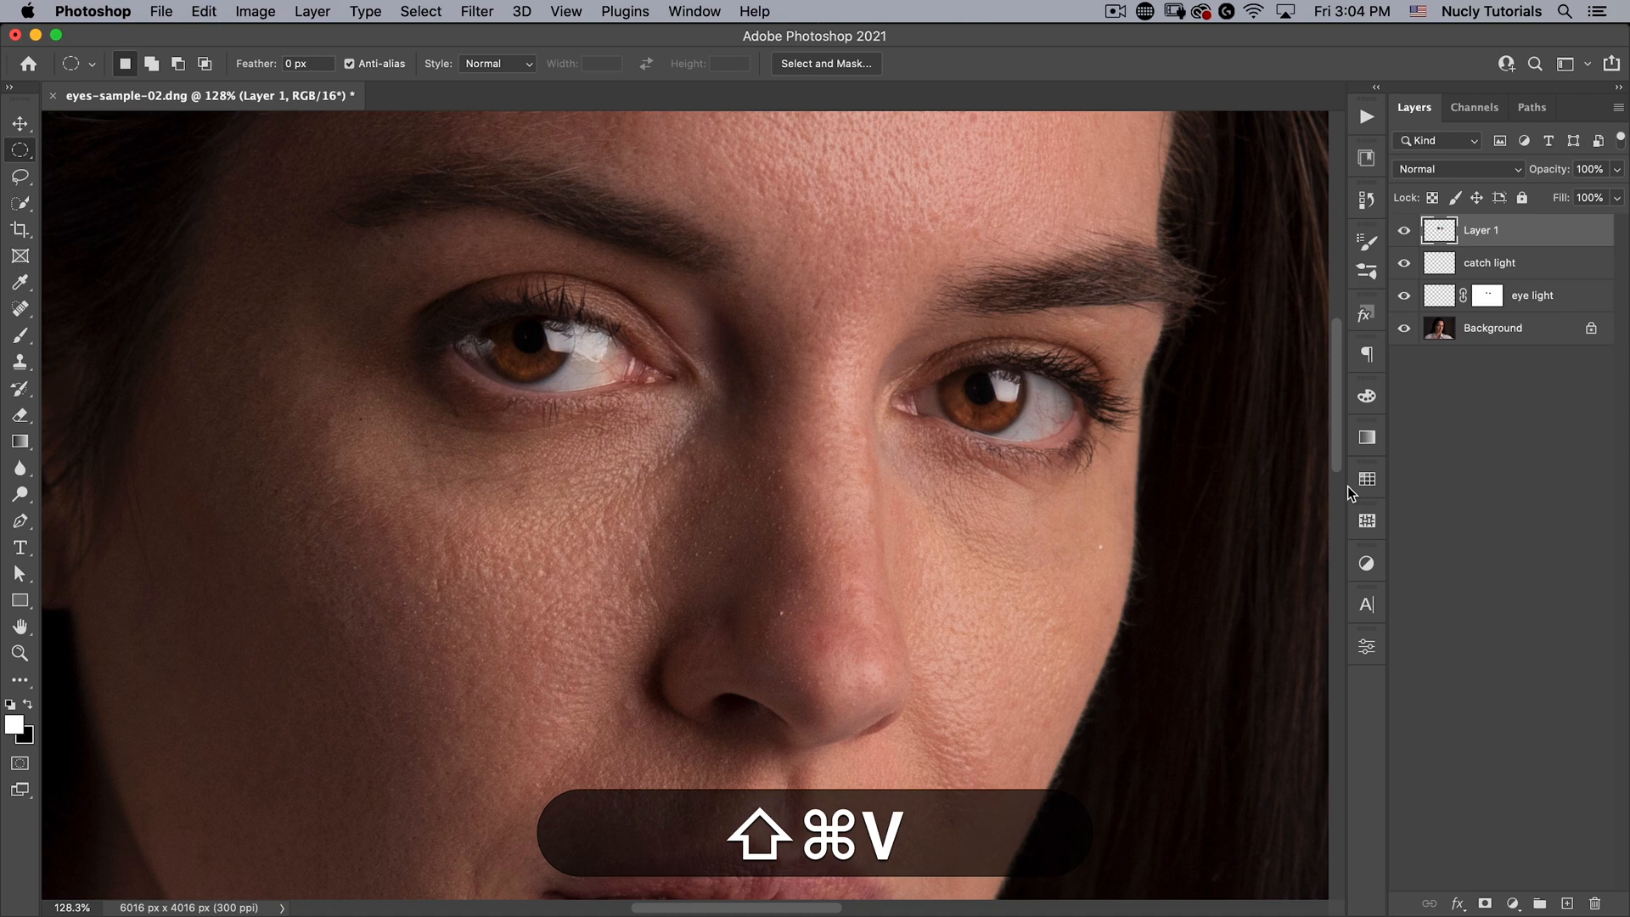
Apply Filter > Other > High Pass to Layer 1 with a 10 px radius
{"action": "left_click", "coordinate": [1404, 230]}
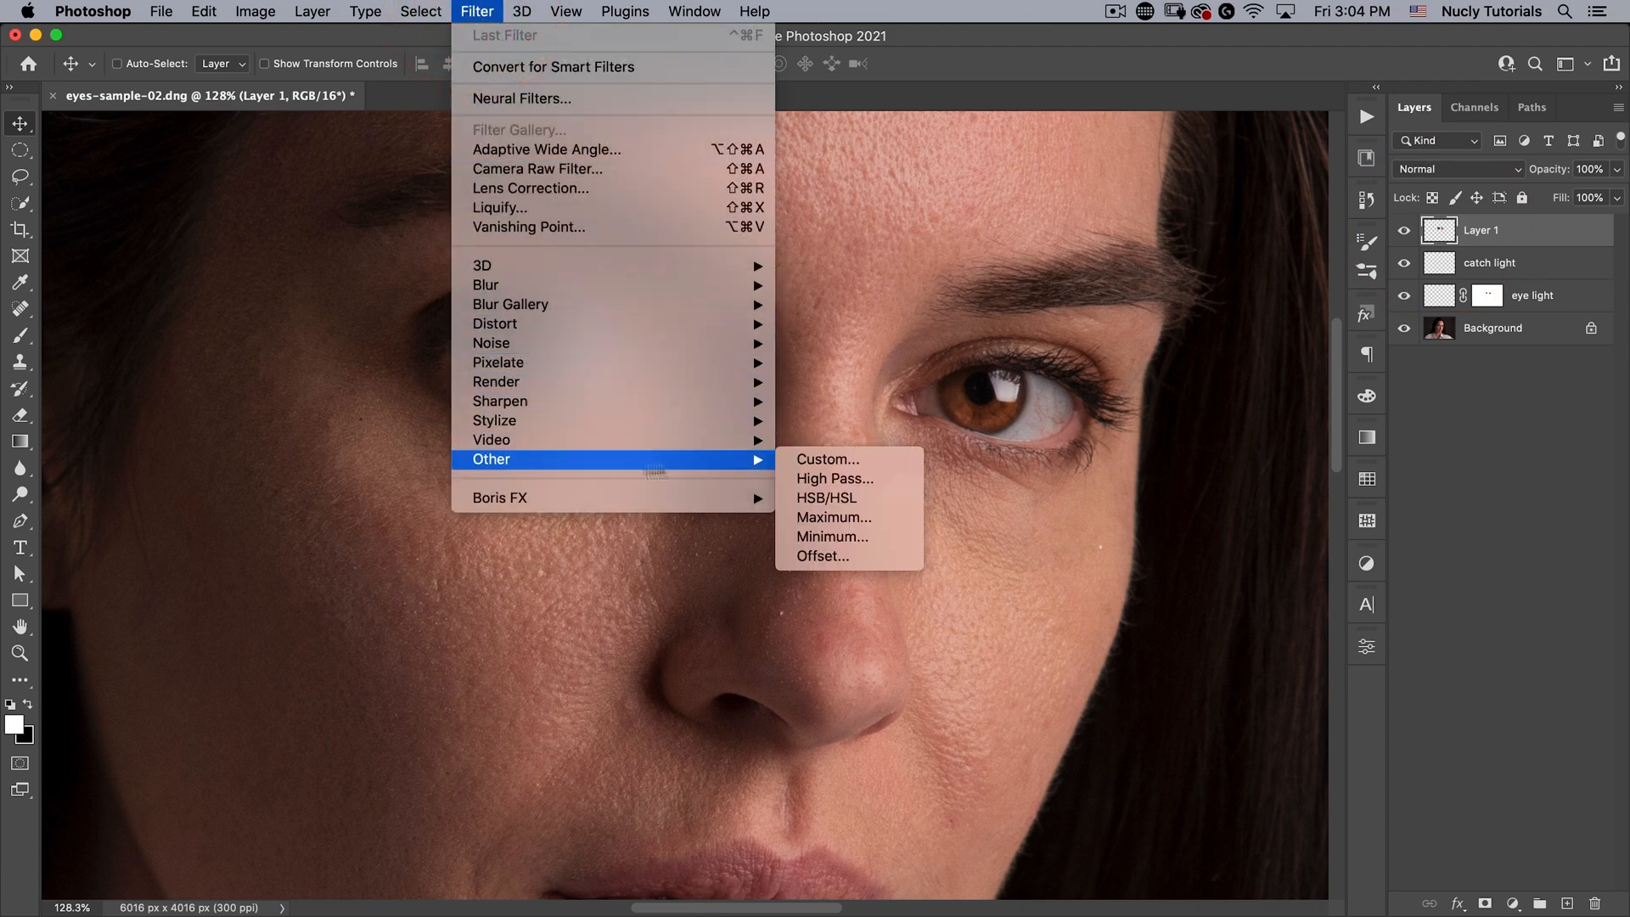
{"action": "left_click", "coordinate": [834, 478]}
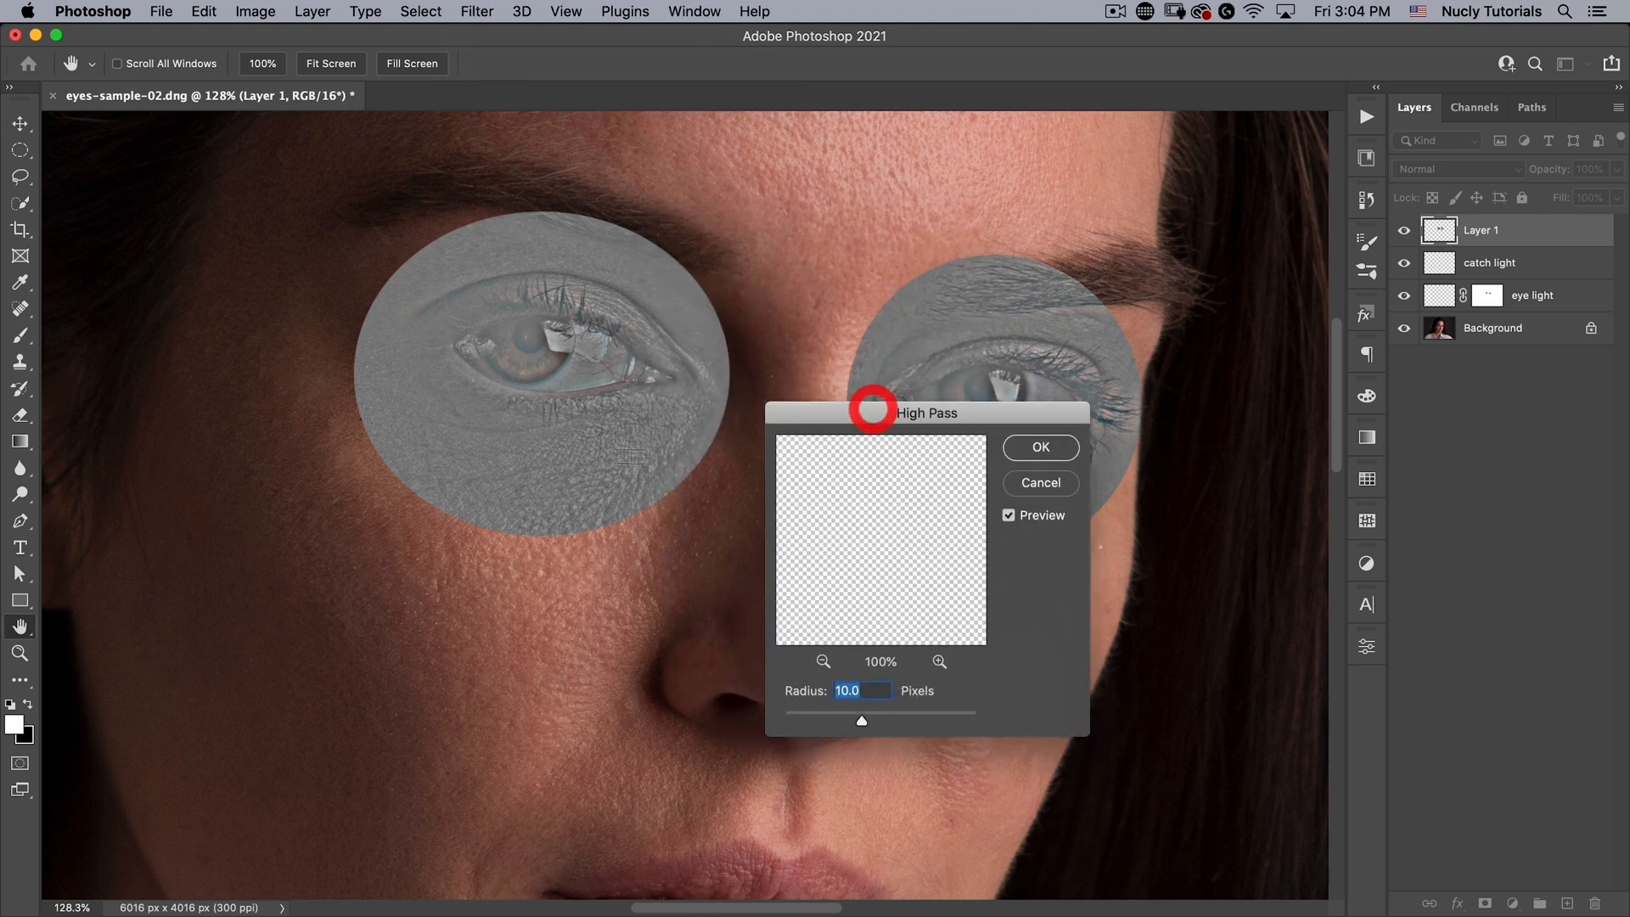
{"action": "mouse_move", "coordinate": [568, 257]}
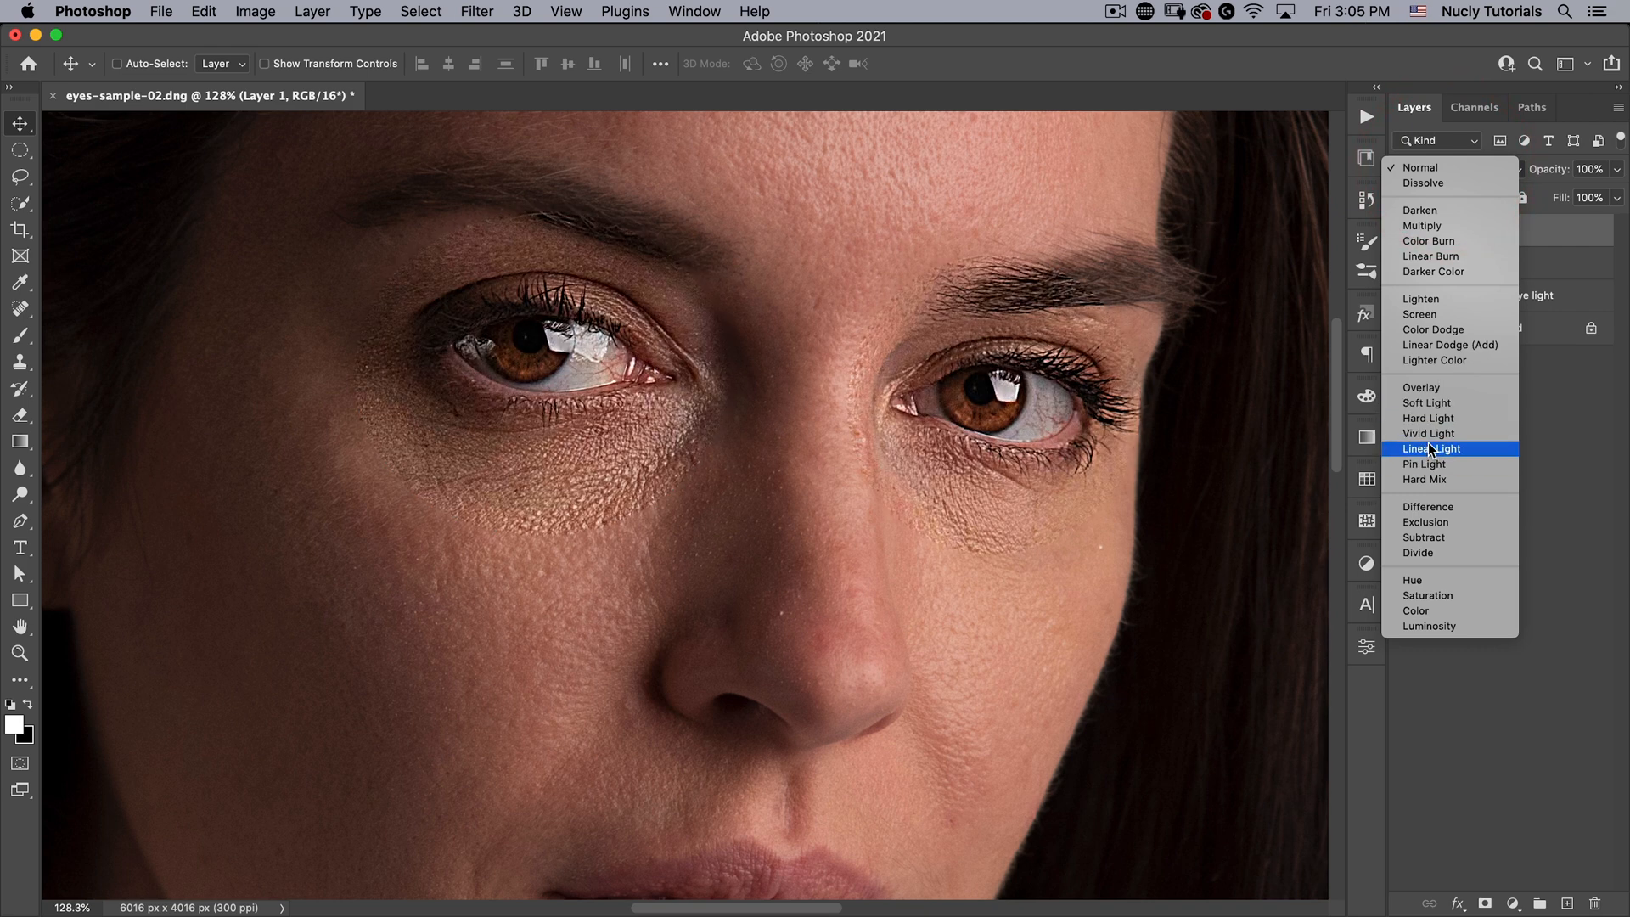
Blend Layer 1 as Linear Light and paint white on its black mask over the eyes
{"action": "left_click", "coordinate": [1431, 448]}
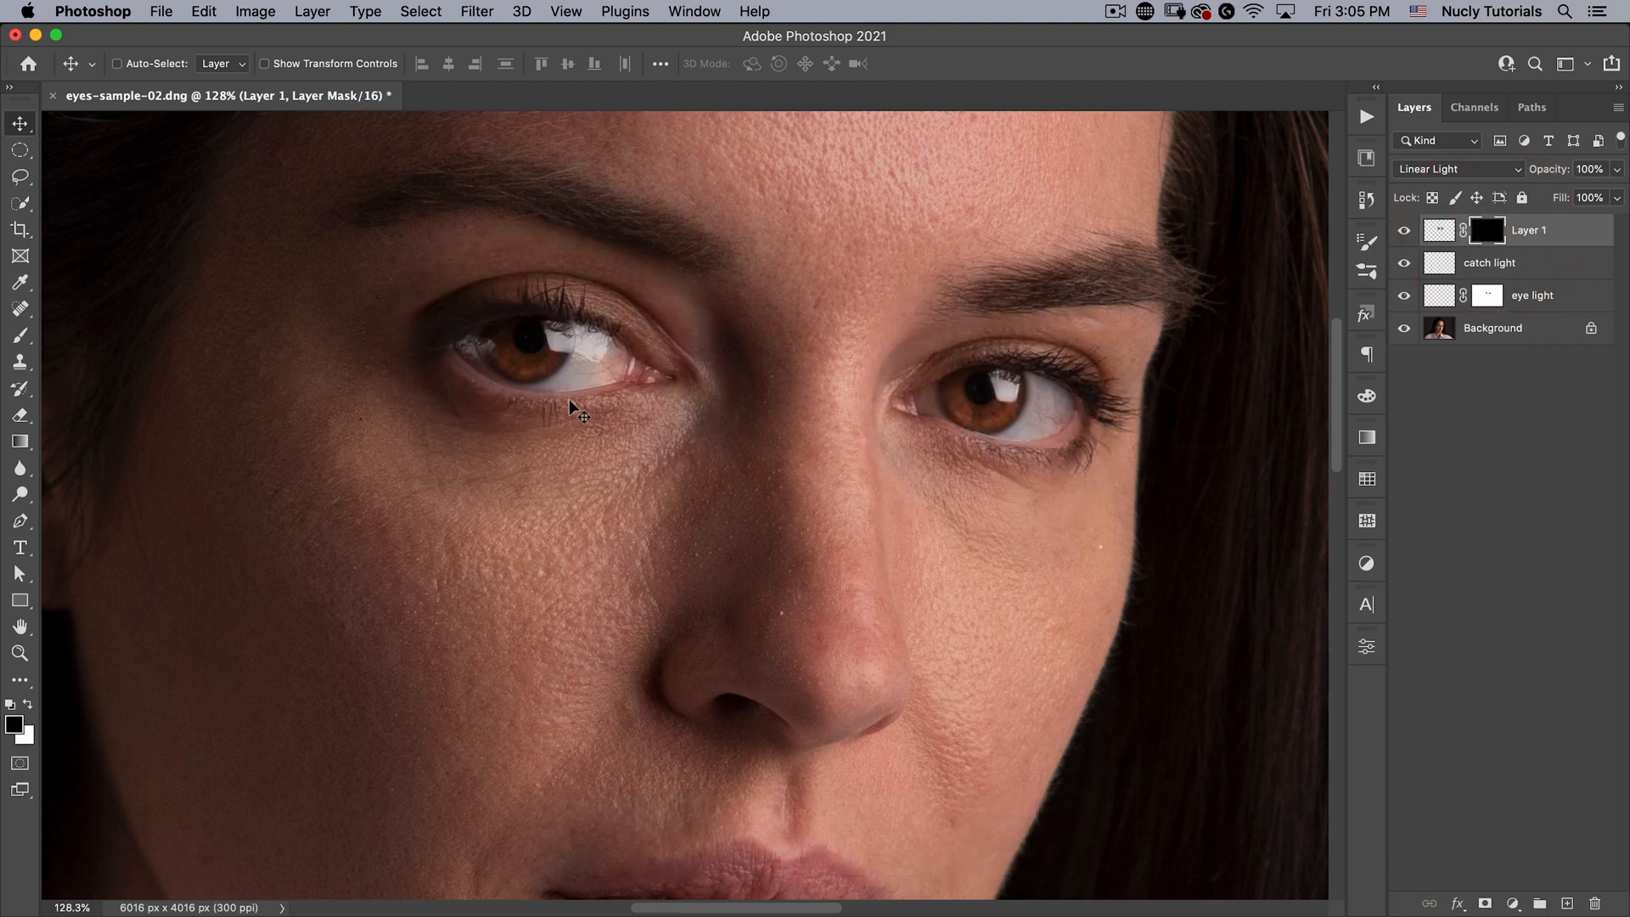
{"action": "key", "text": "x"}
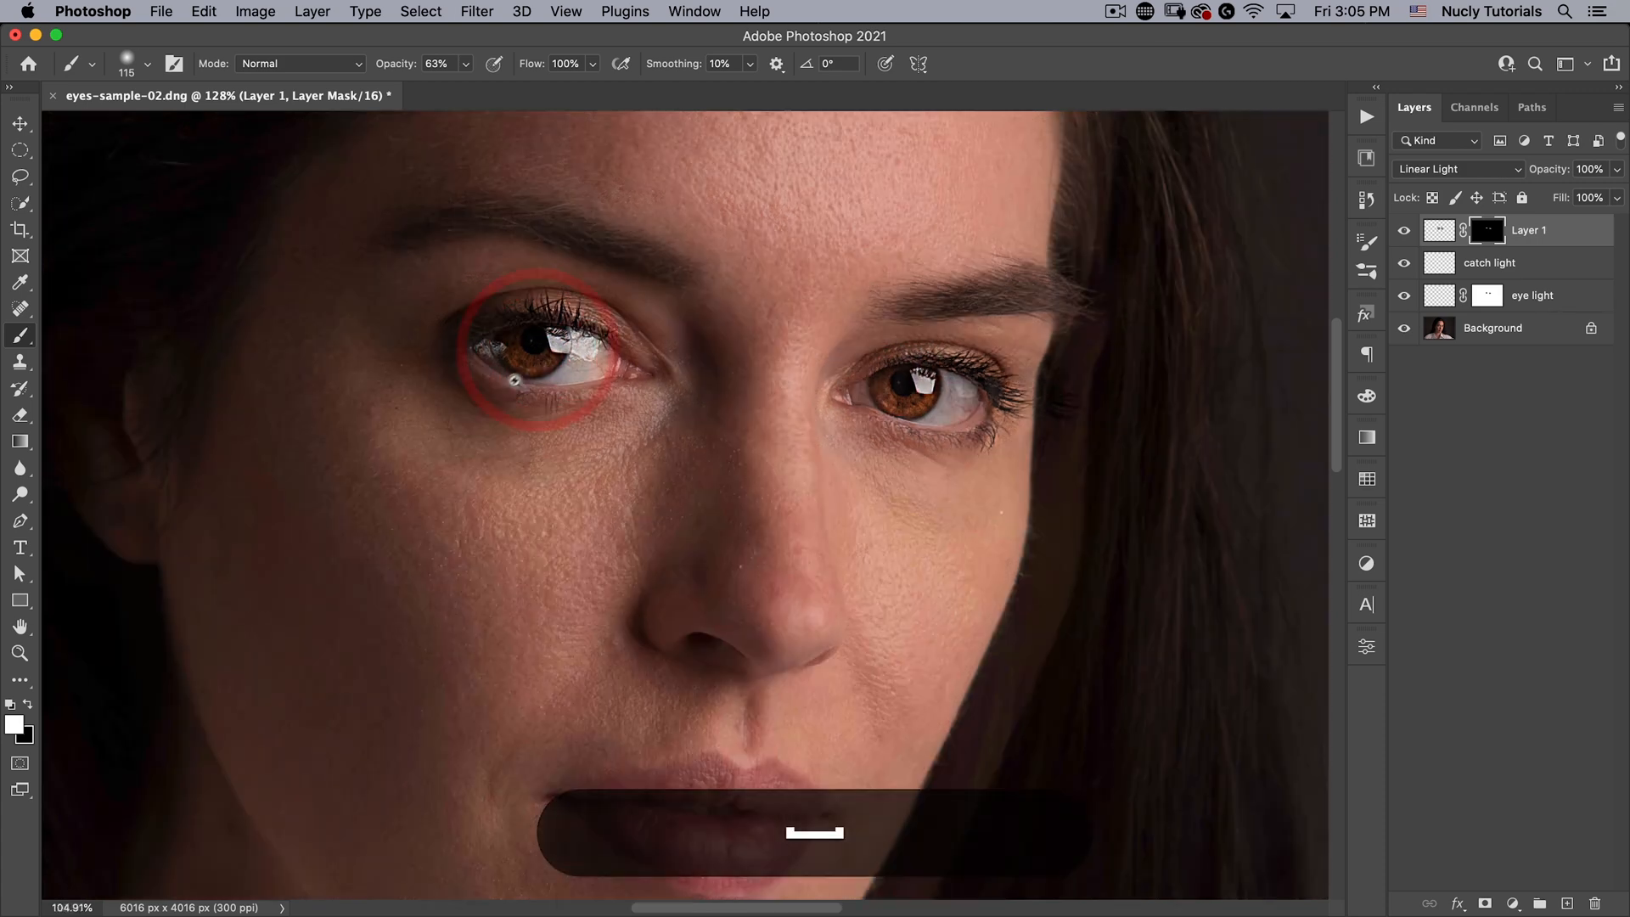
{"action": "key", "text": "cmd+0"}
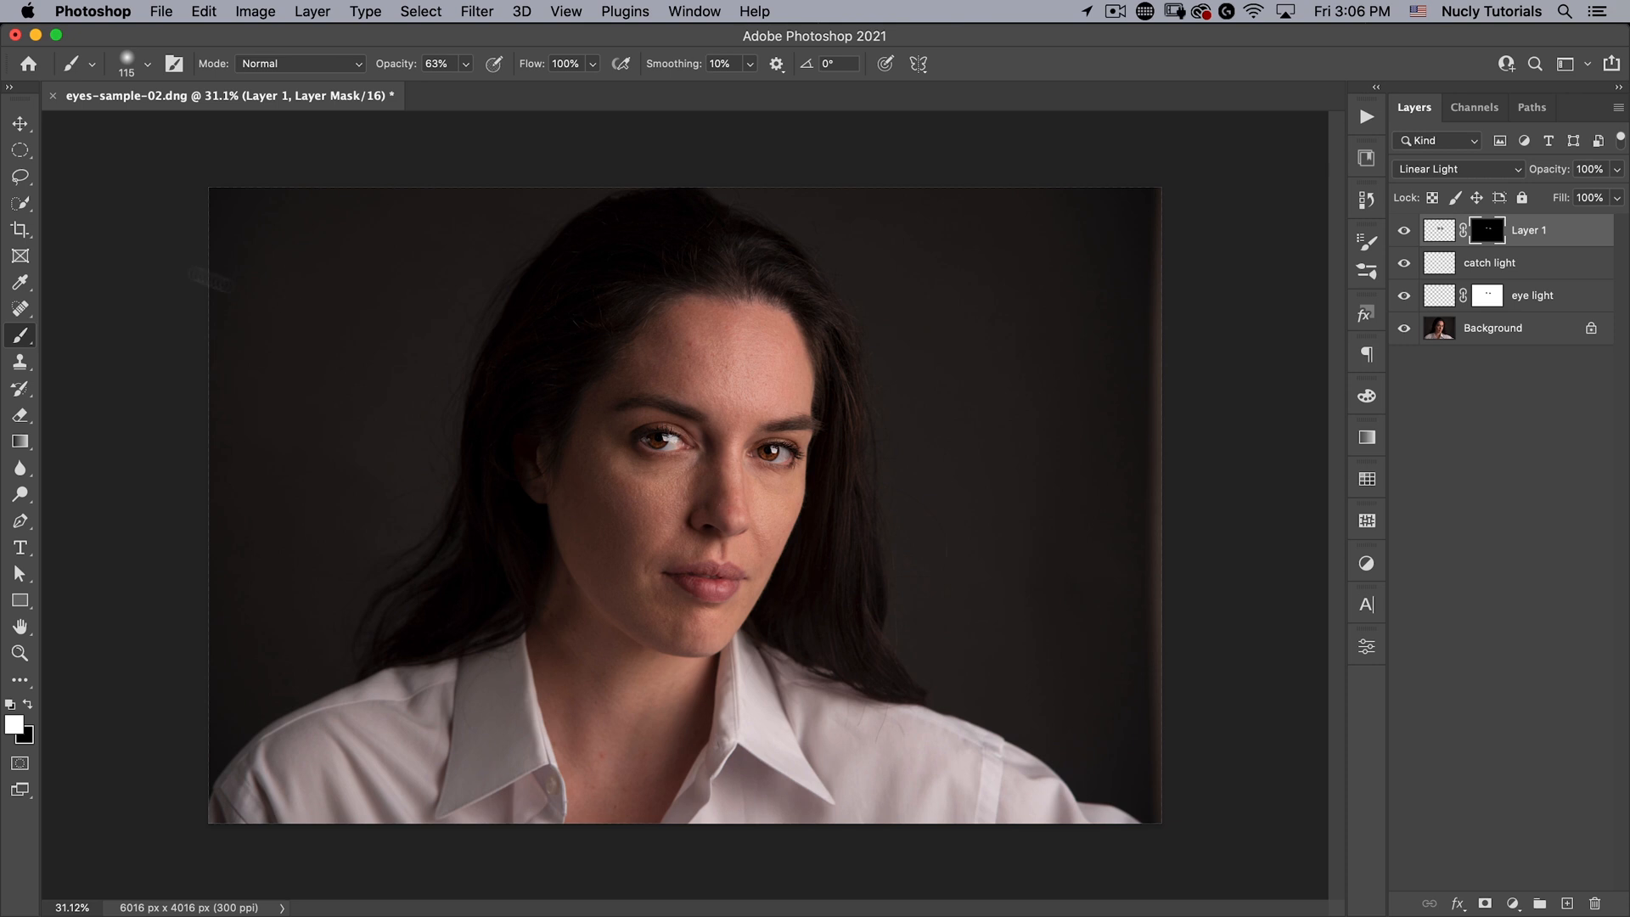
Open eyes-sample-03.dng through Camera Raw with no raw adjustments
{"action": "left_click", "coordinate": [161, 11]}
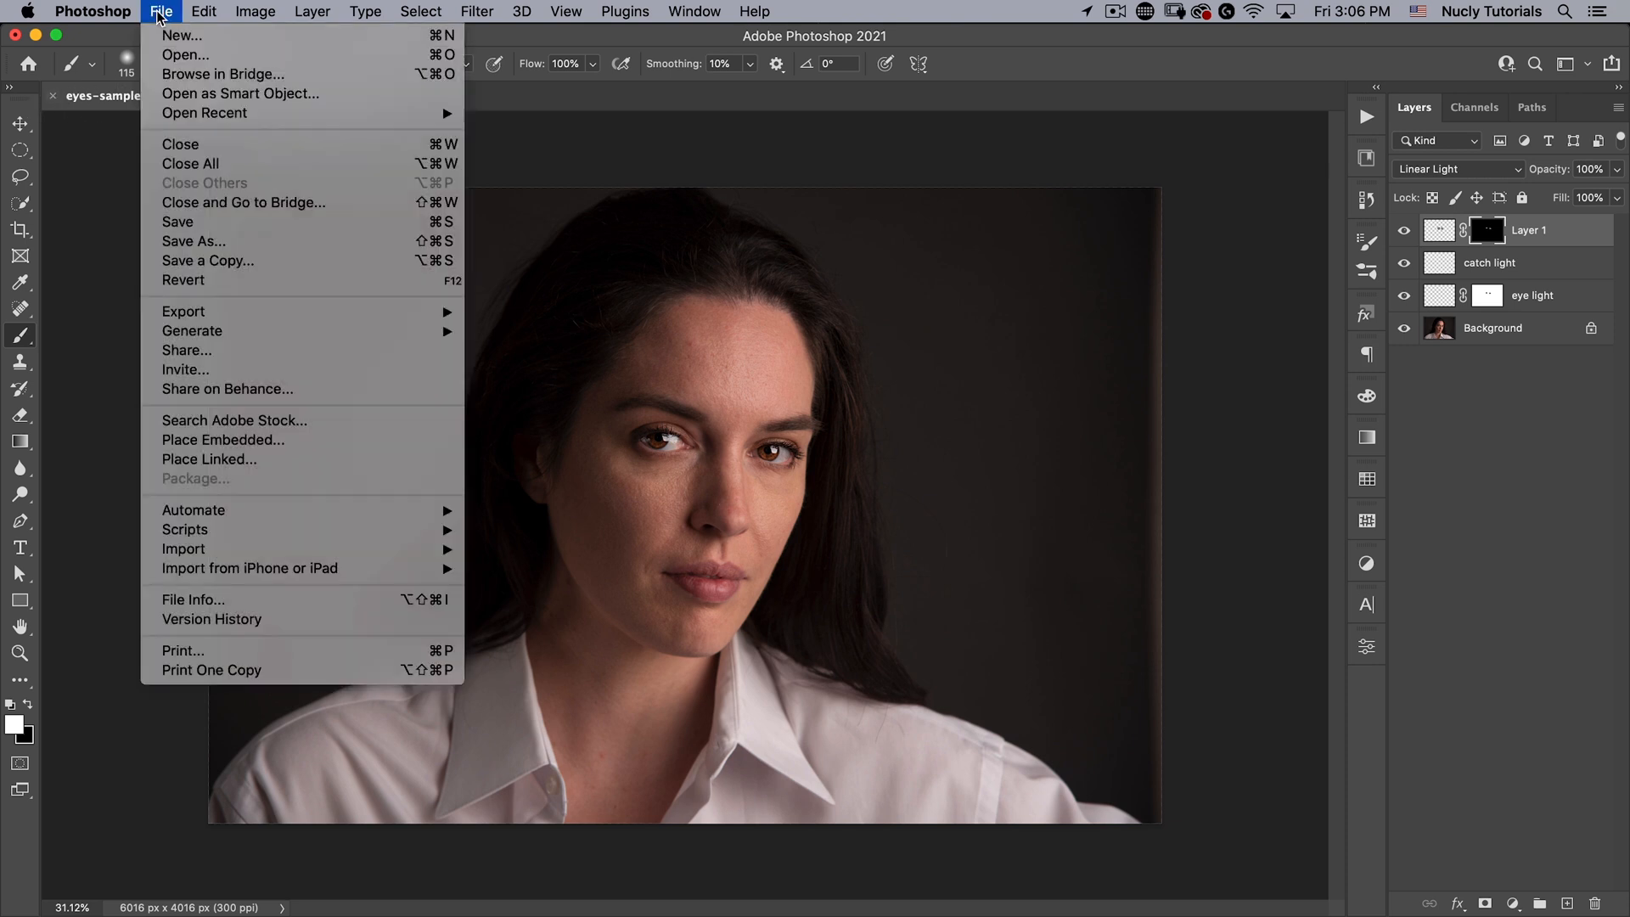
{"action": "left_click", "coordinate": [185, 55]}
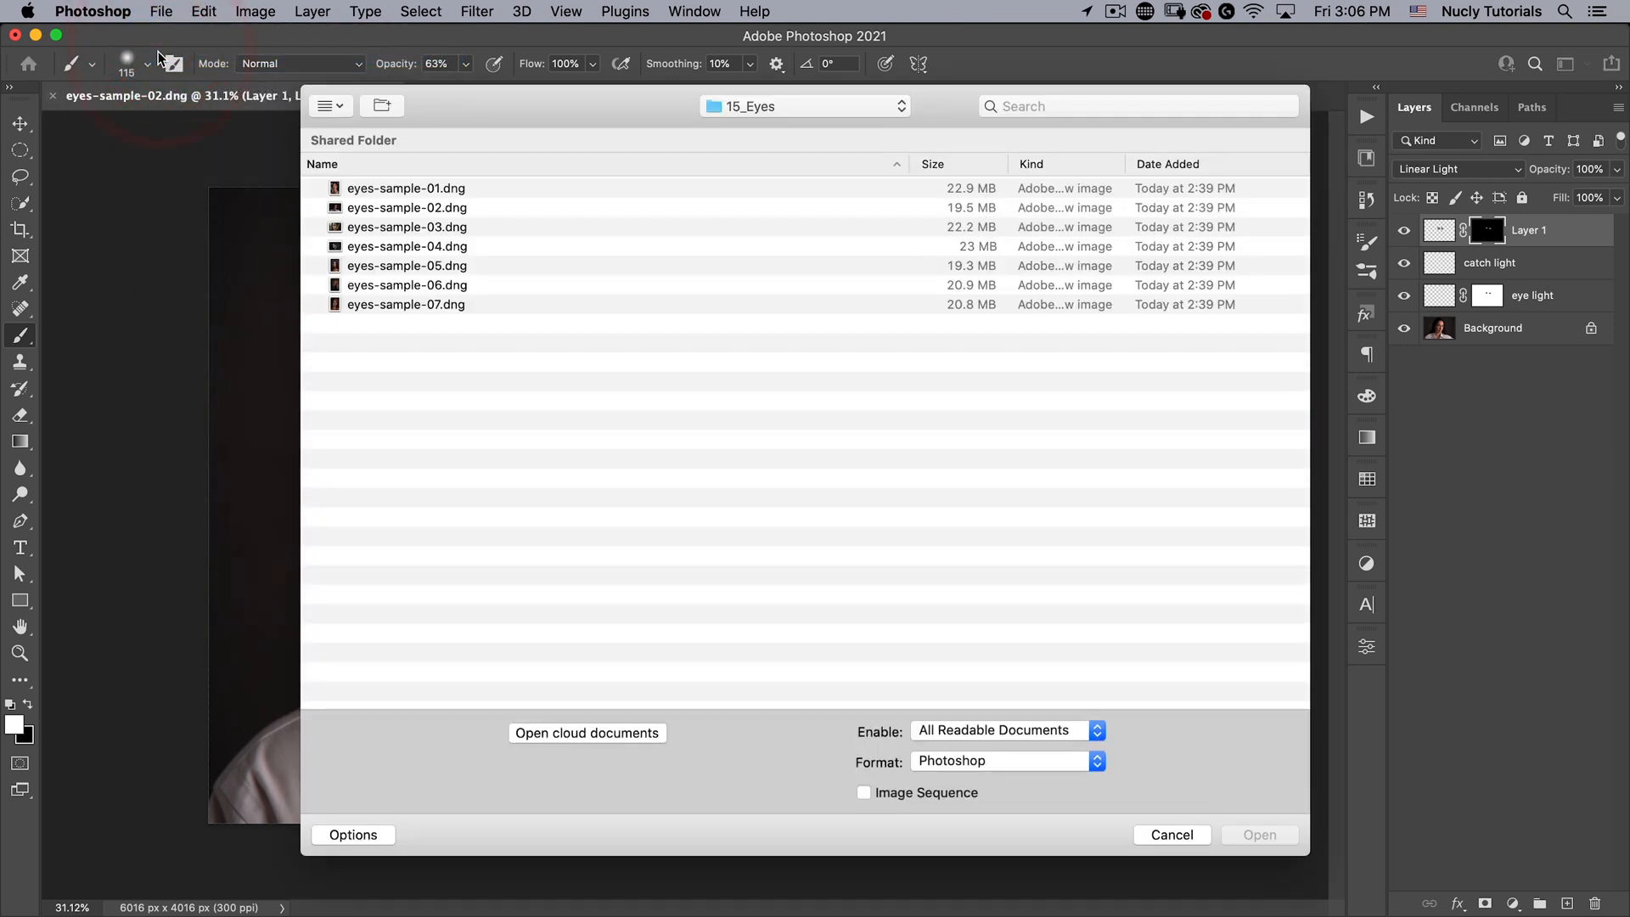
{"action": "left_click", "coordinate": [406, 227]}
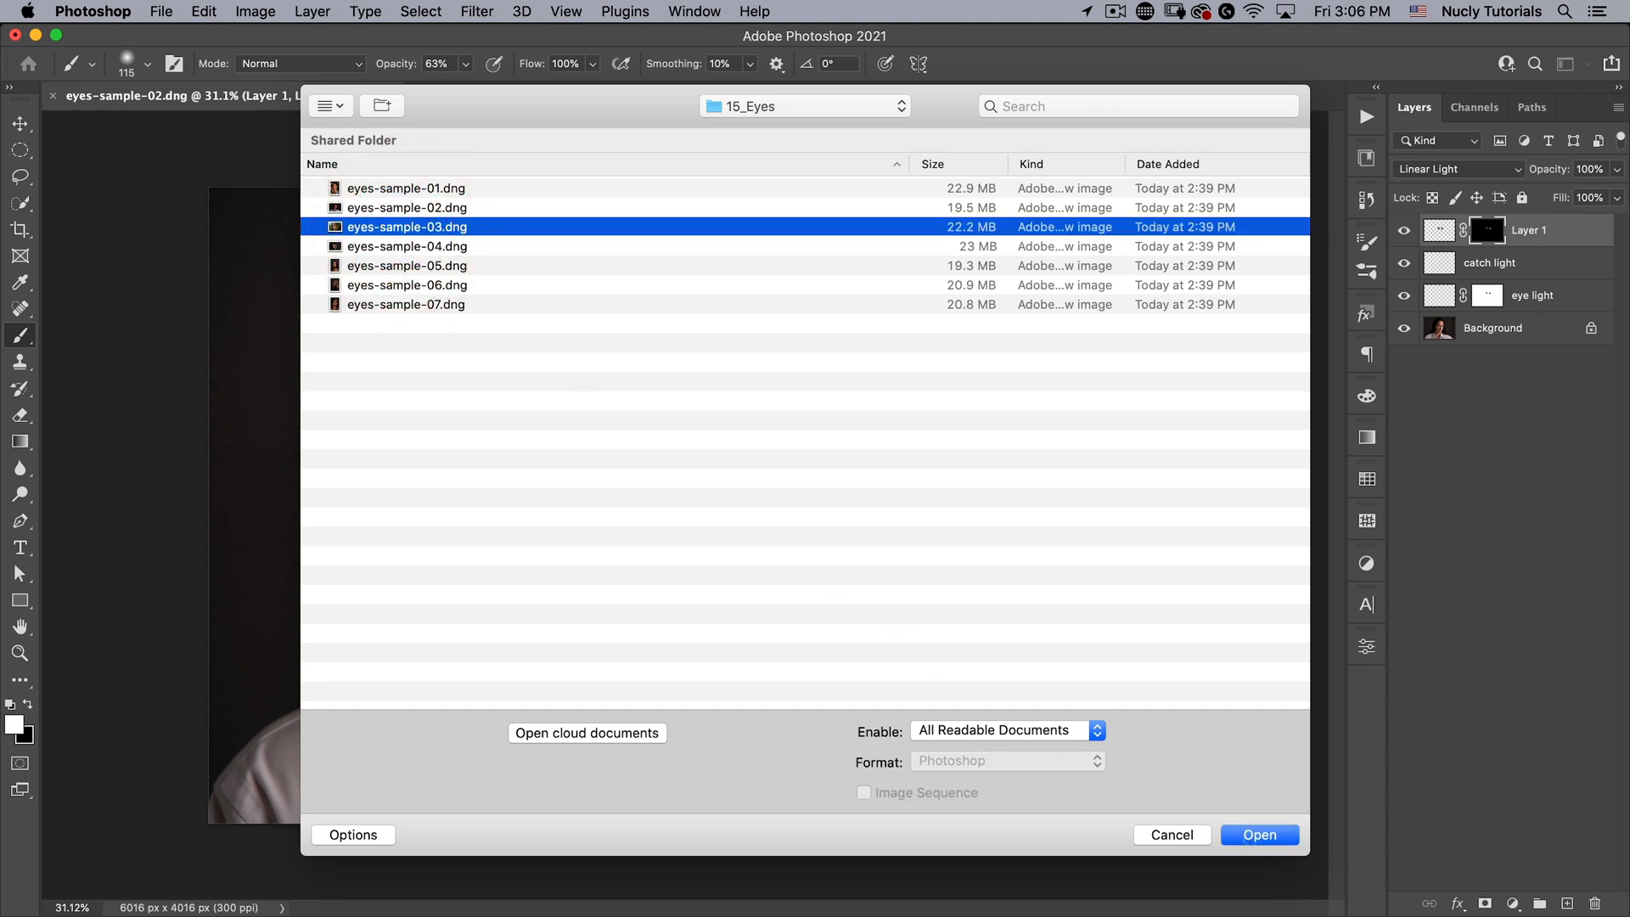
{"action": "left_click", "coordinate": [1260, 835]}
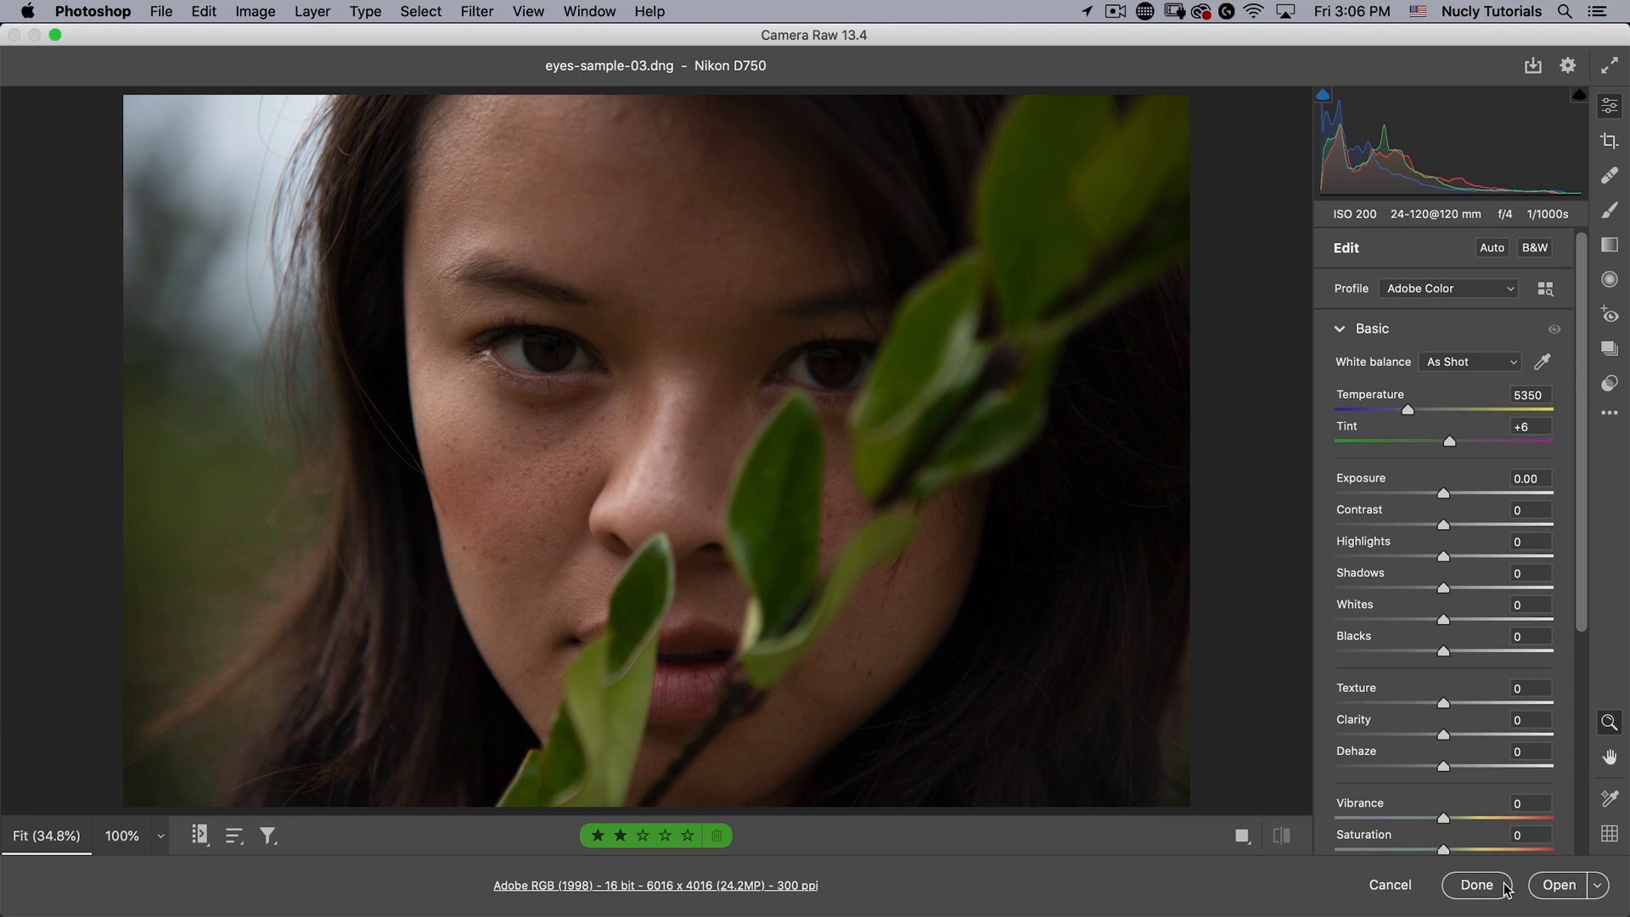
{"action": "mouse_move", "coordinate": [707, 496]}
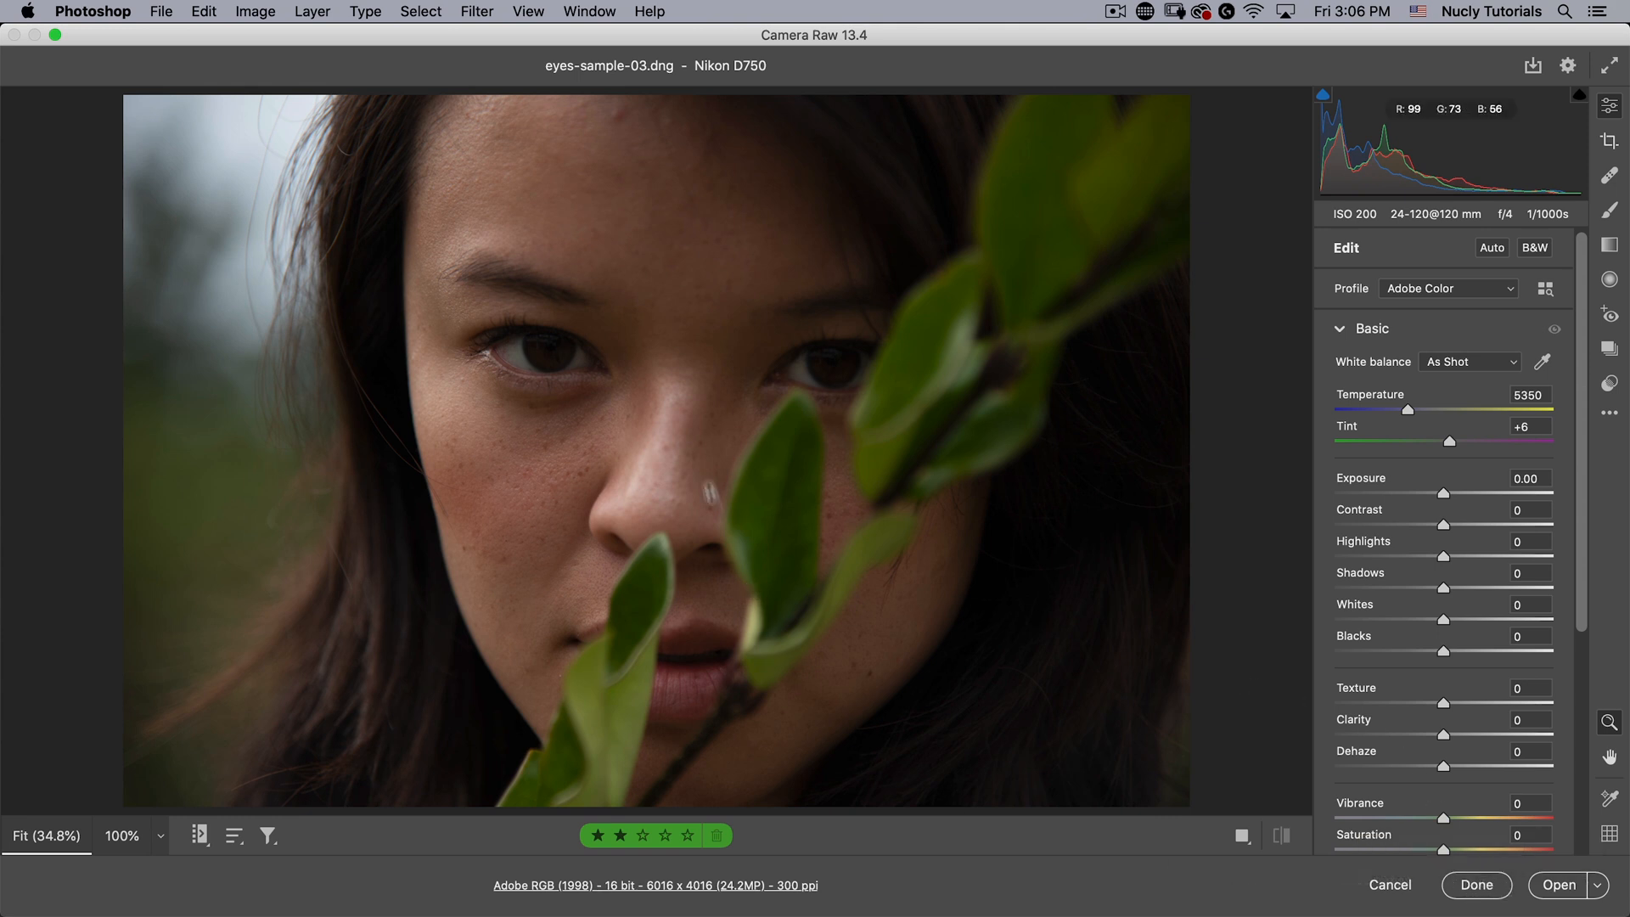
{"action": "mouse_move", "coordinate": [1355, 462]}
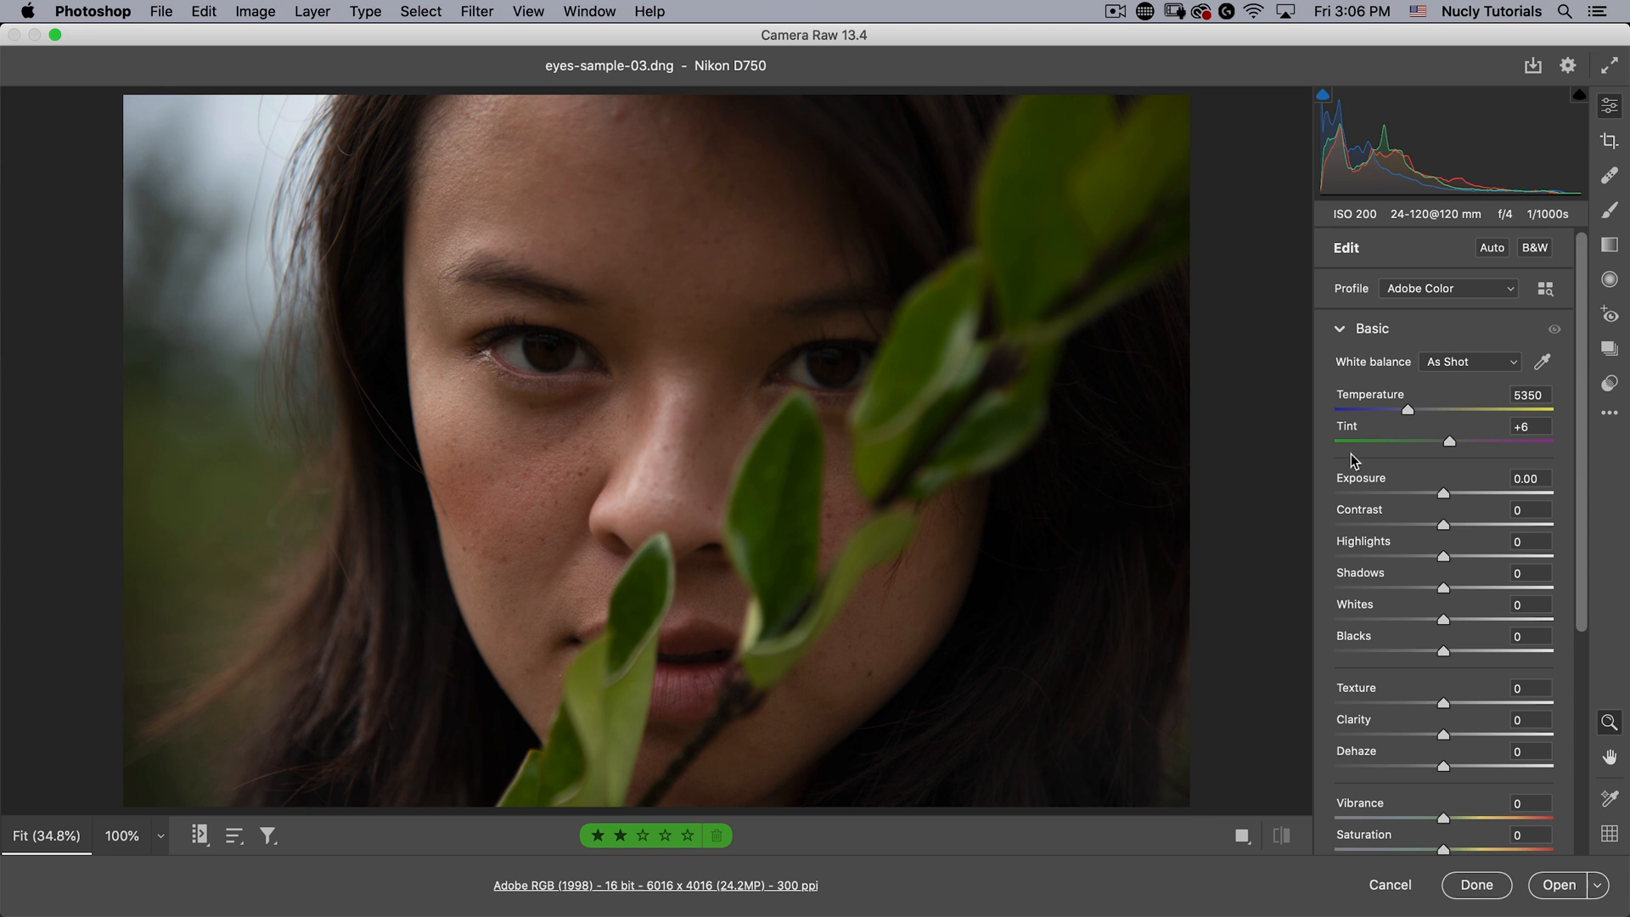
{"action": "mouse_move", "coordinate": [597, 185]}
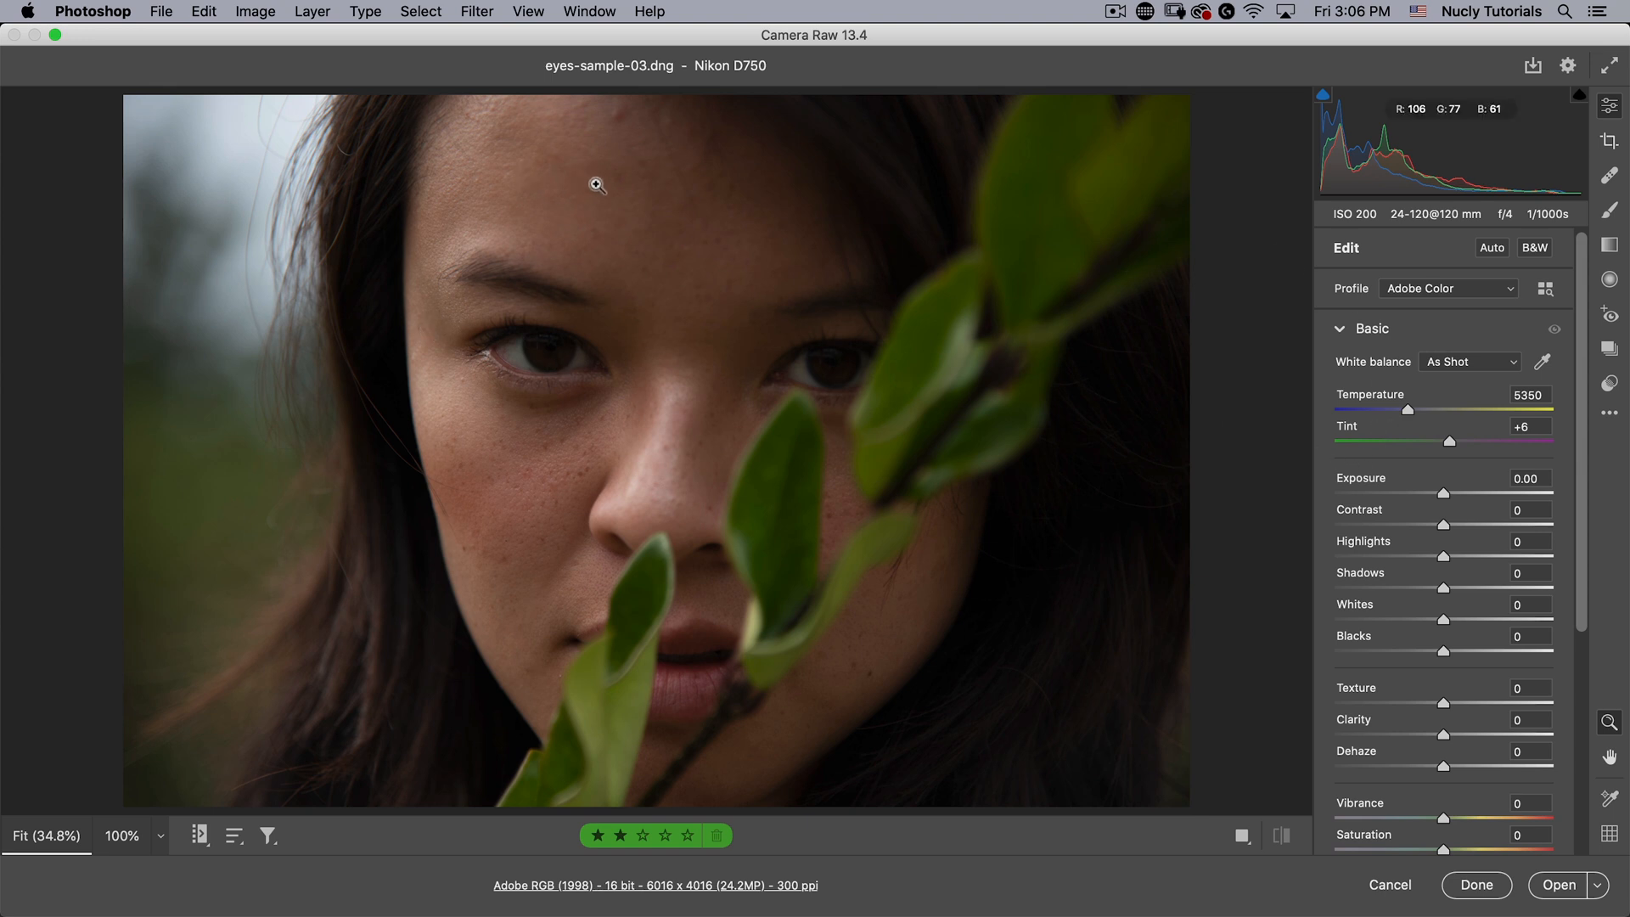
{"action": "mouse_move", "coordinate": [1560, 885]}
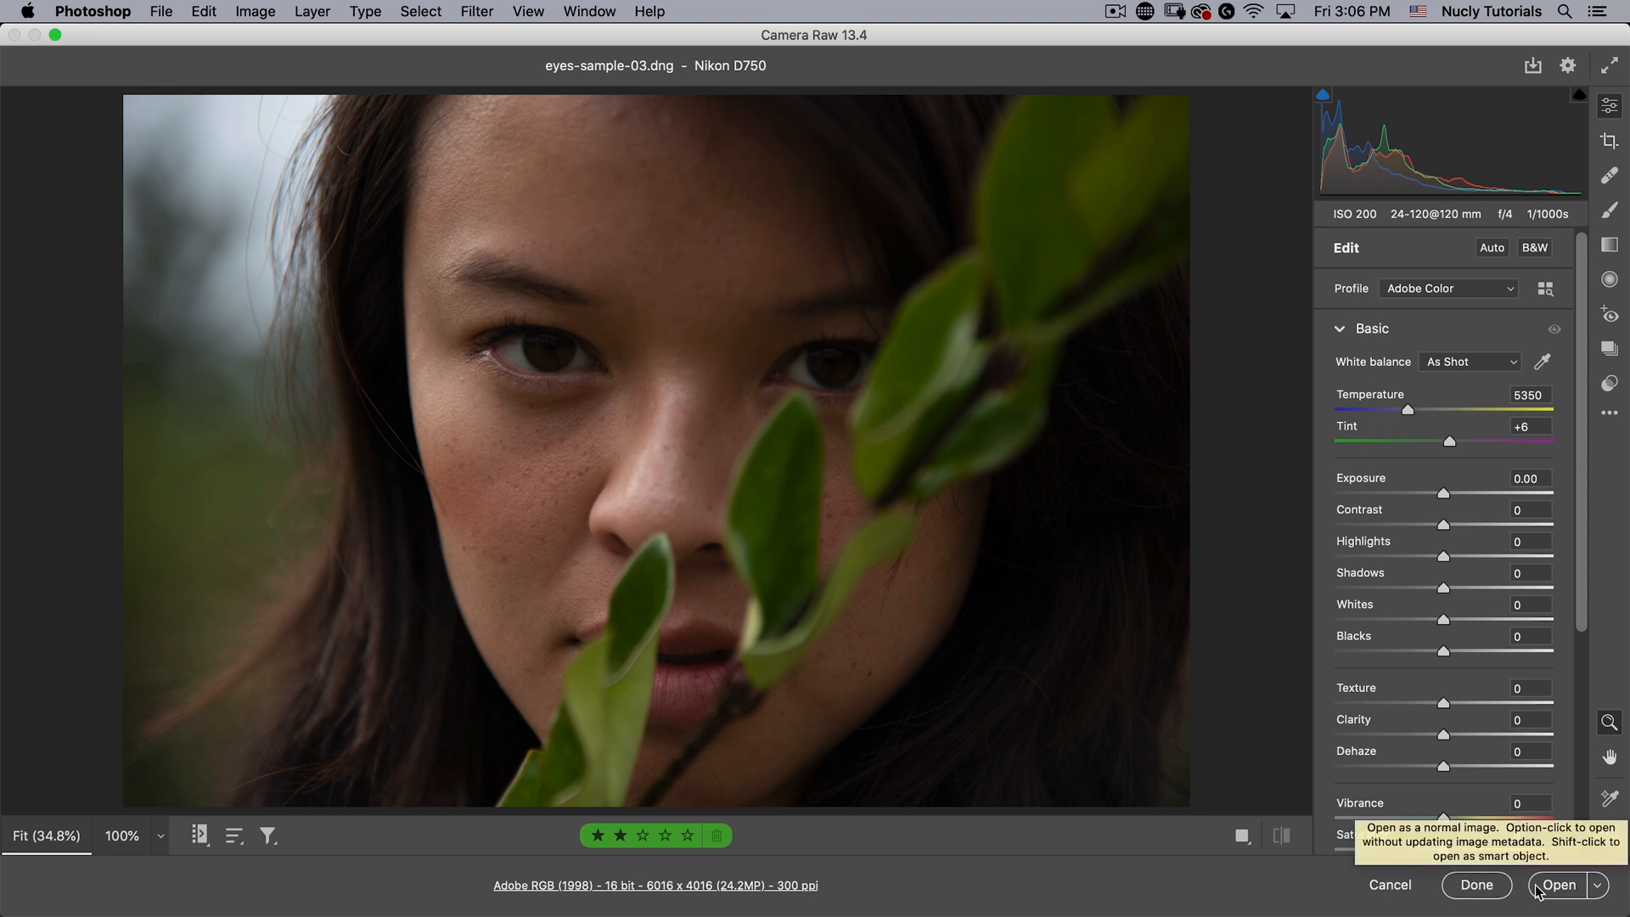
{"action": "left_click", "coordinate": [1557, 885]}
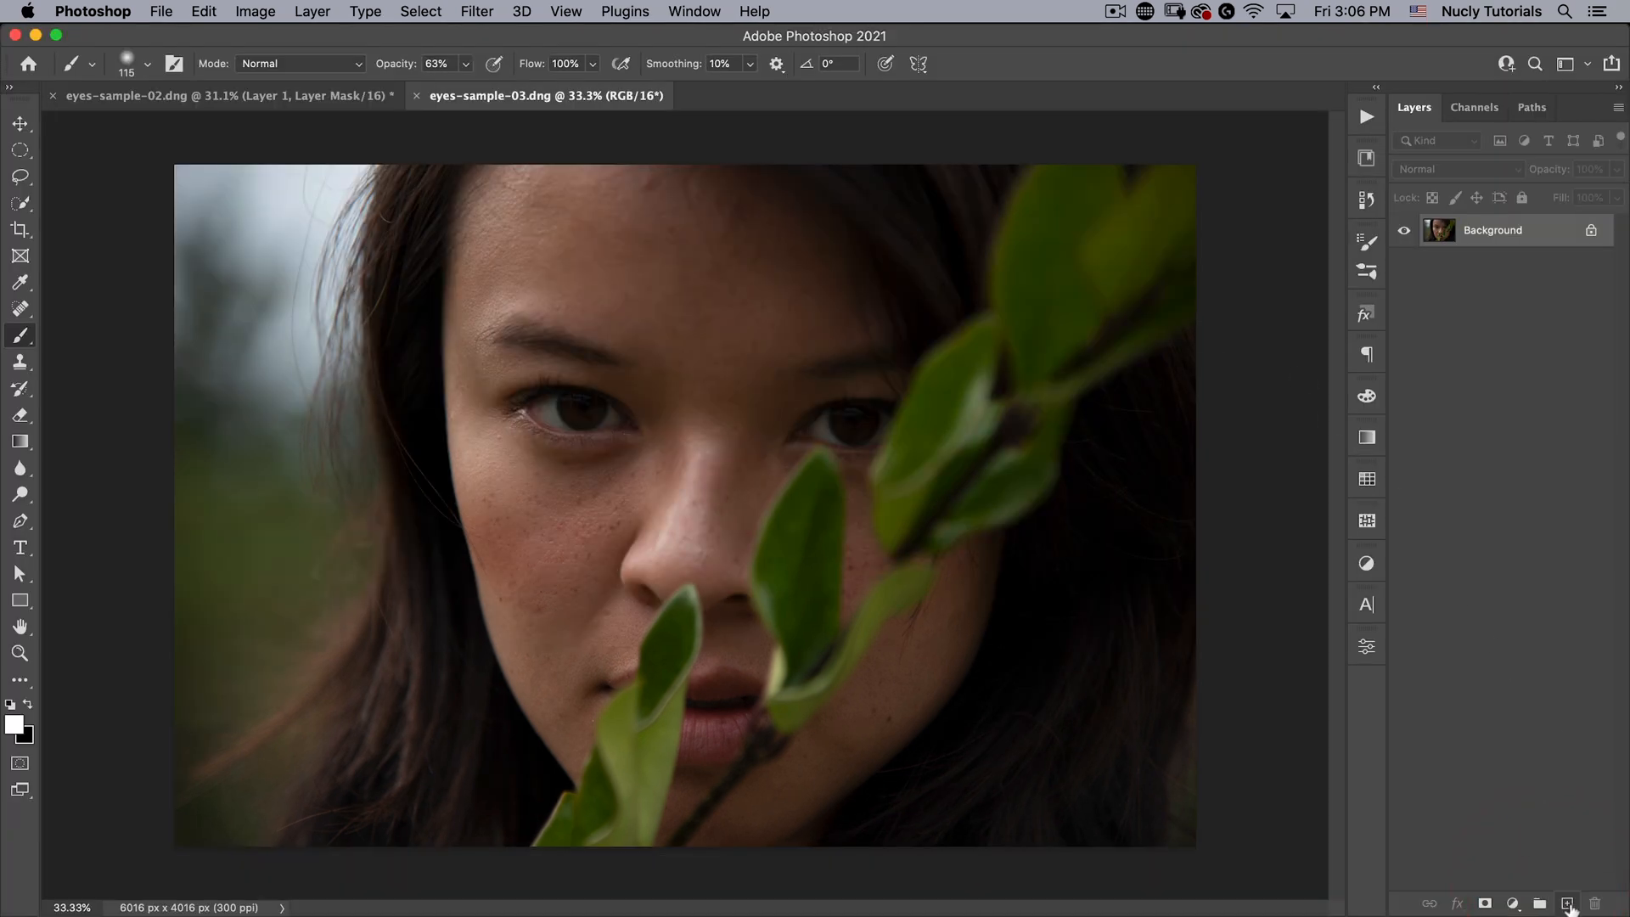
Add Layer 1, select both irises with ellipses, and blur the quick mask about 9.9 px
{"action": "left_click", "coordinate": [1565, 903]}
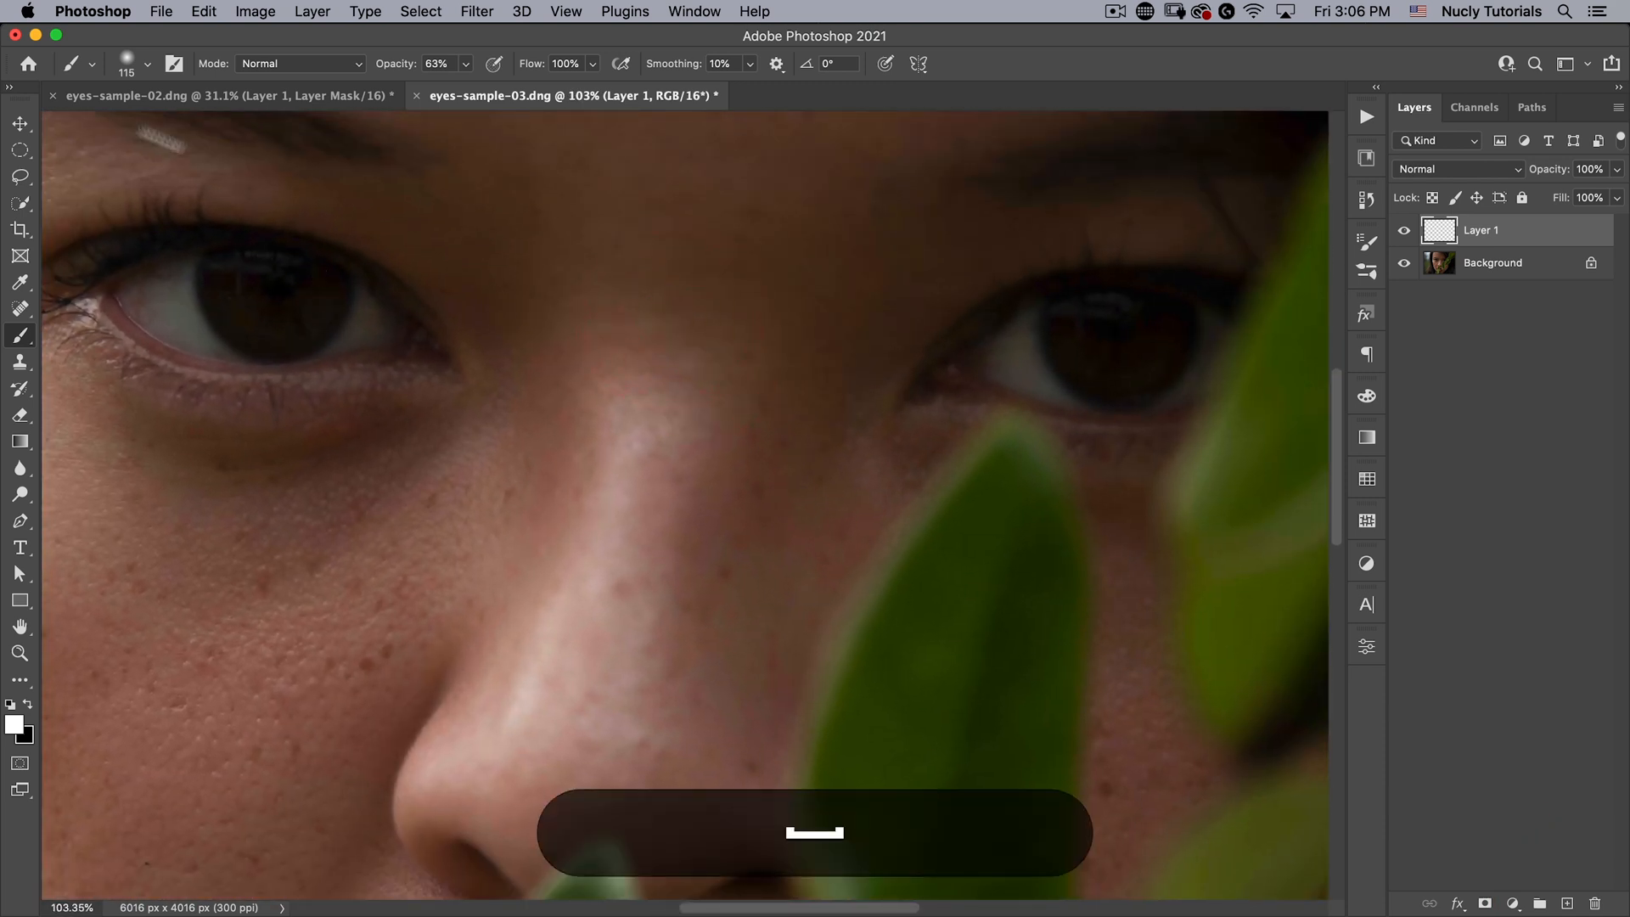
{"action": "left_click", "coordinate": [20, 152]}
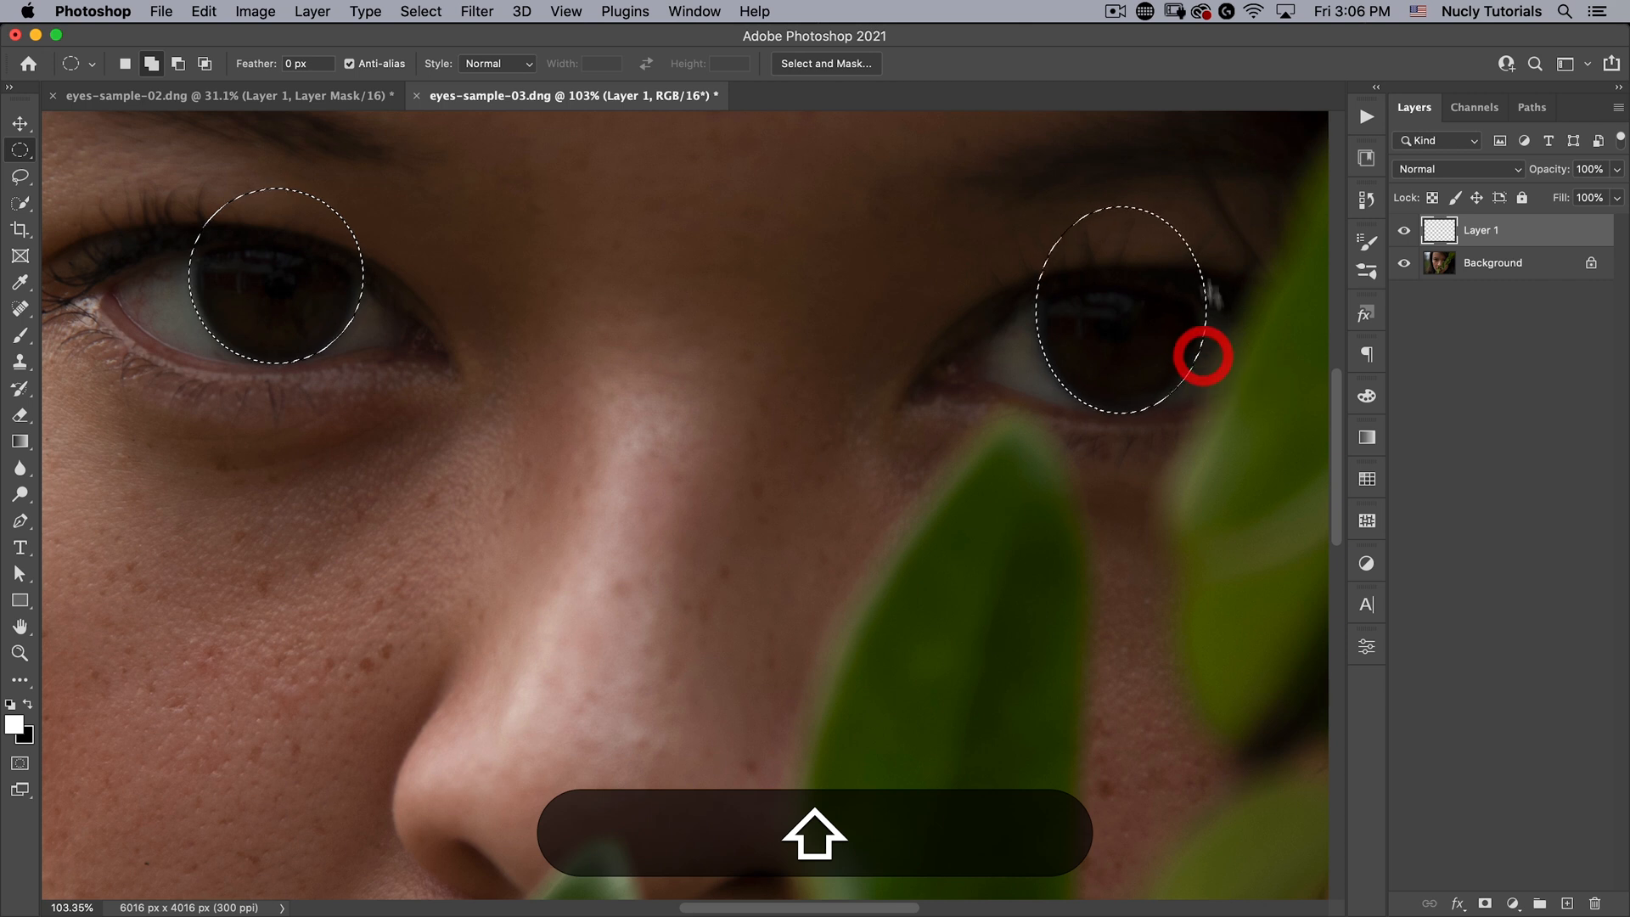
{"action": "key", "text": "q"}
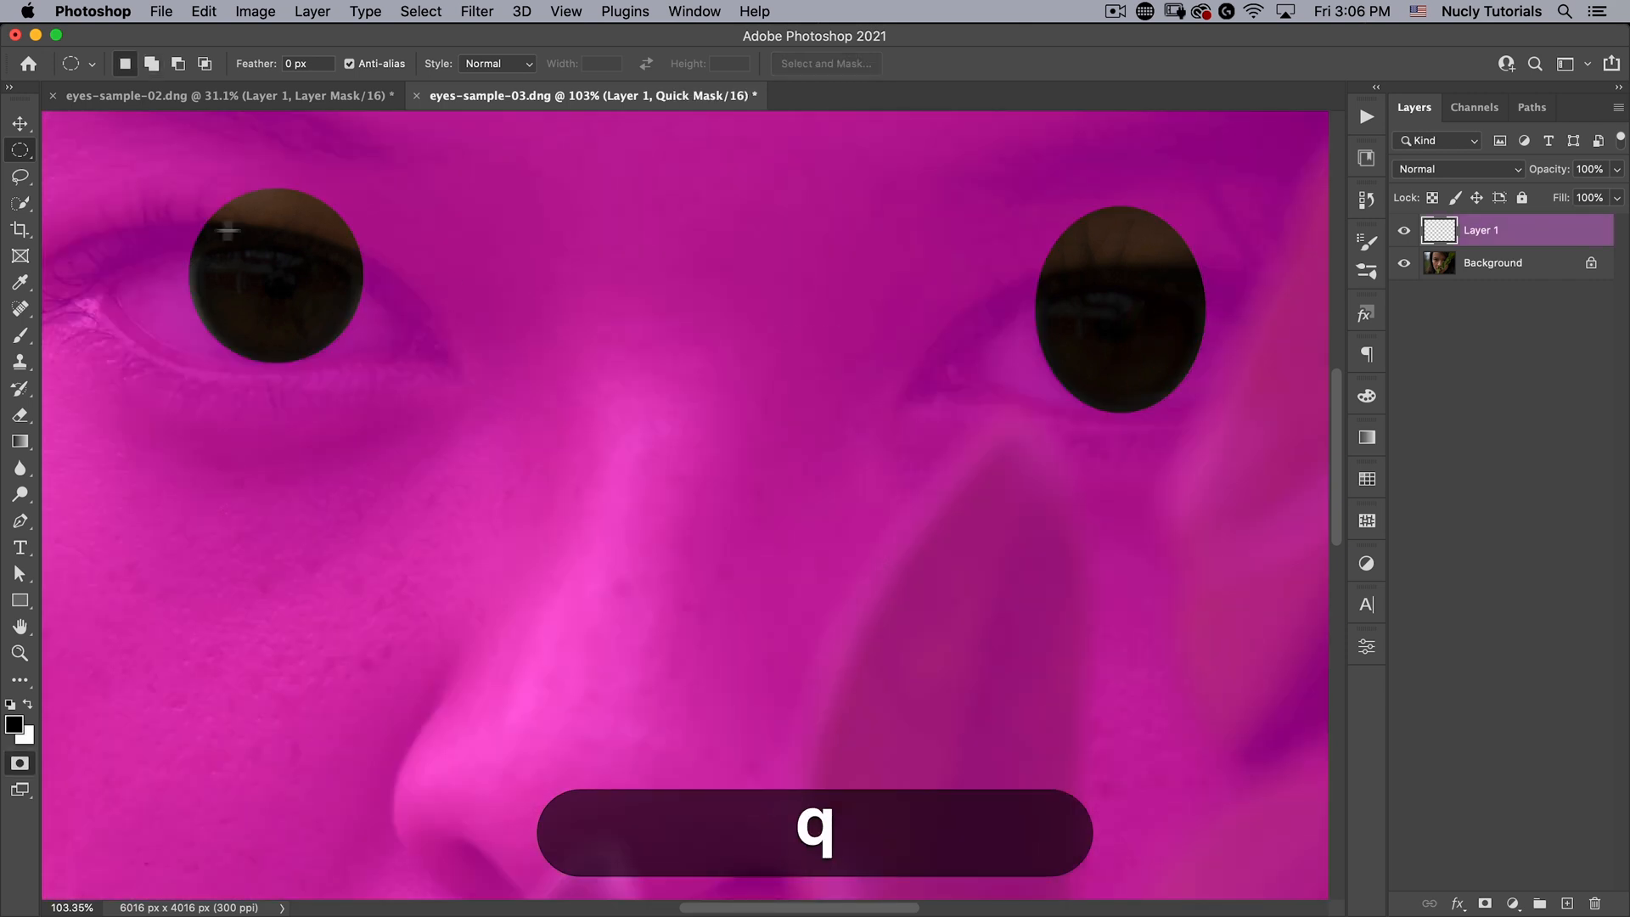
{"action": "key", "text": "q"}
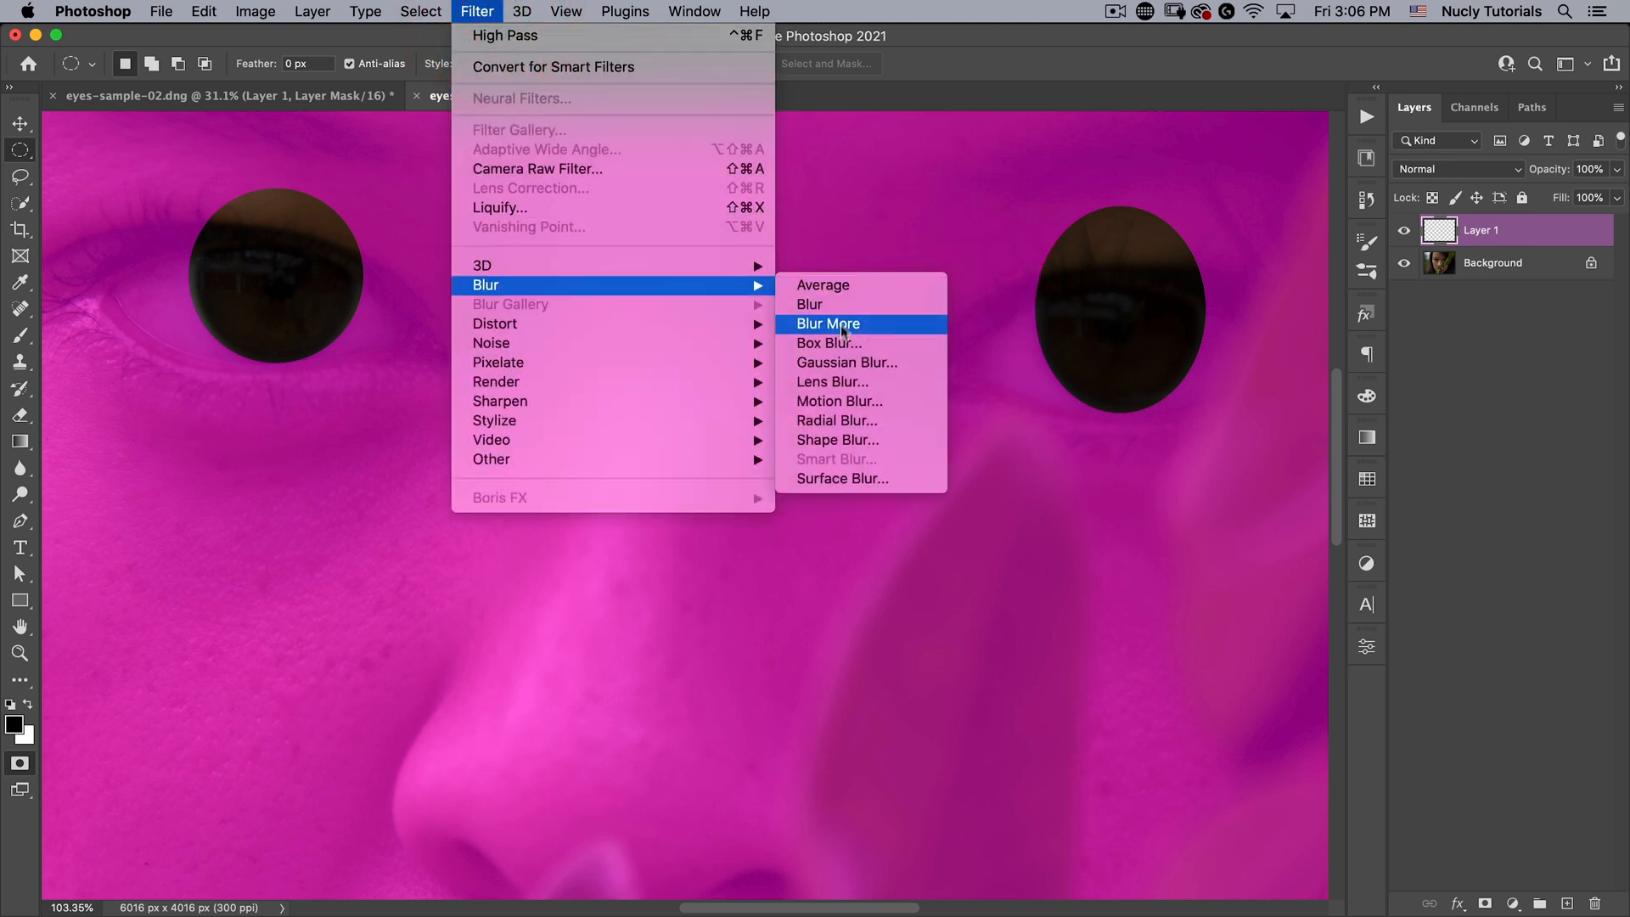
{"action": "mouse_move", "coordinate": [846, 361]}
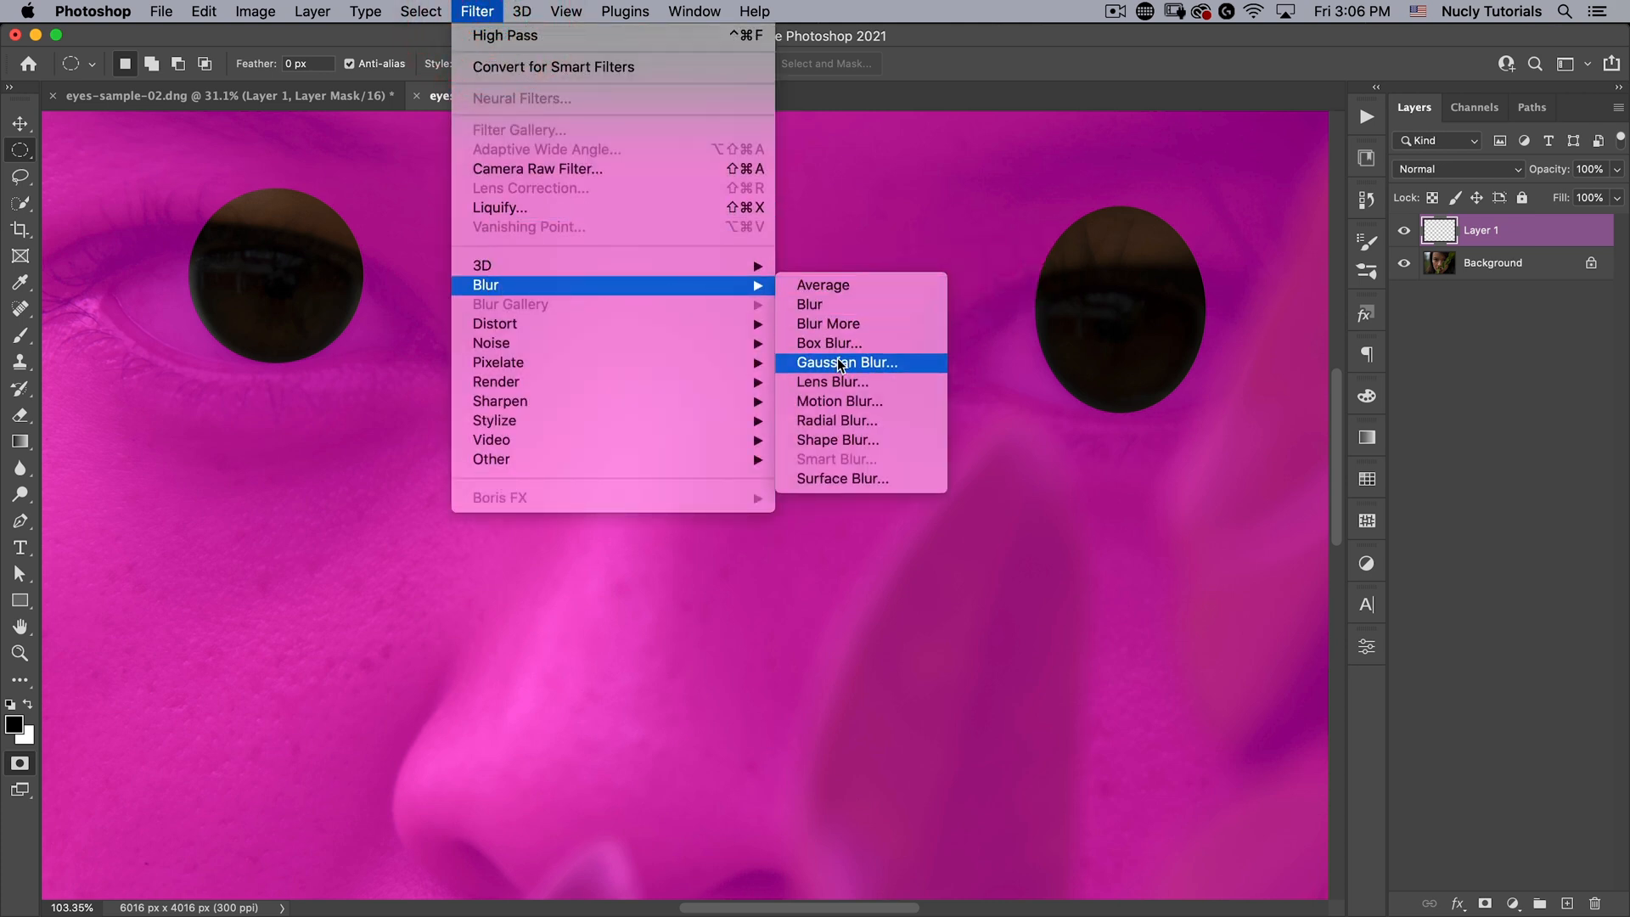
{"action": "left_click", "coordinate": [846, 362]}
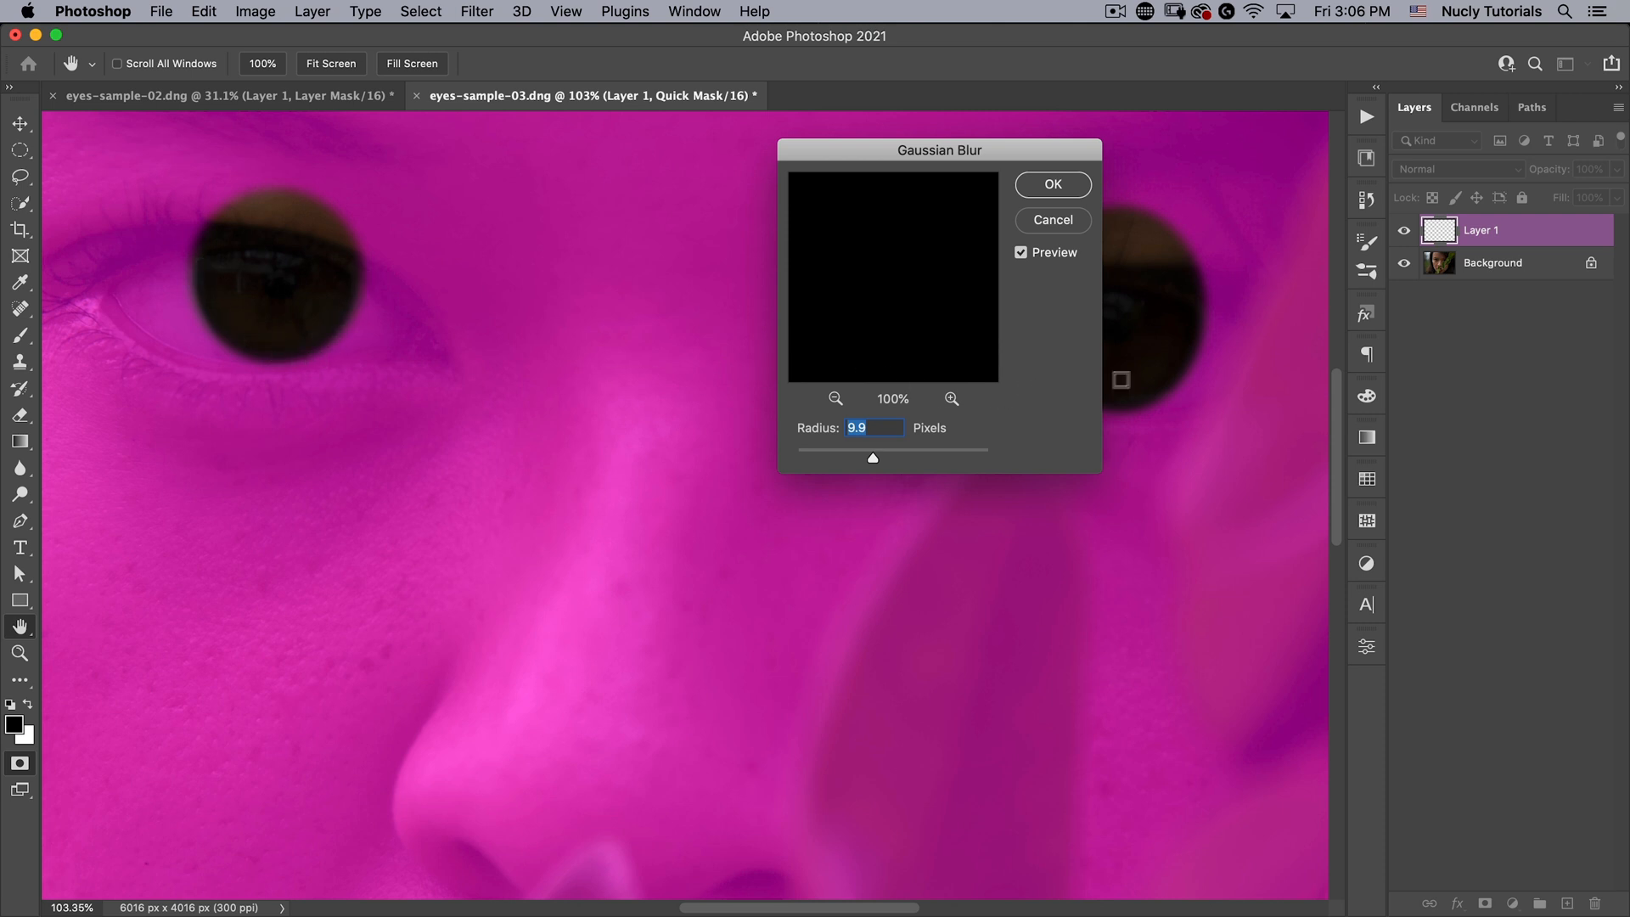
{"action": "left_click", "coordinate": [1052, 184]}
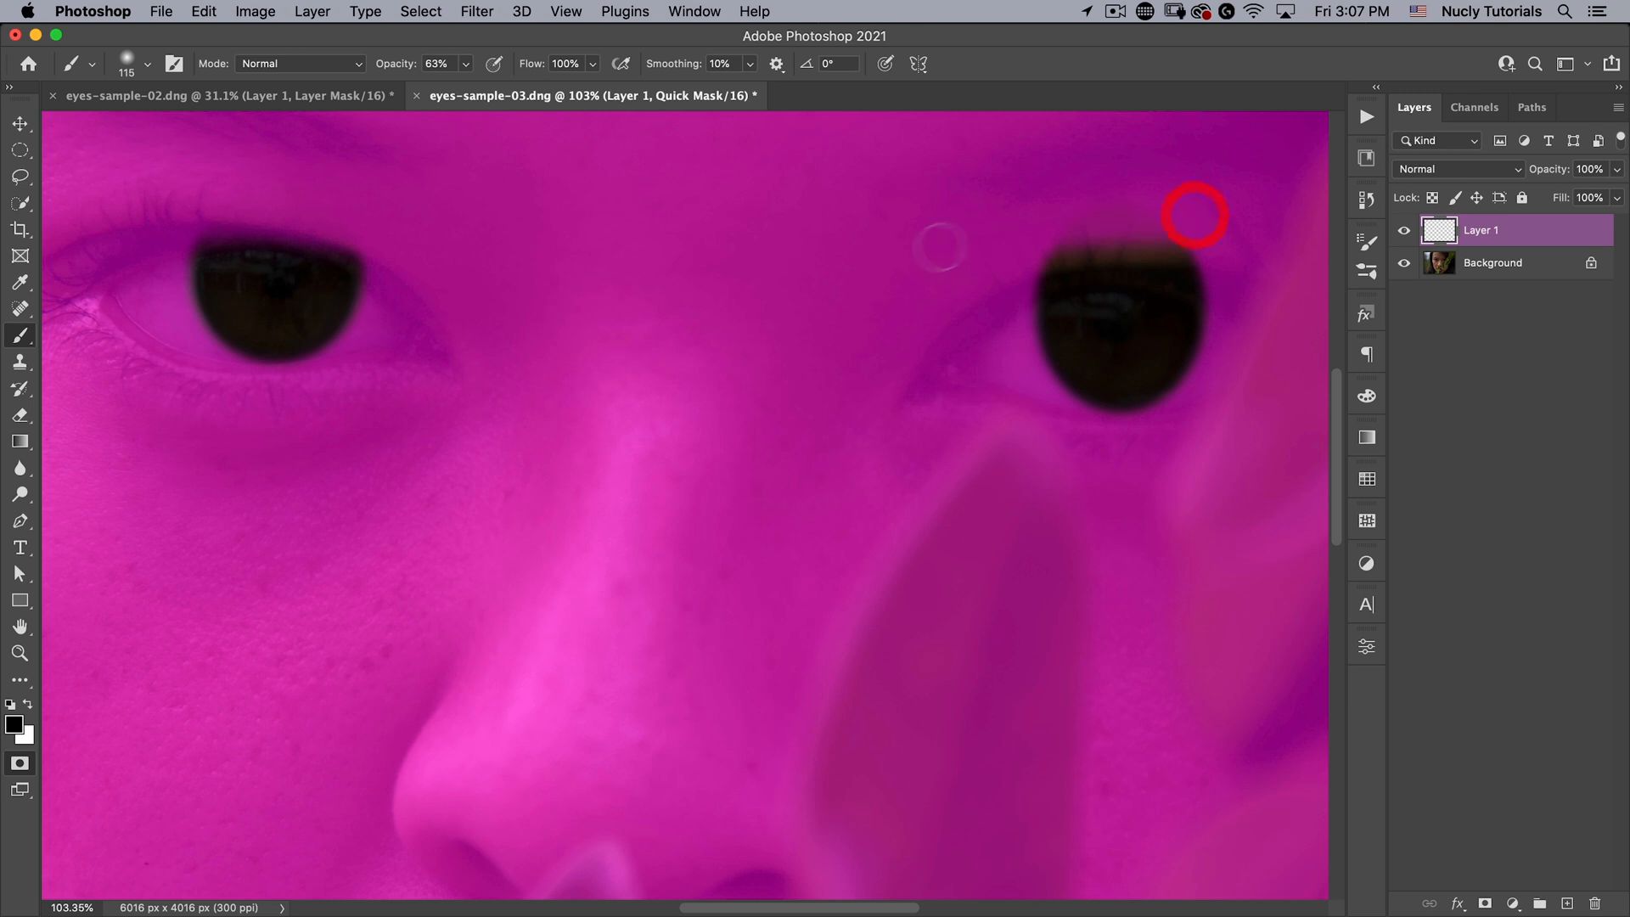
{"action": "mouse_move", "coordinate": [925, 250]}
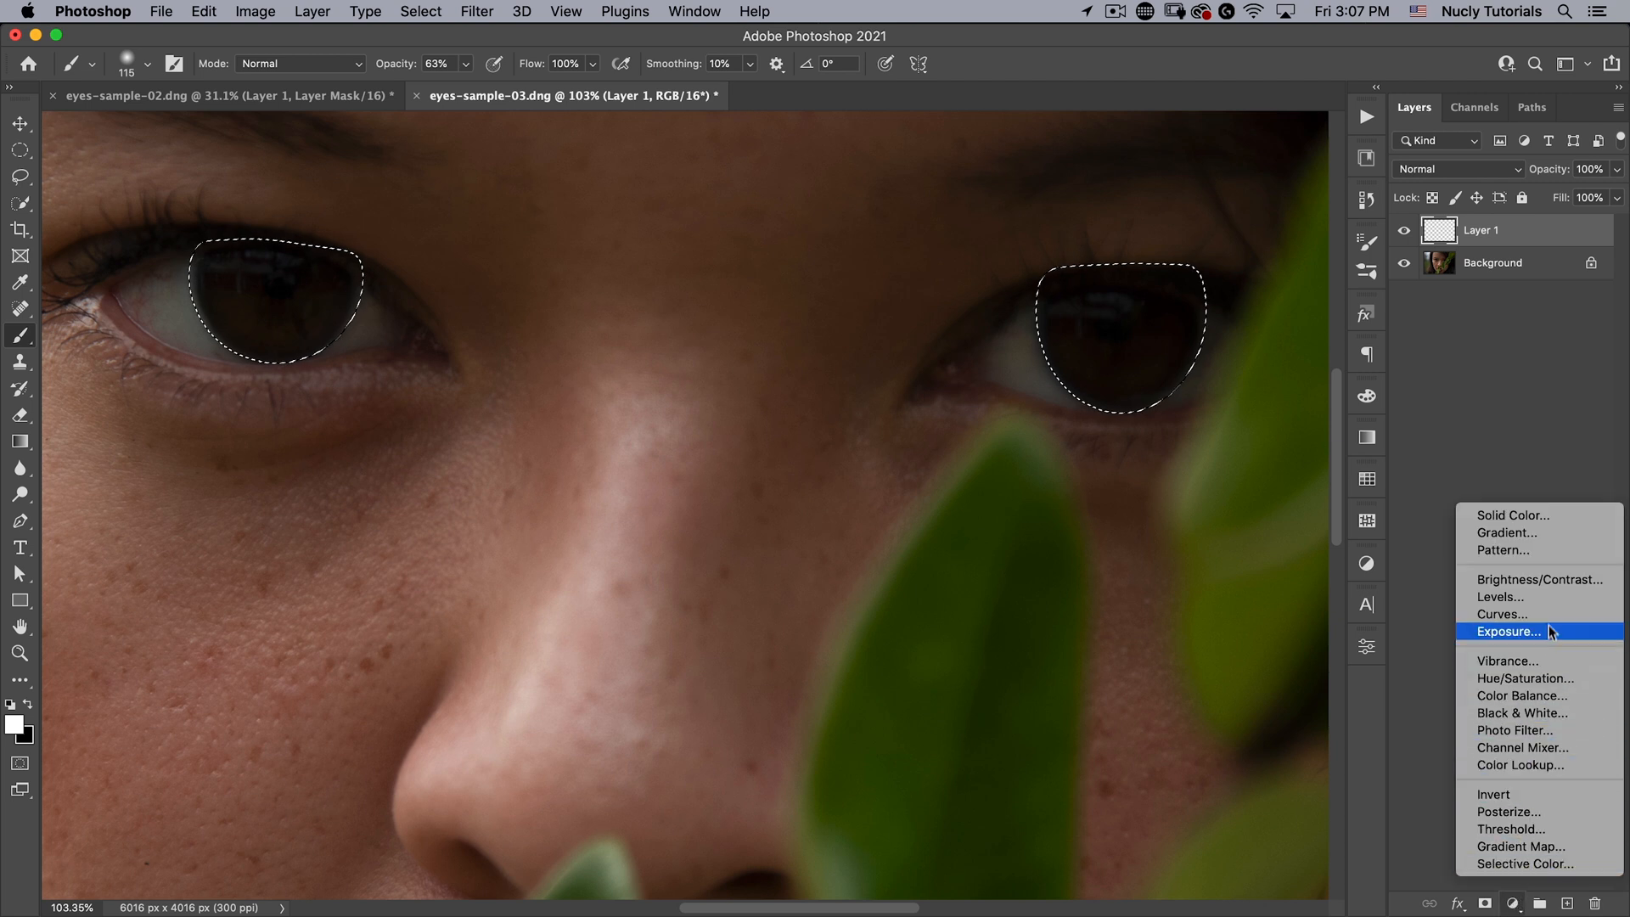
Add an iris-masked Curves adjustment, tweak Green, and raise Red from 115 to 117
{"action": "left_click", "coordinate": [1500, 613]}
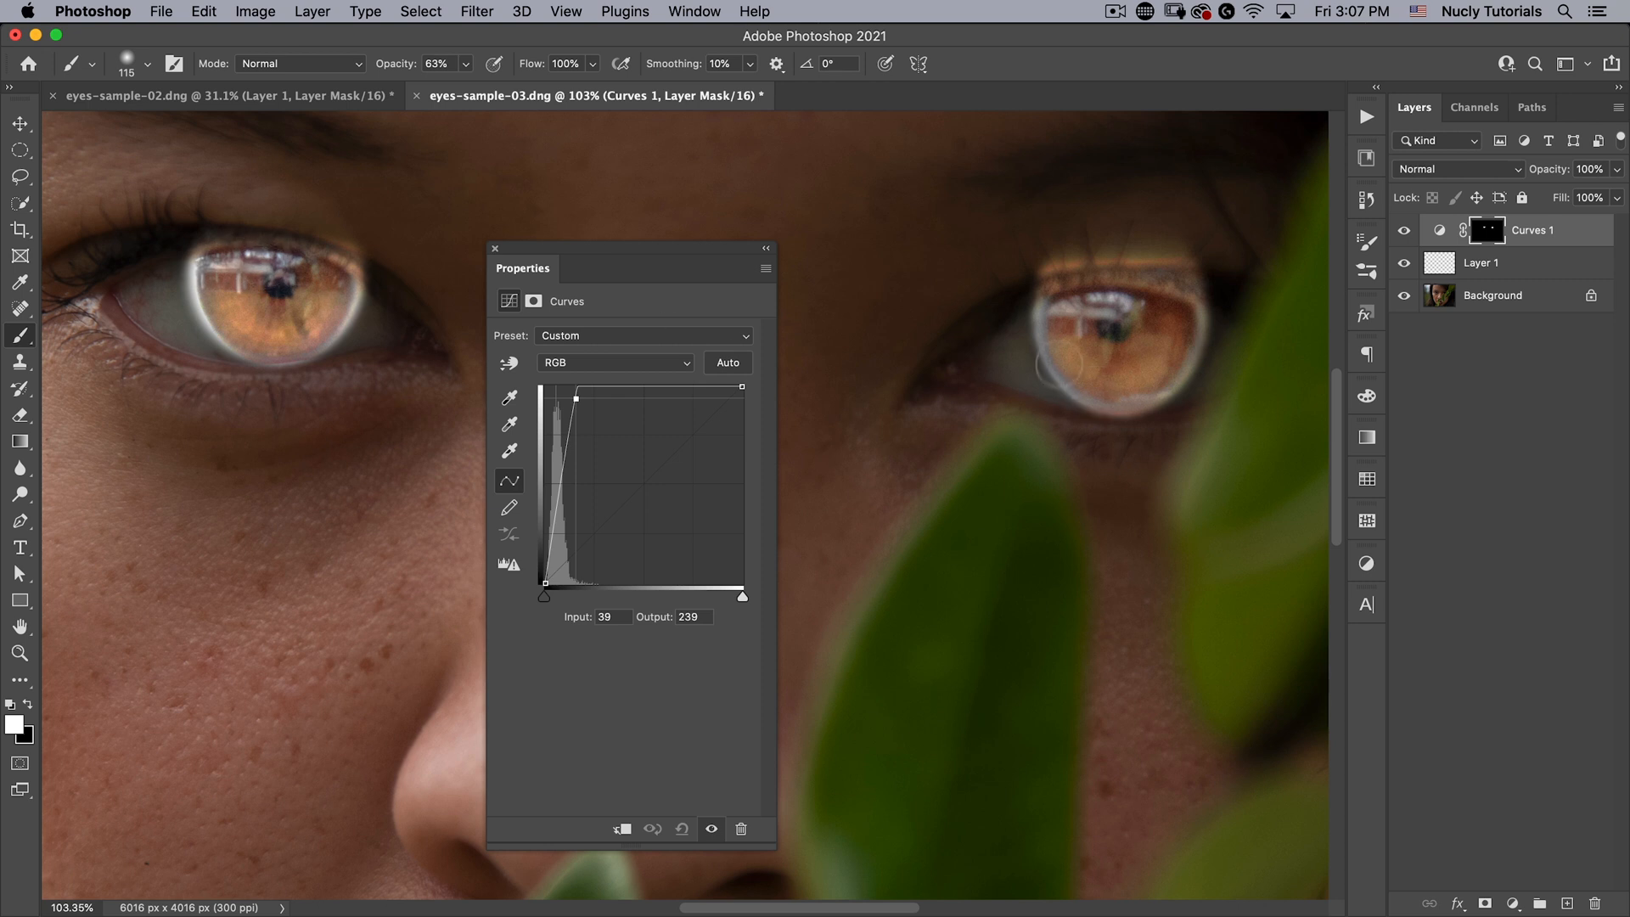
{"action": "mouse_move", "coordinate": [852, 424]}
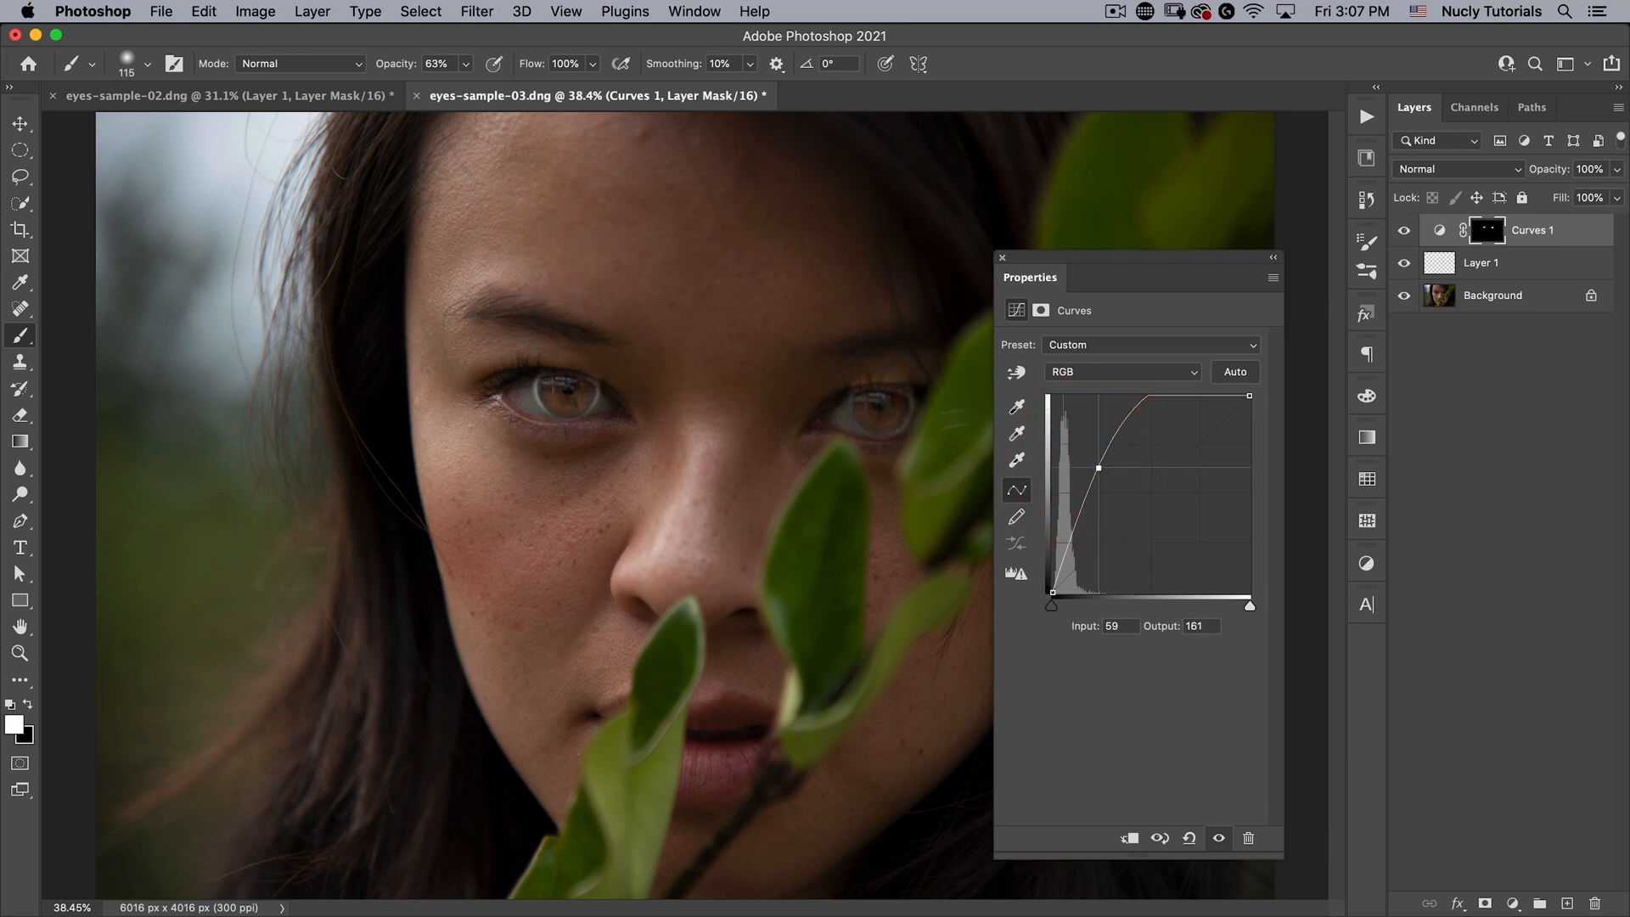
{"action": "left_click", "coordinate": [1123, 371]}
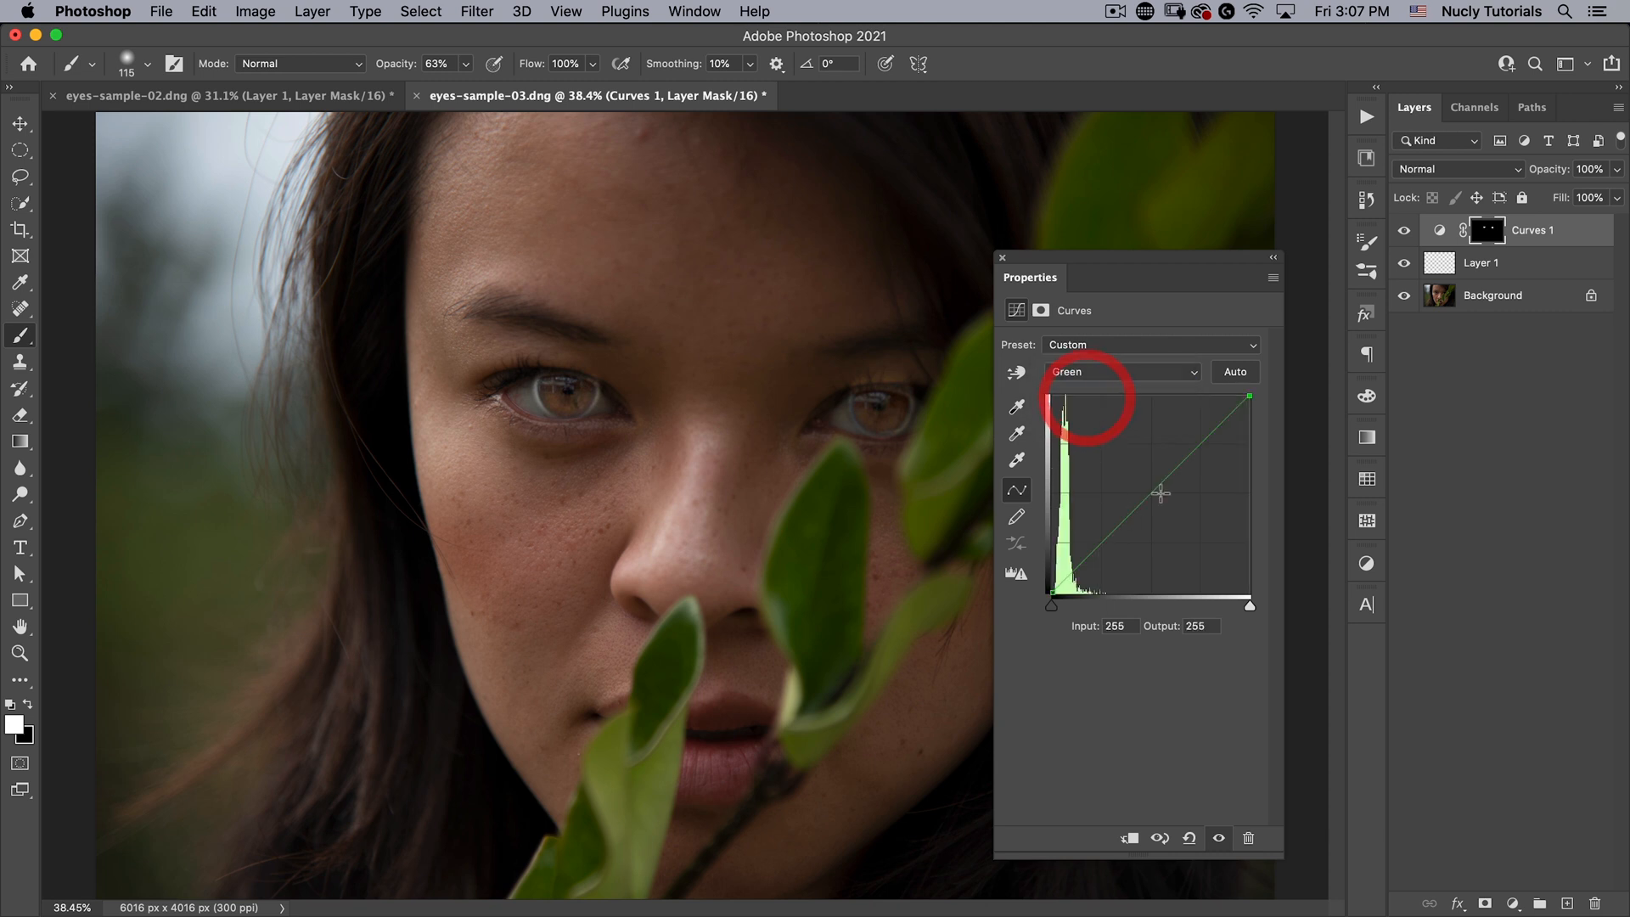
{"action": "left_click", "coordinate": [1139, 506]}
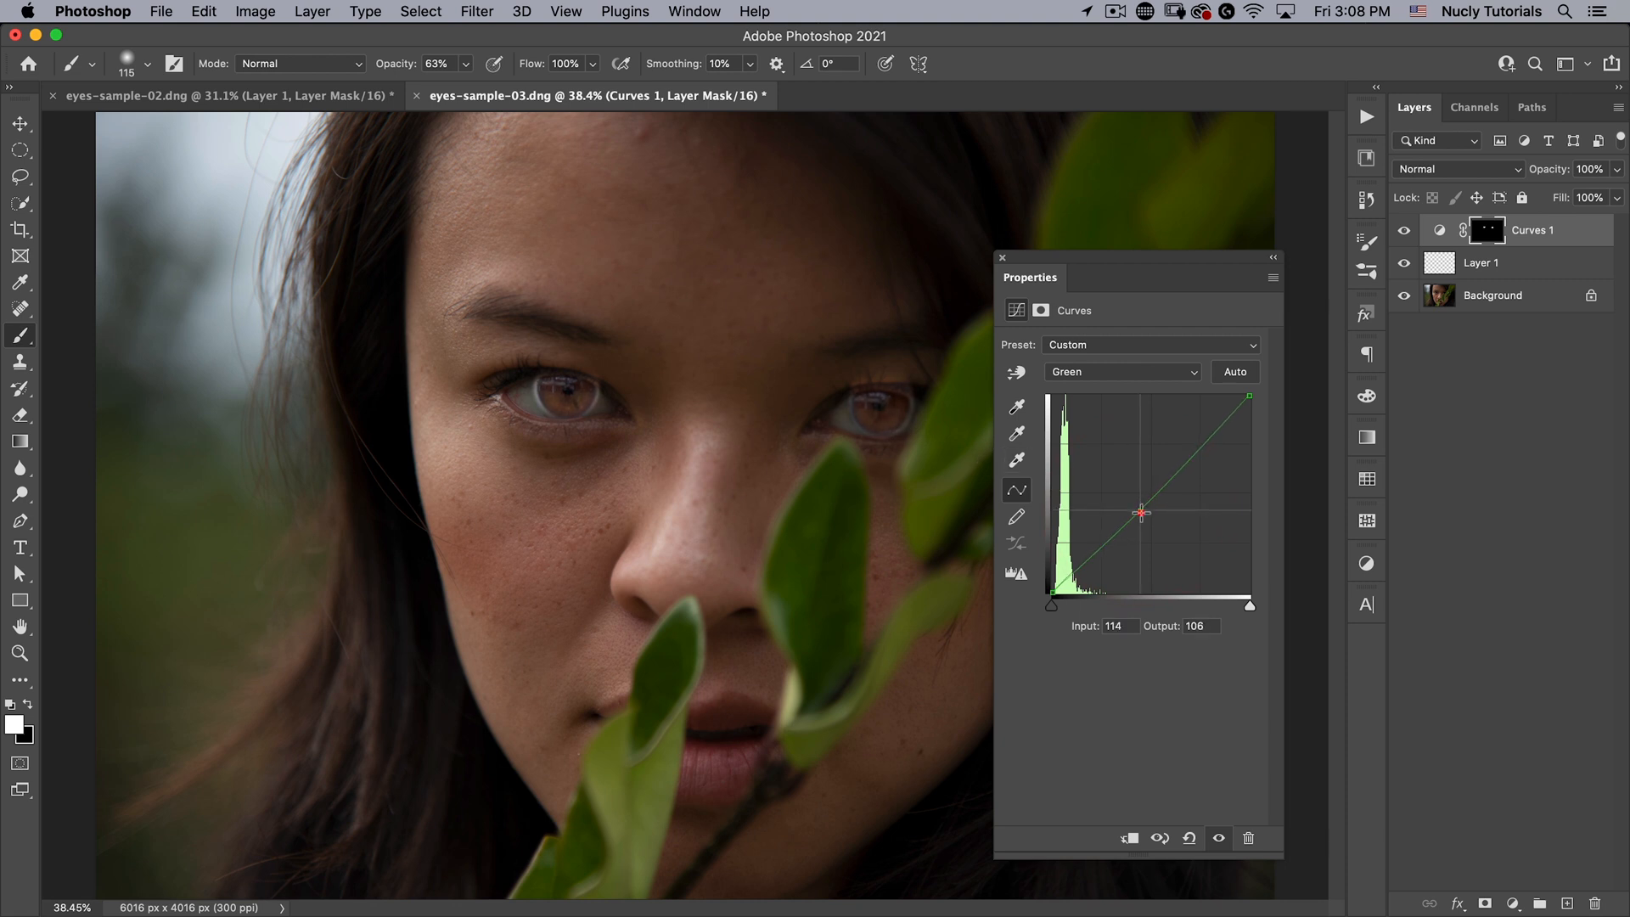
{"action": "left_click", "coordinate": [1120, 371]}
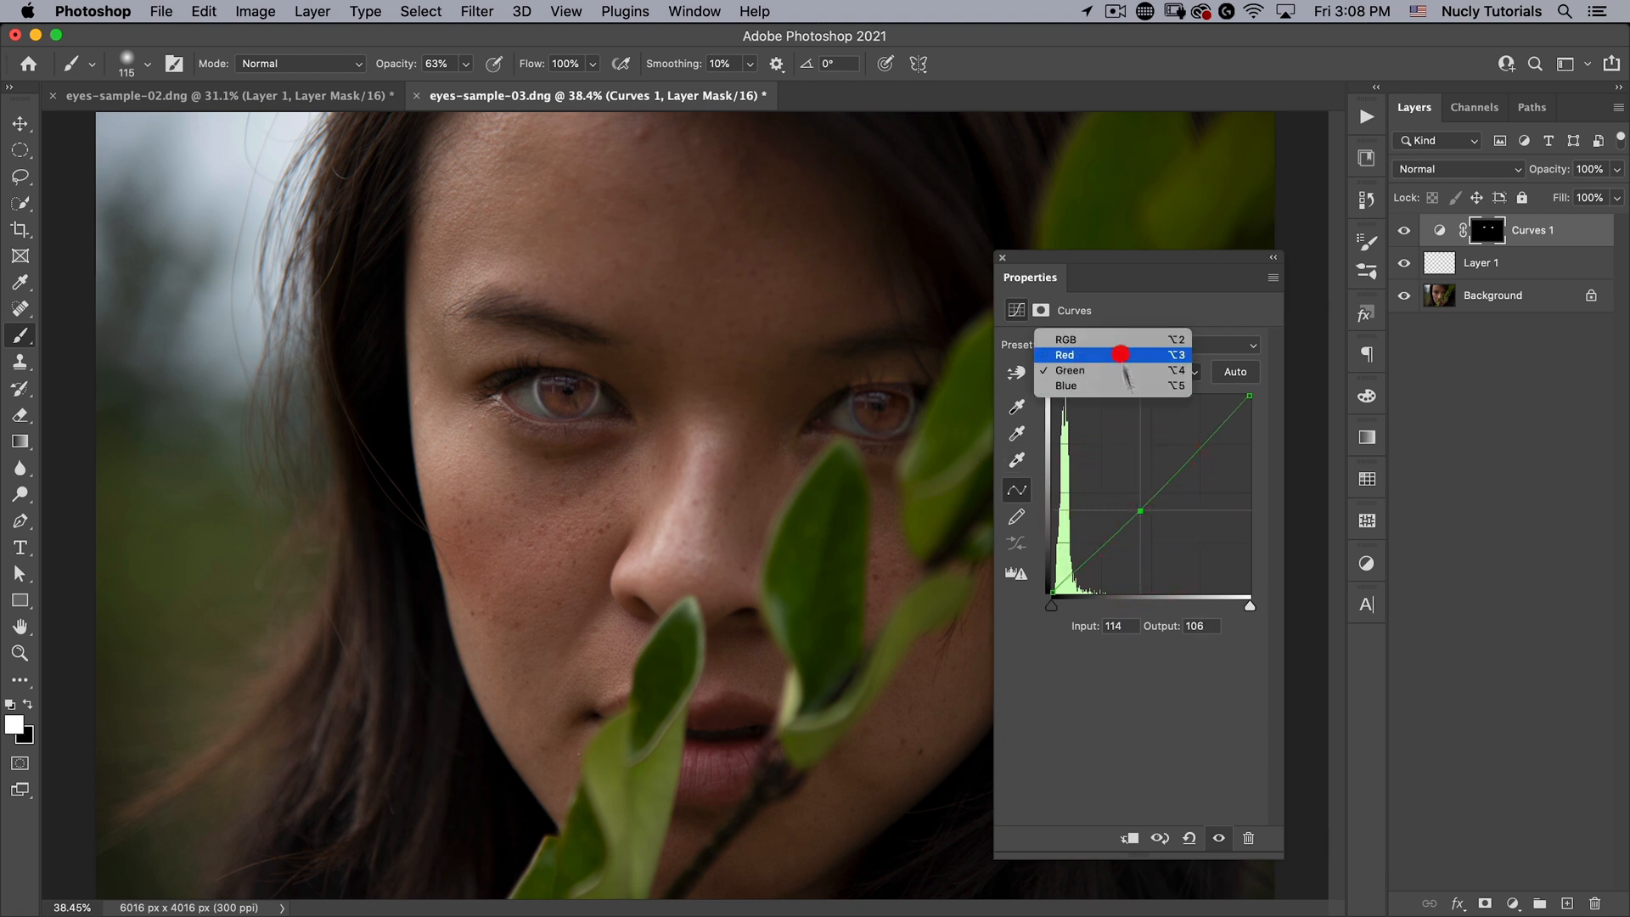
{"action": "left_click", "coordinate": [1065, 355]}
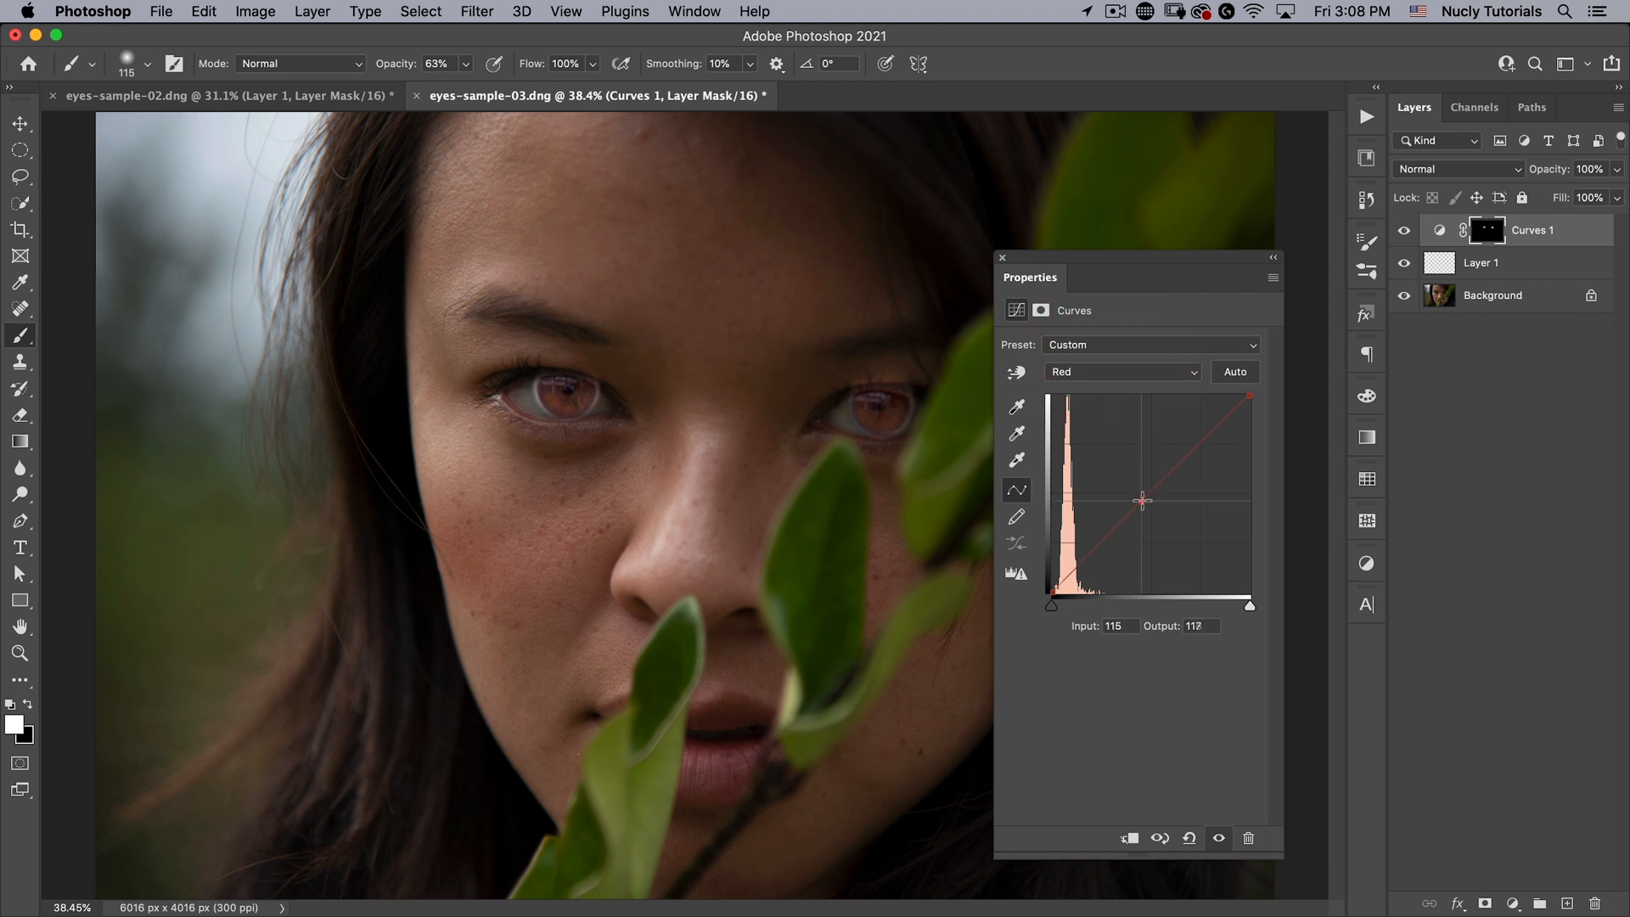
{"action": "left_click", "coordinate": [1121, 371]}
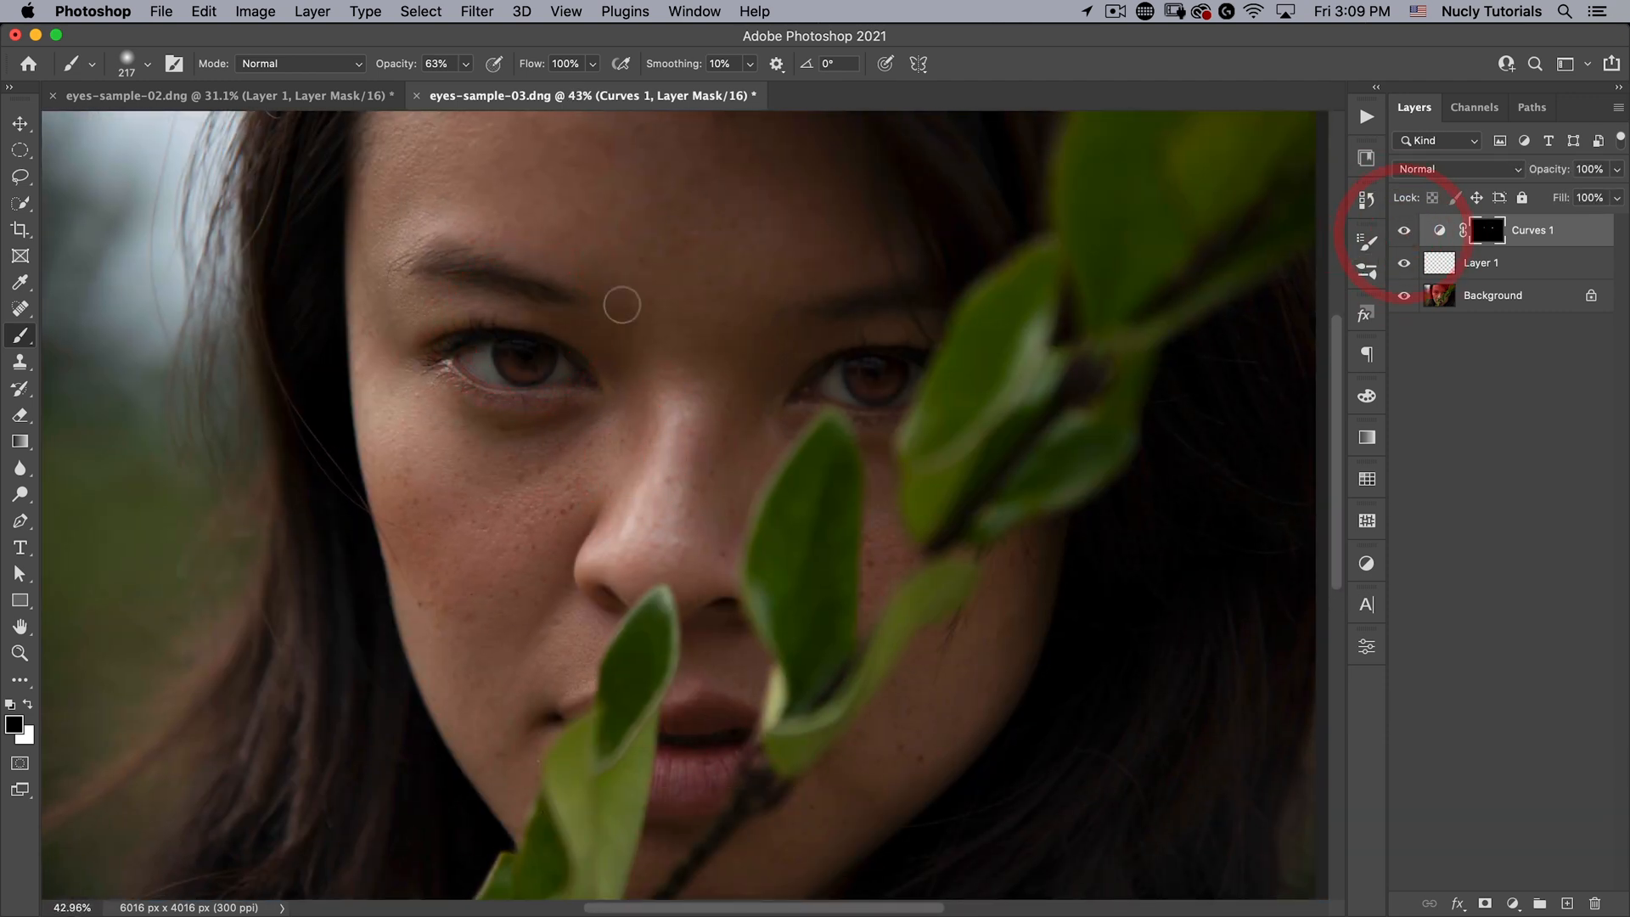
{"action": "mouse_move", "coordinate": [523, 339]}
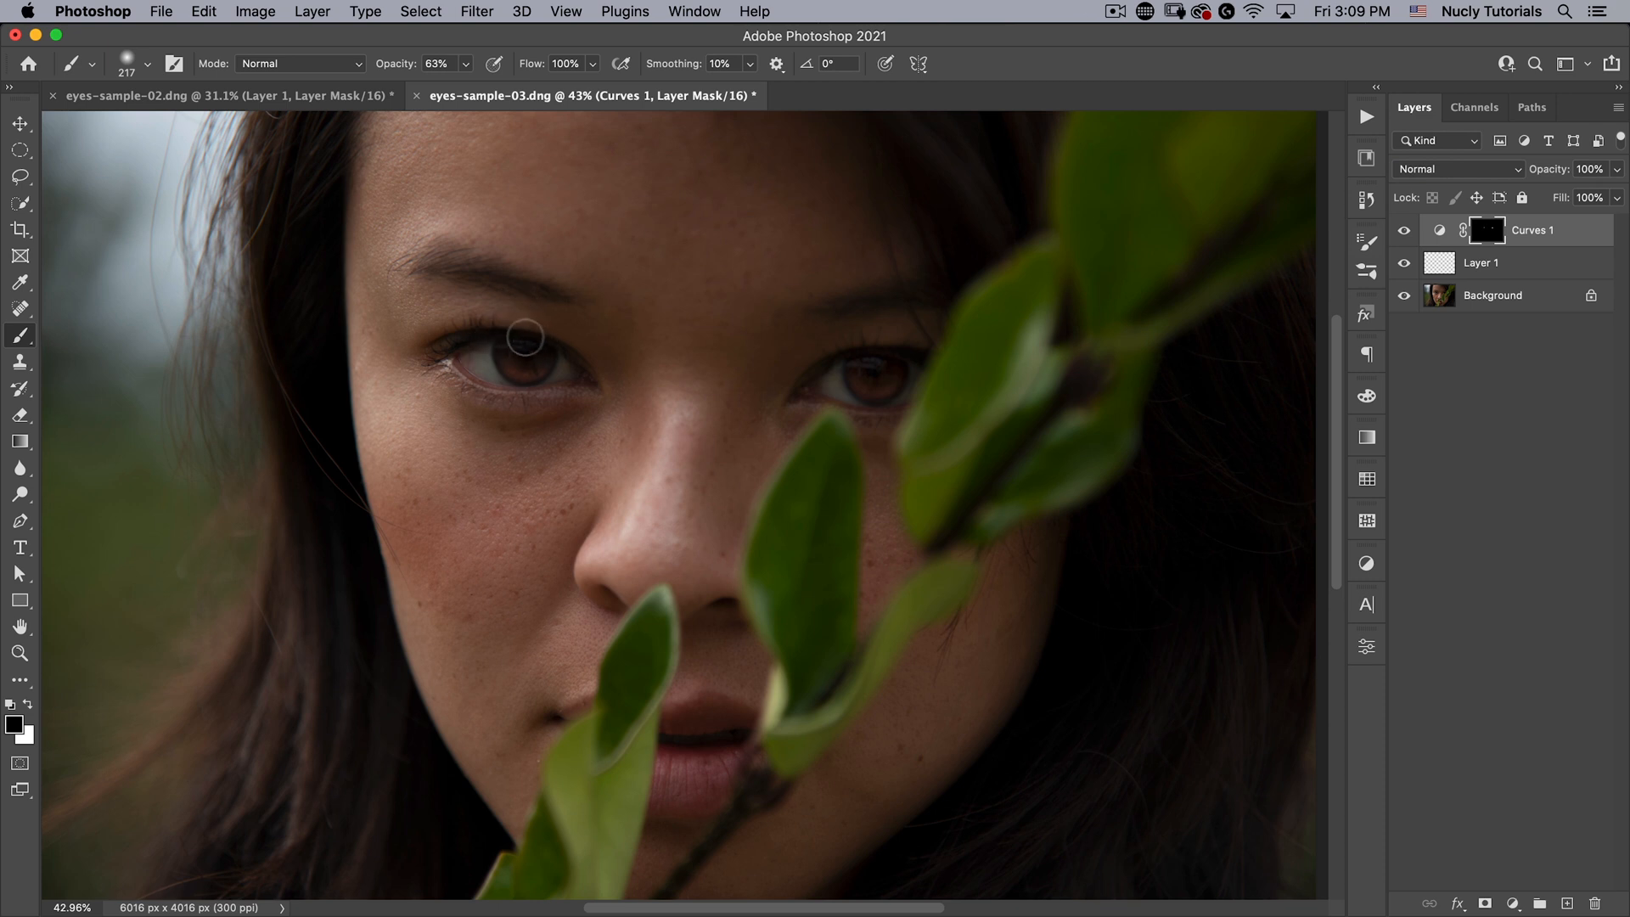
{"action": "mouse_move", "coordinate": [1585, 903]}
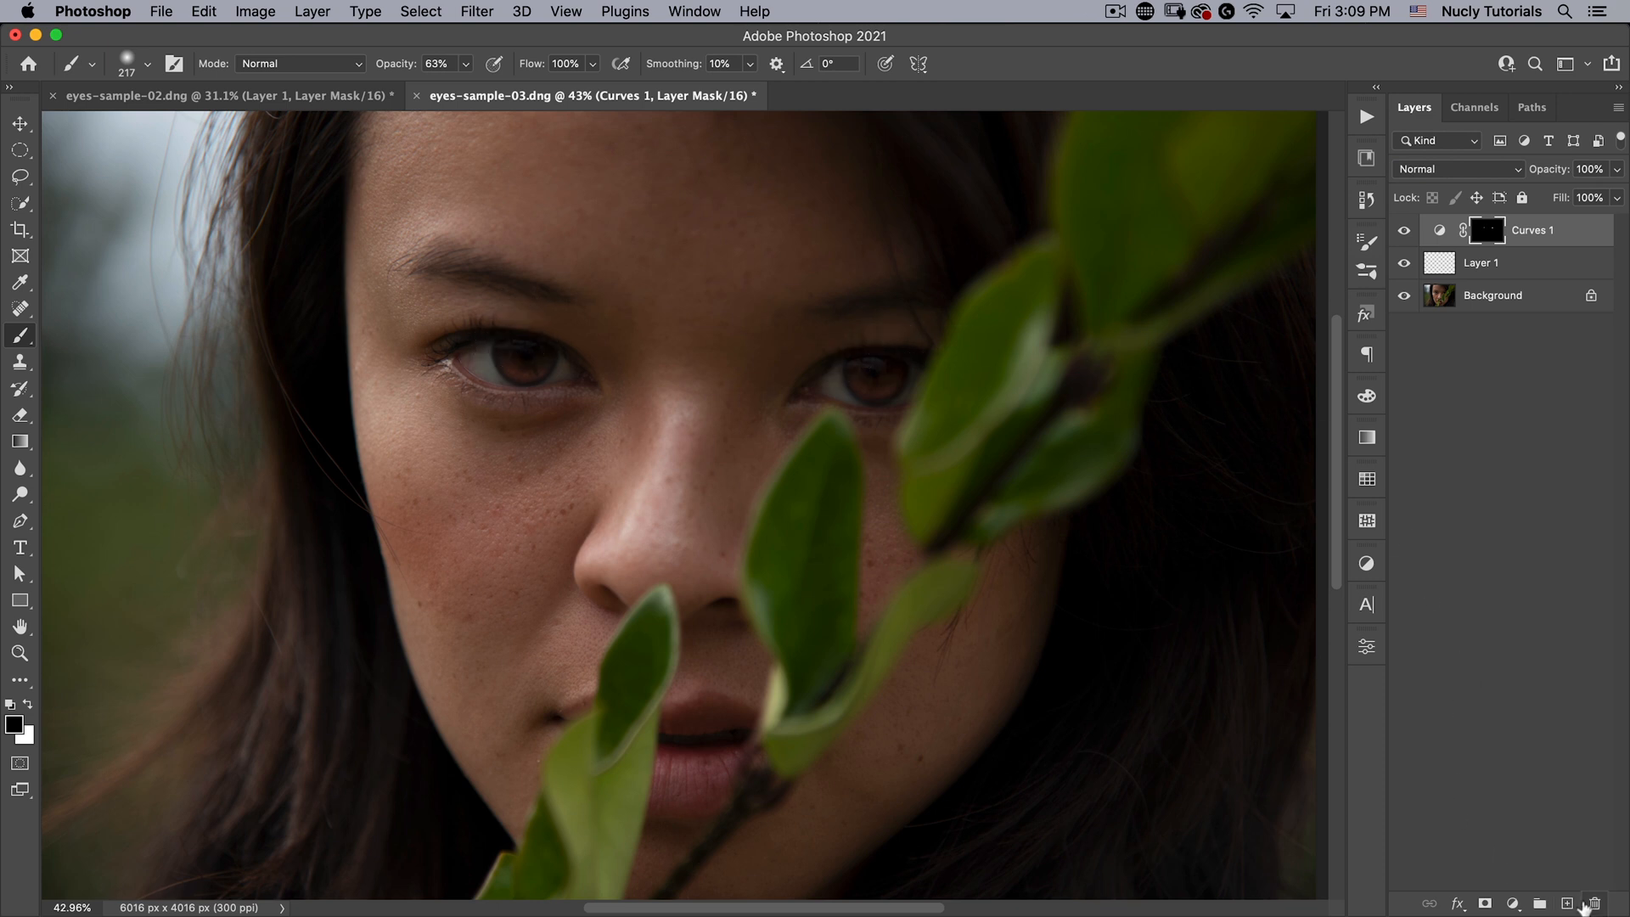
Create a new catch light layer blended in Overlay and zoom in on the left eye
{"action": "left_click", "coordinate": [1569, 903]}
{"action": "type", "text": "catch light"}
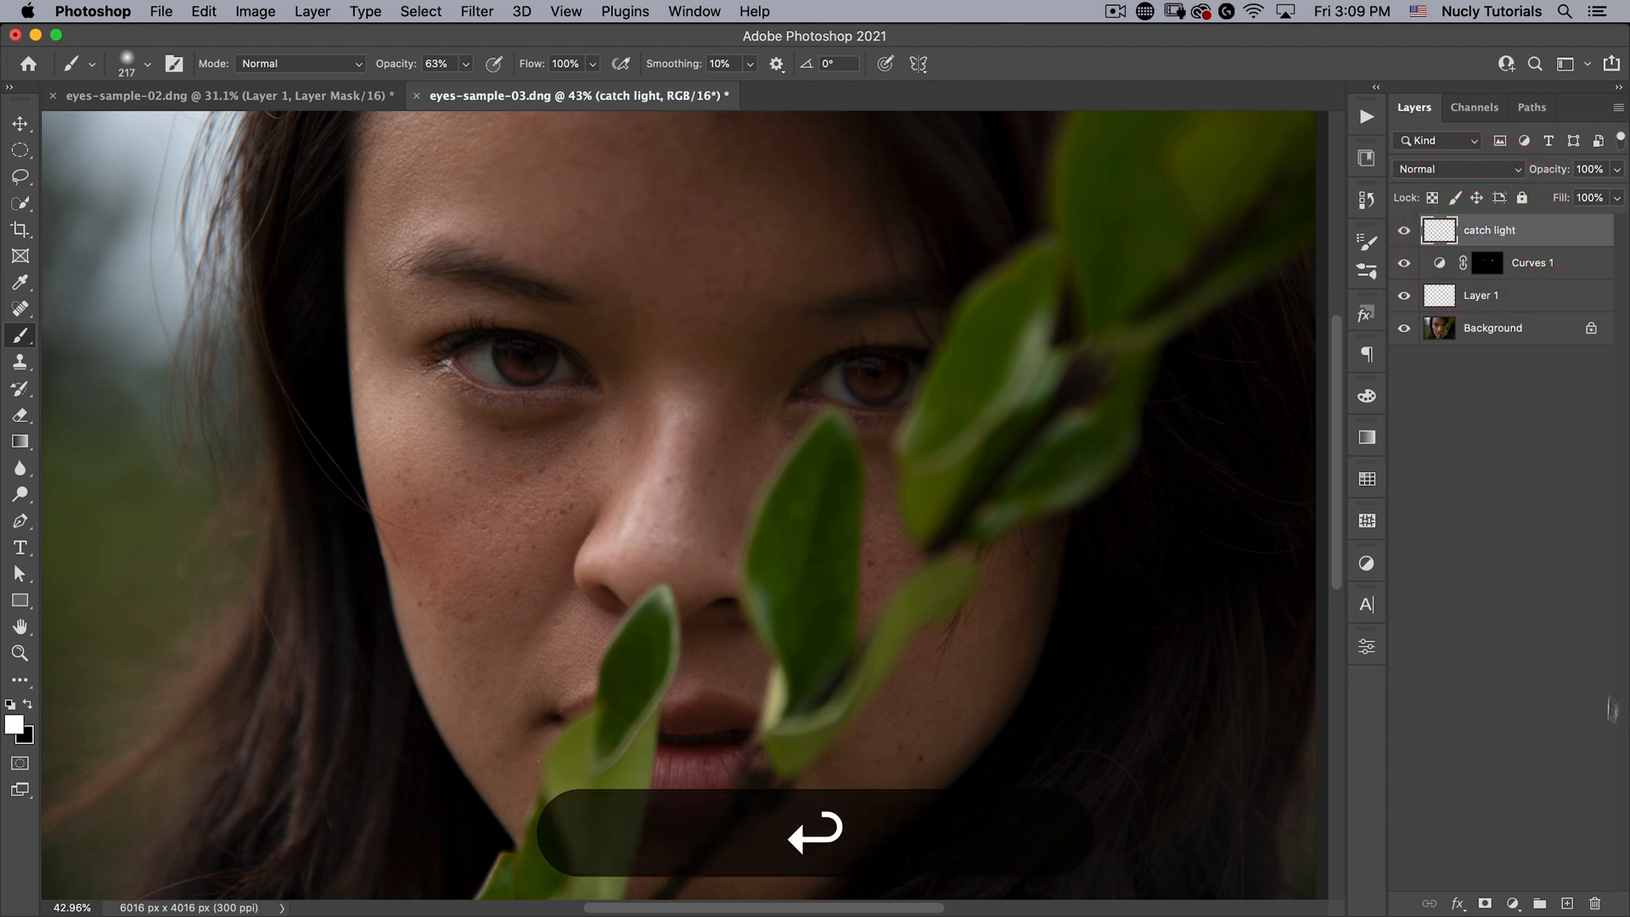
{"action": "left_click", "coordinate": [1456, 168]}
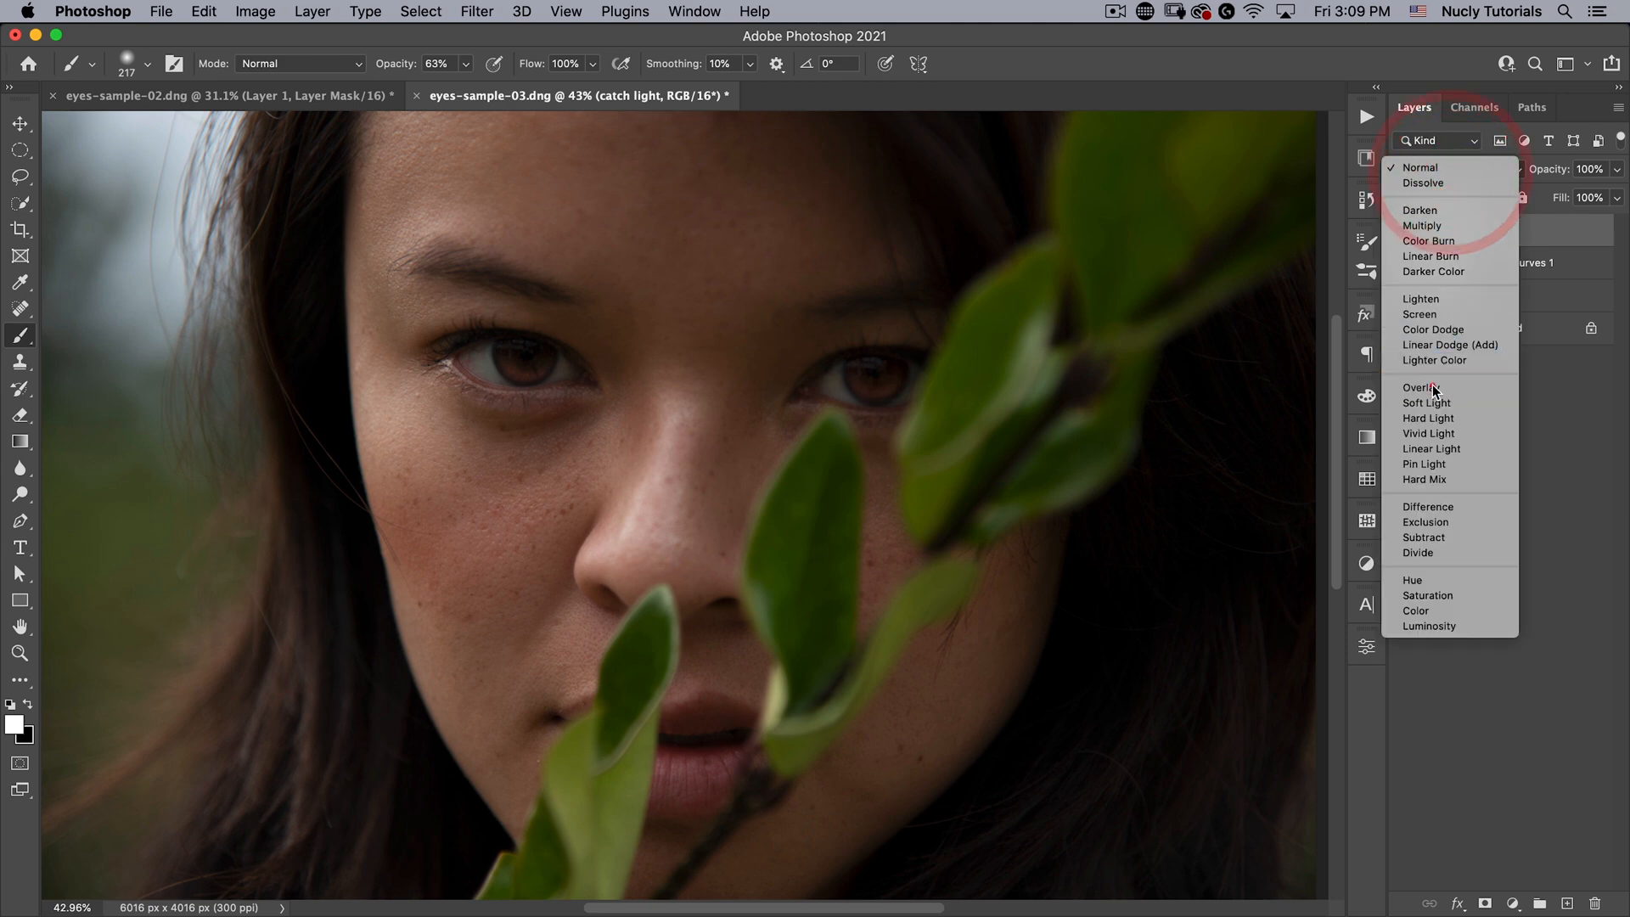
{"action": "left_click", "coordinate": [1422, 387]}
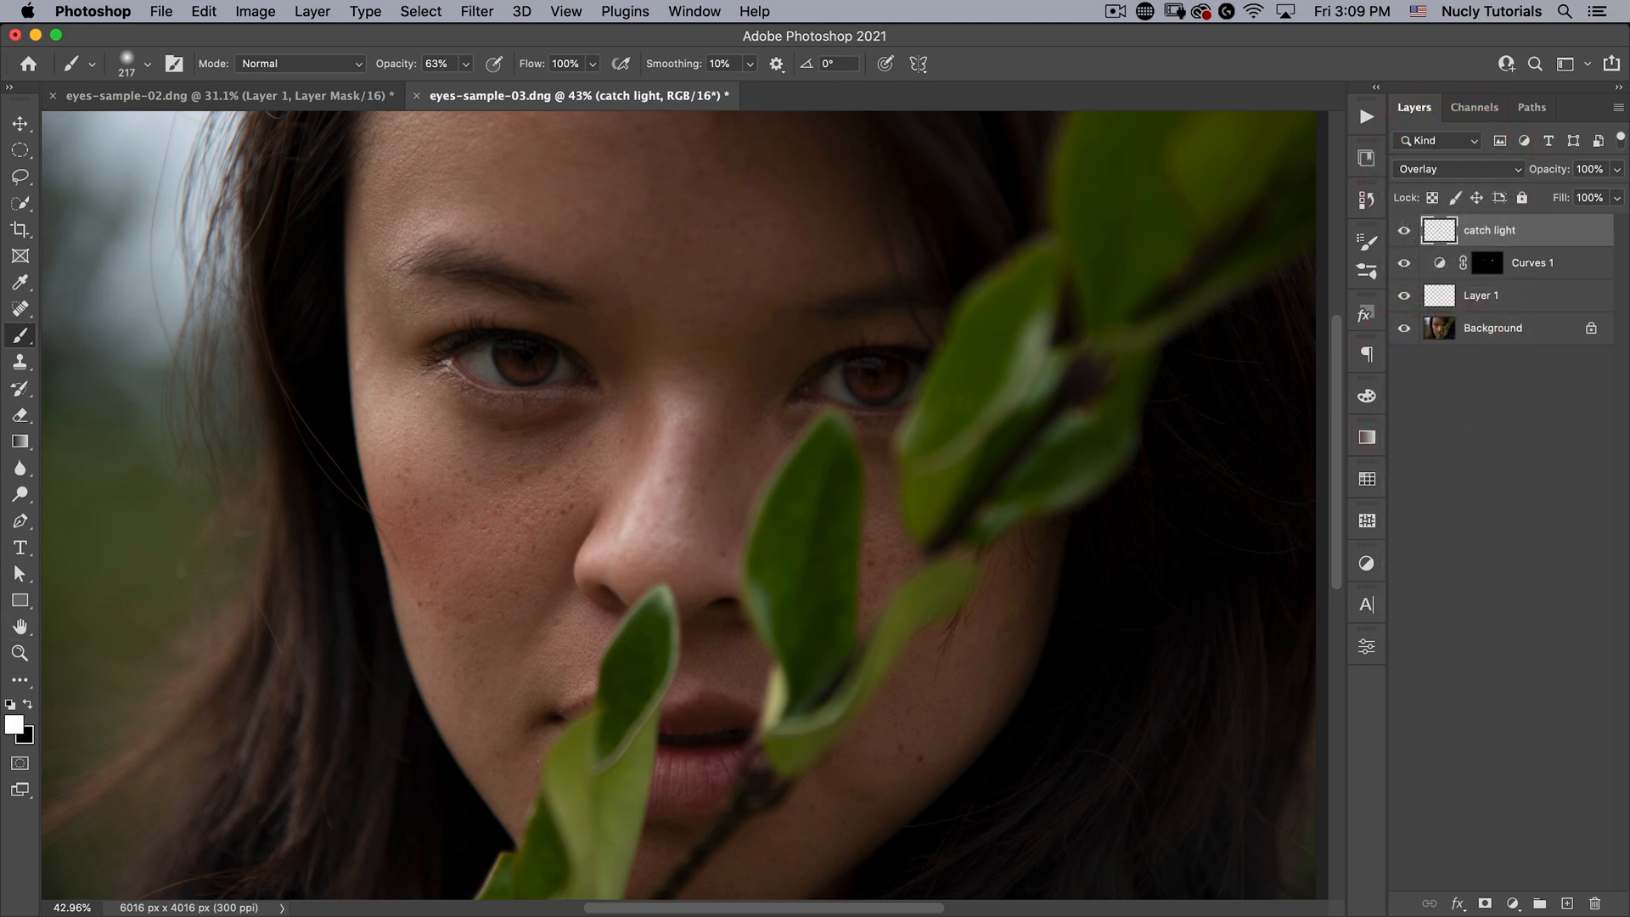
{"action": "key", "text": "cmd+space"}
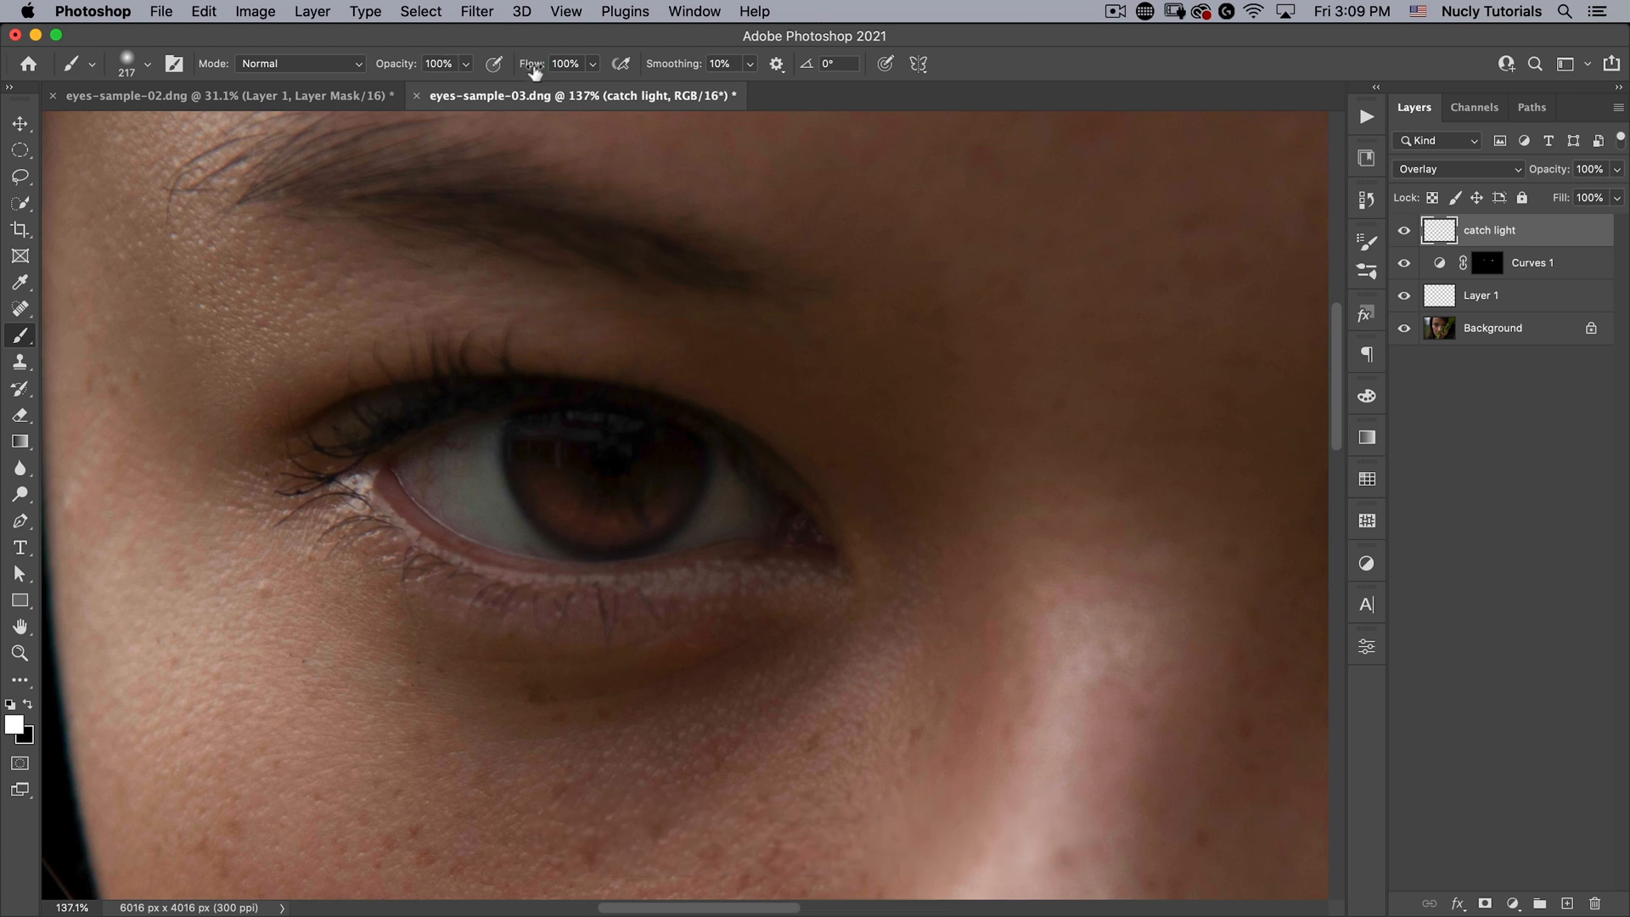
Paint the highlight at 10% brush flow, then blend the layer as Hard Mix
{"action": "triple_click", "coordinate": [564, 64]}
{"action": "type", "text": "10"}
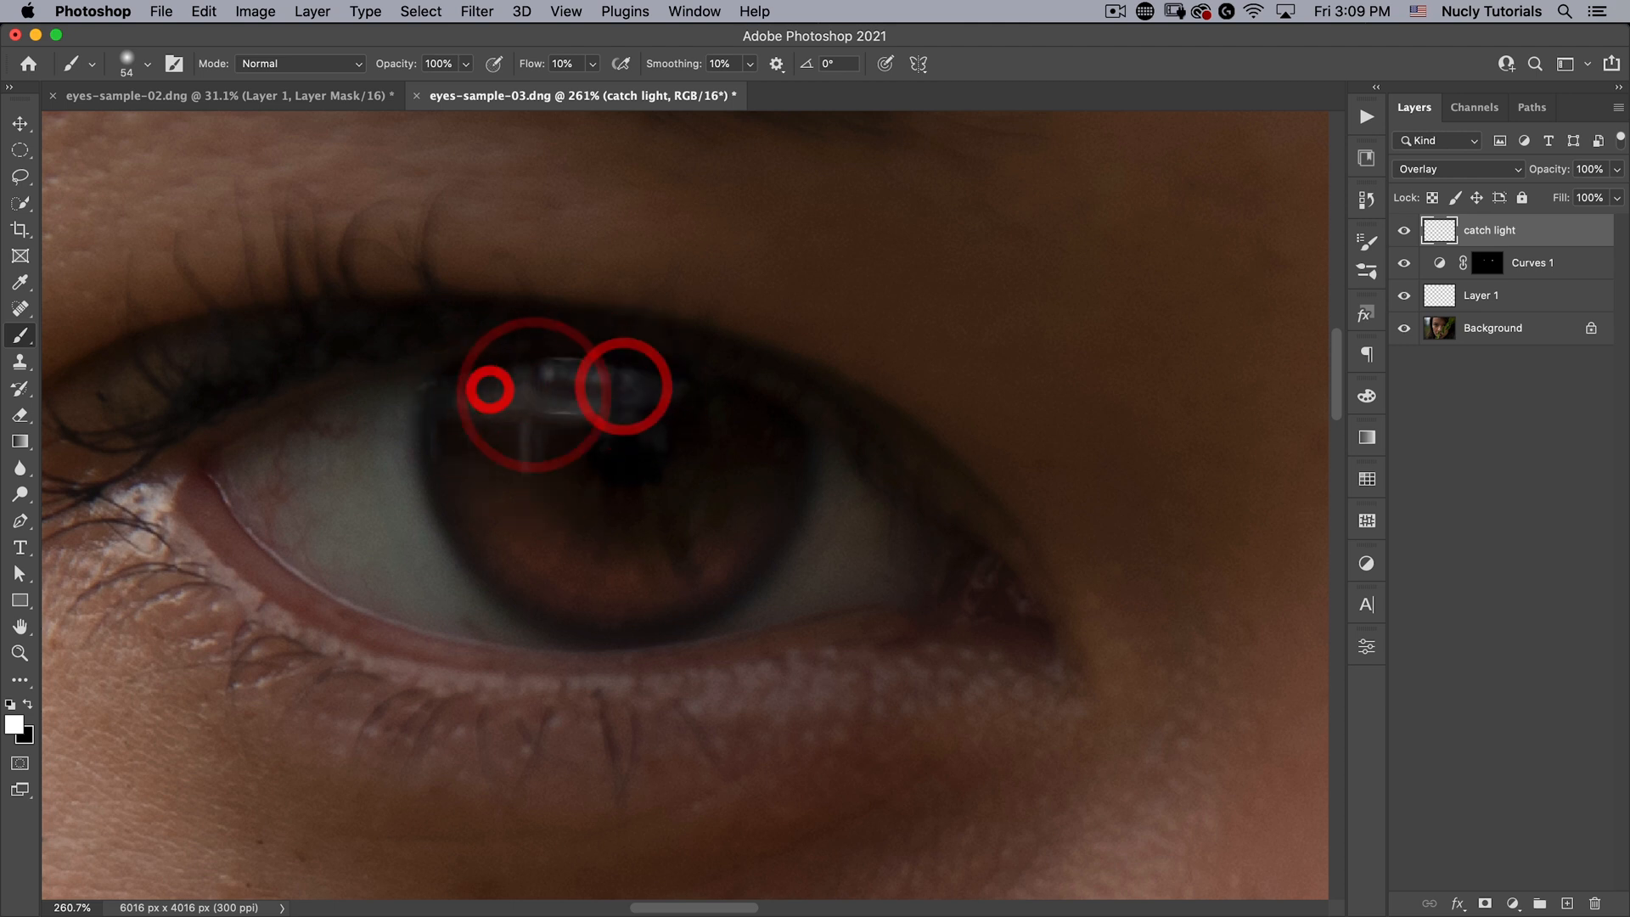
{"action": "scroll", "scroll_direction": "down", "scroll_amount": 3}
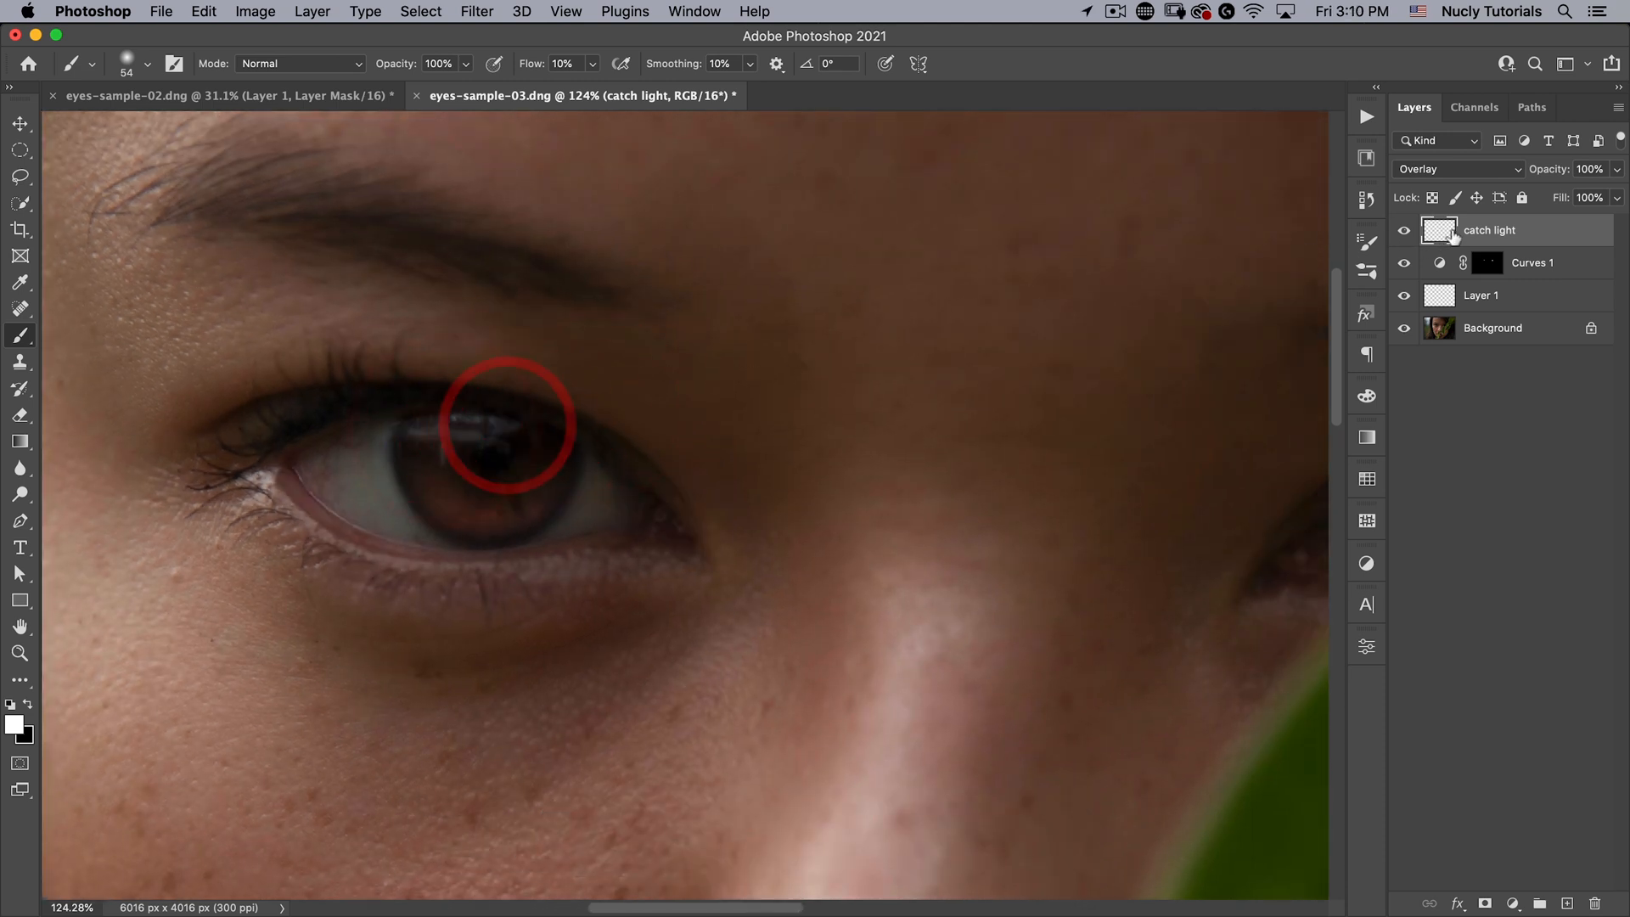
{"action": "key", "text": "cmd+j"}
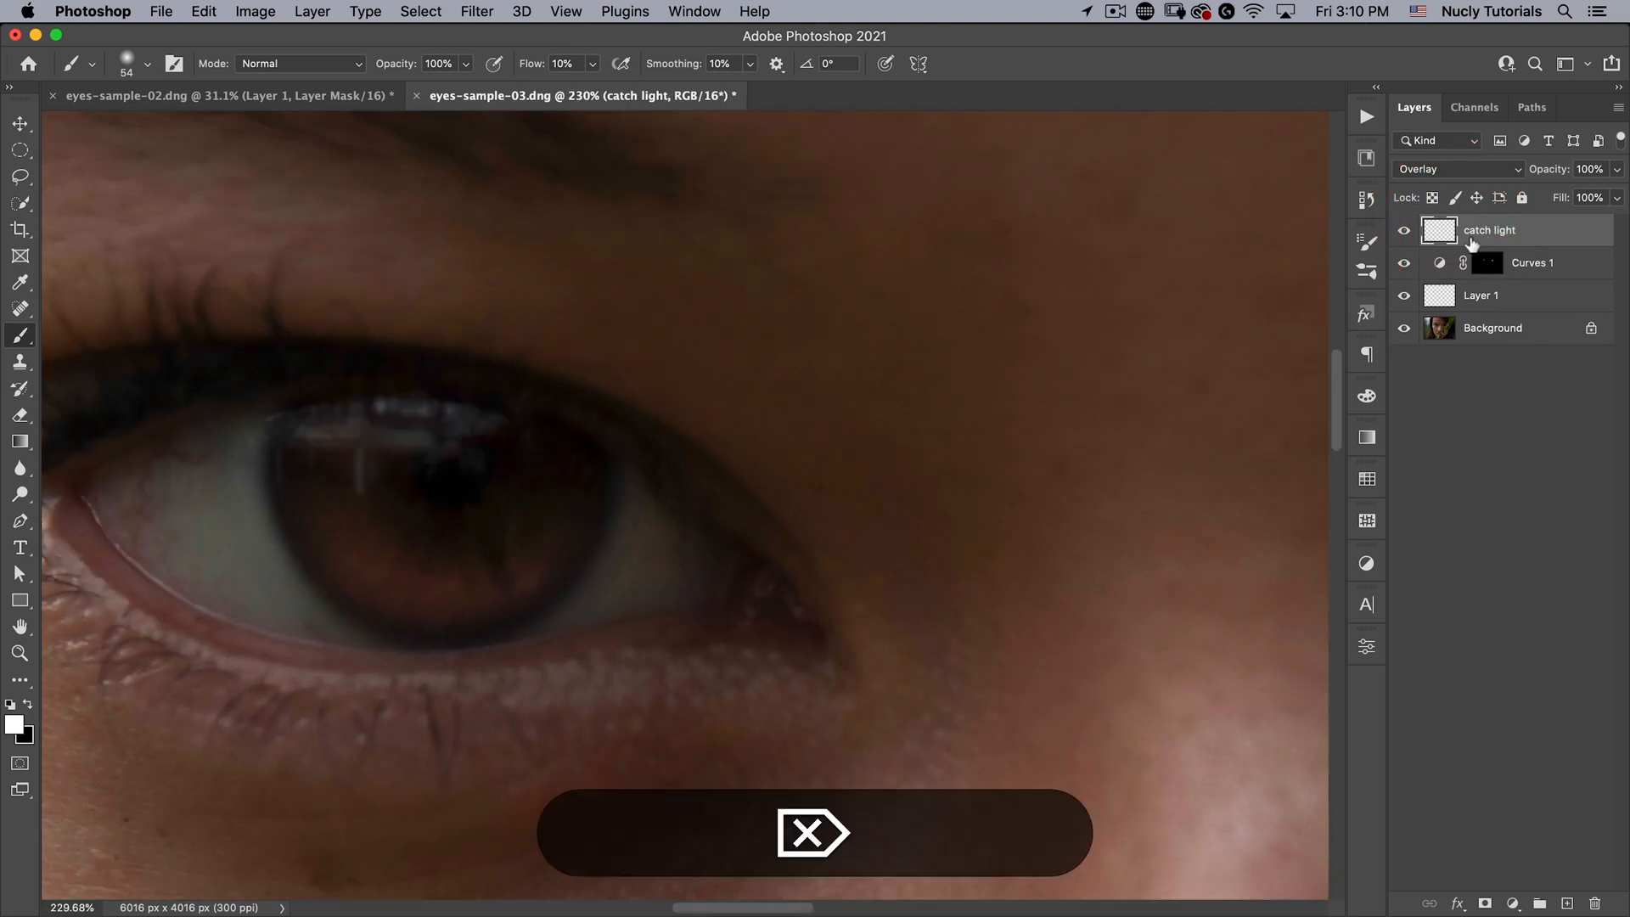
{"action": "left_click", "coordinate": [1455, 168]}
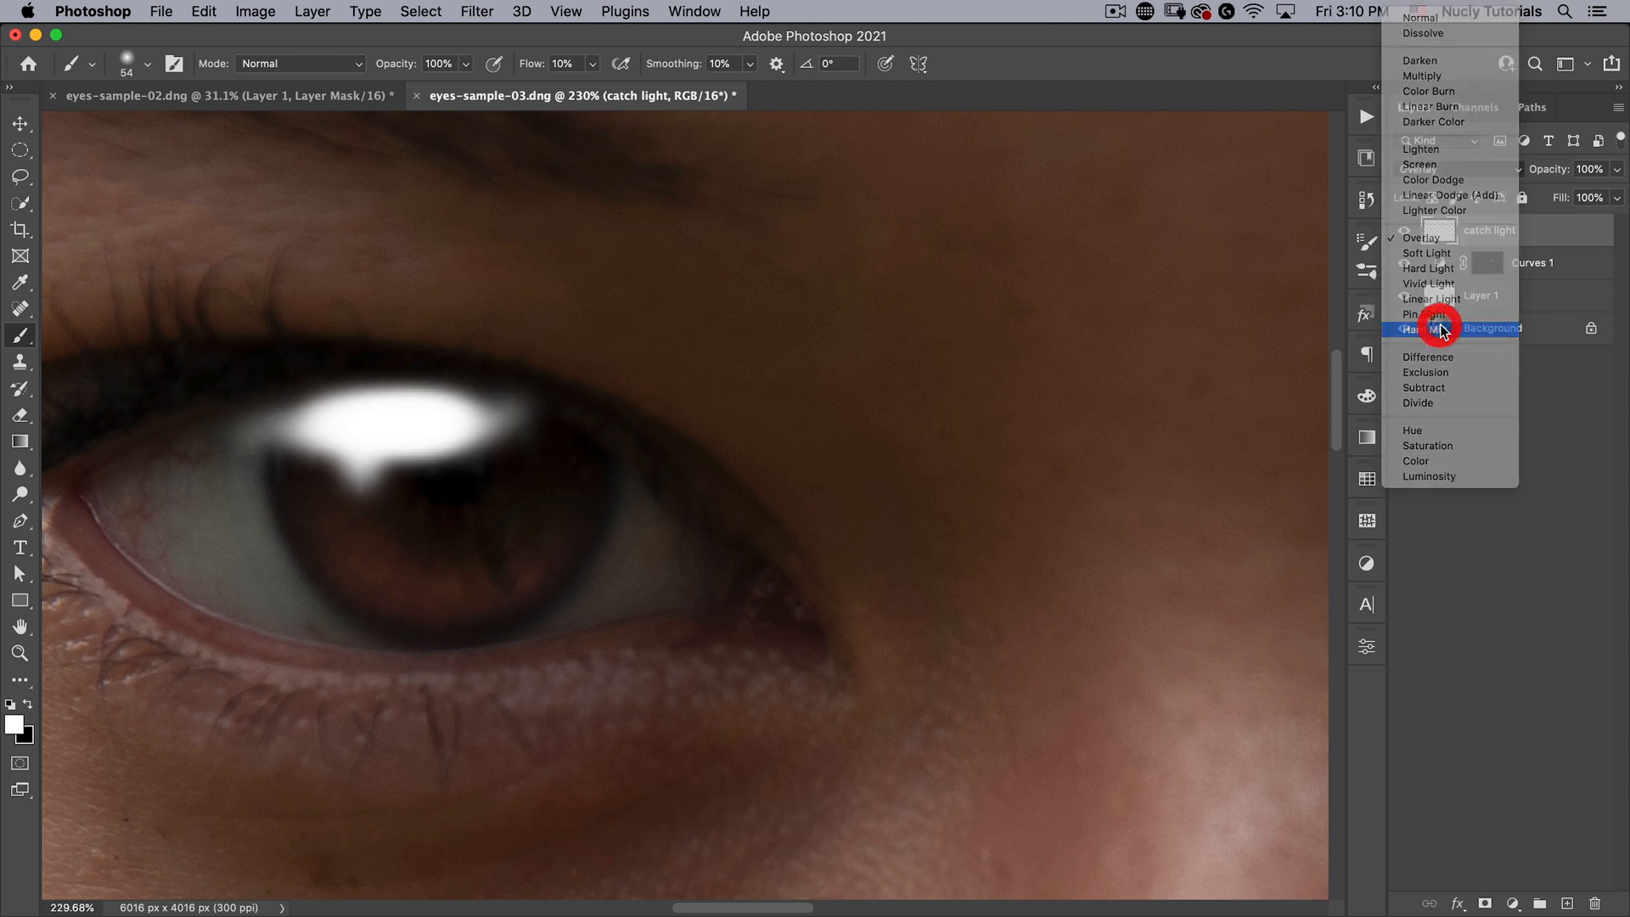
{"action": "left_click", "coordinate": [1437, 329]}
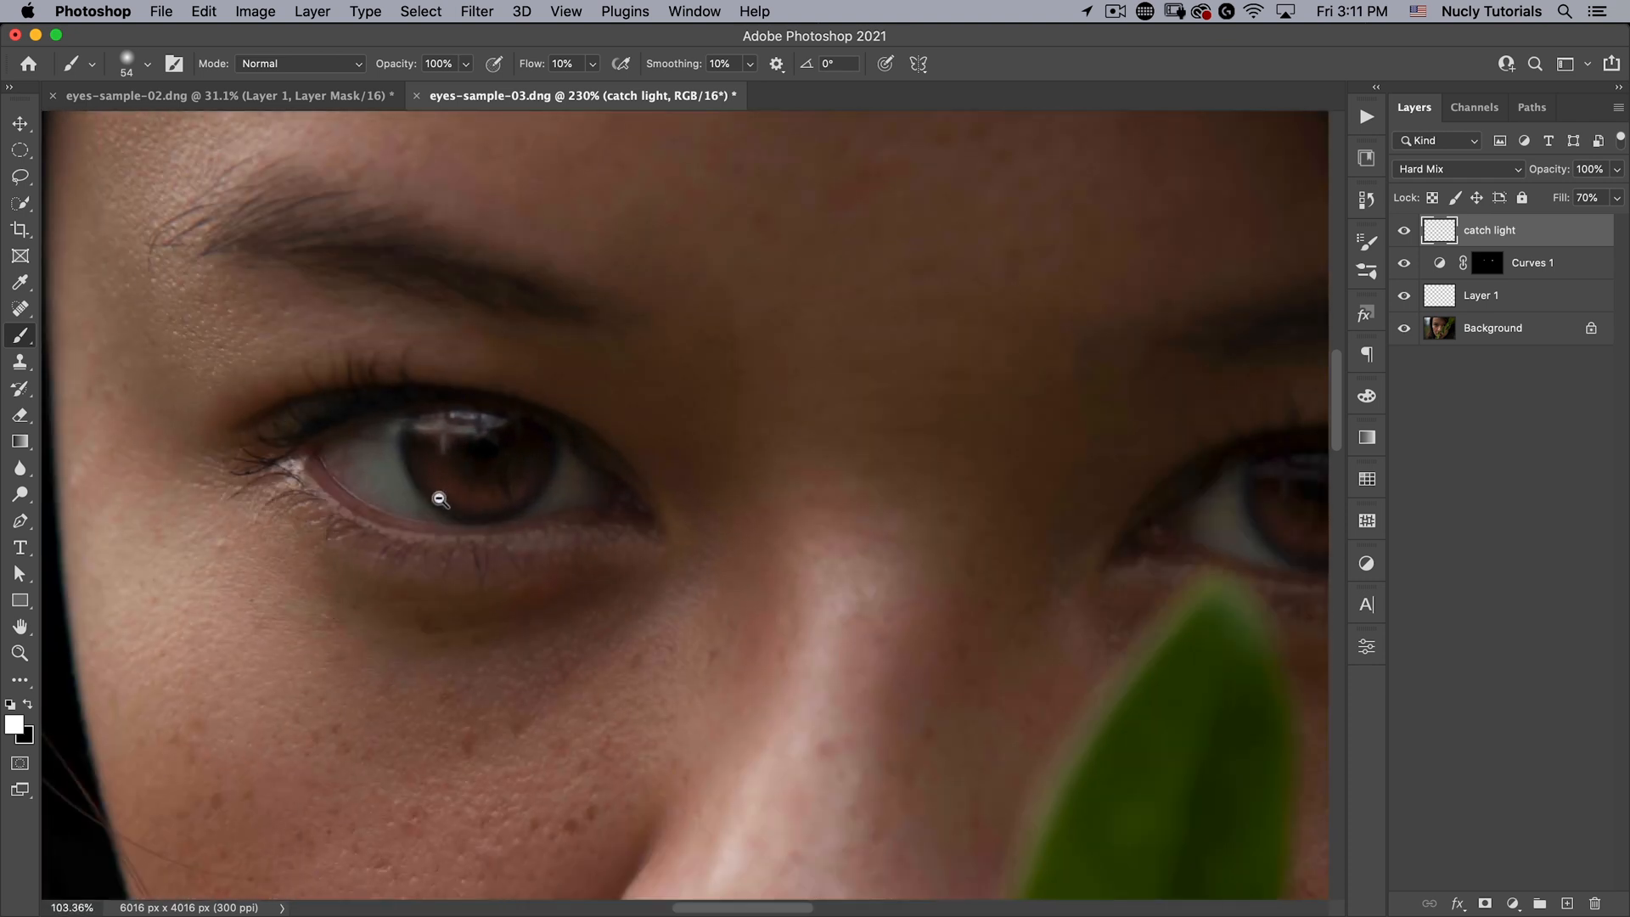
Option-drag a catch light copy onto the right eye and set its fill to 39%
{"action": "key", "text": "e"}
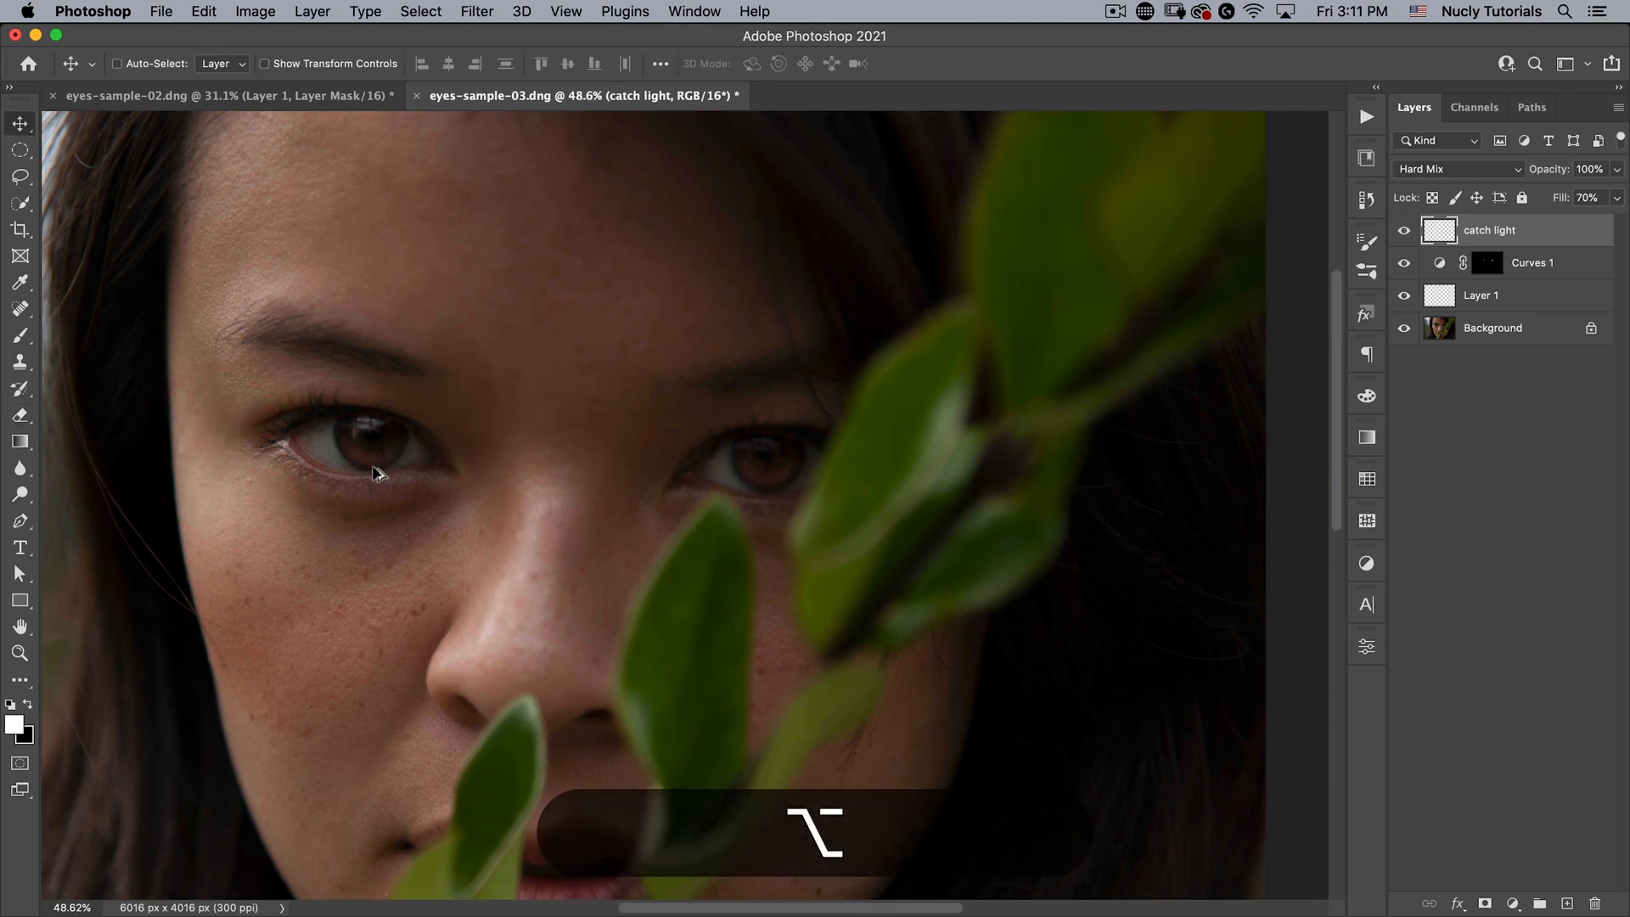
{"action": "left_click_drag", "start_coordinate": [359, 429], "coordinate": [747, 430]}
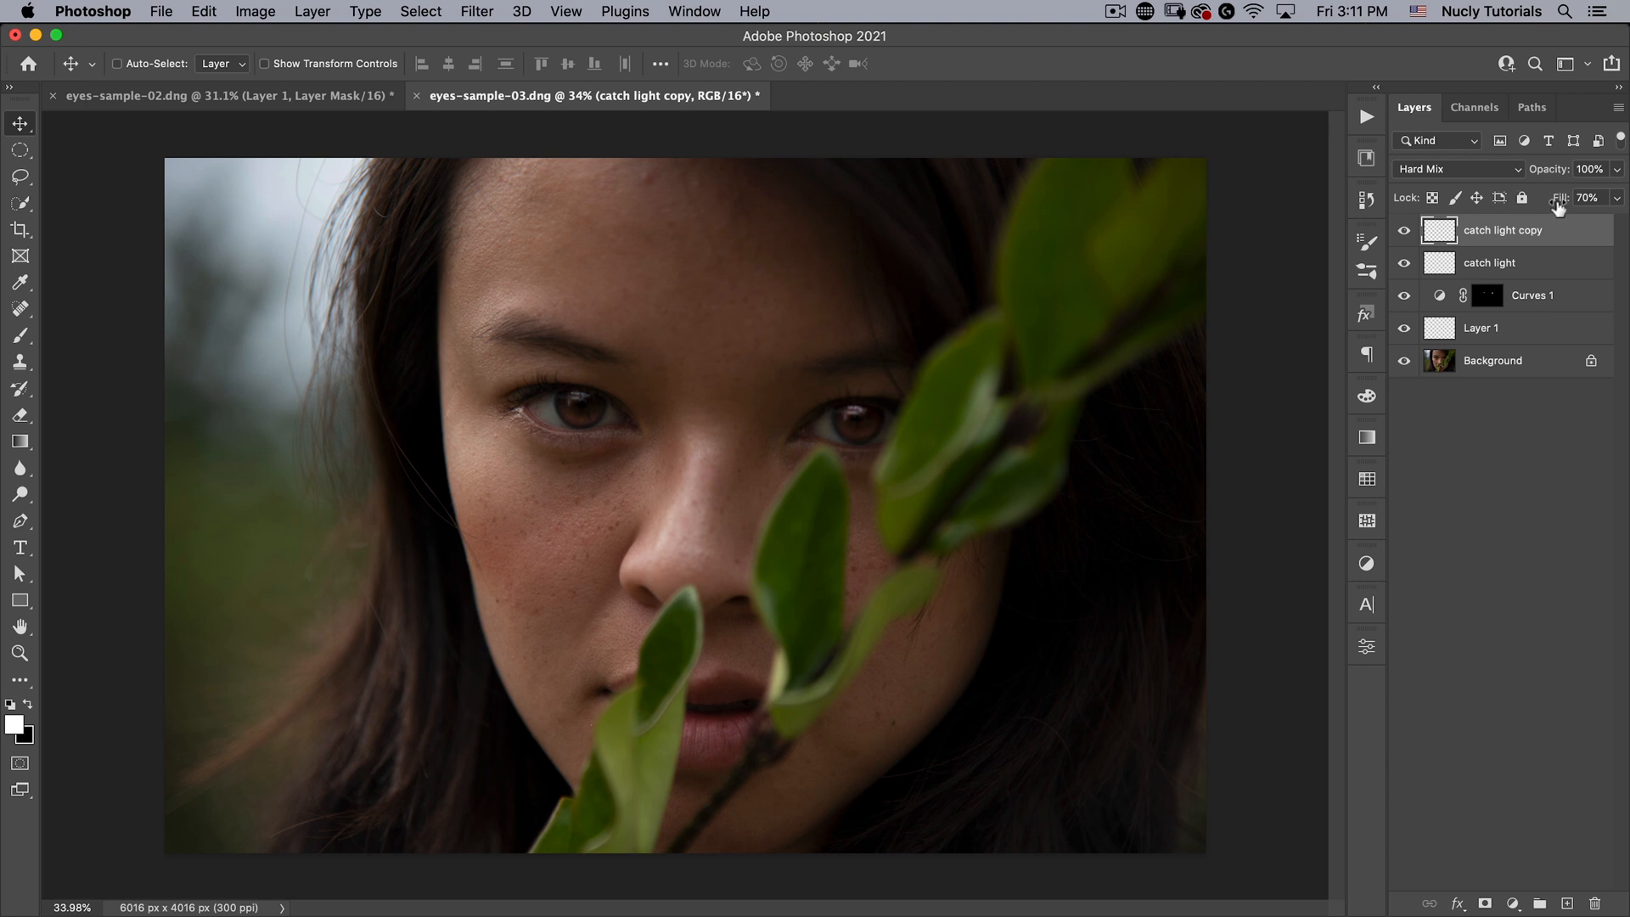
{"action": "triple_click", "coordinate": [1587, 198]}
{"action": "type", "text": "39"}
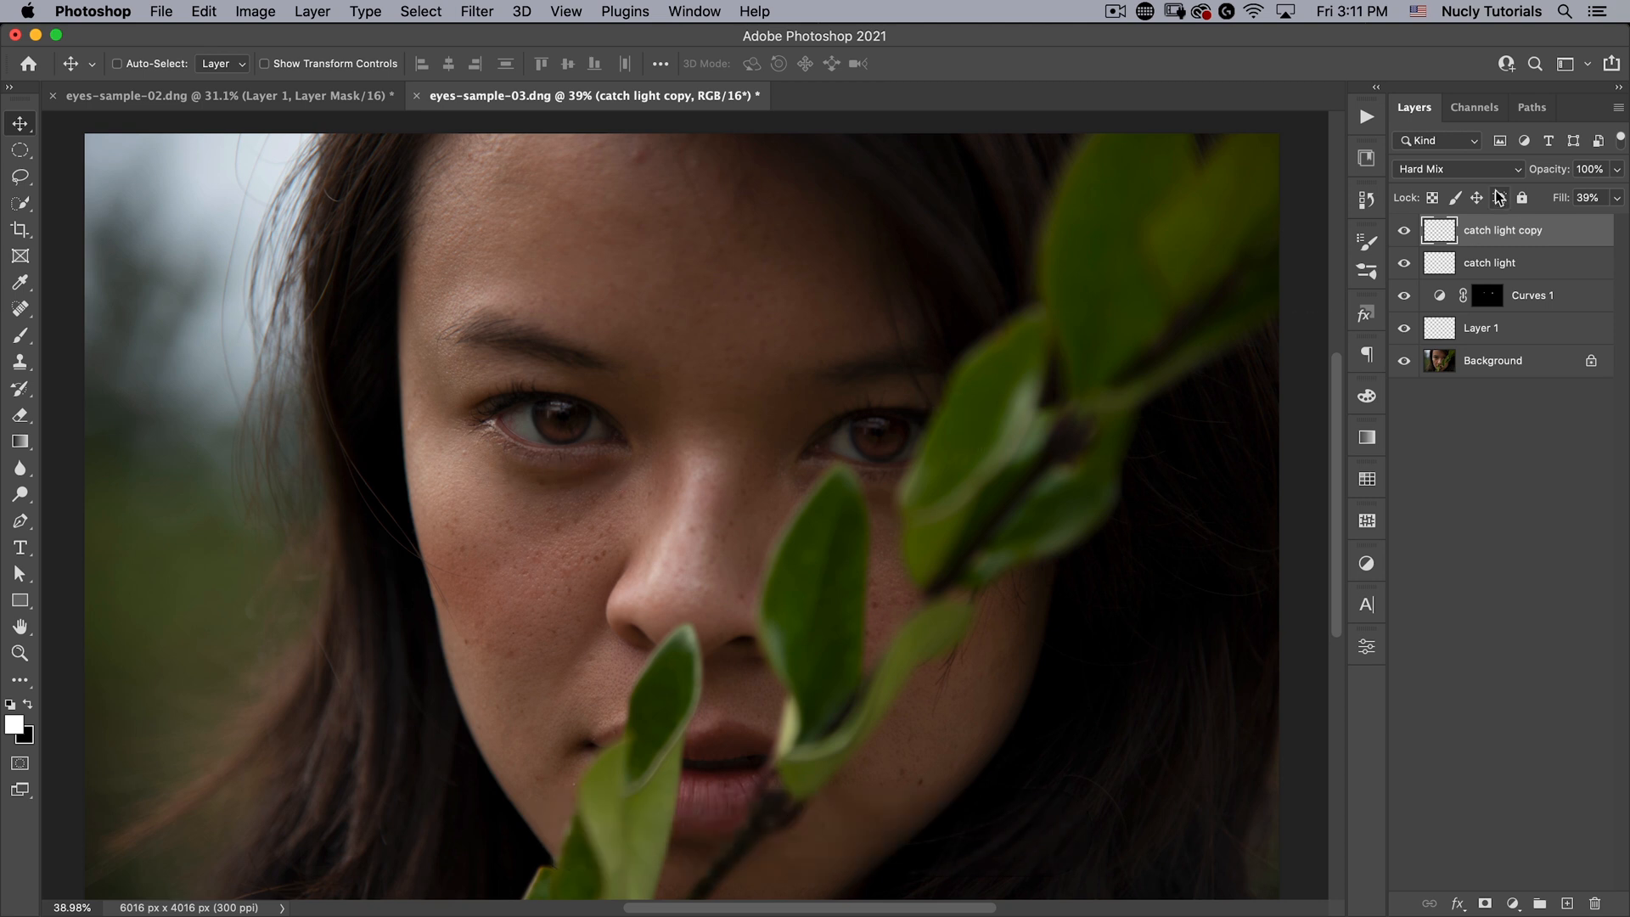
{"action": "mouse_move", "coordinate": [851, 272]}
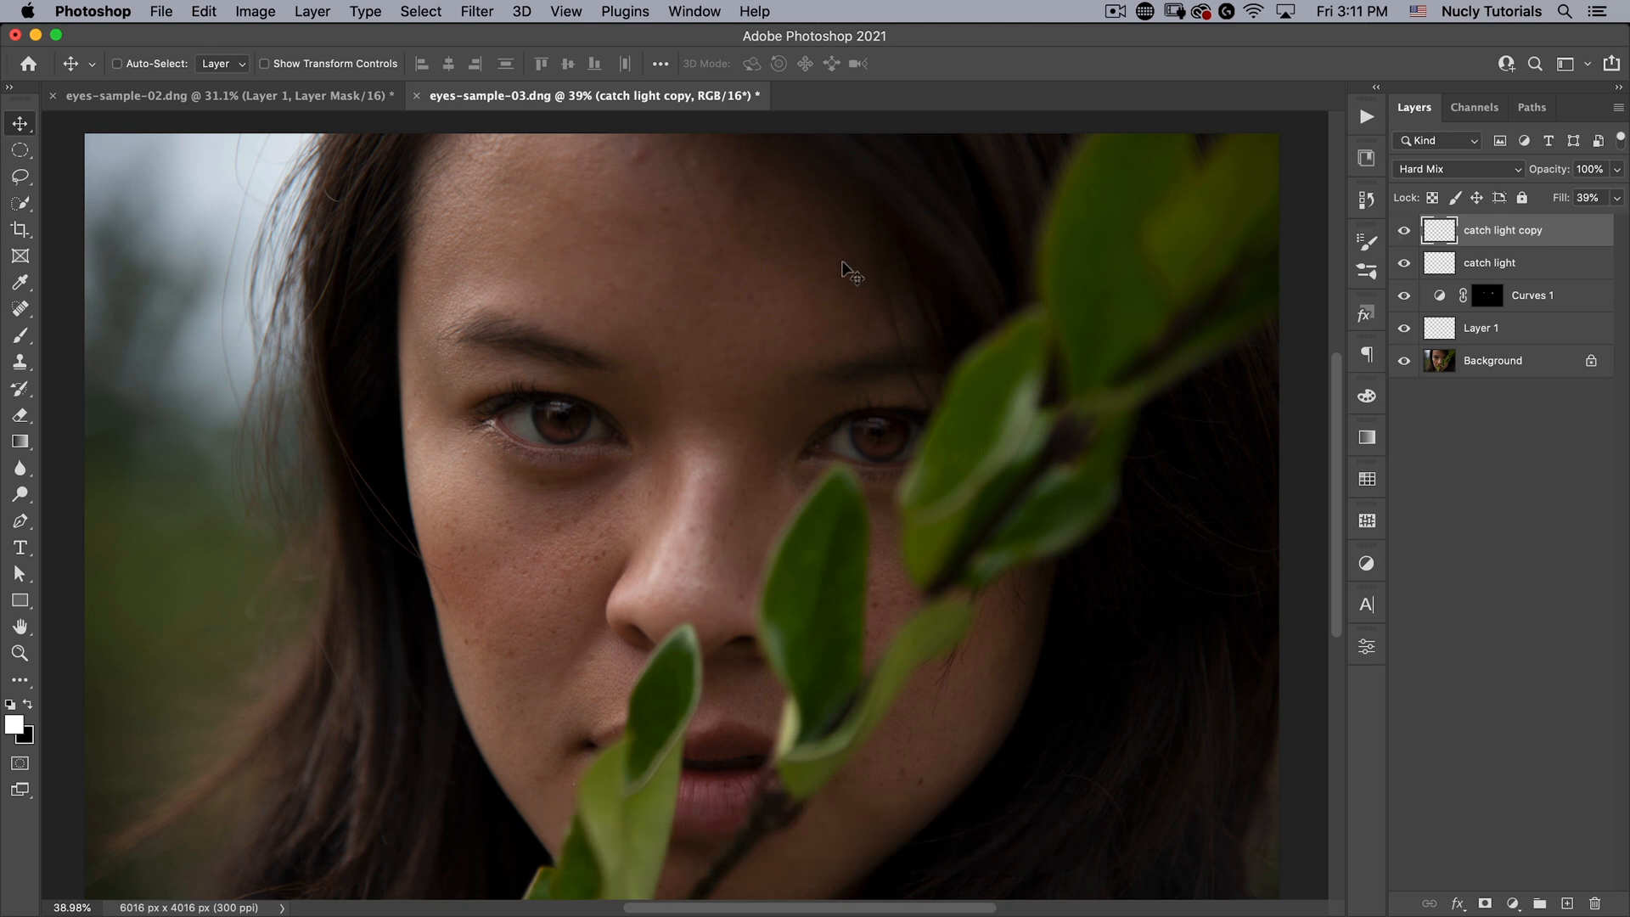
{"action": "mouse_move", "coordinate": [1516, 886]}
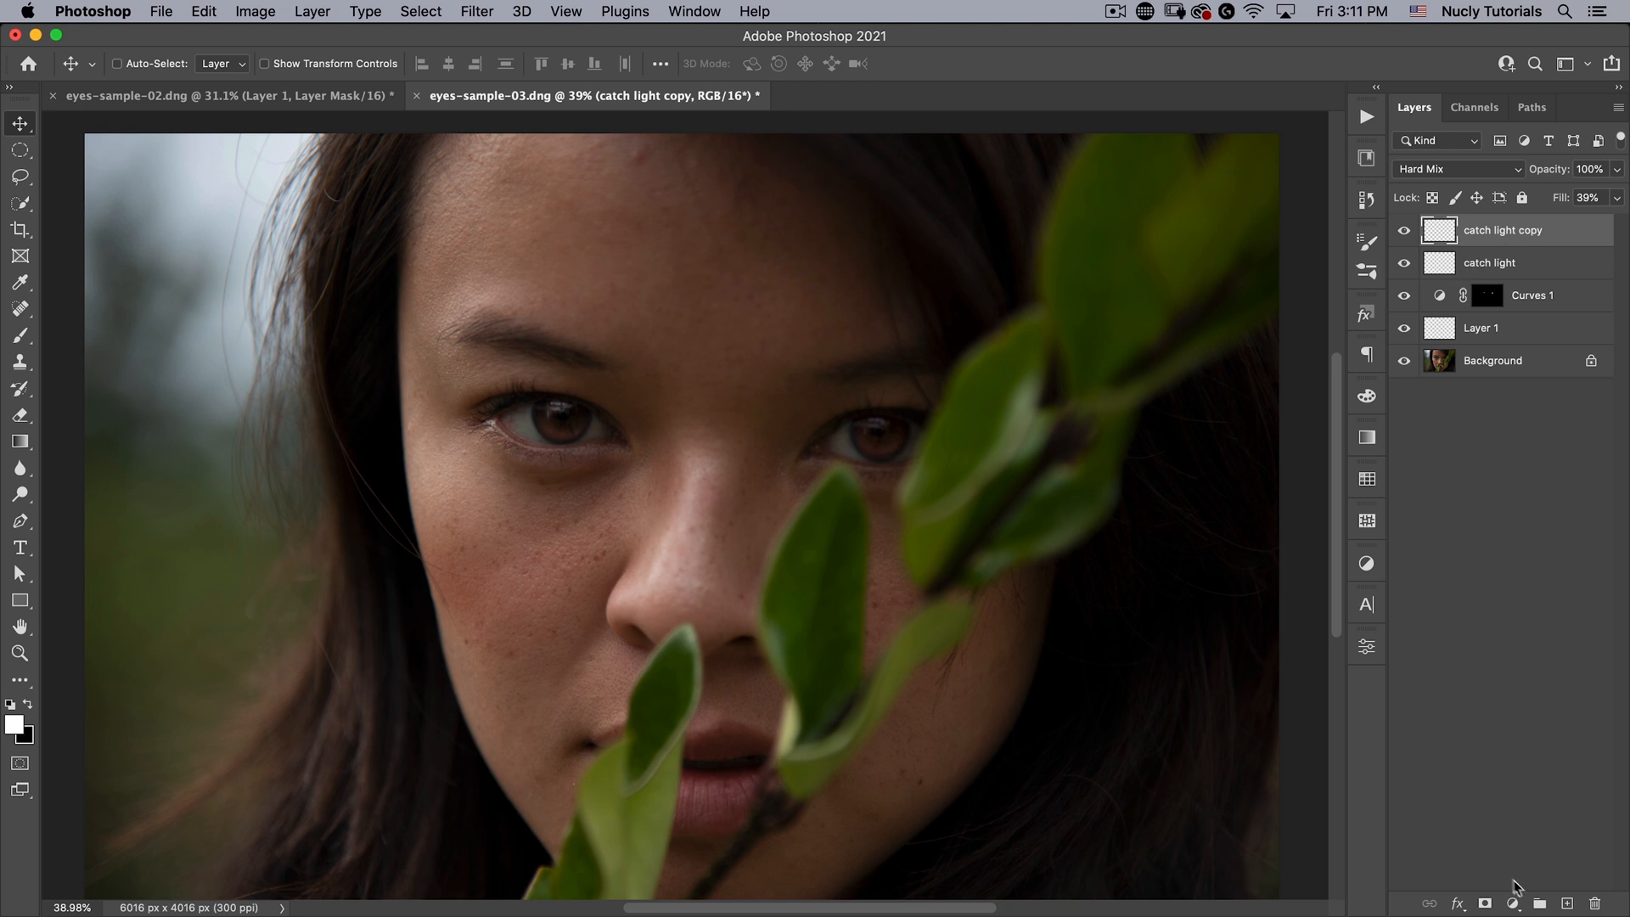
Create merged Layer 2 on top and run High Pass on it
{"action": "left_click", "coordinate": [1566, 903]}
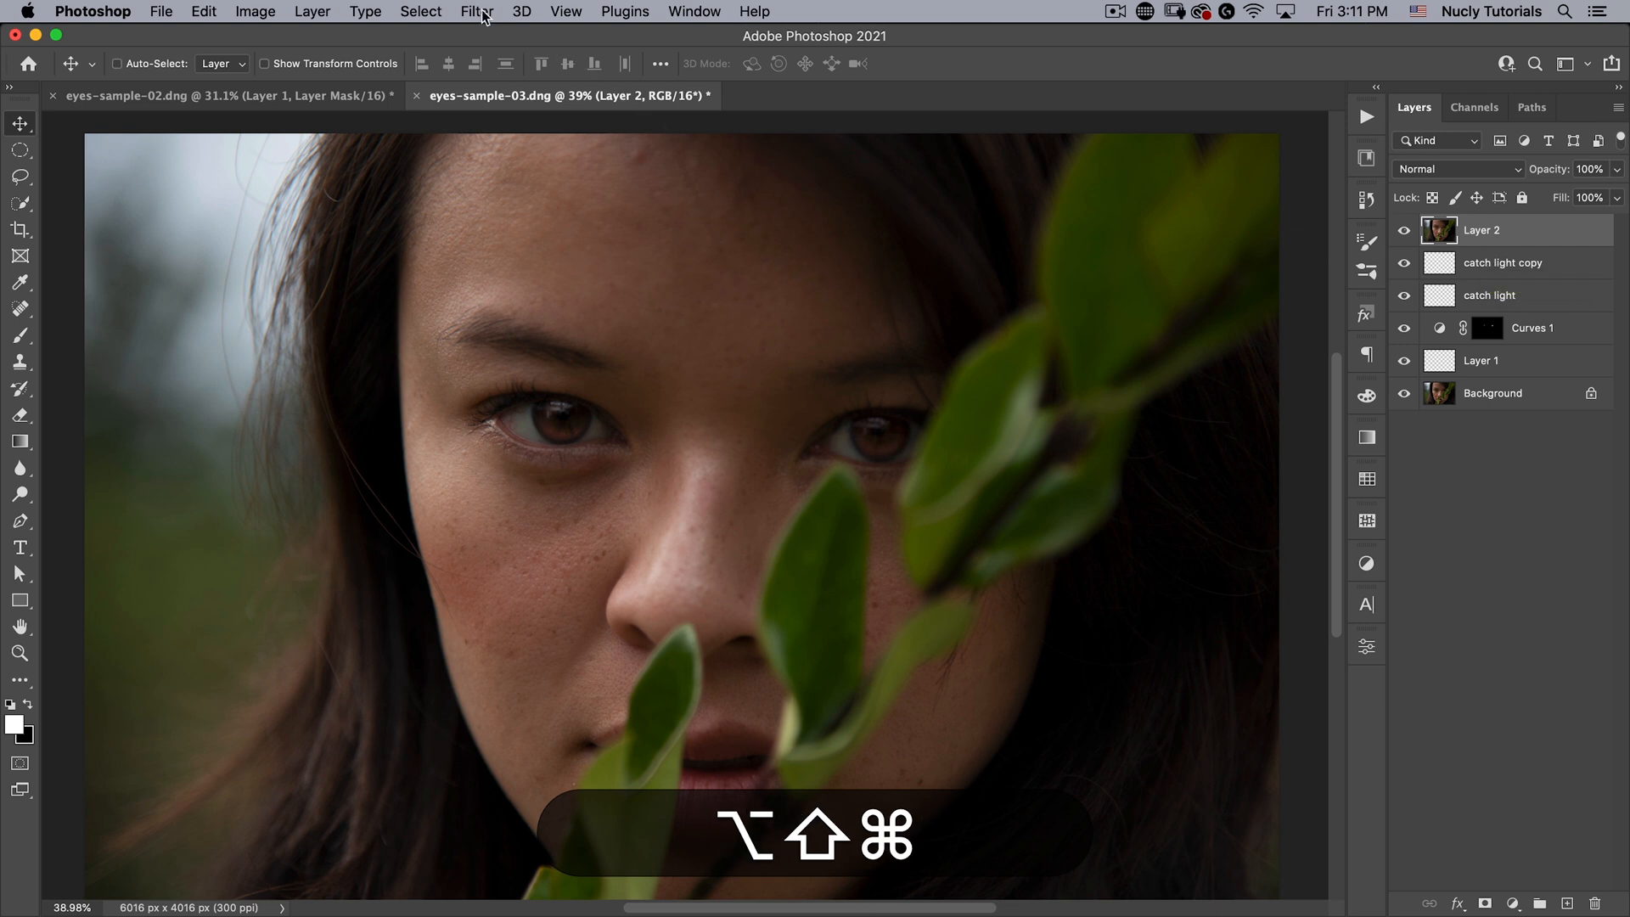
{"action": "left_click", "coordinate": [477, 11]}
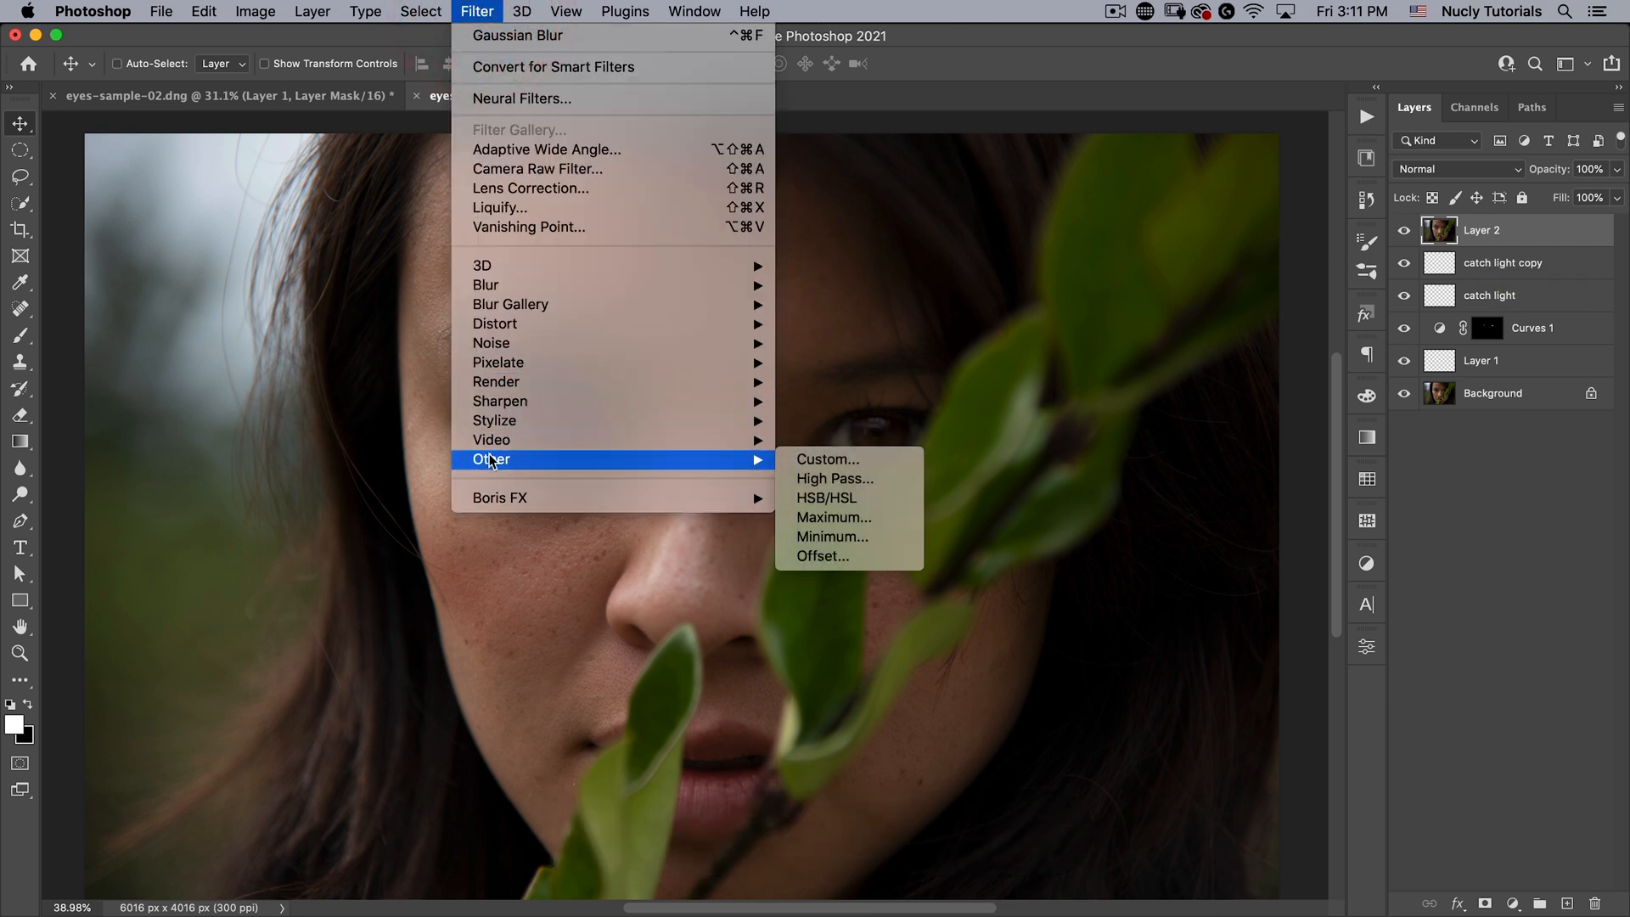
{"action": "left_click", "coordinate": [835, 478]}
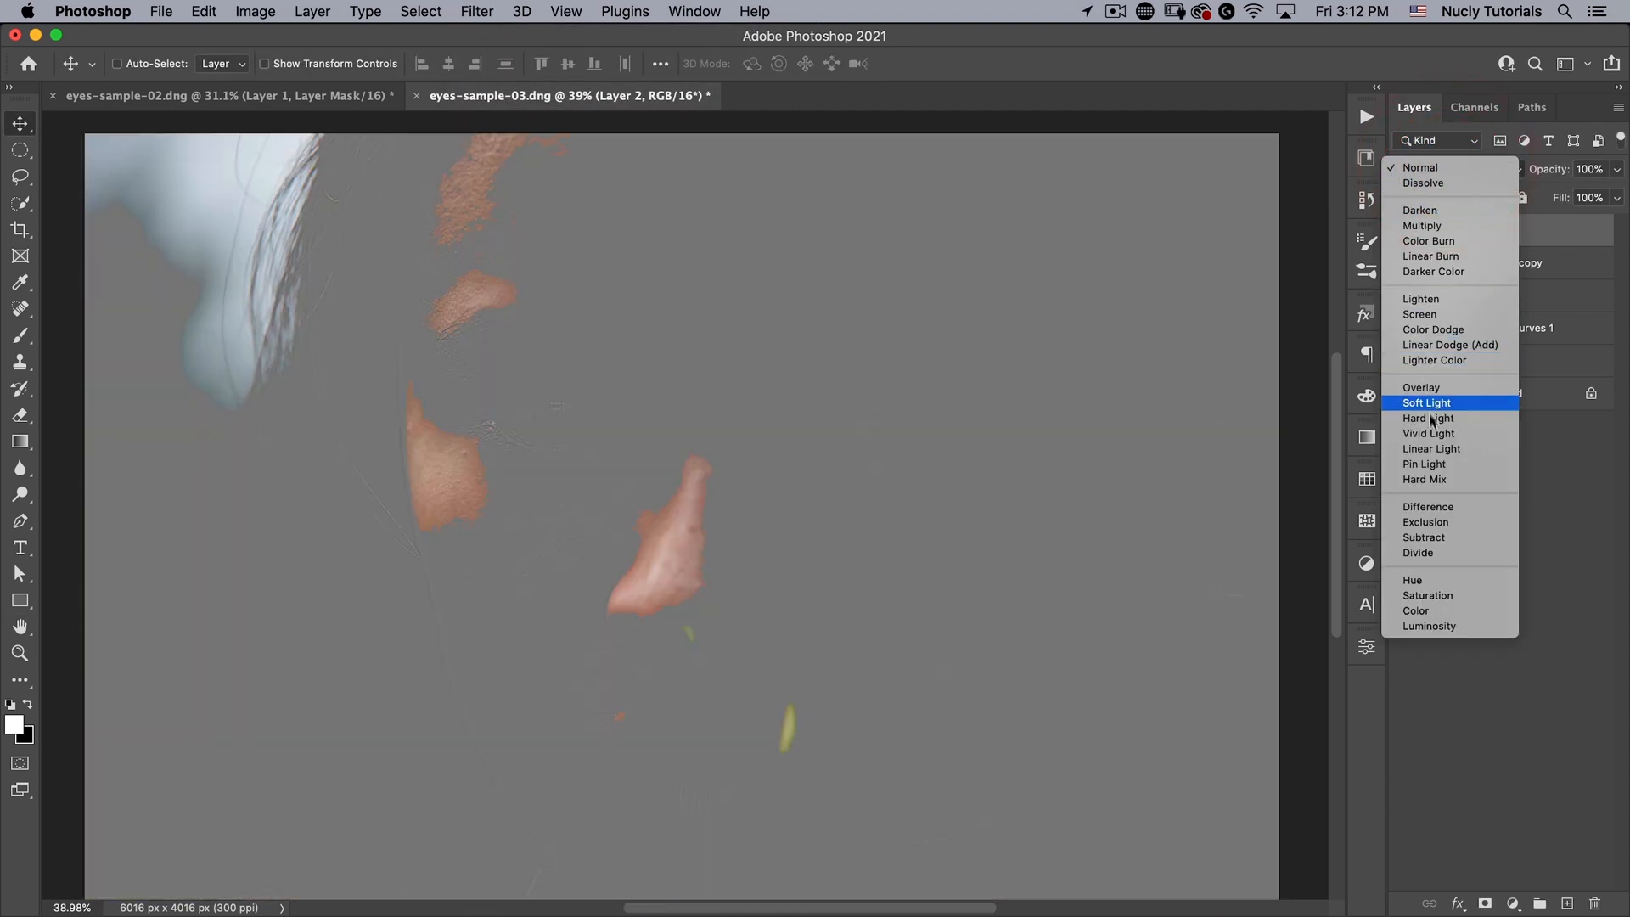
Blend Layer 2 as Linear Light and hide it behind a black layer mask
{"action": "left_click", "coordinate": [1423, 464]}
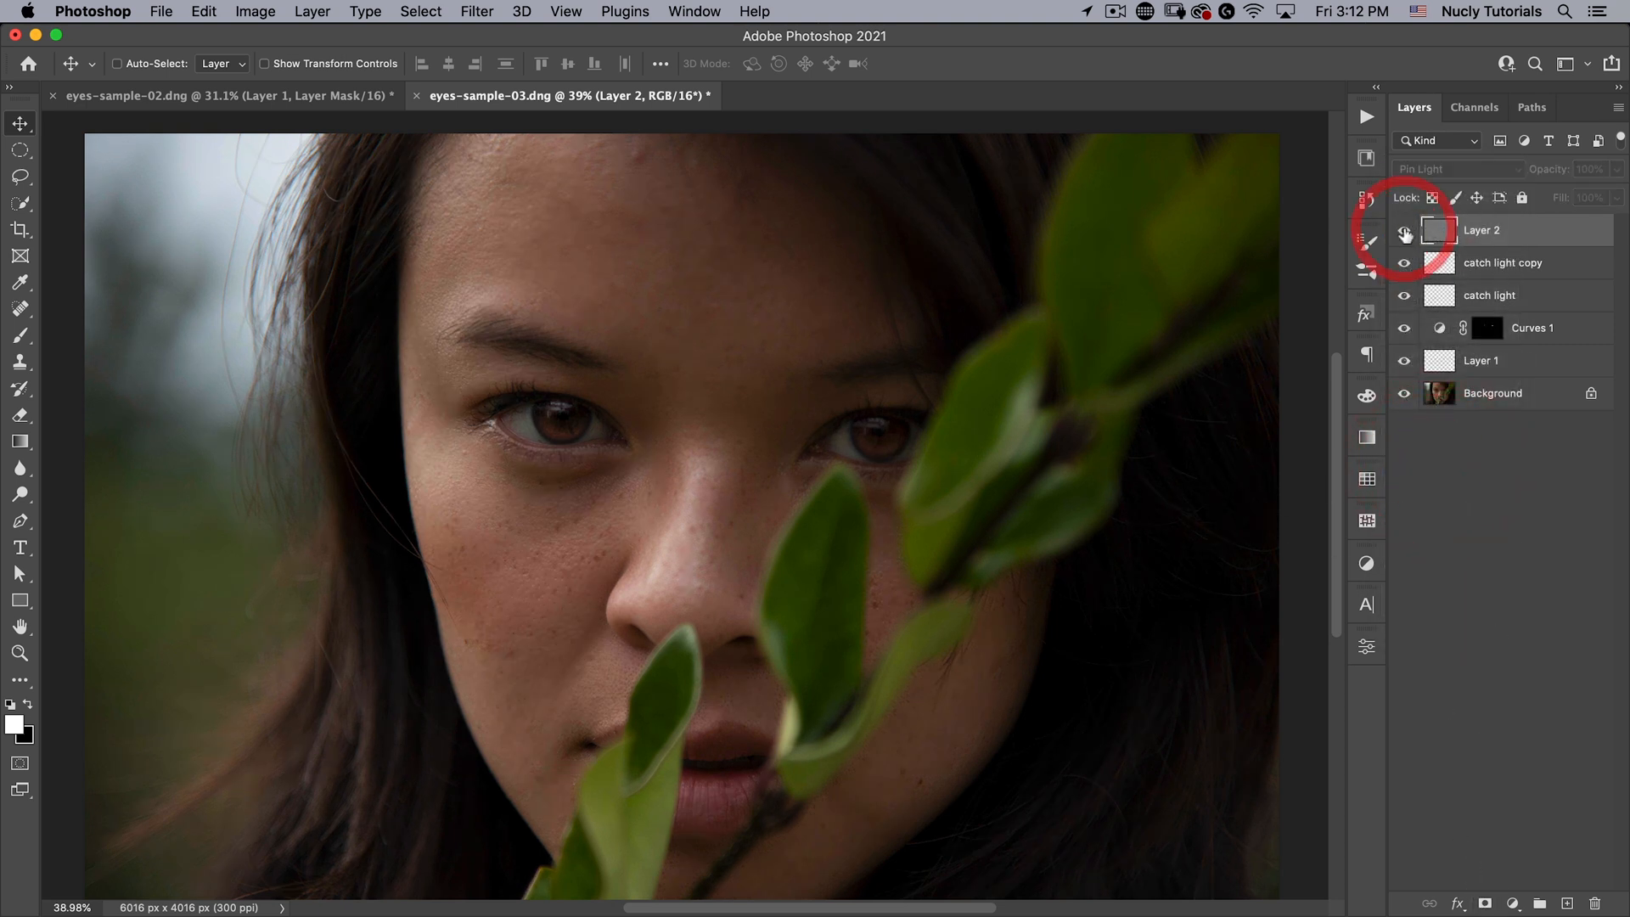
{"action": "left_click", "coordinate": [1456, 168]}
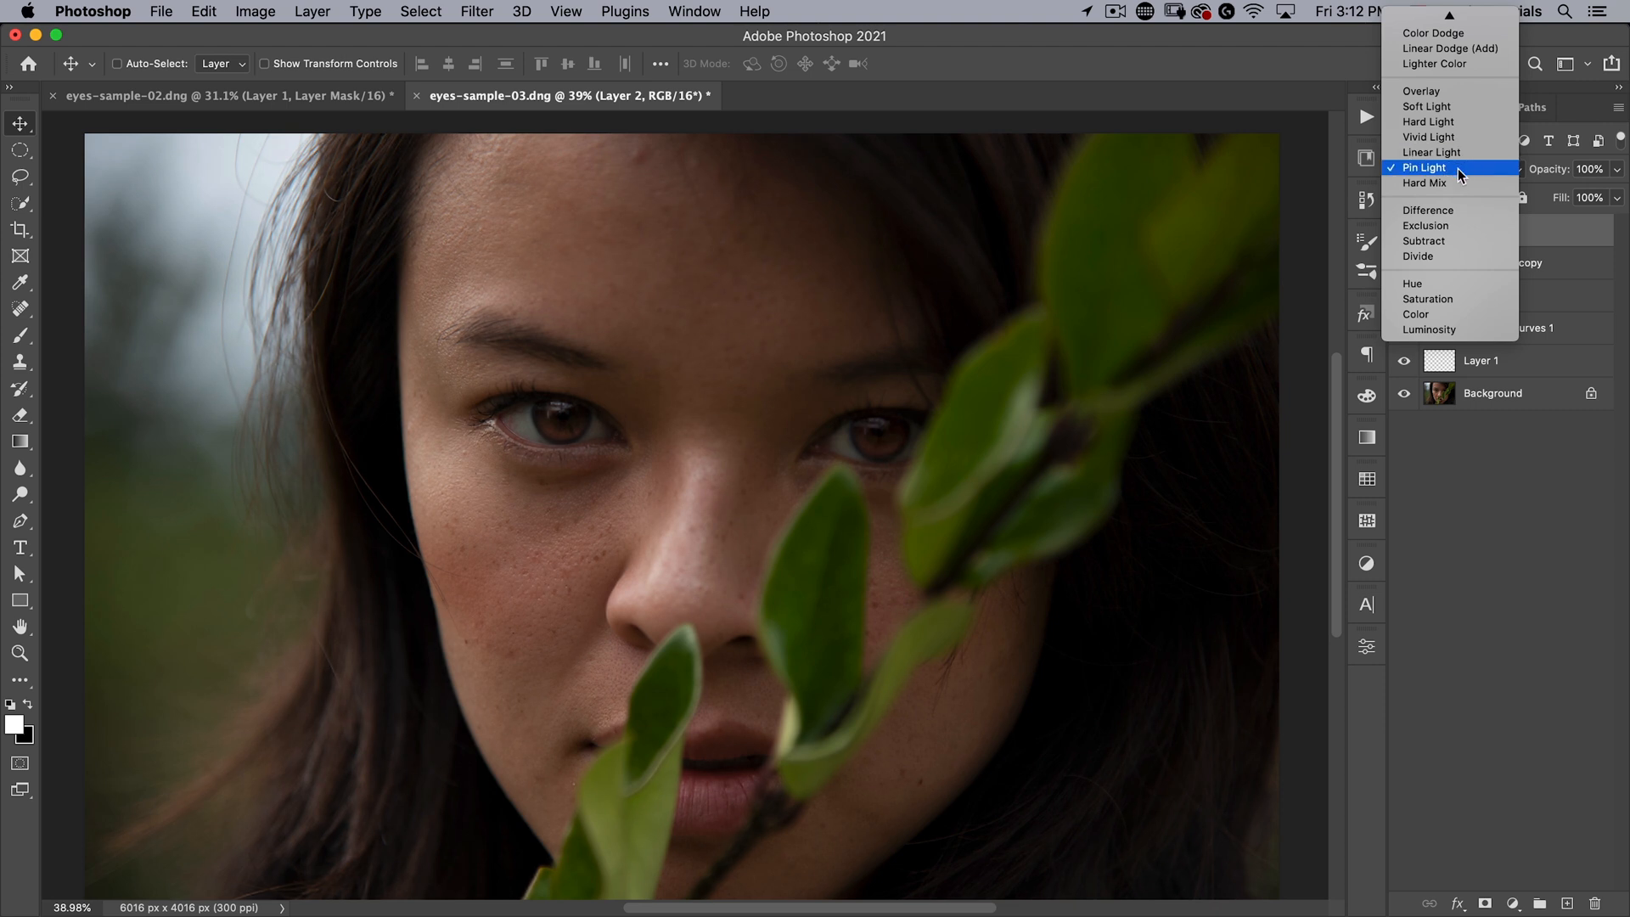
{"action": "left_click", "coordinate": [1432, 152]}
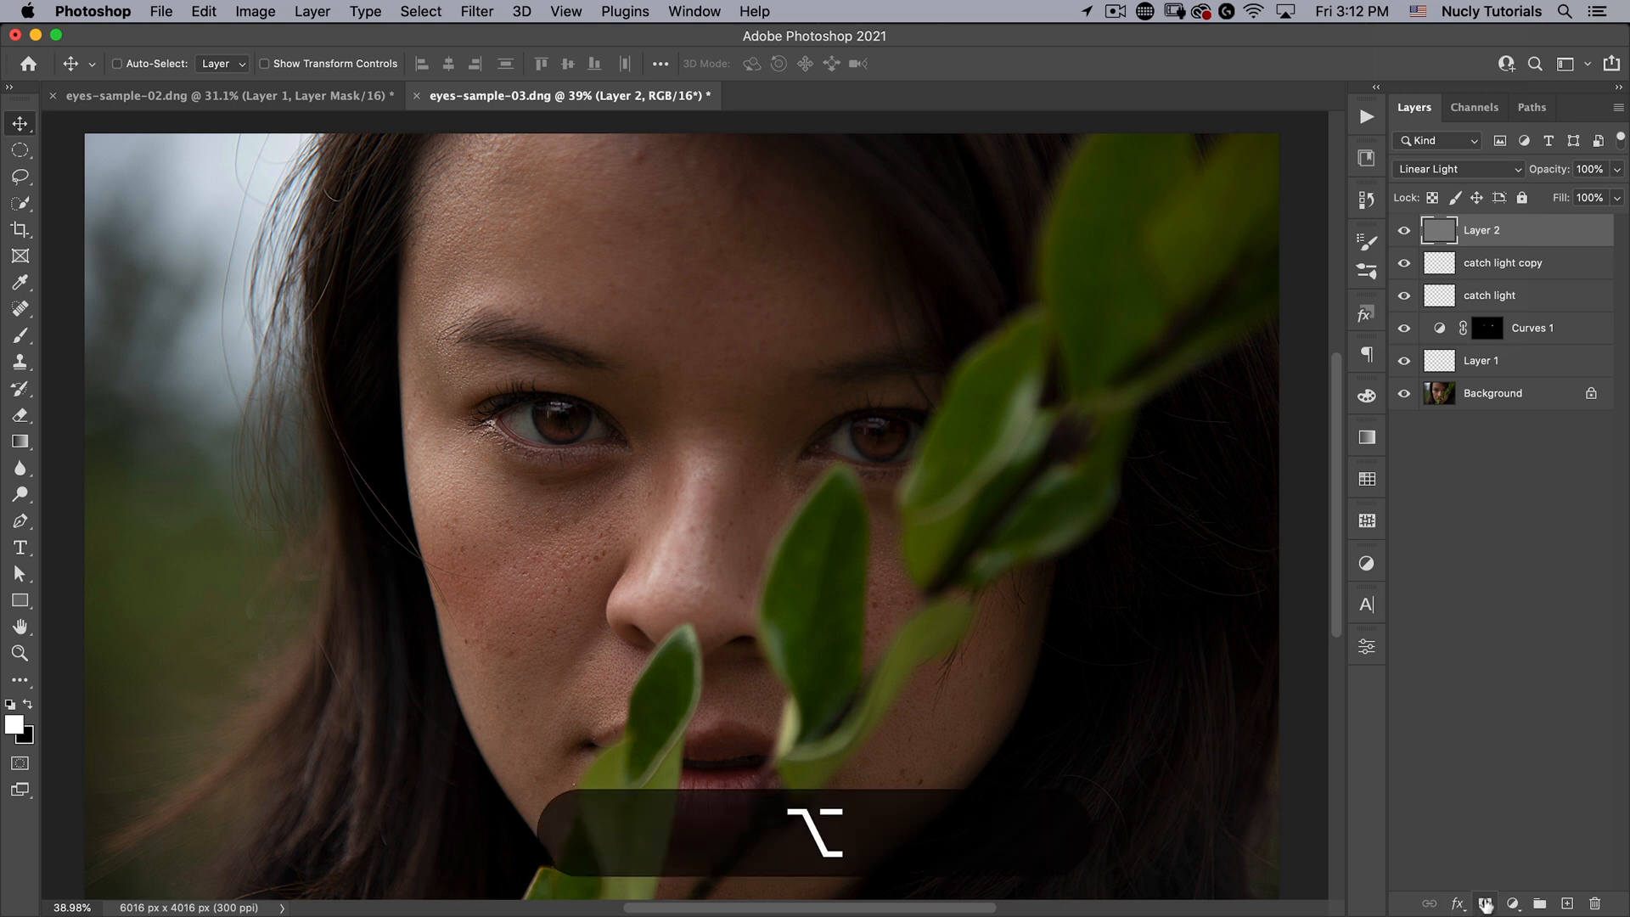
{"action": "left_click", "coordinate": [1514, 903]}
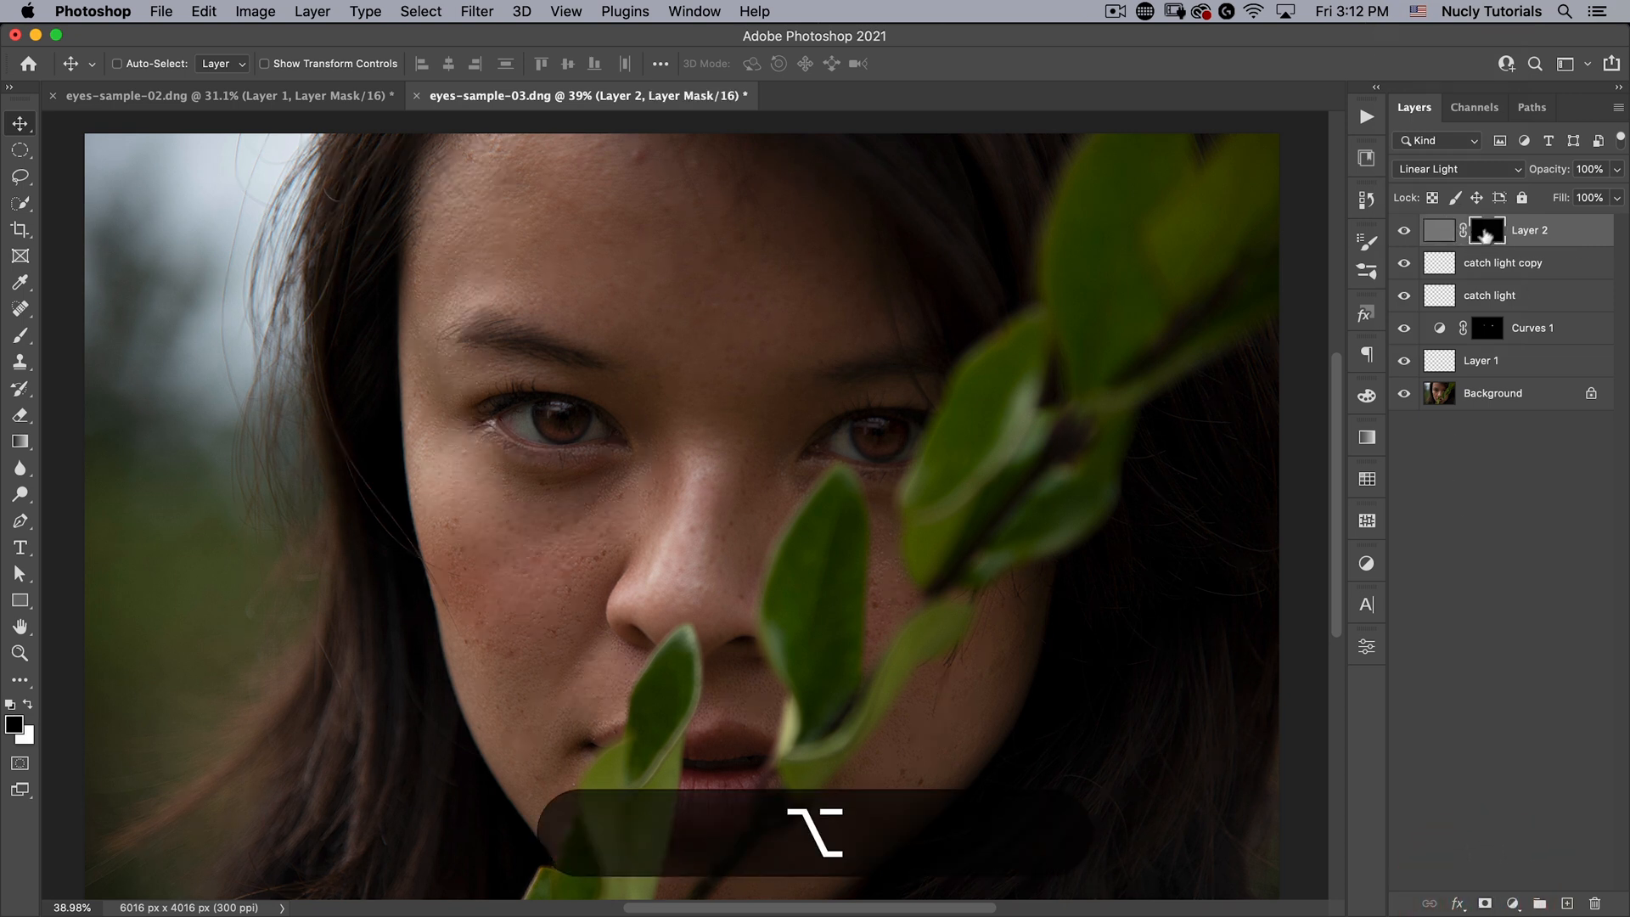
Paint Layer 2's mask white over both eyes at 100% flow, then compare against the original
{"action": "left_click", "coordinate": [1487, 230]}
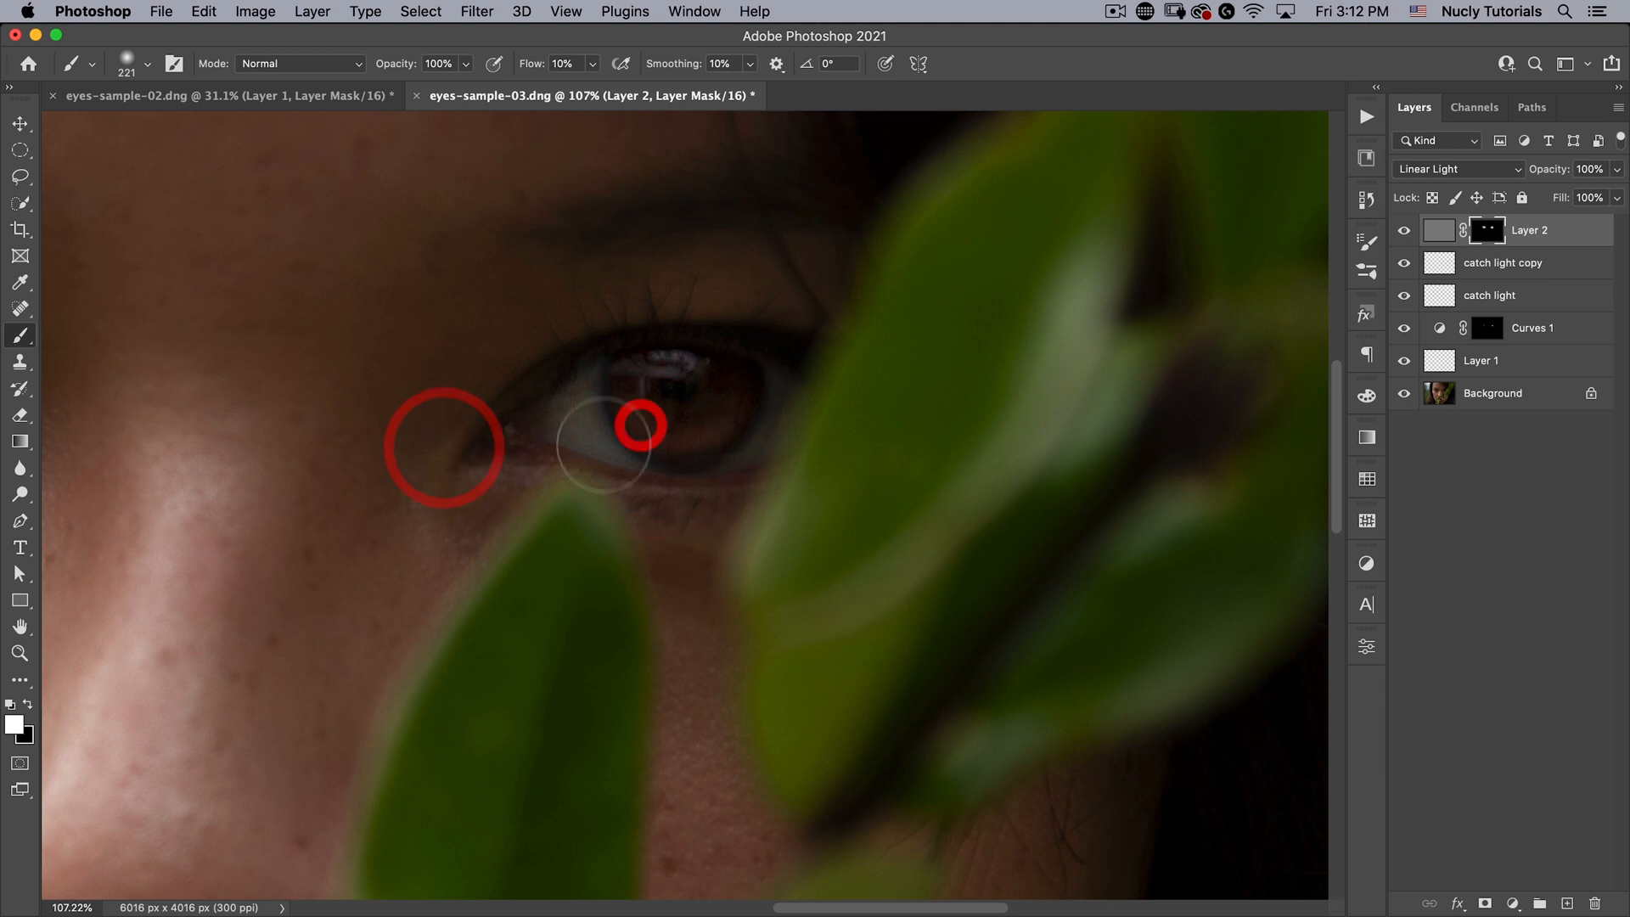
{"action": "triple_click", "coordinate": [581, 63]}
{"action": "type", "text": "100"}
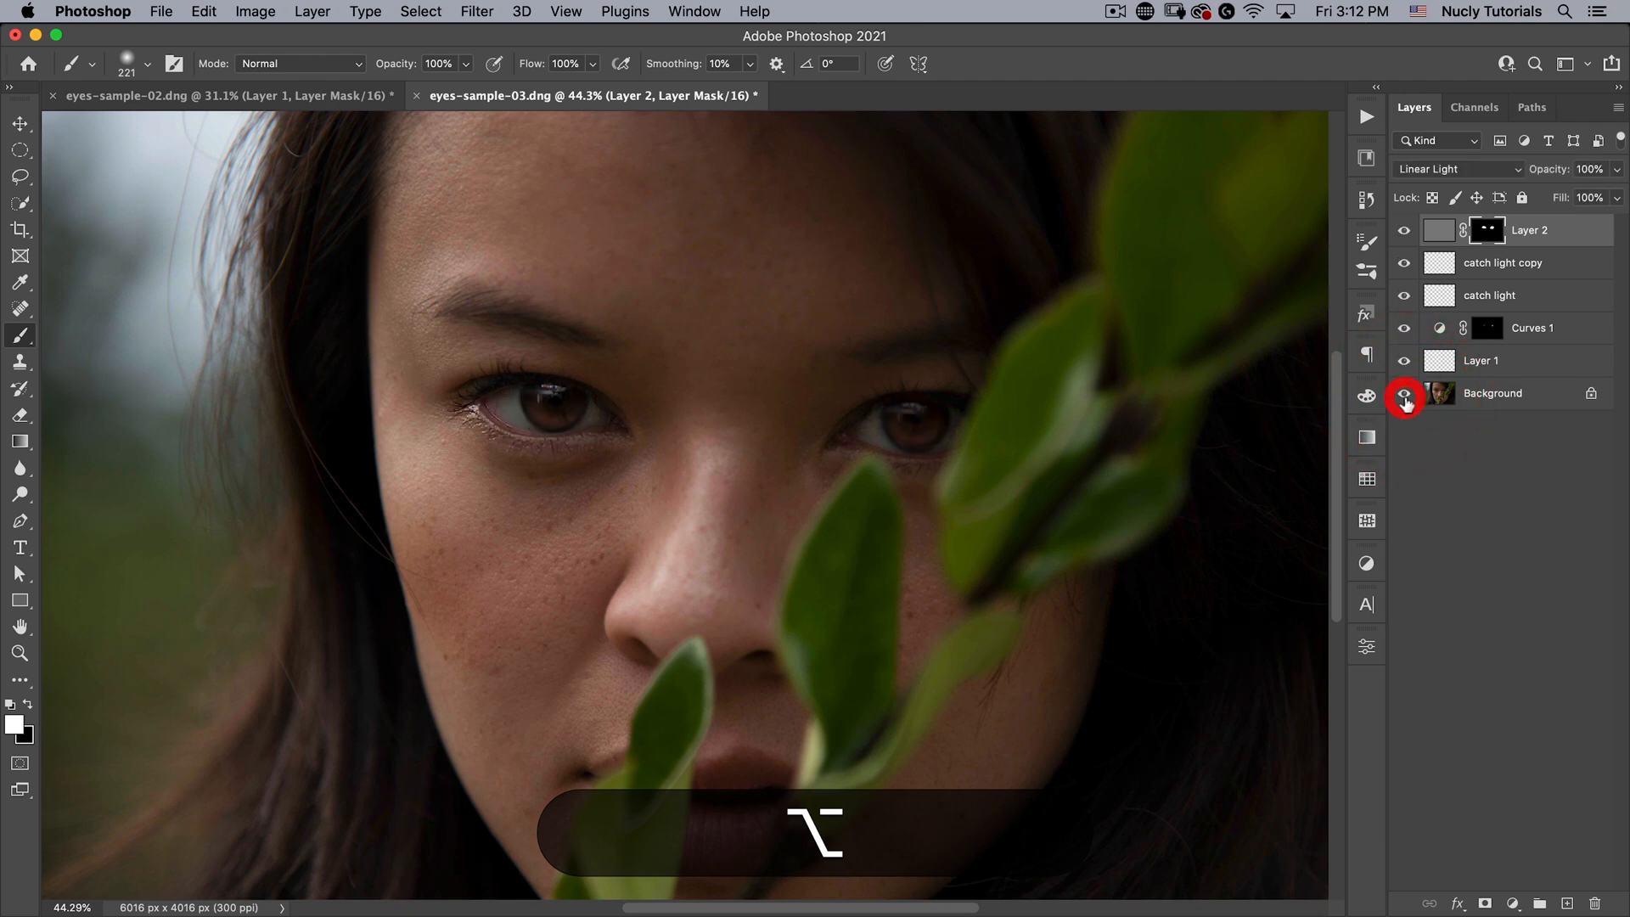
{"action": "left_click", "coordinate": [1404, 398]}
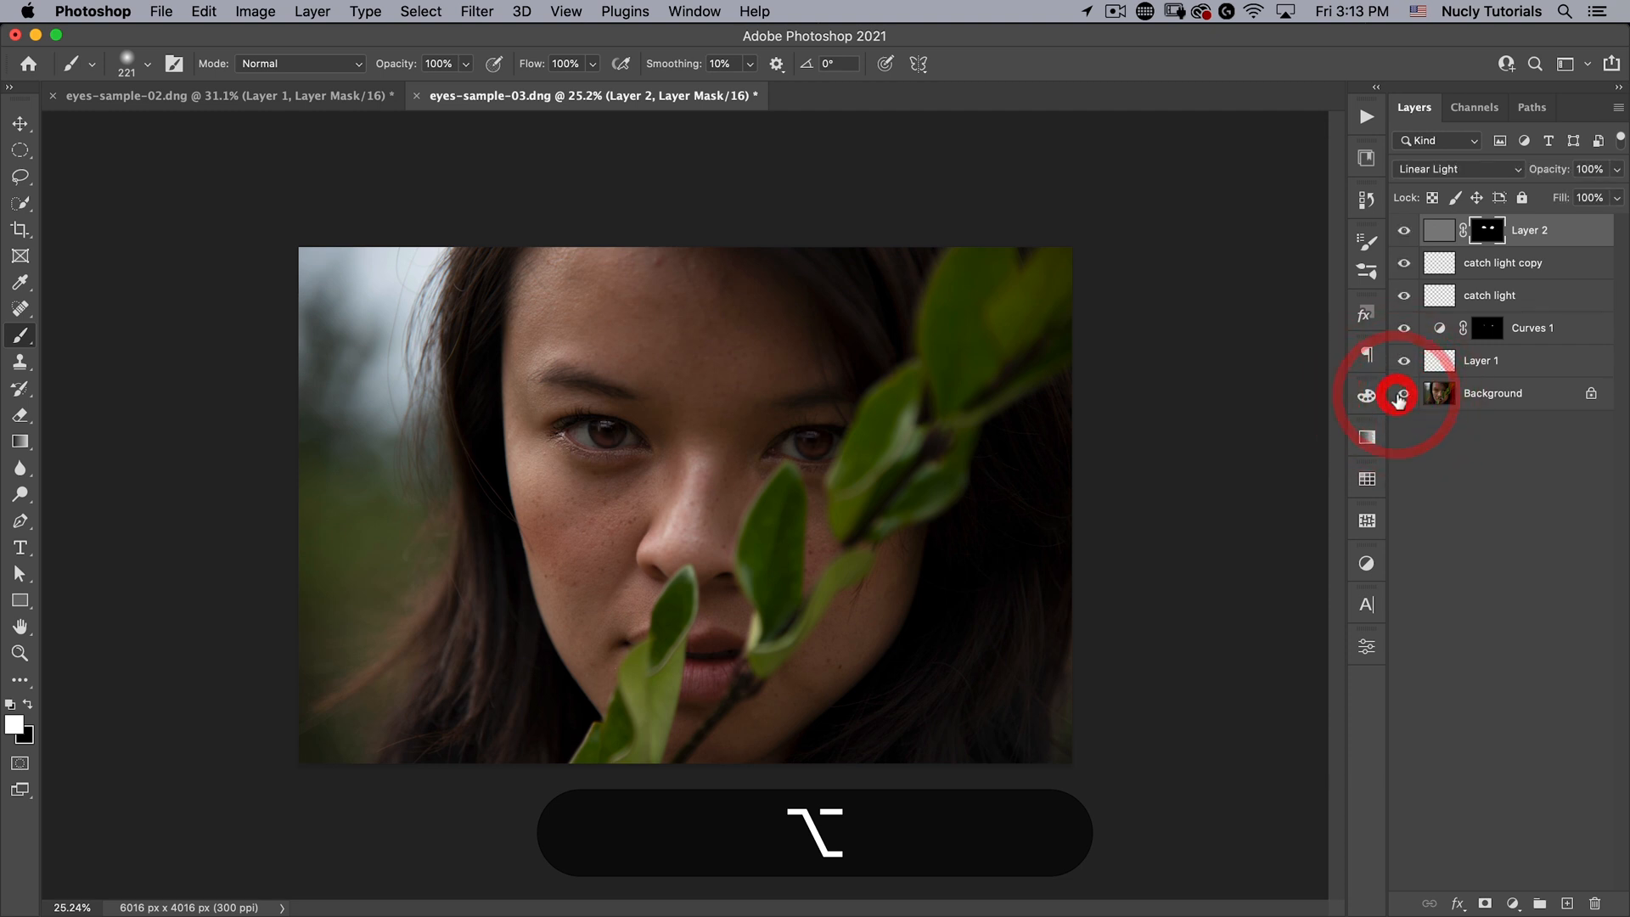
{"action": "left_click", "coordinate": [1404, 393]}
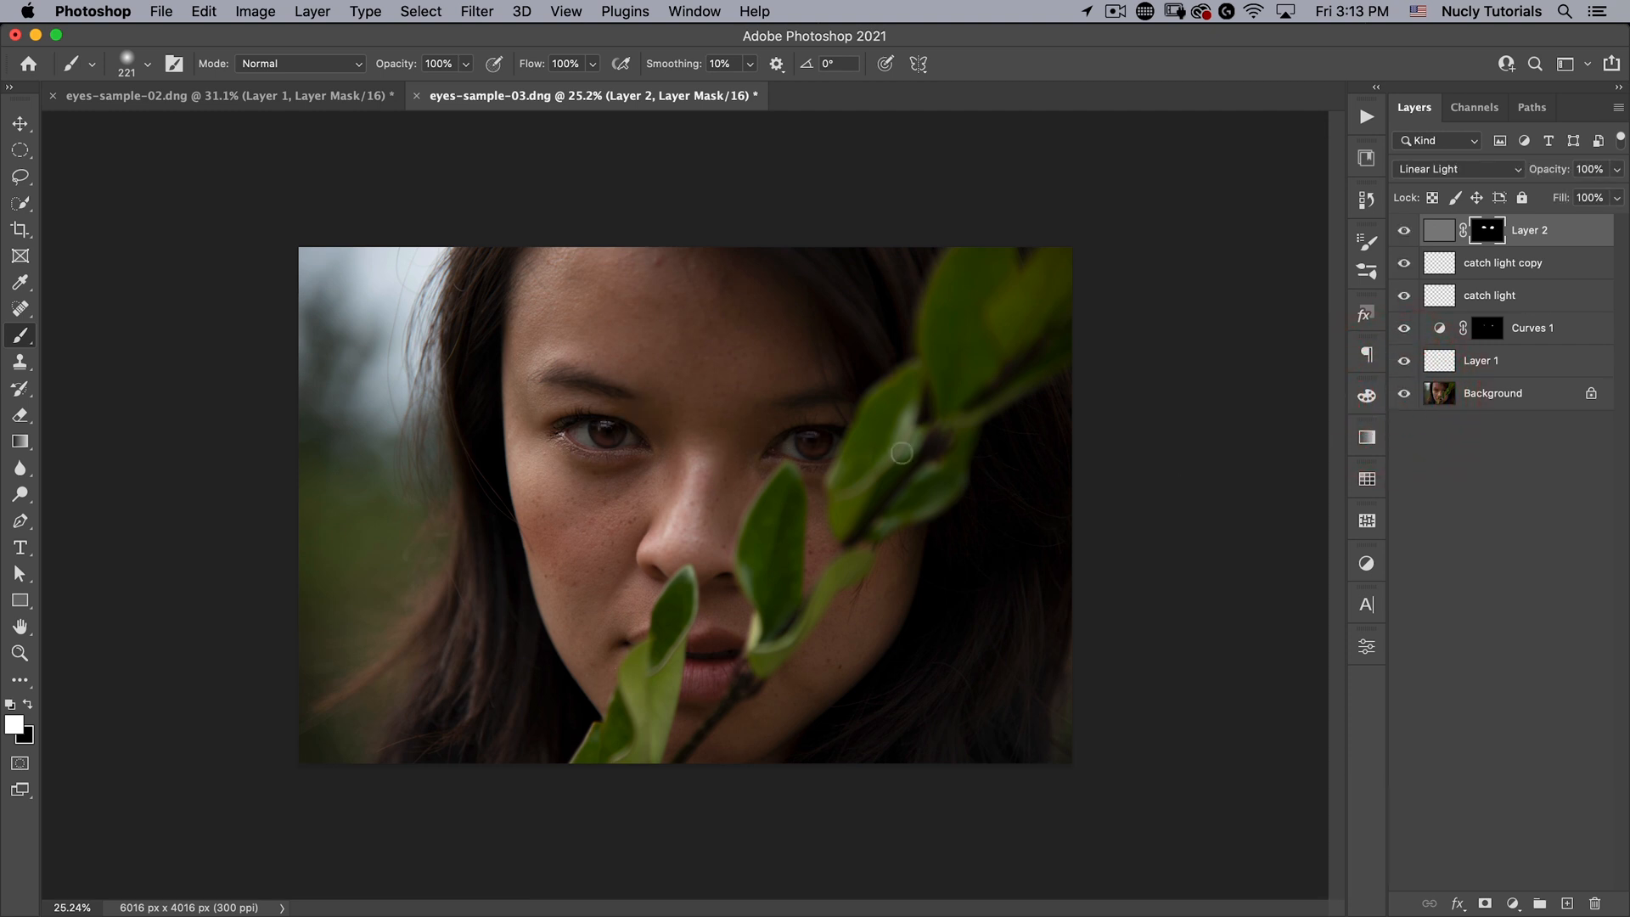